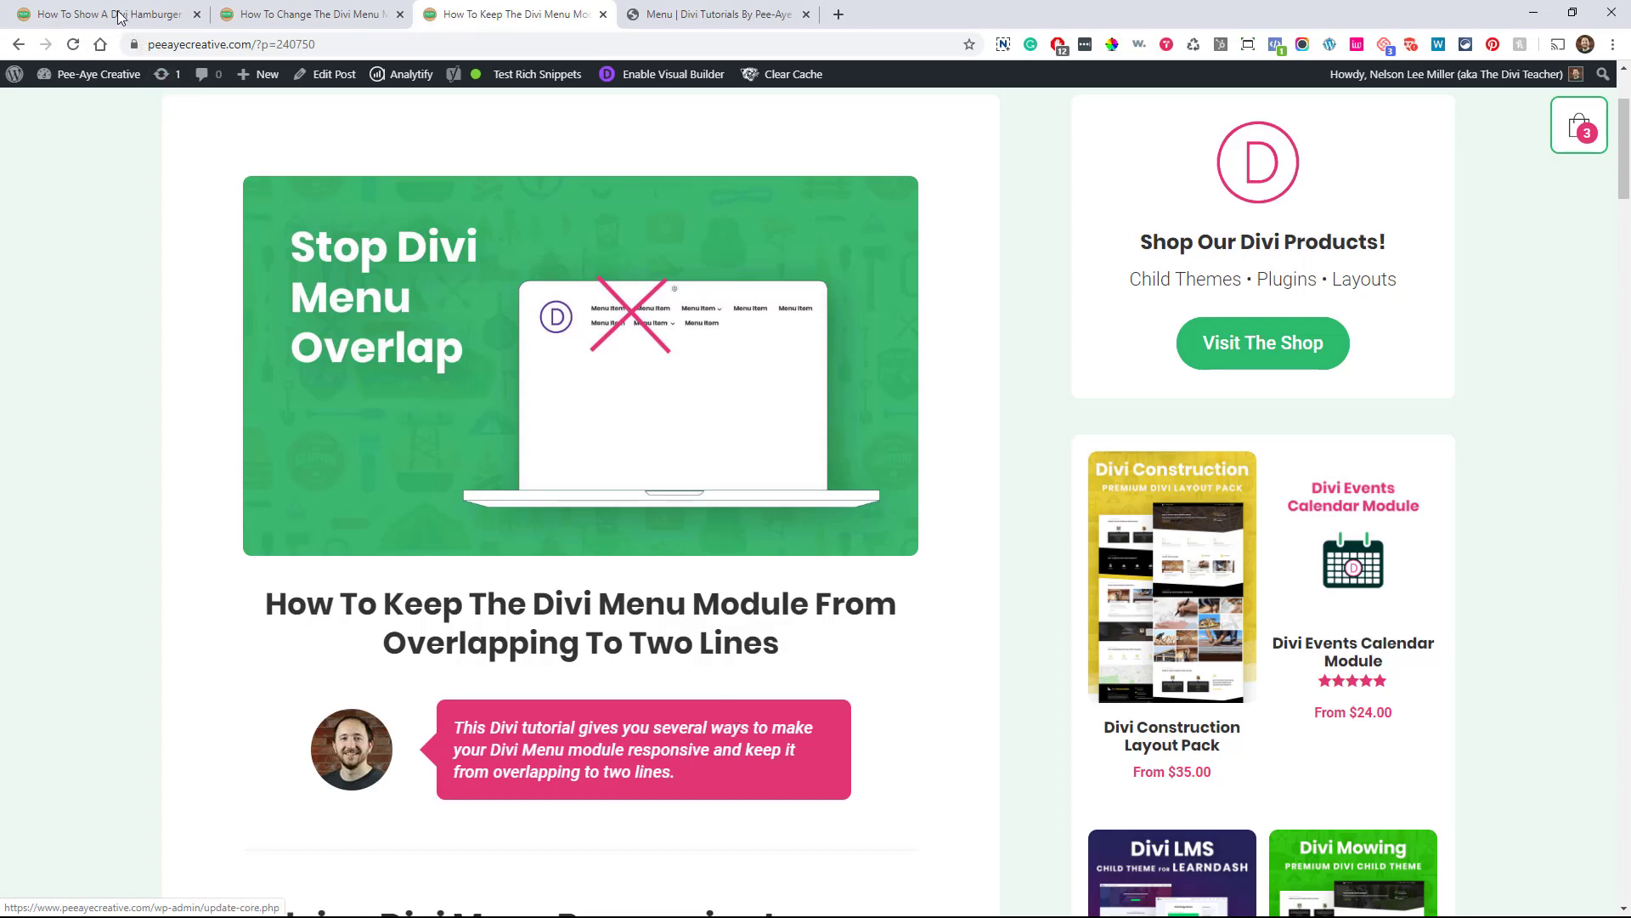
Bring up the Divi Menu Module breakpoint tutorial and skim through its article.
click(99, 14)
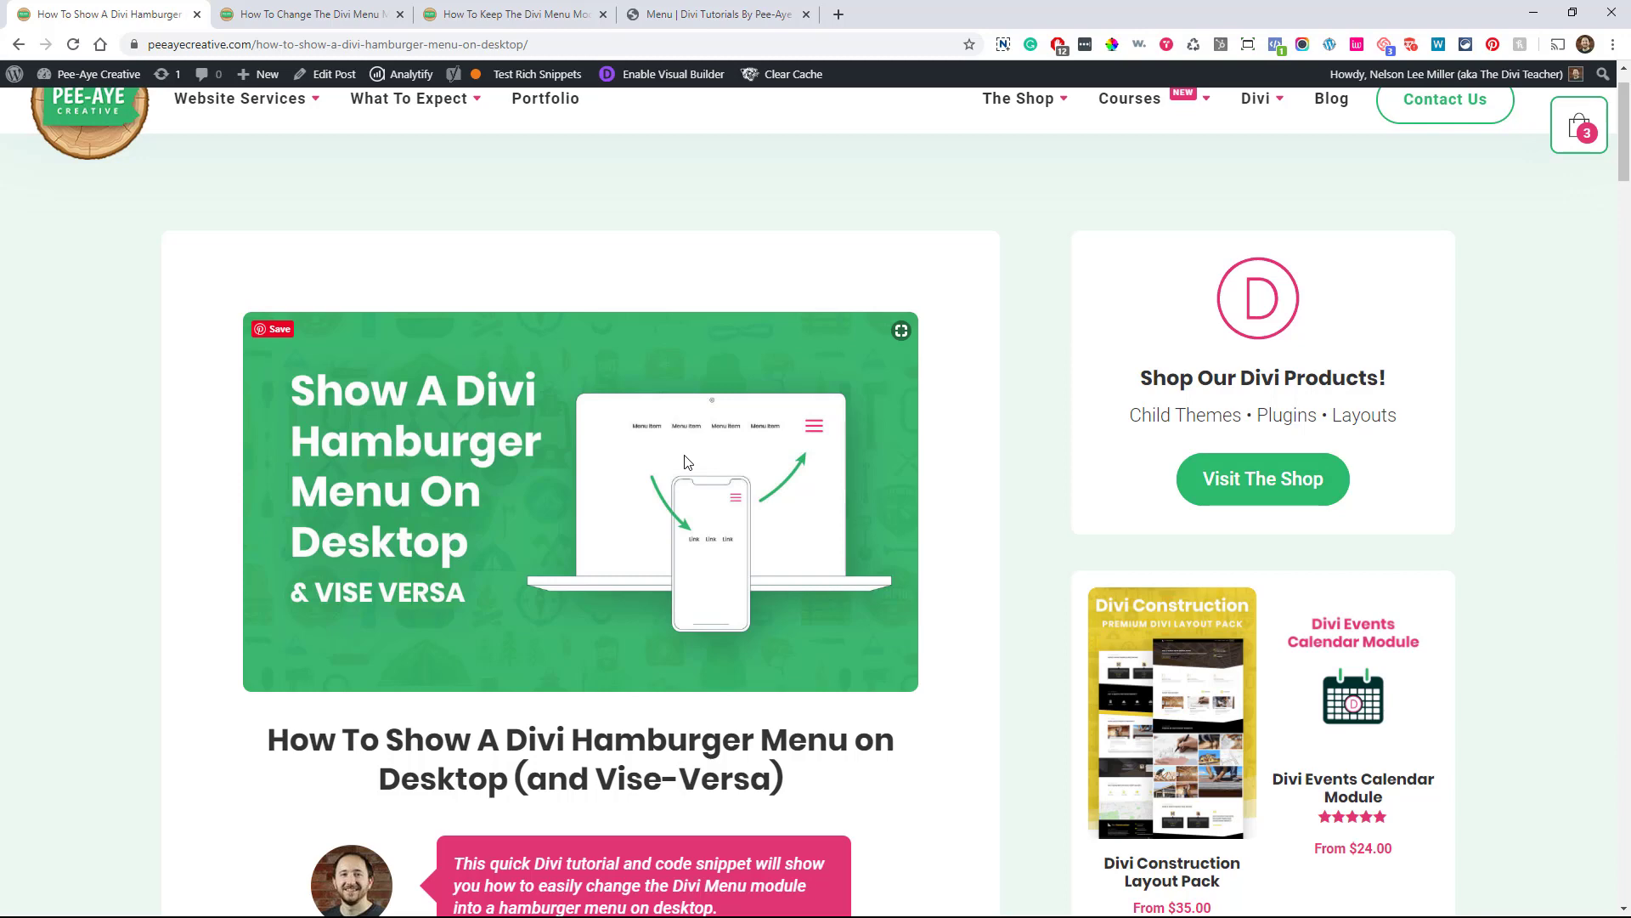
mouse_move(367, 146)
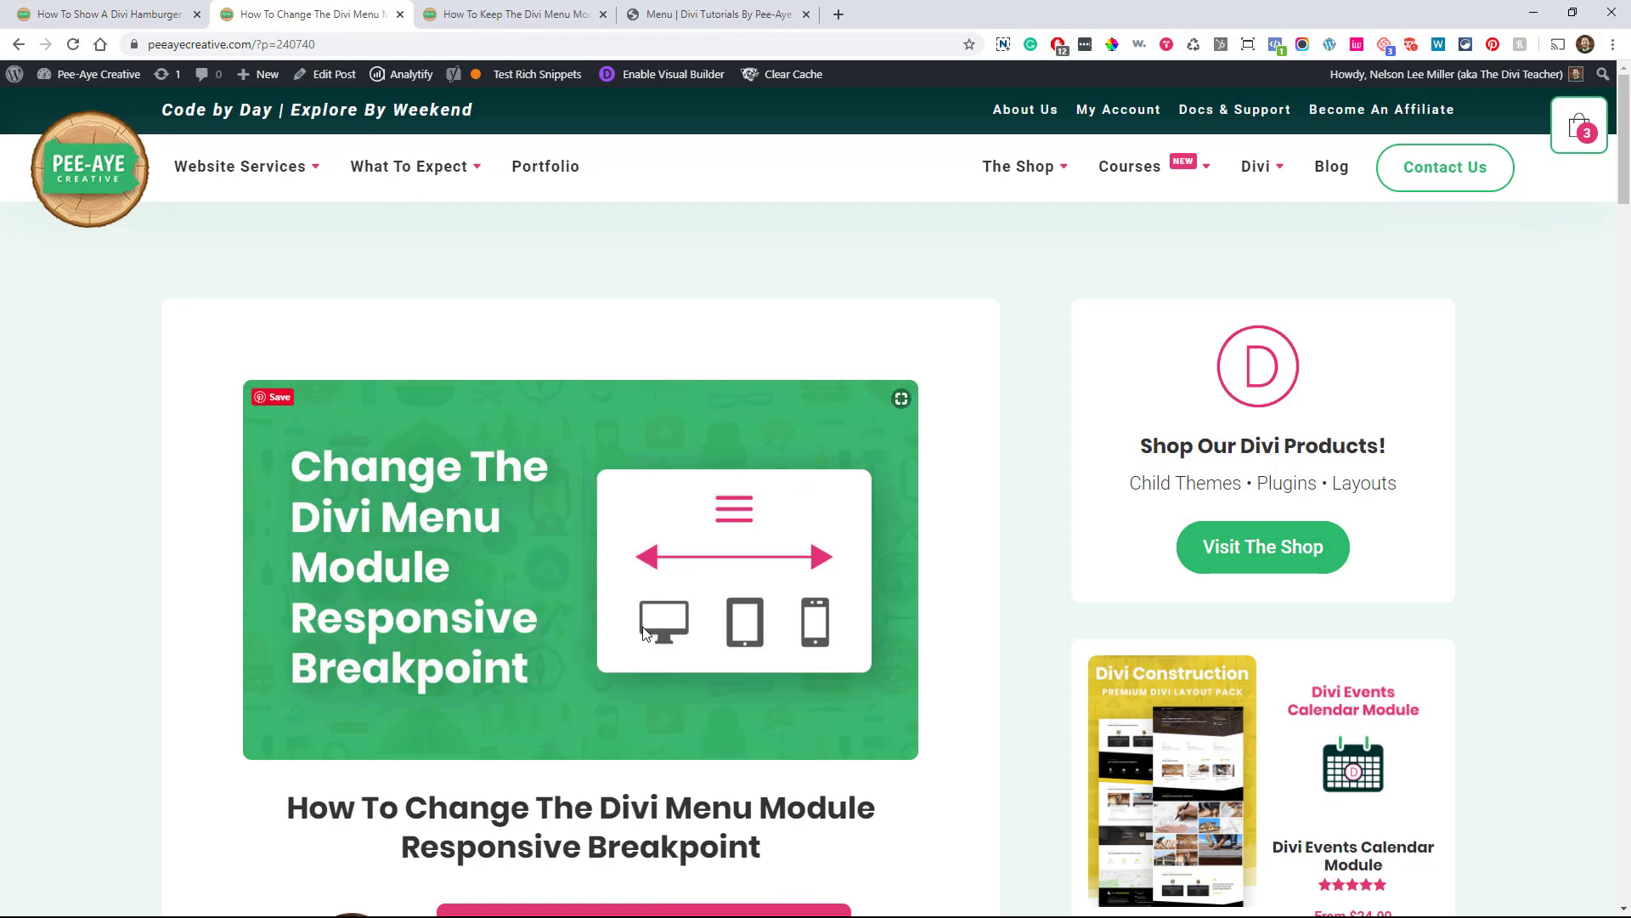
scroll(down, 3)
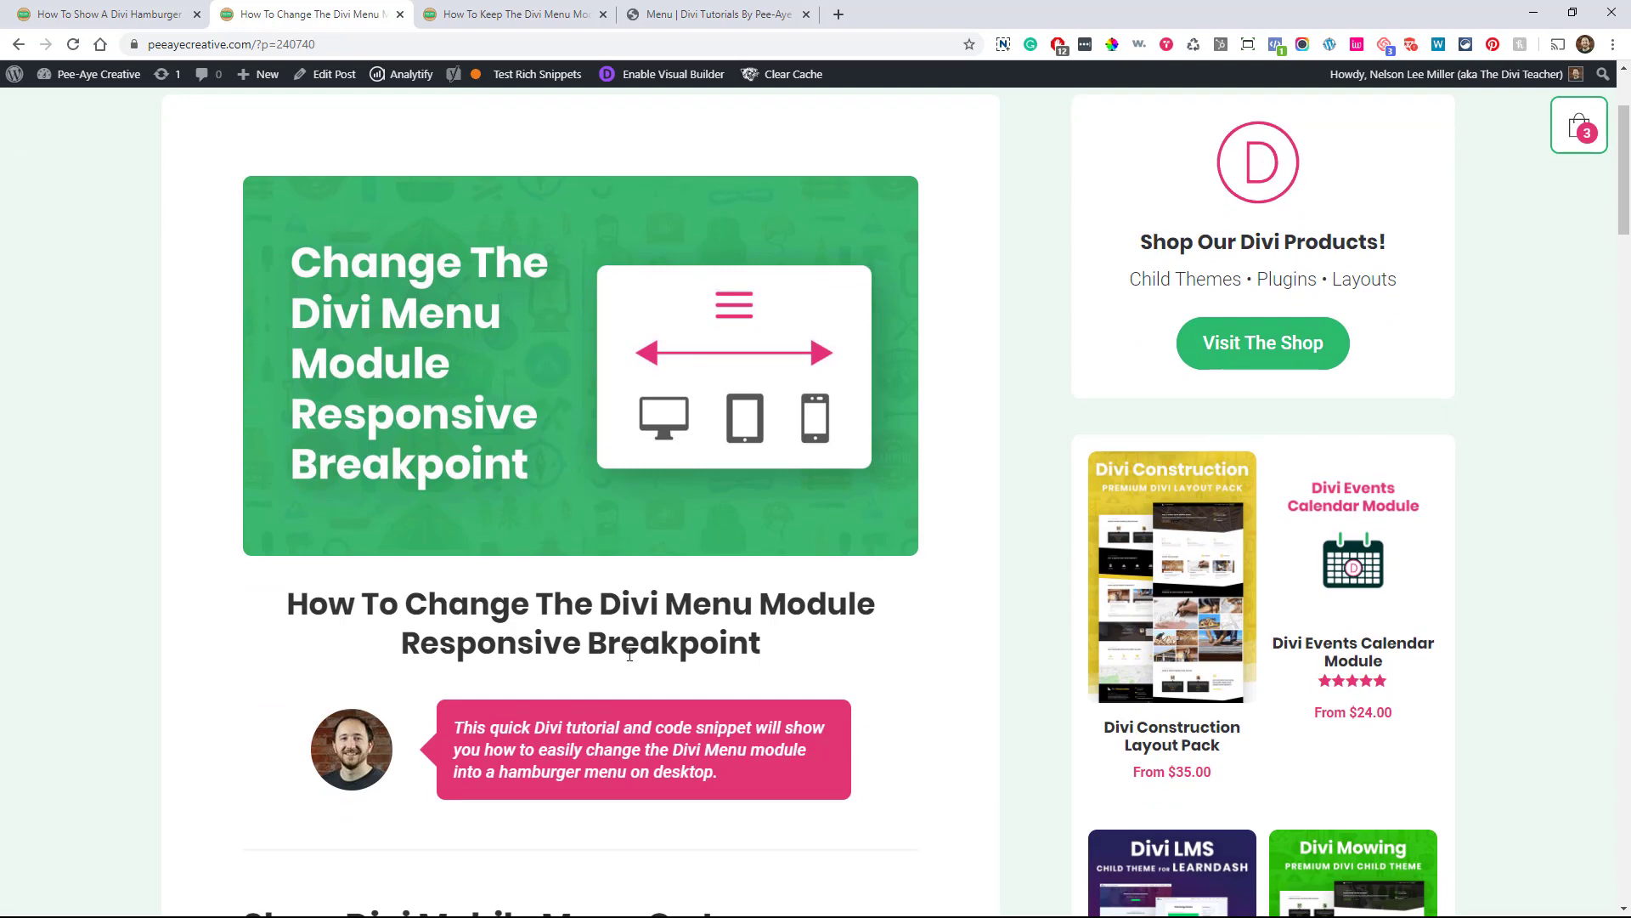
scroll(down, 3)
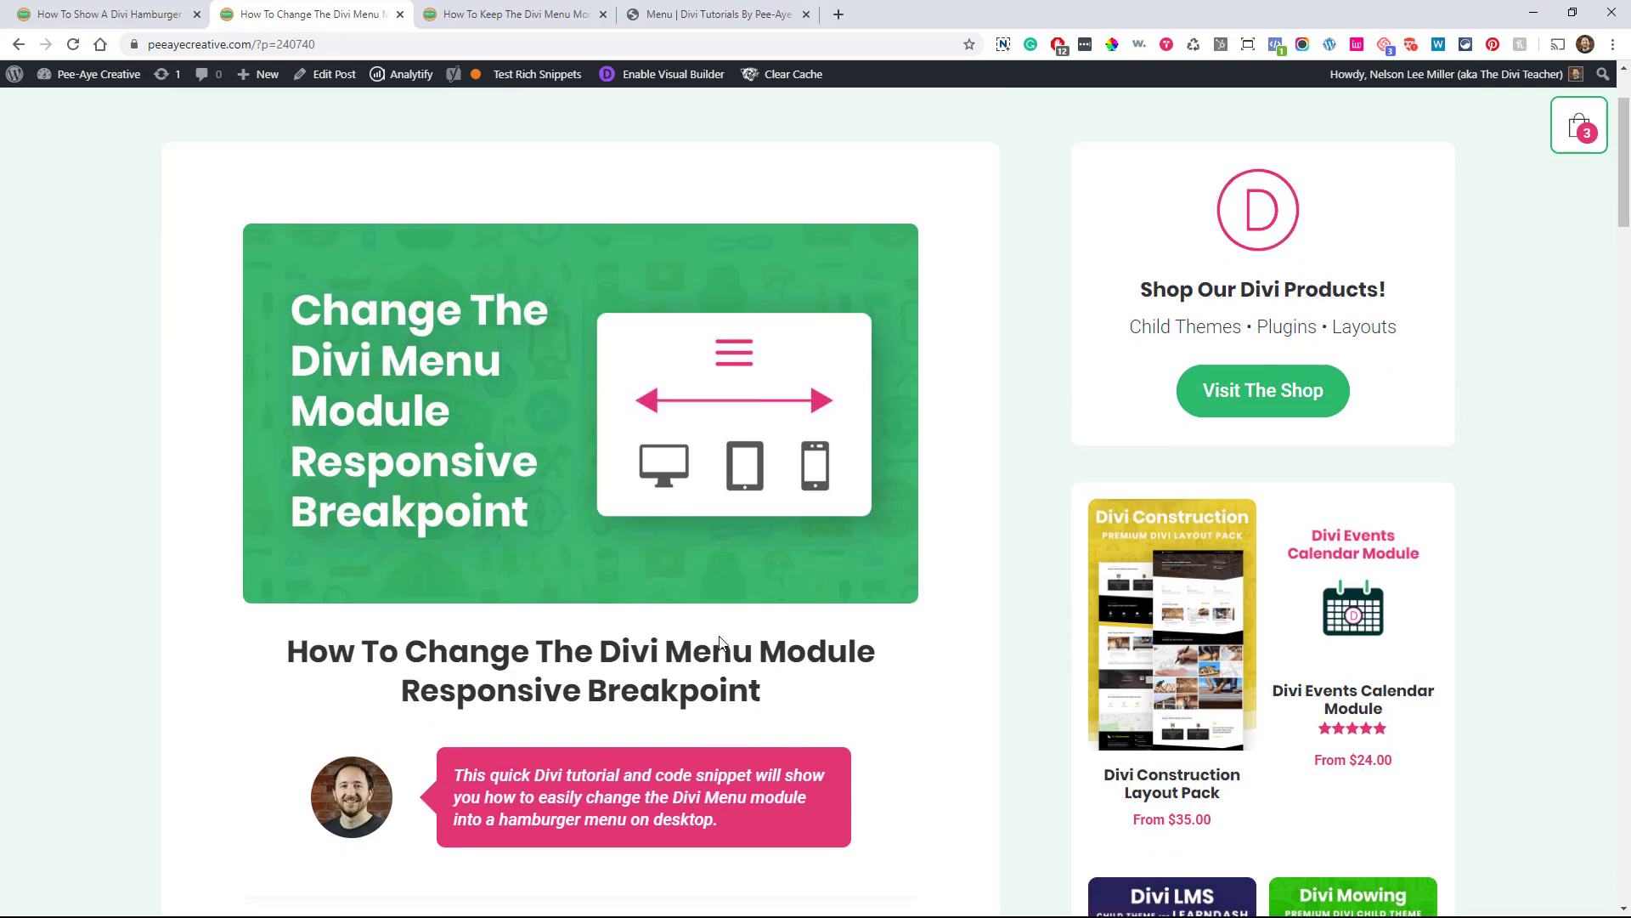
scroll(down, 3)
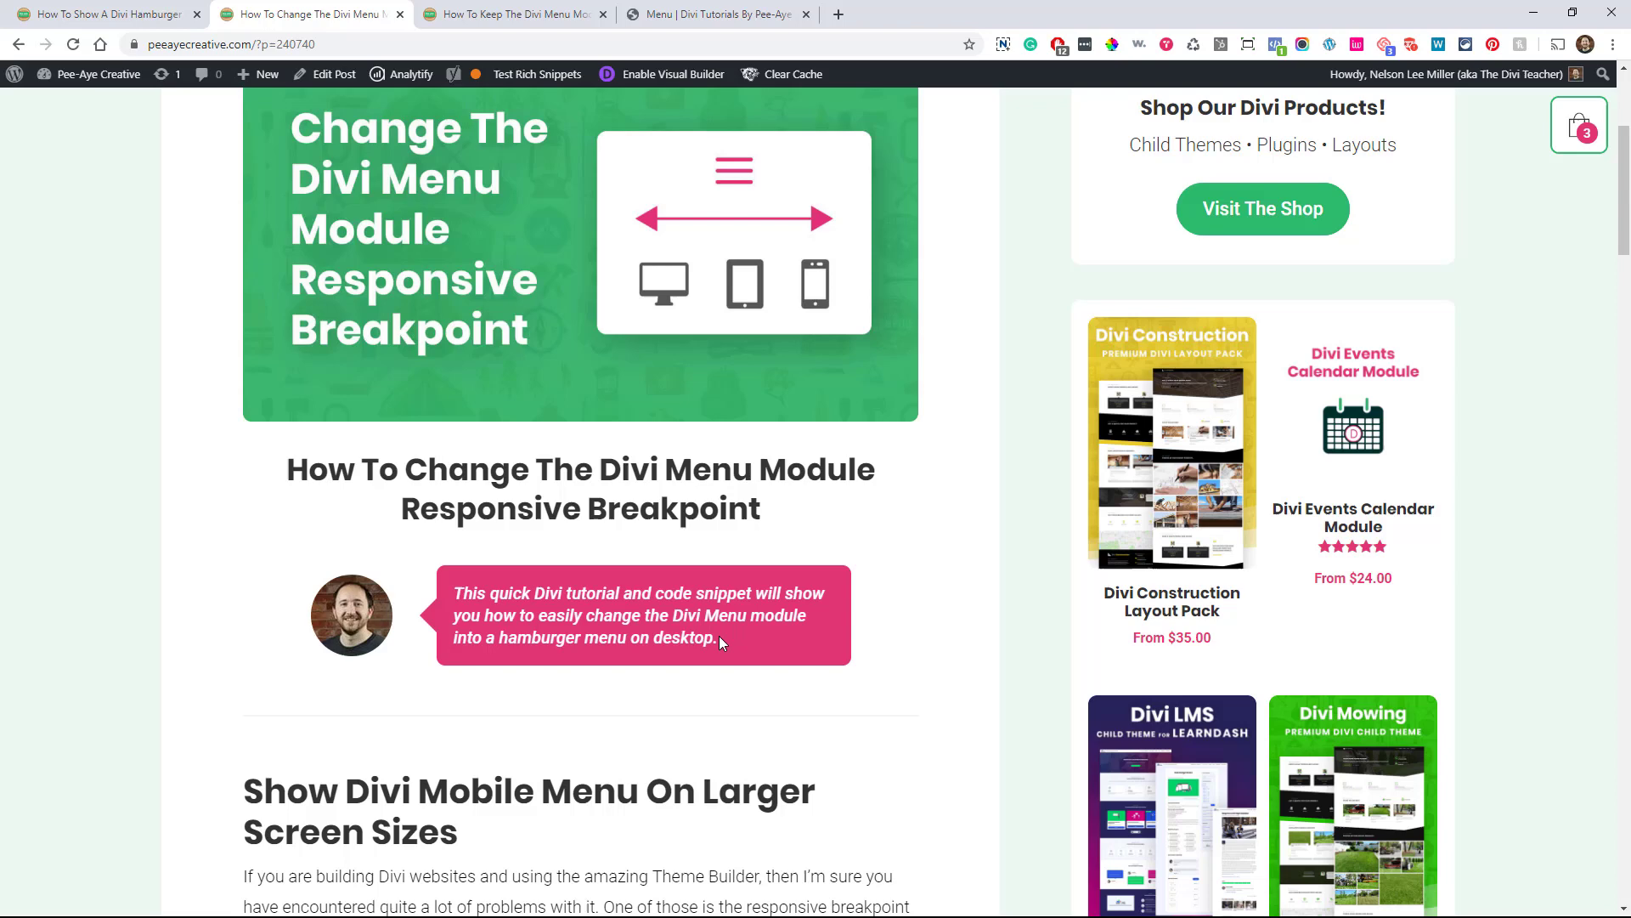
scroll(up, 3)
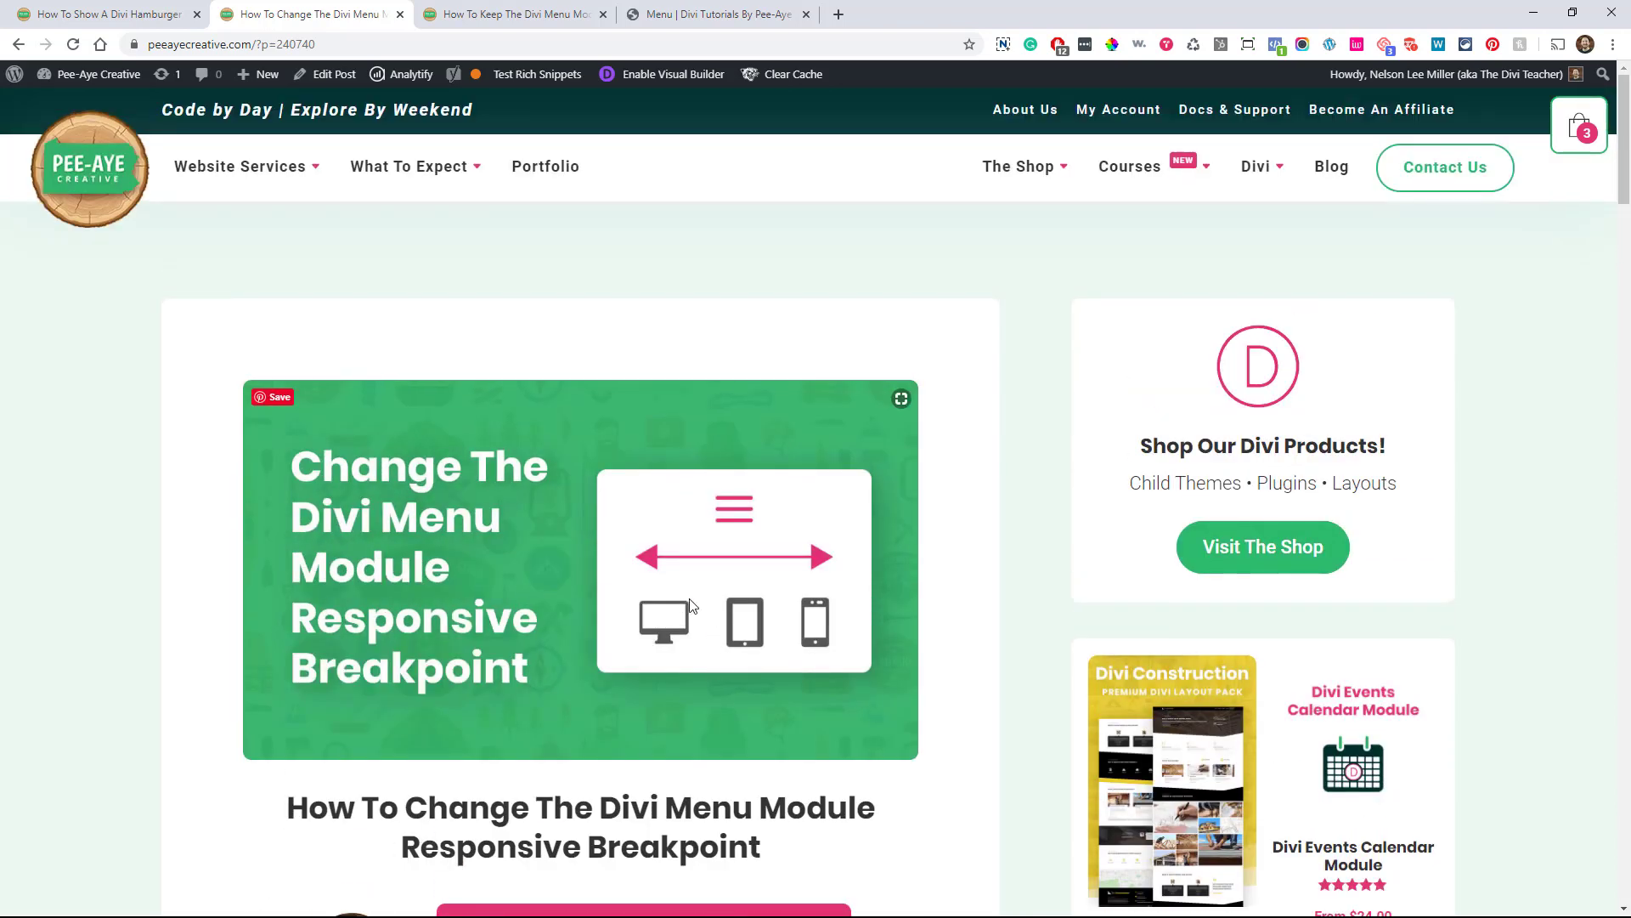
Return to the 'Keep The Divi Menu Module From Overlapping' tutorial.
click(510, 13)
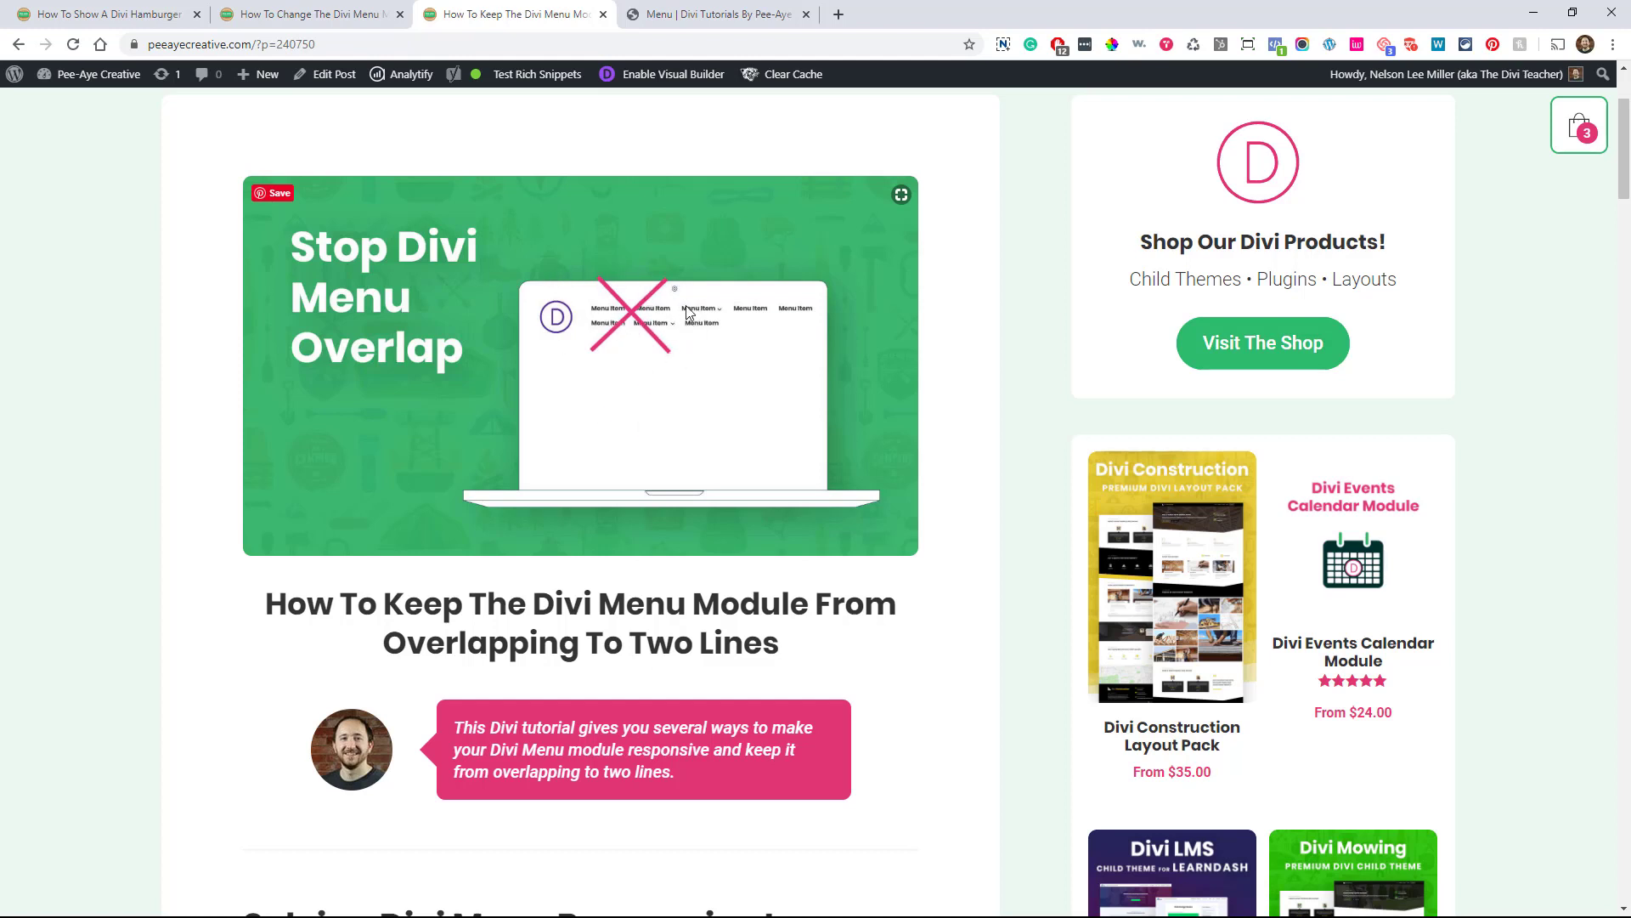
mouse_move(940, 787)
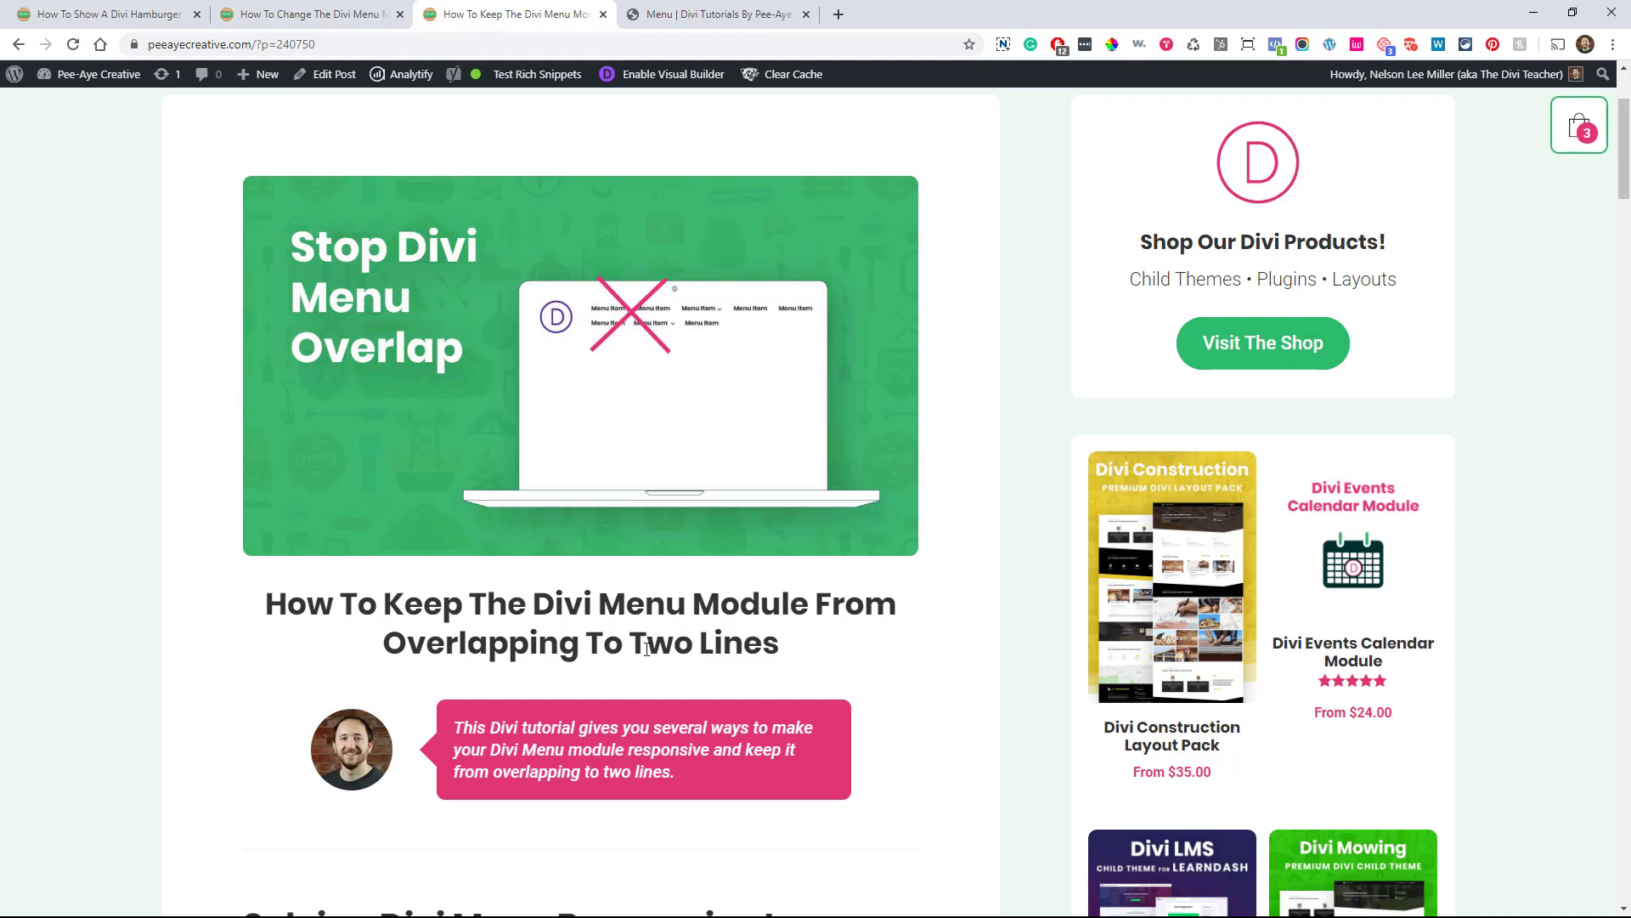
Bring the overlap tutorial's fix #1, changing the Divi Menu Module breakpoint, into view.
scroll(down, 3)
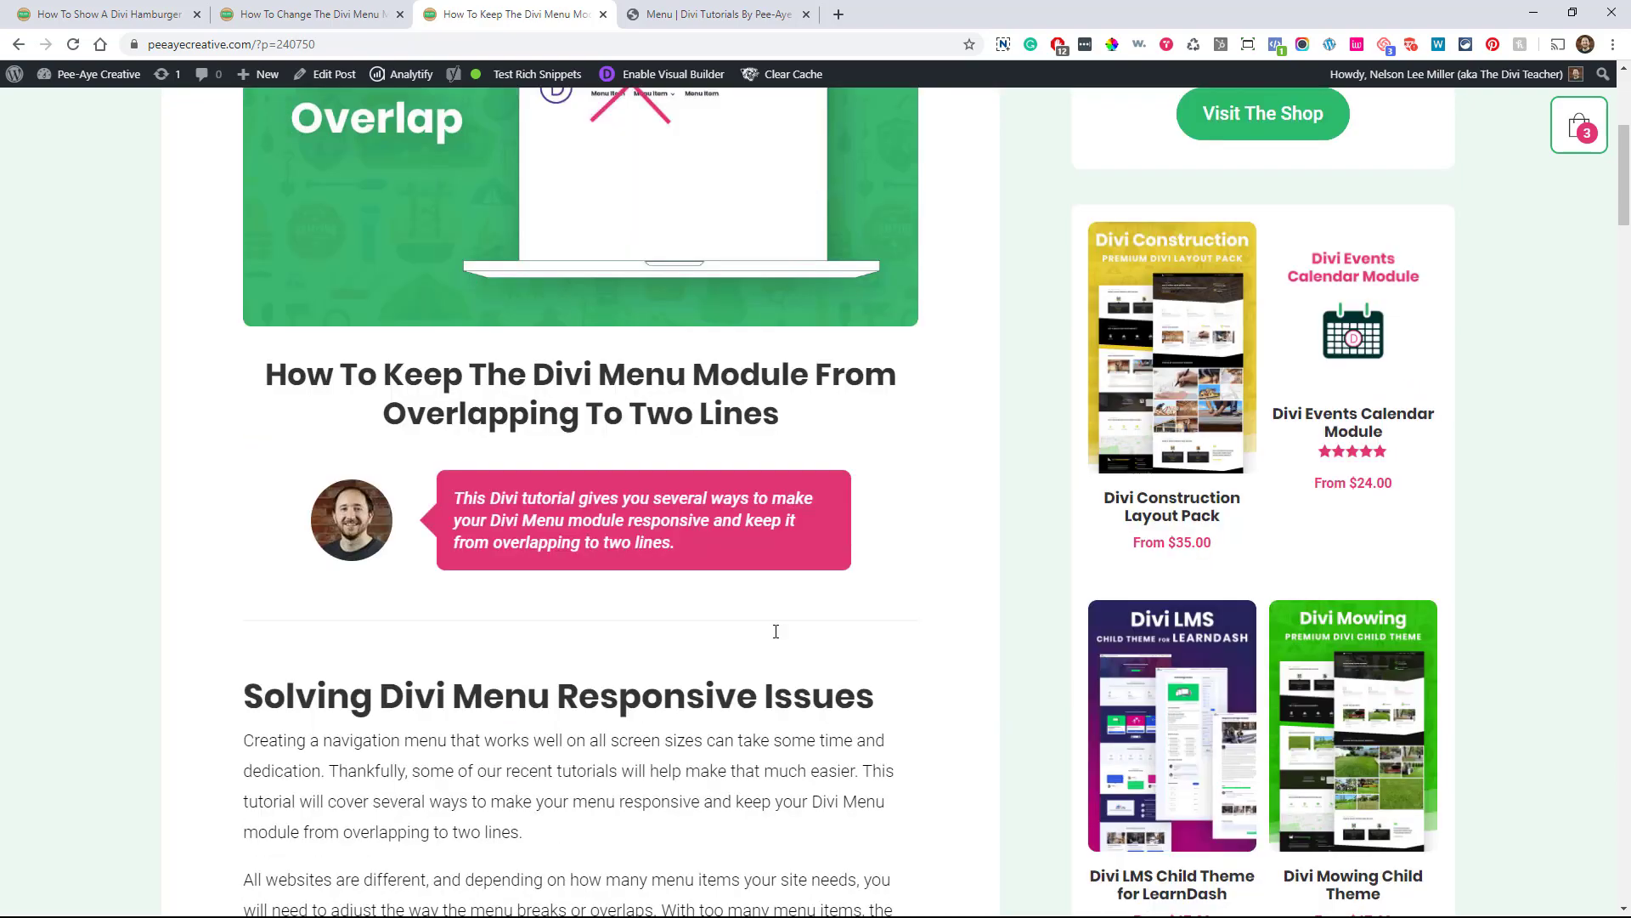
scroll(down, 3)
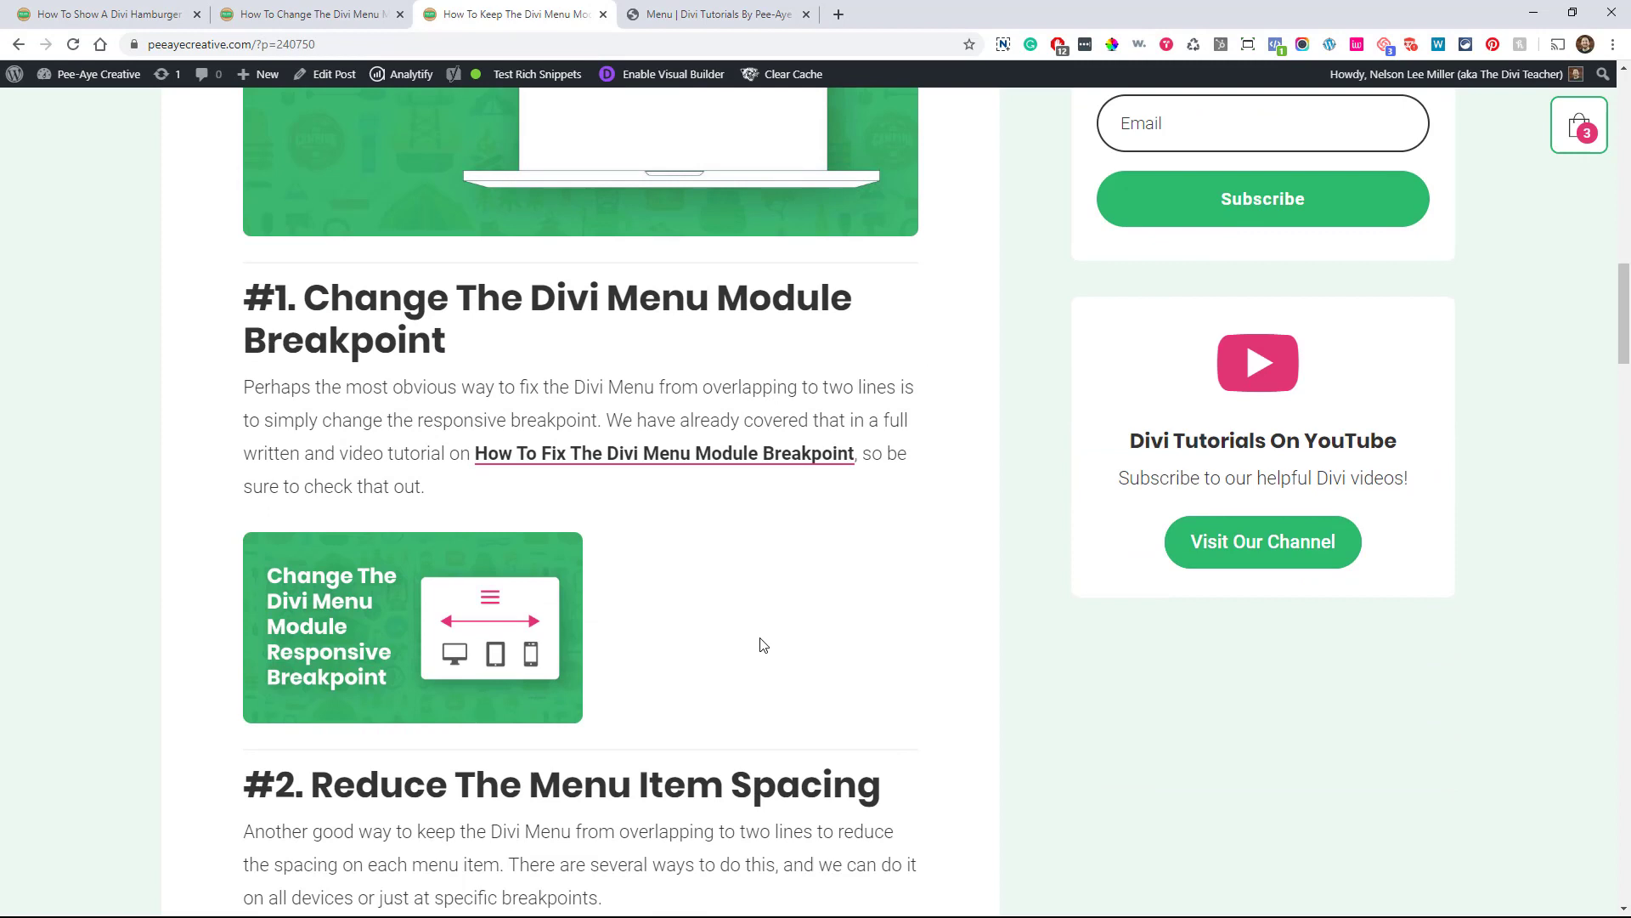
scroll(down, 3)
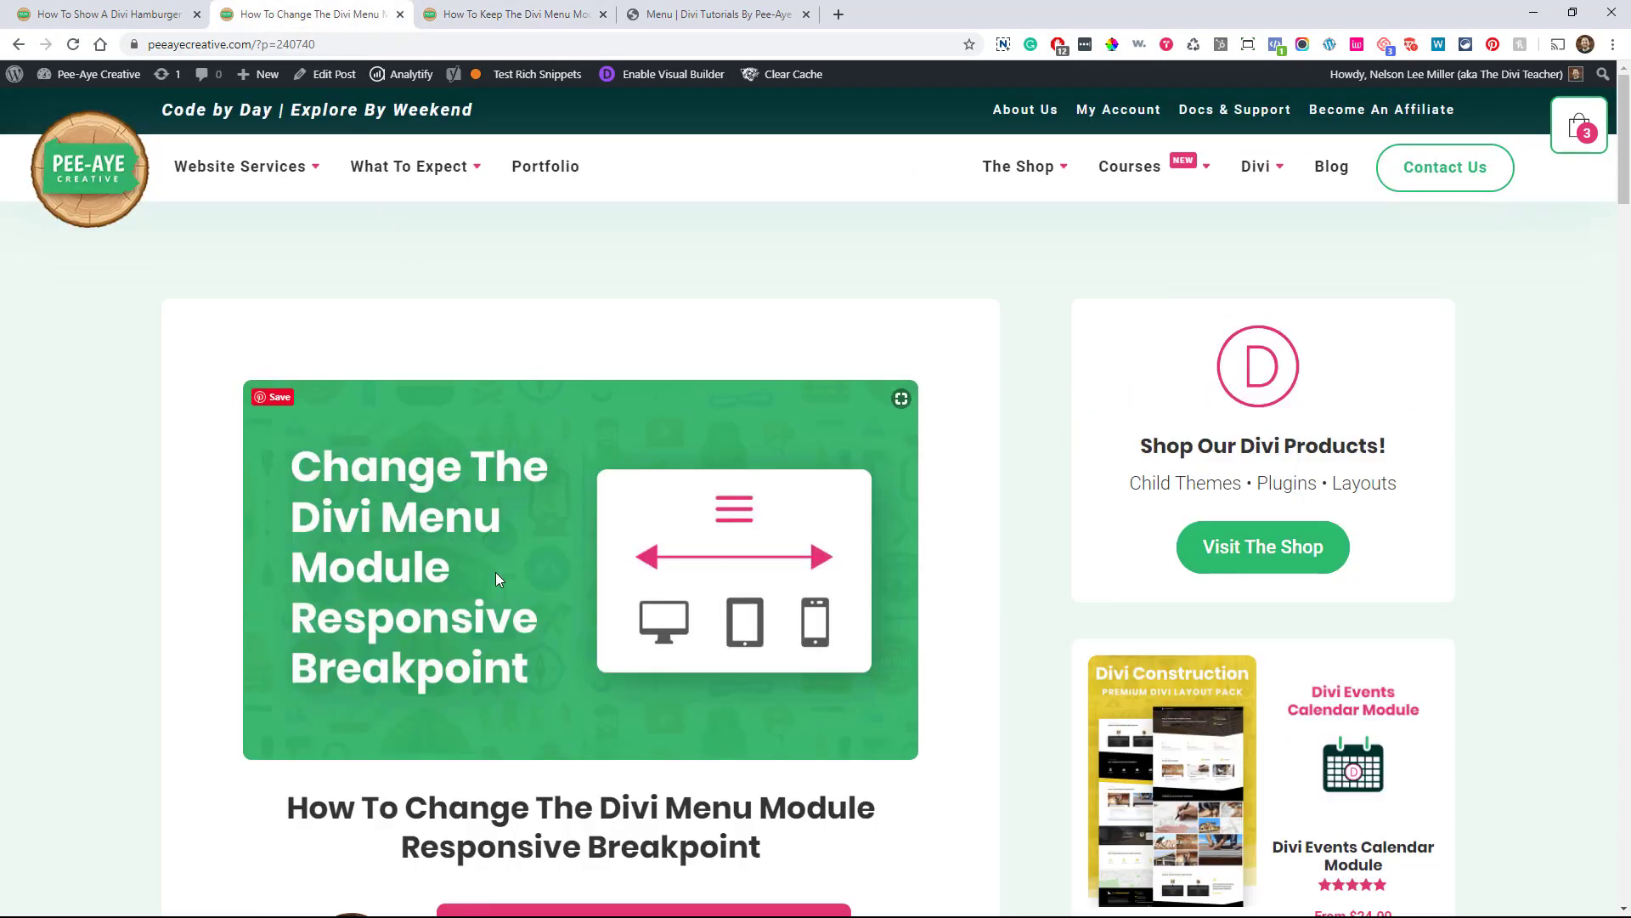
scroll(down, 3)
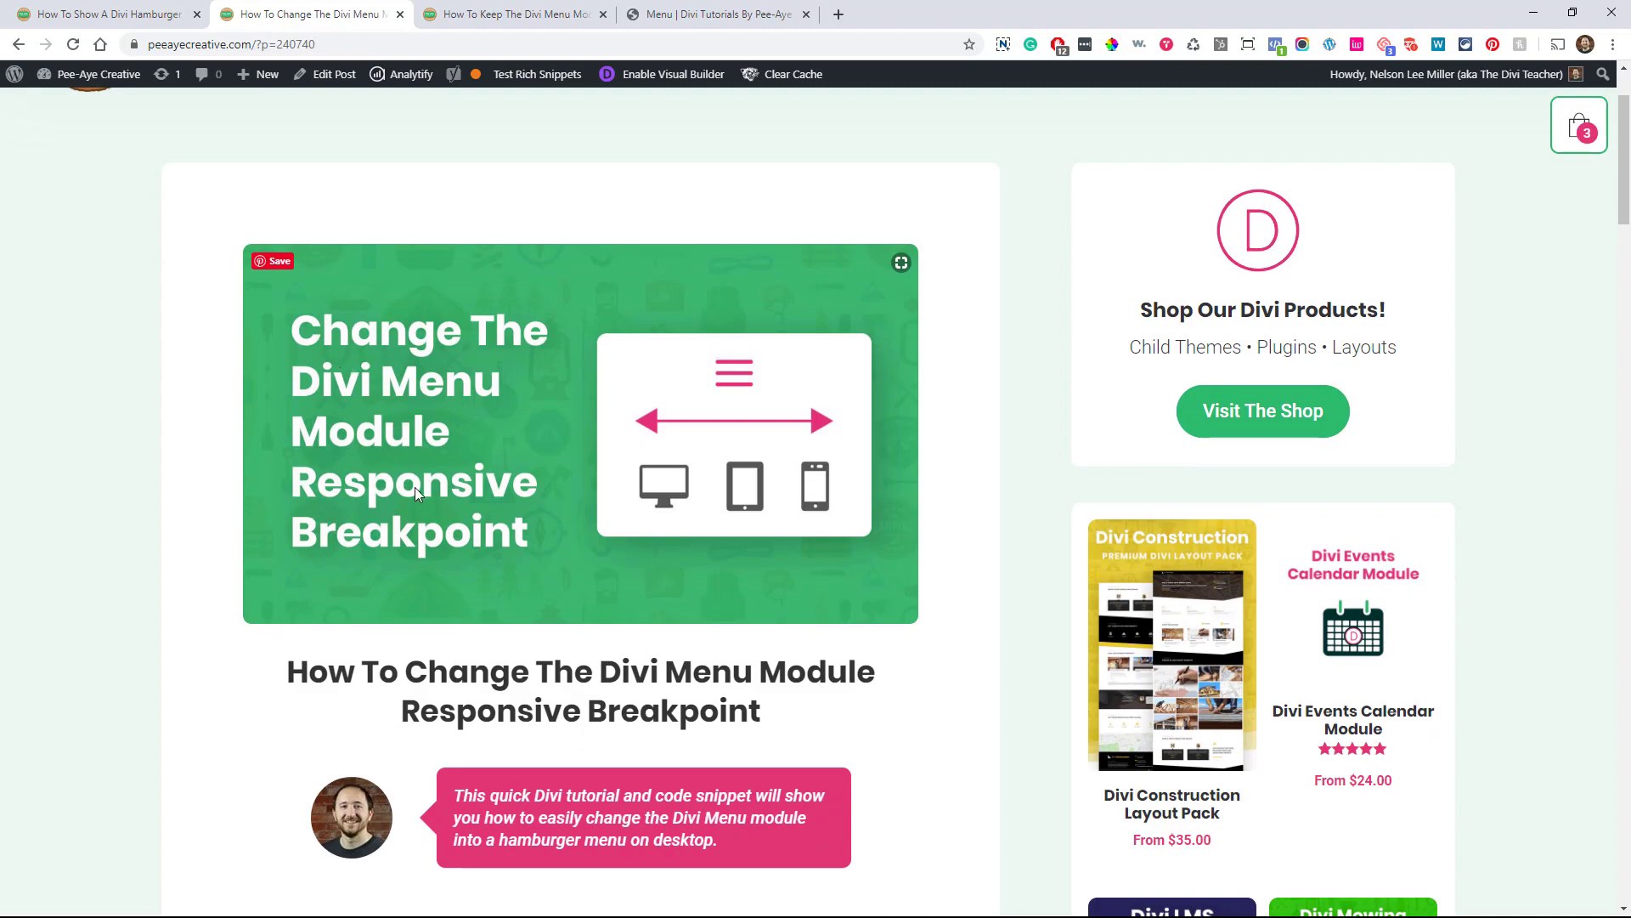
scroll(down, 3)
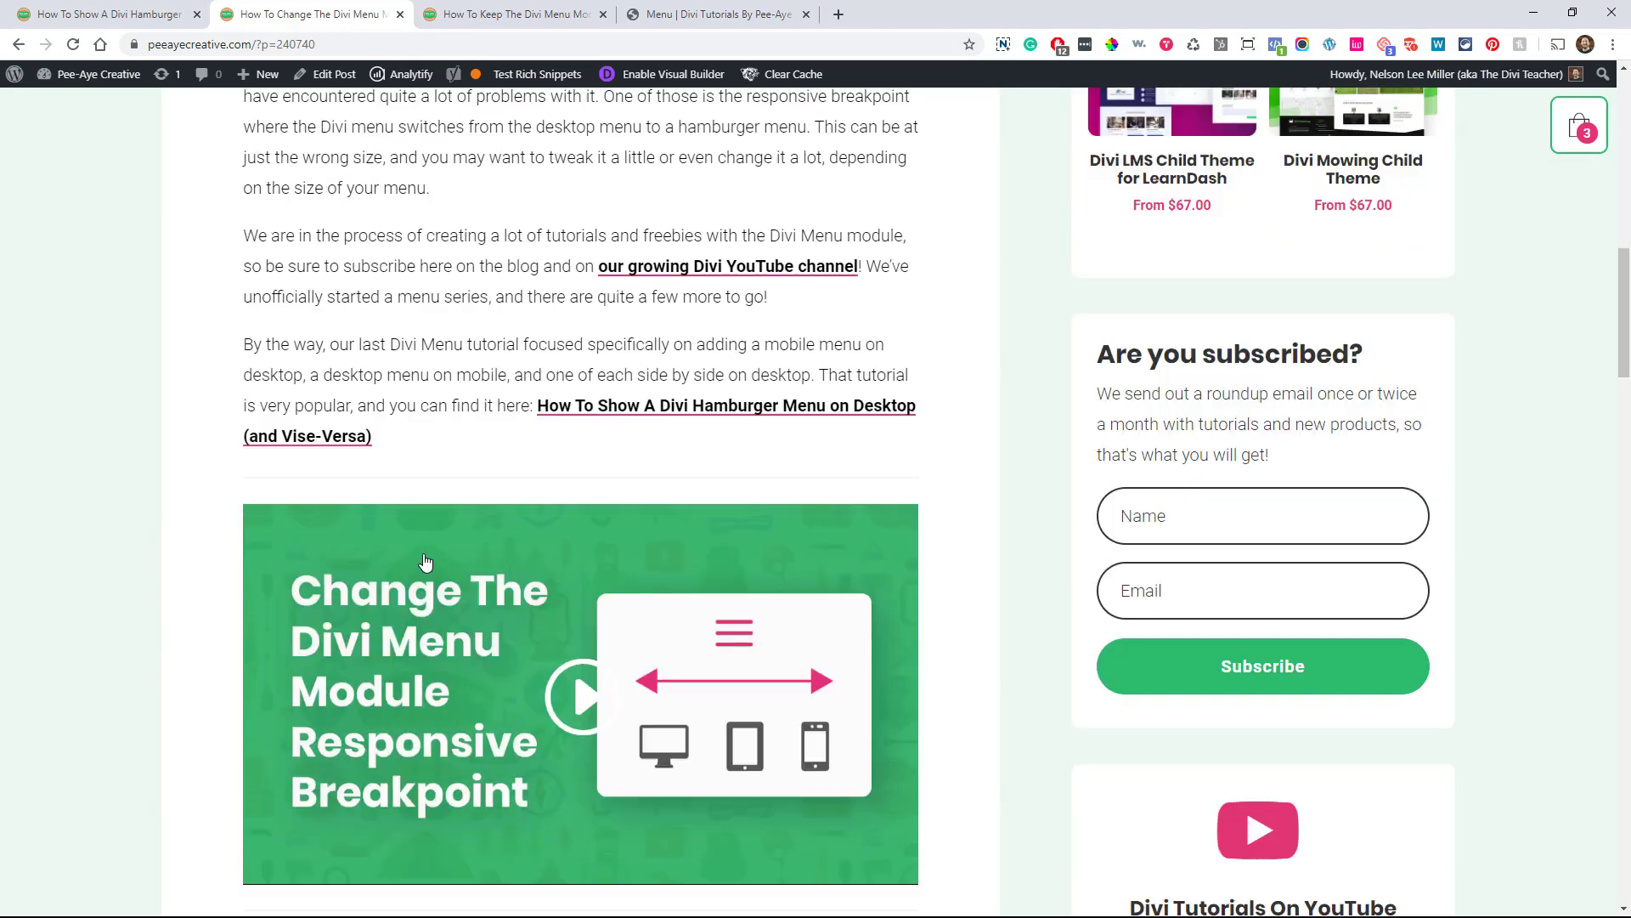
scroll(down, 3)
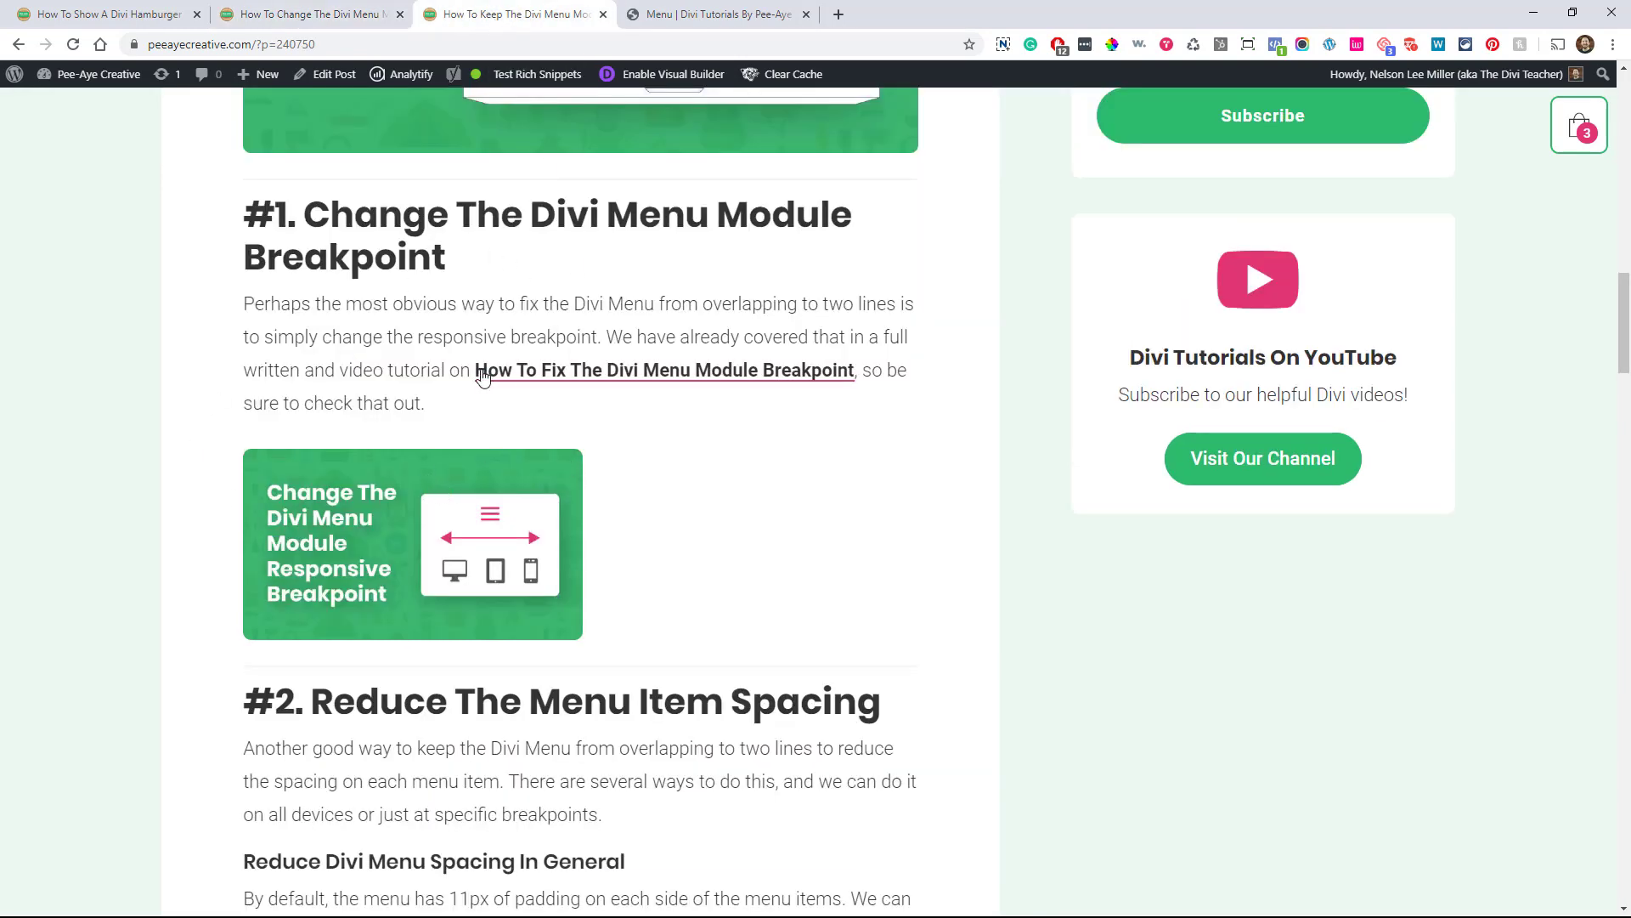
mouse_move(403, 470)
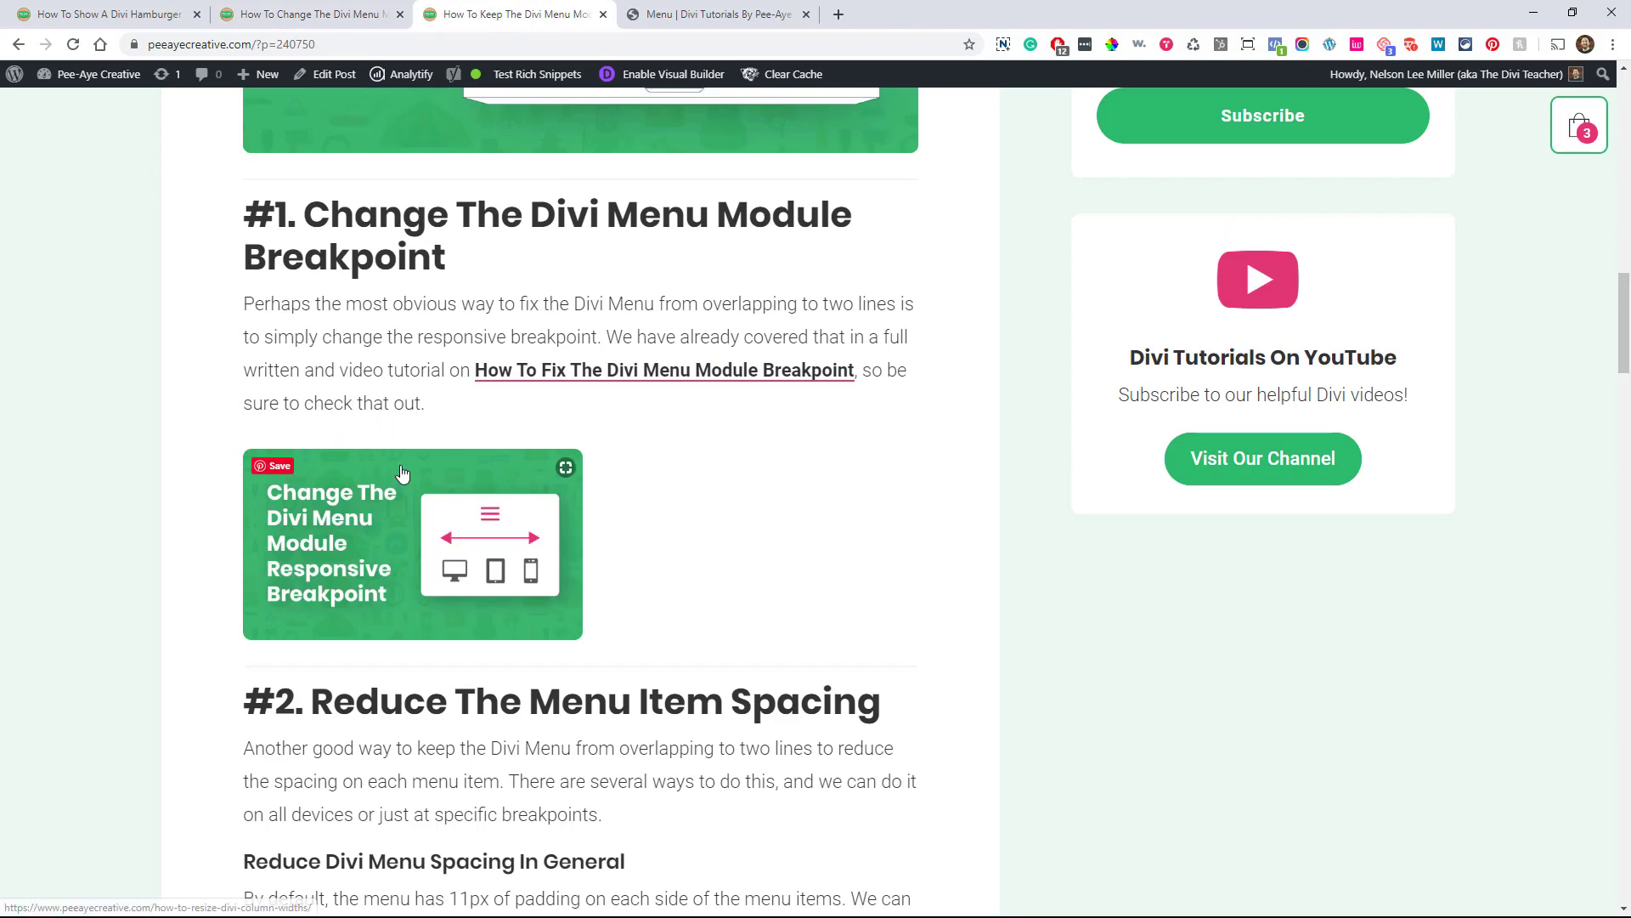
mouse_move(734, 521)
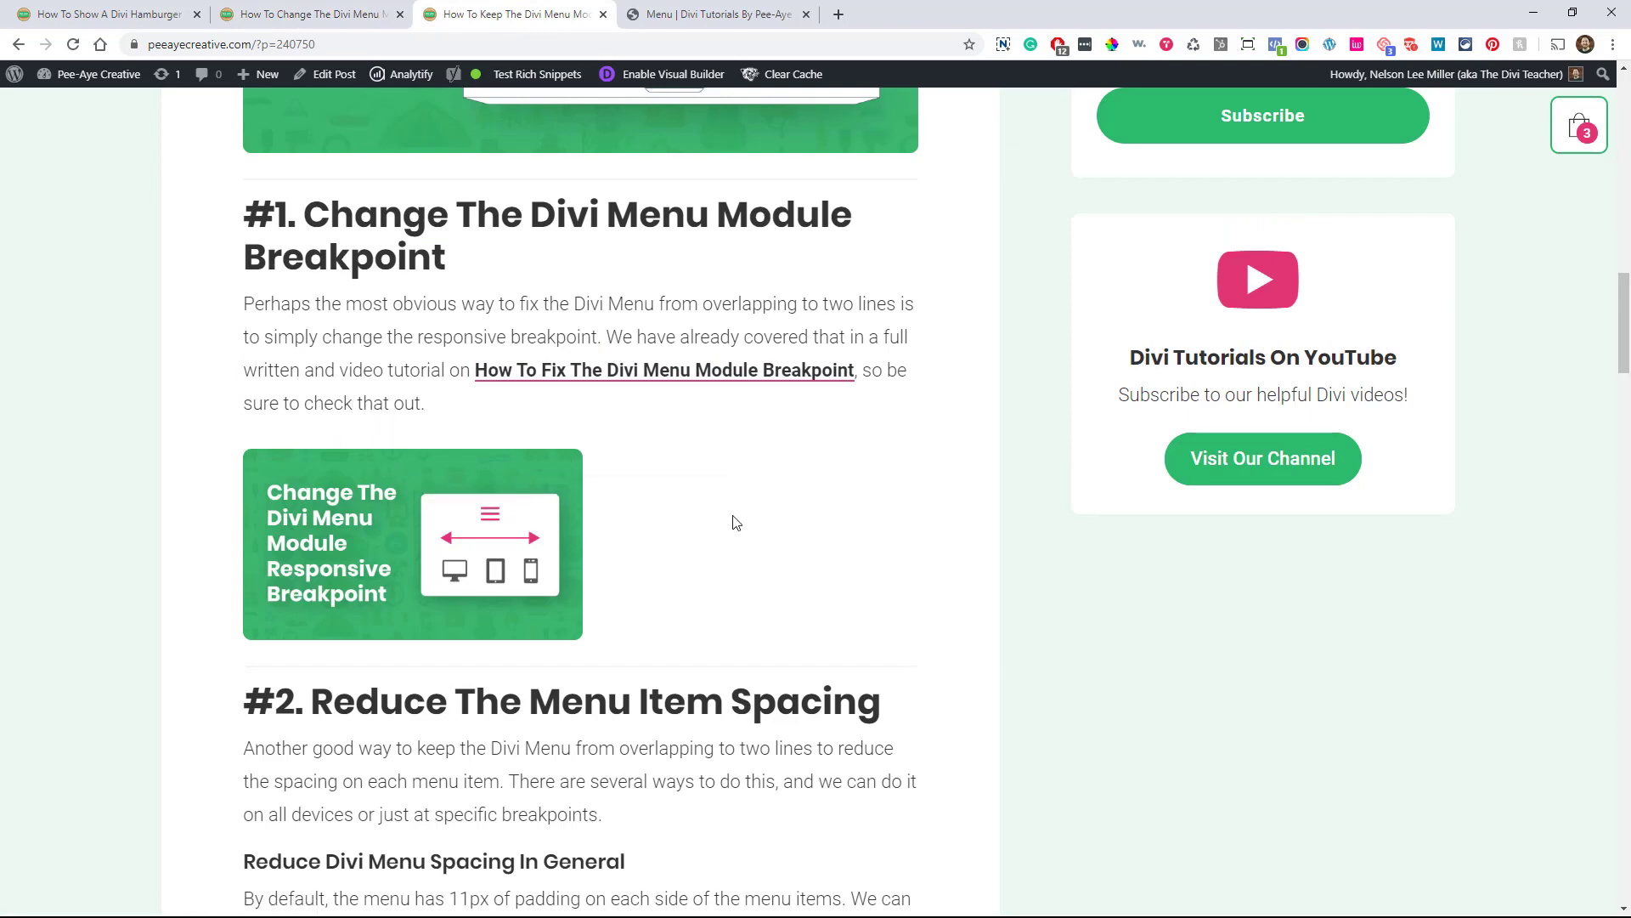
Select and copy the article's 'reduce menu item spacing' CSS snippet.
scroll(down, 3)
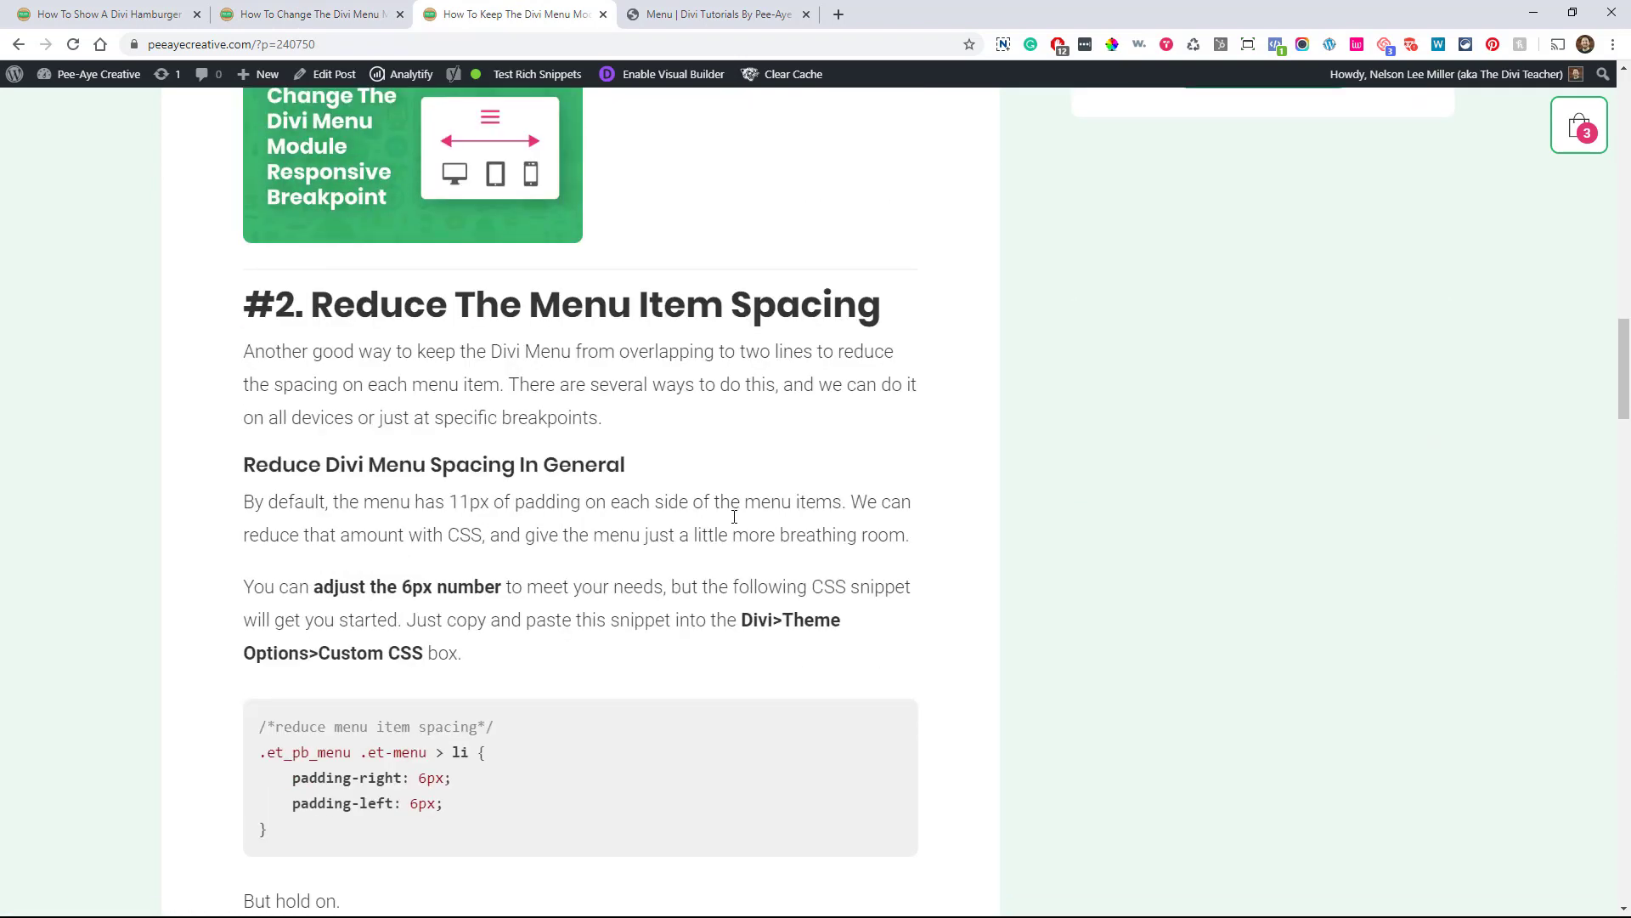
scroll(down, 3)
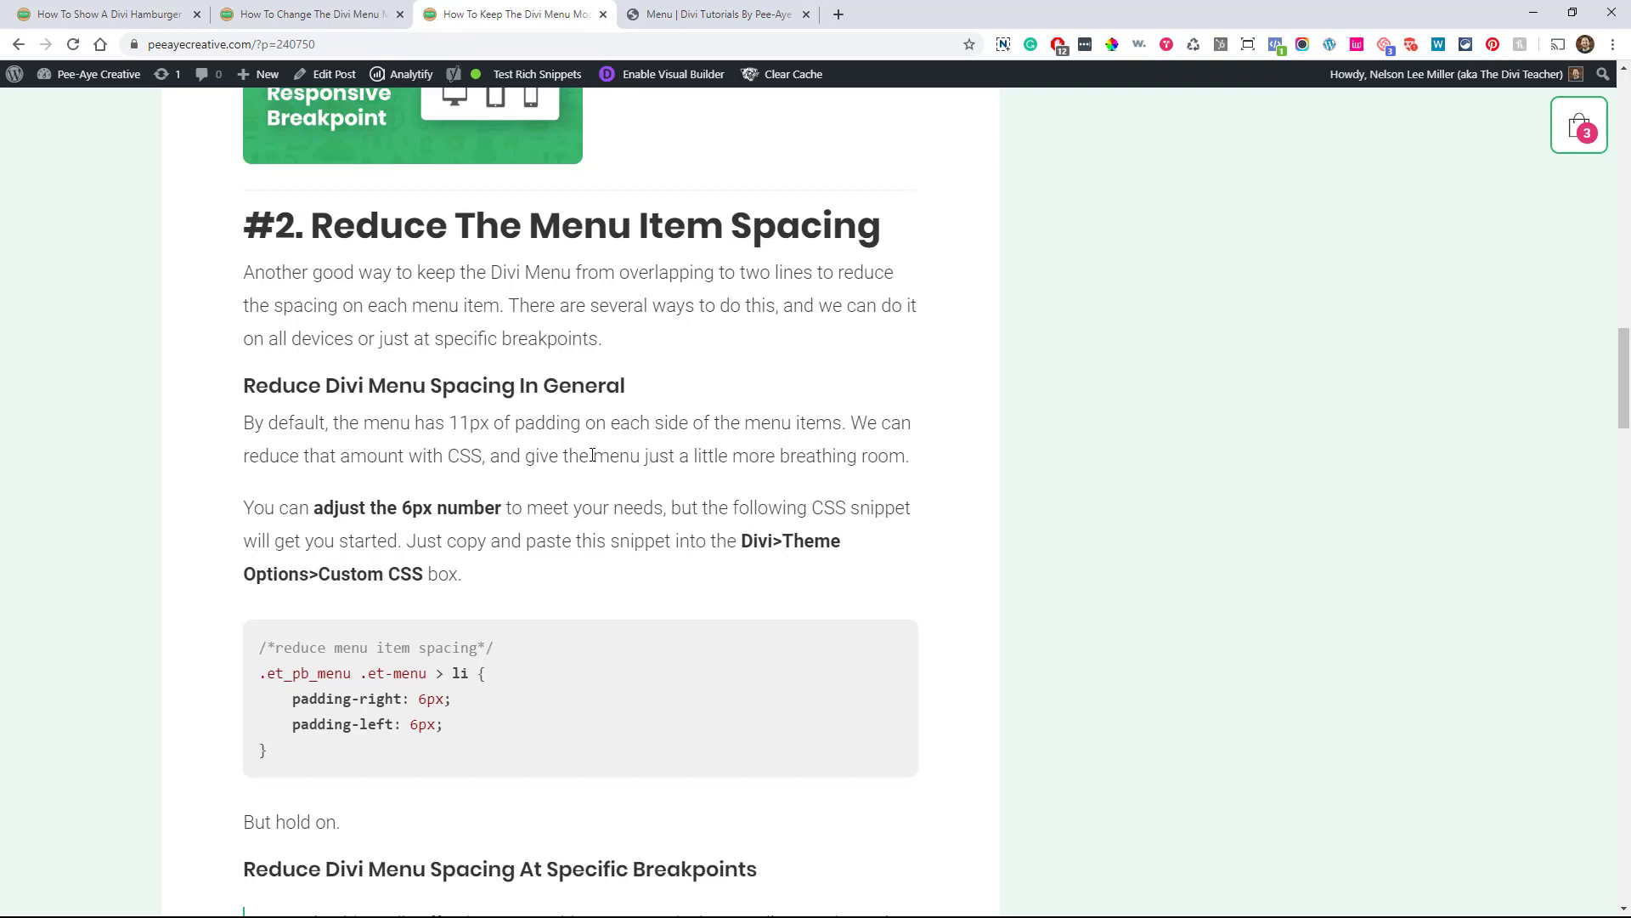
mouse_move(508, 455)
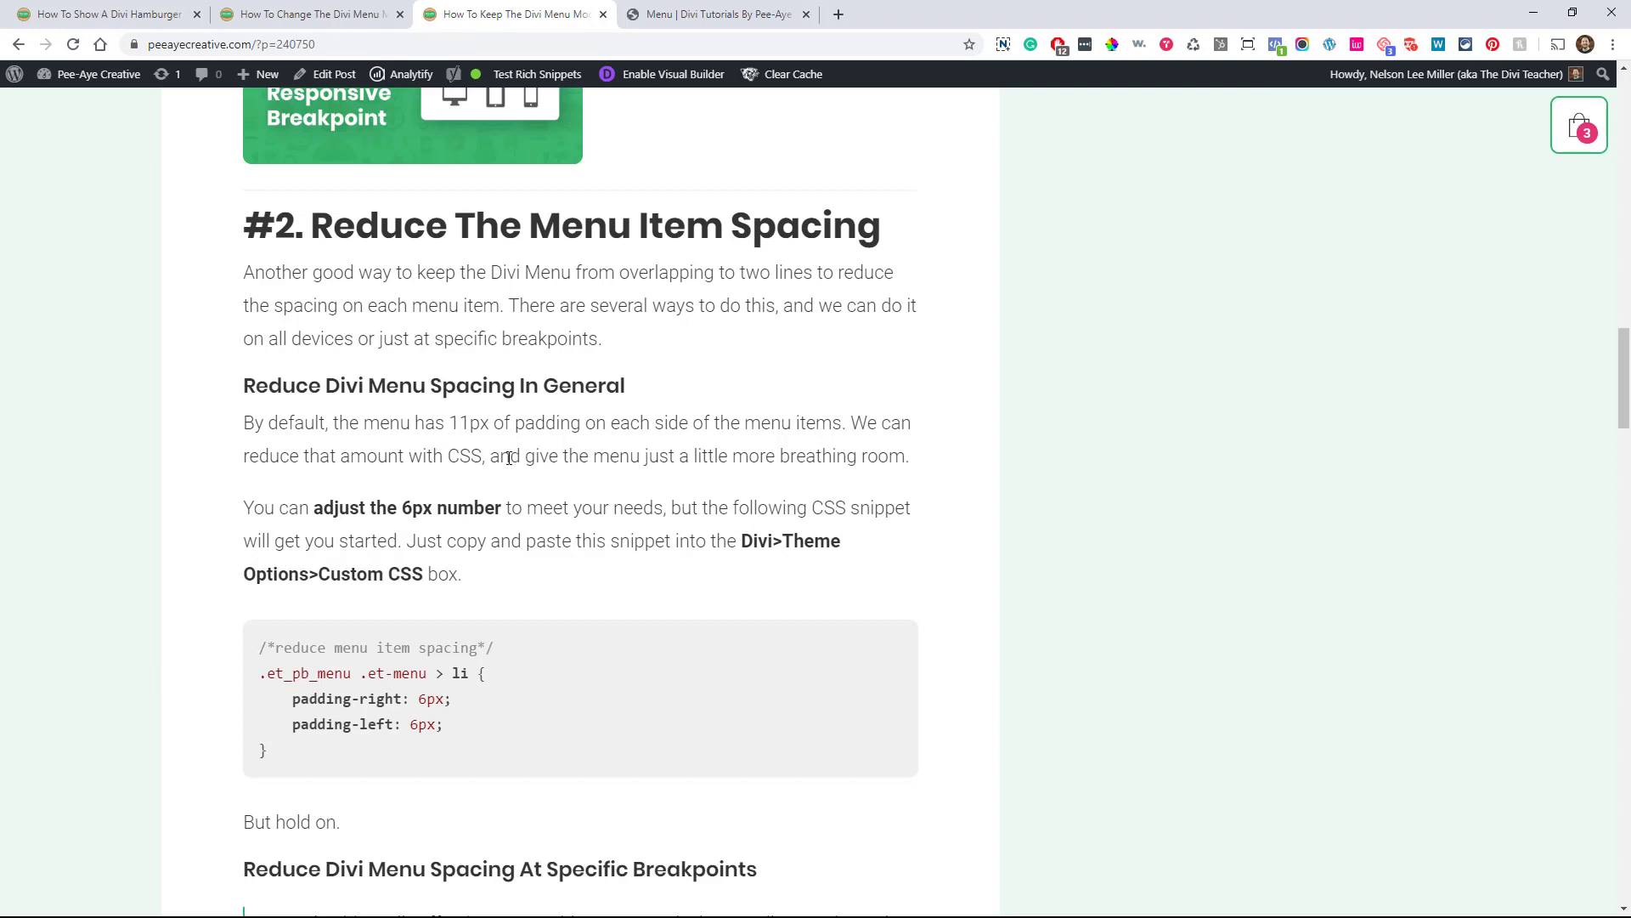
mouse_move(529, 498)
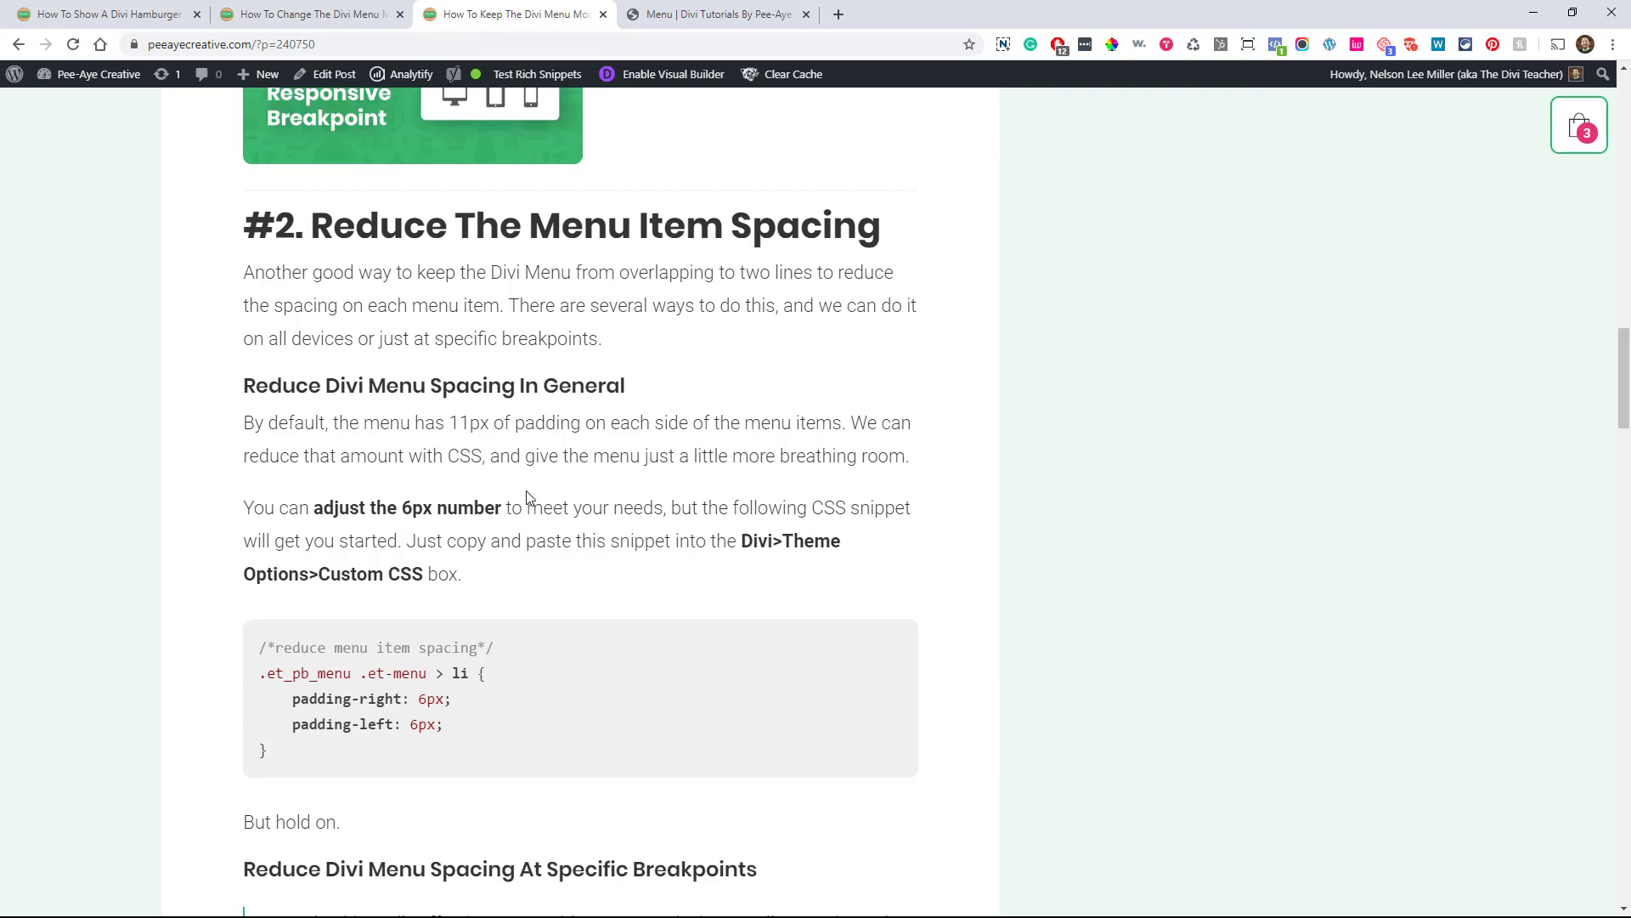
mouse_move(462, 578)
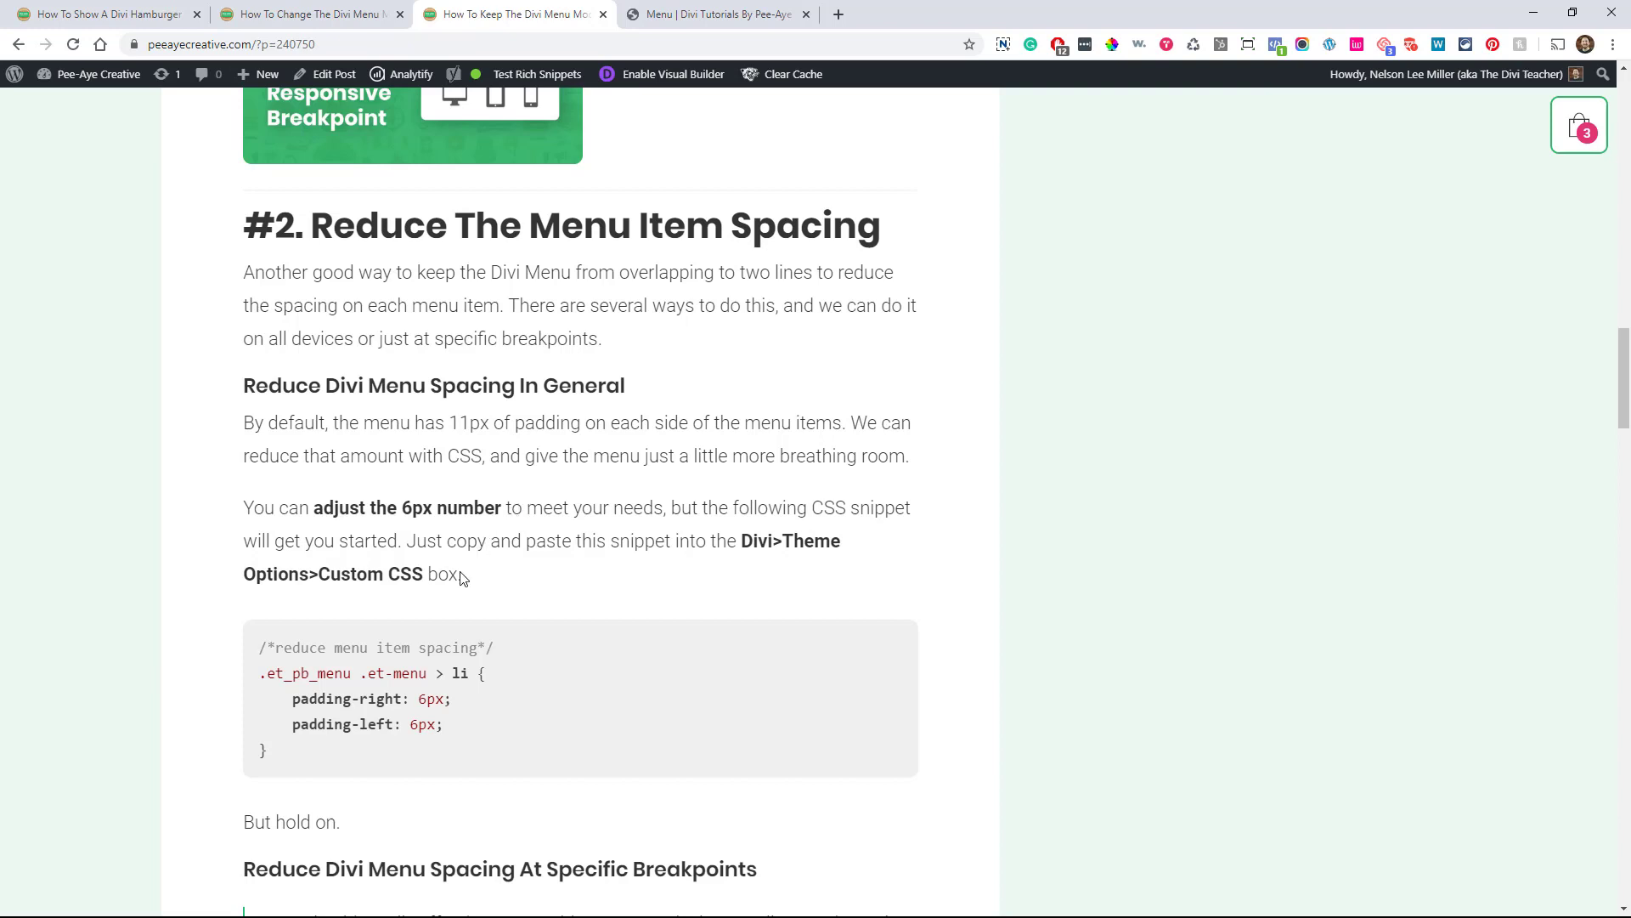
mouse_move(434, 615)
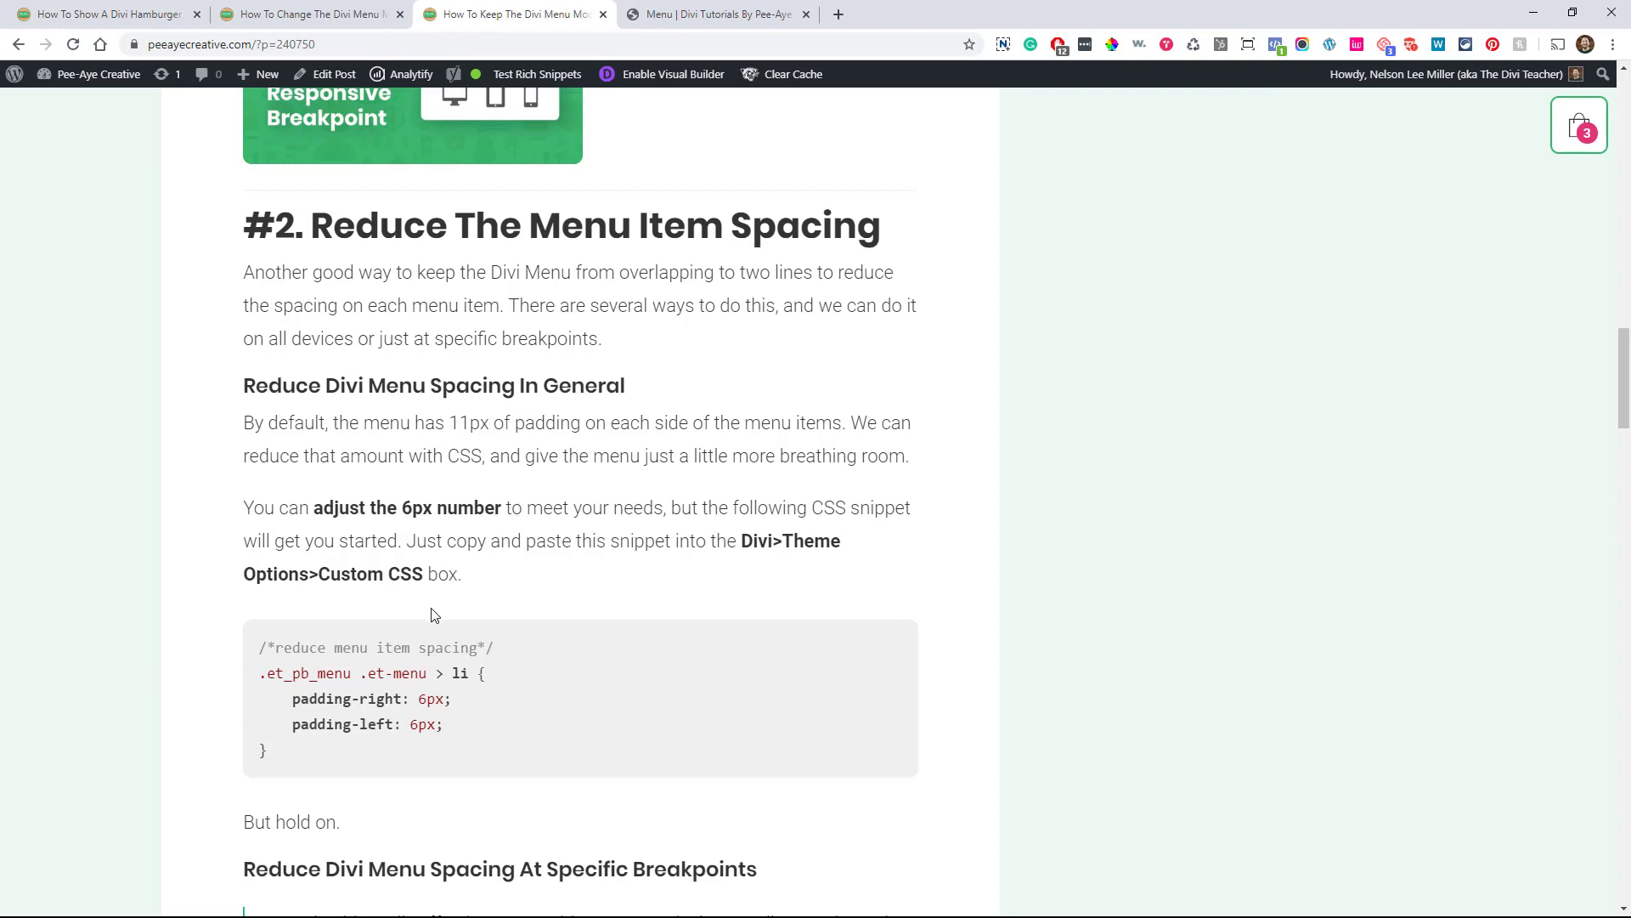
mouse_move(613, 163)
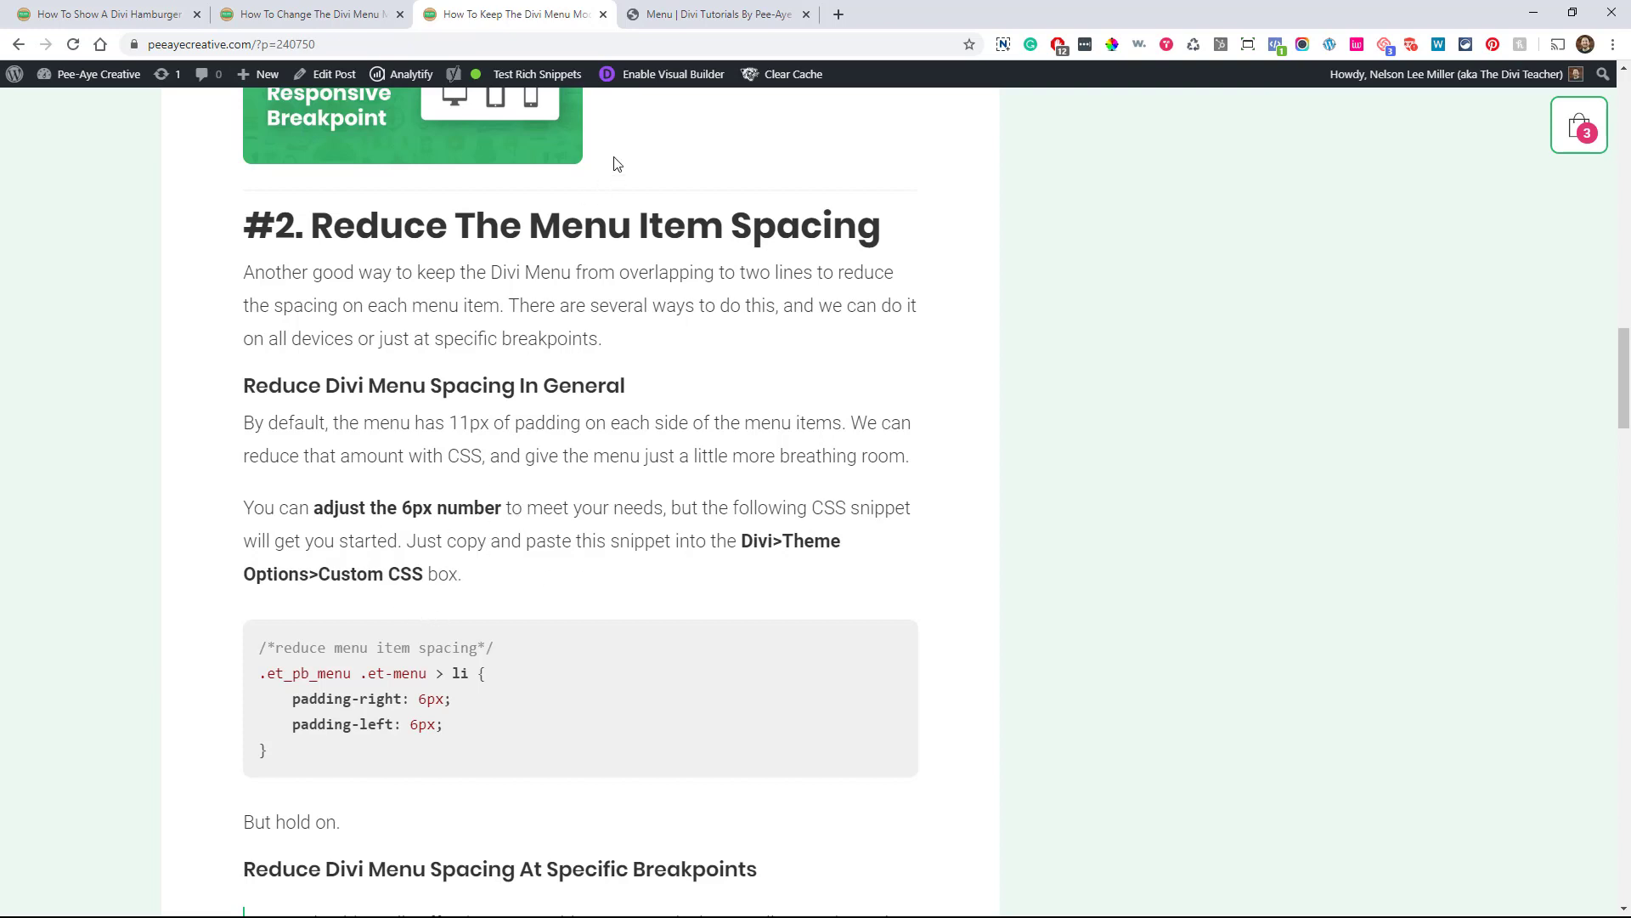
click(715, 13)
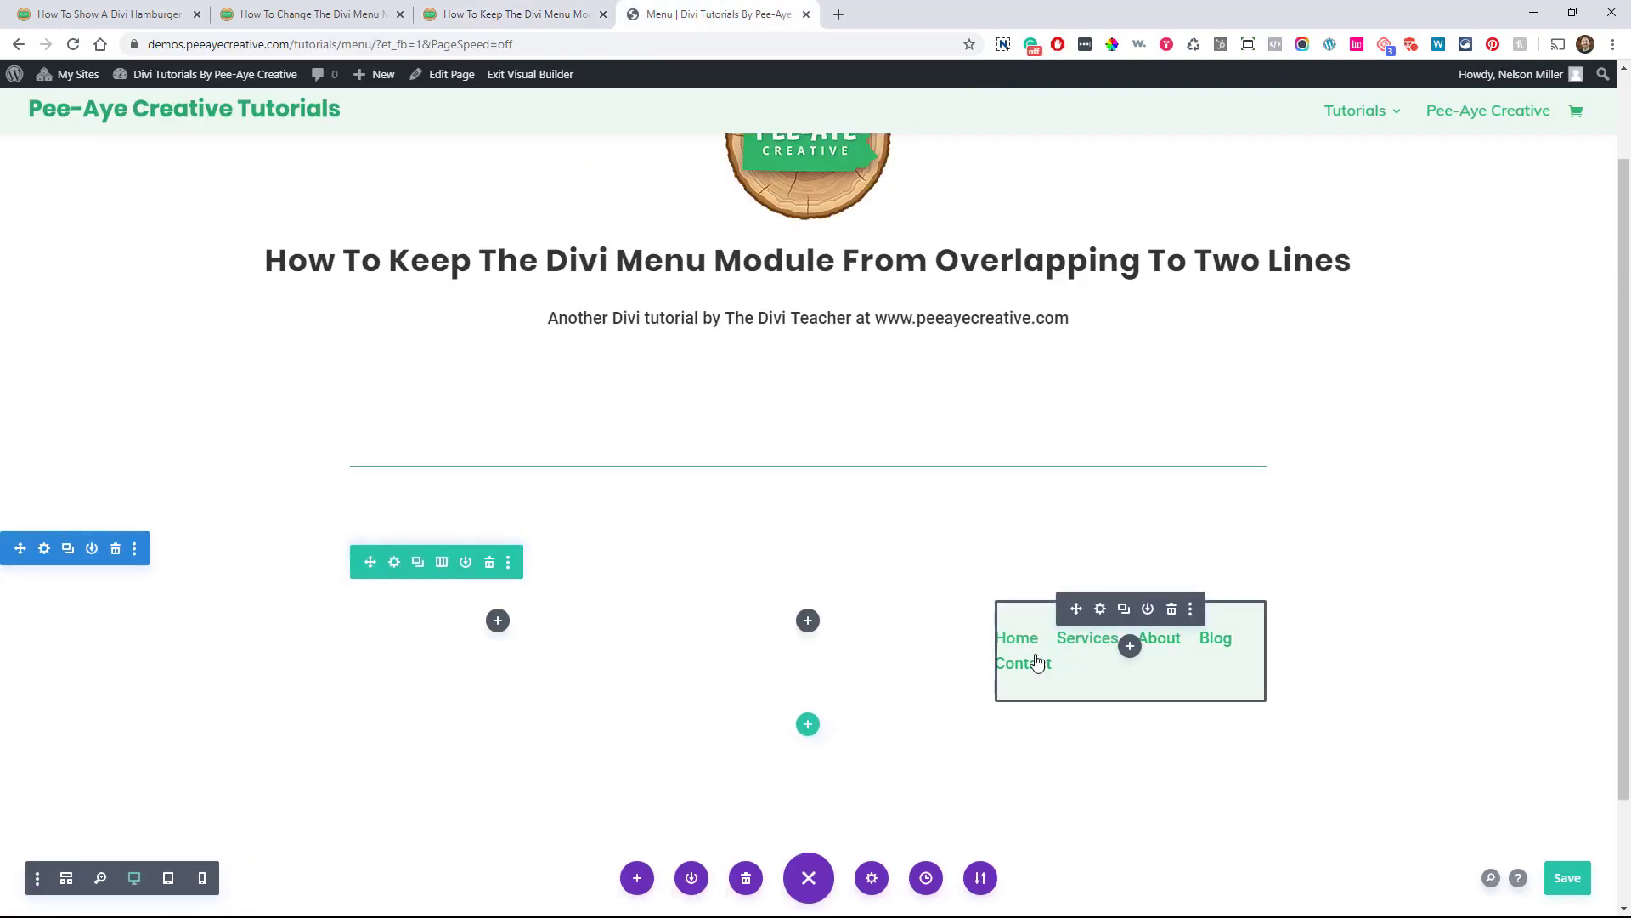
mouse_move(1017, 637)
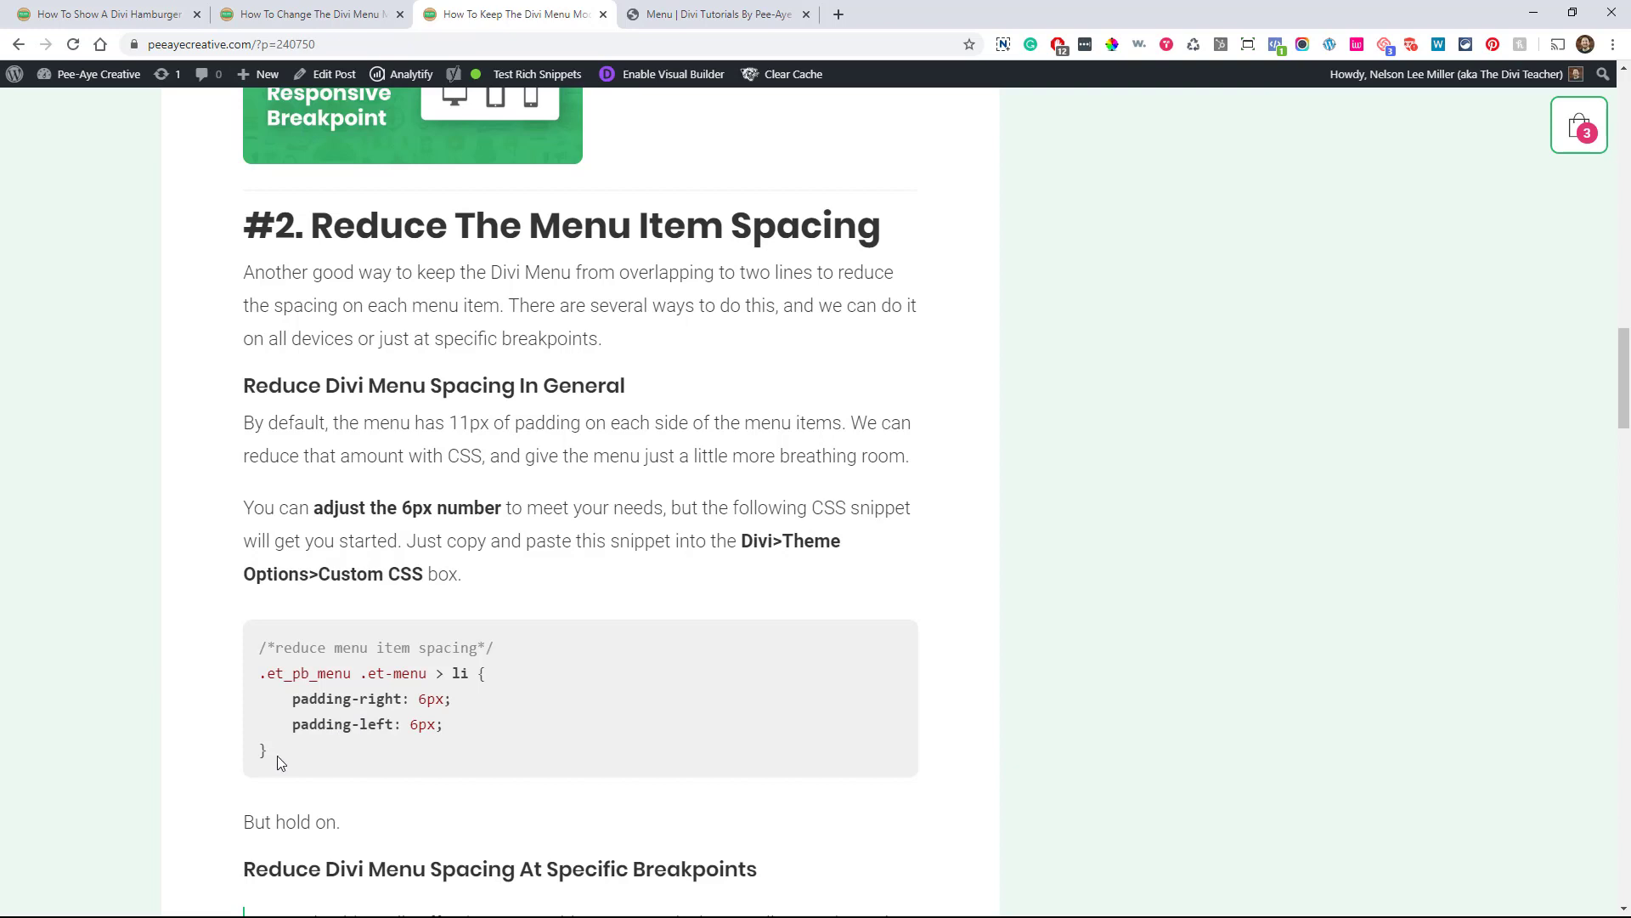
drag(260, 642, 265, 755)
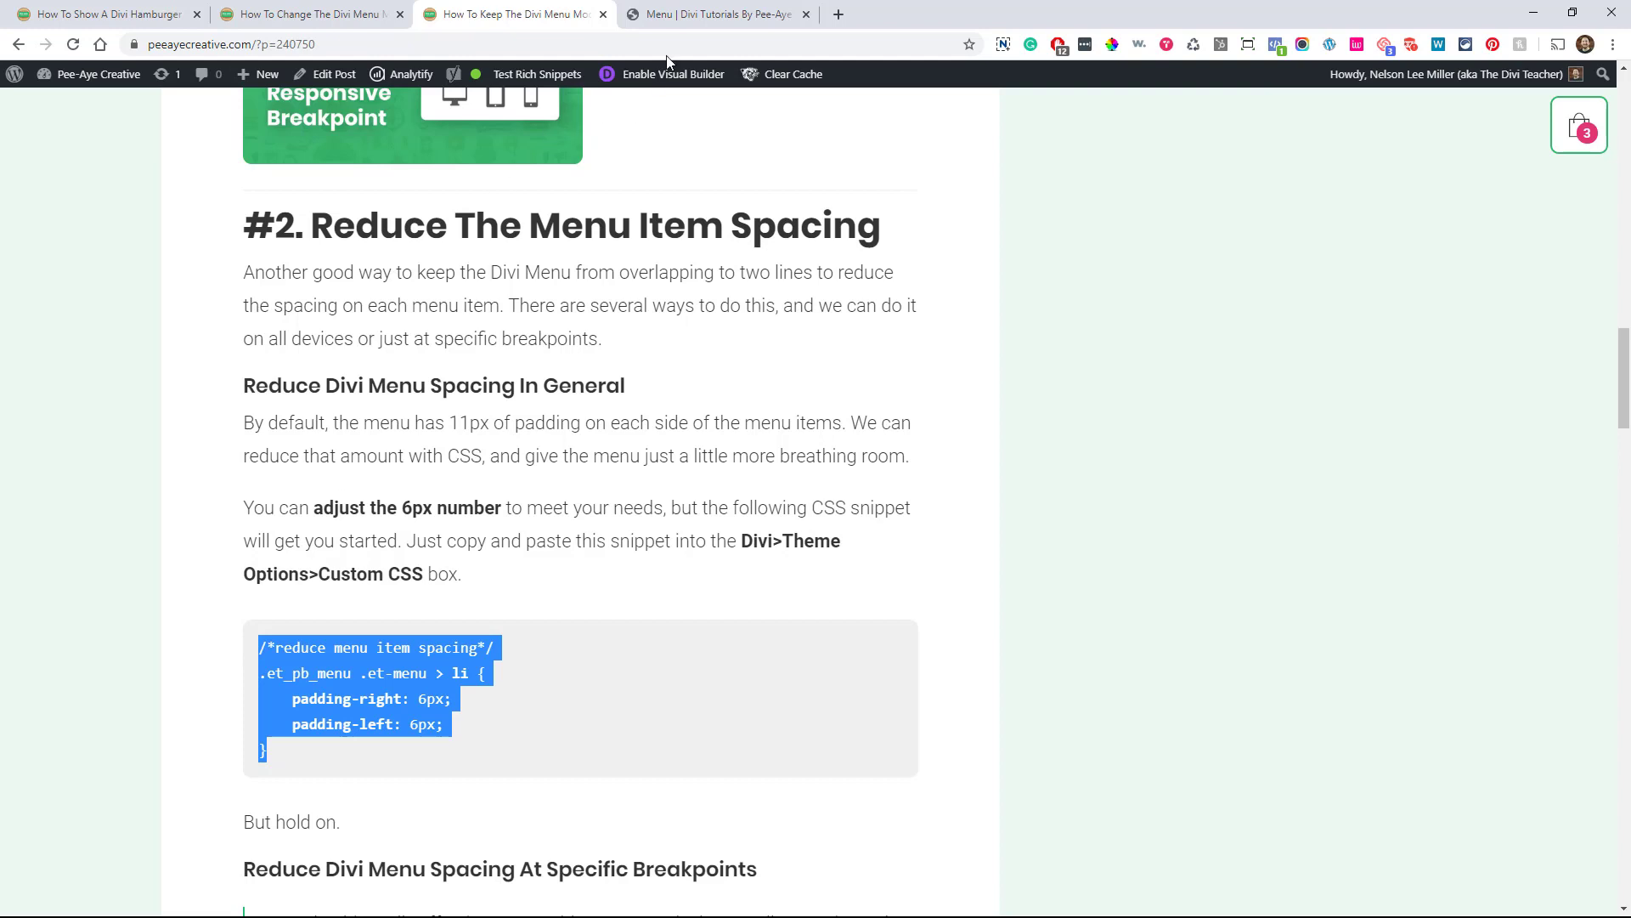
Reach the menu demo page's Page Settings Advanced > Custom CSS area.
click(715, 14)
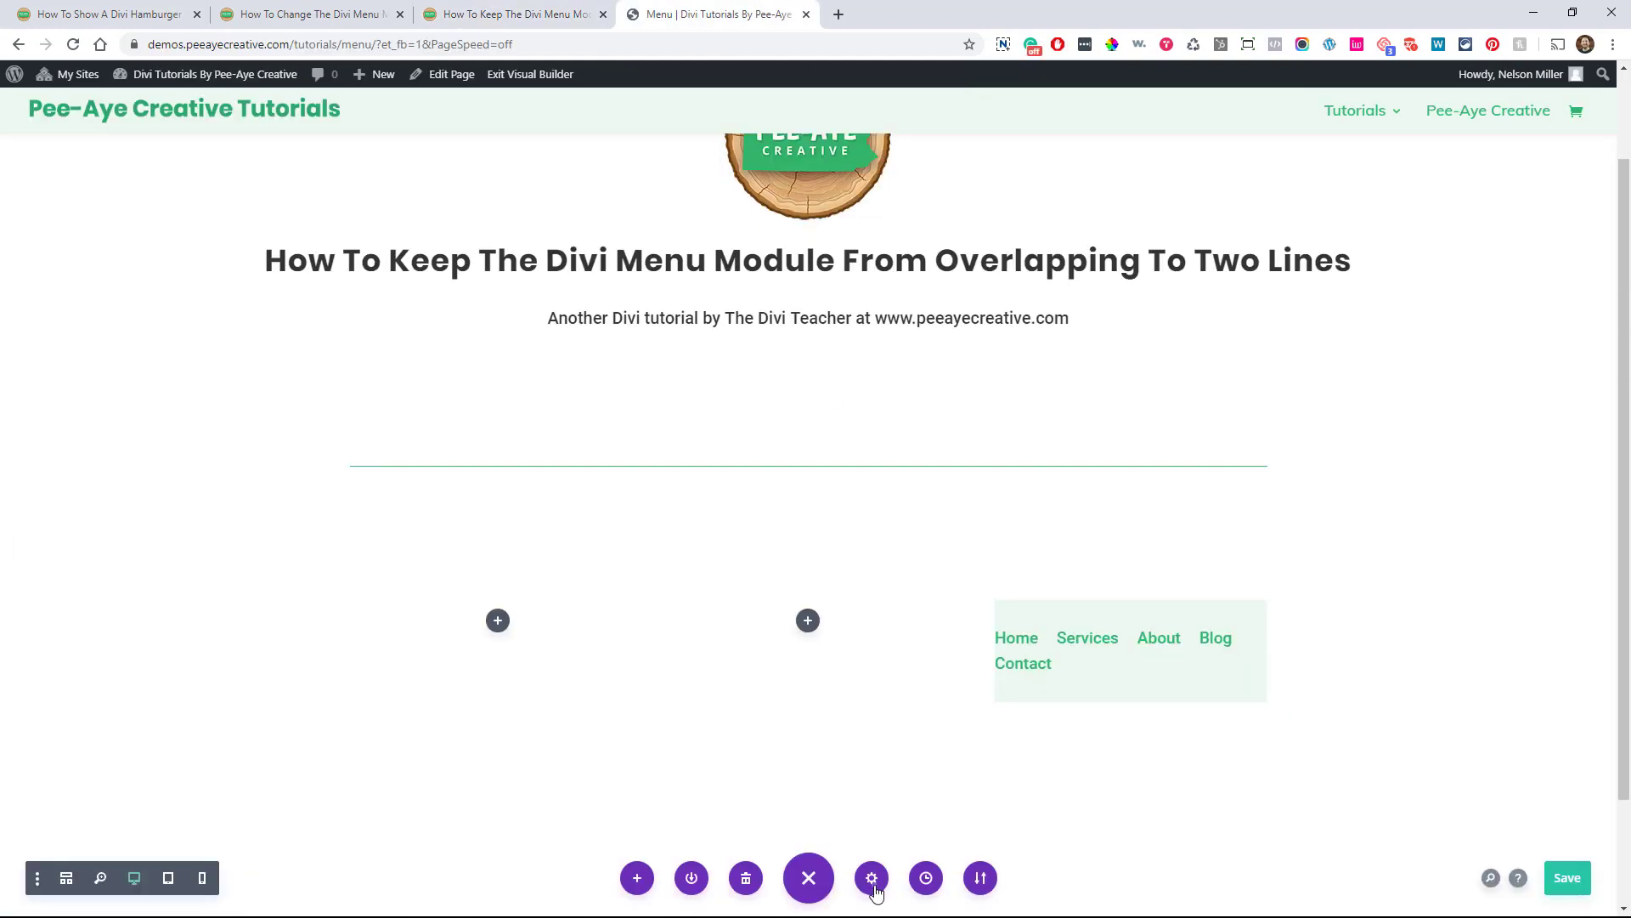
click(870, 877)
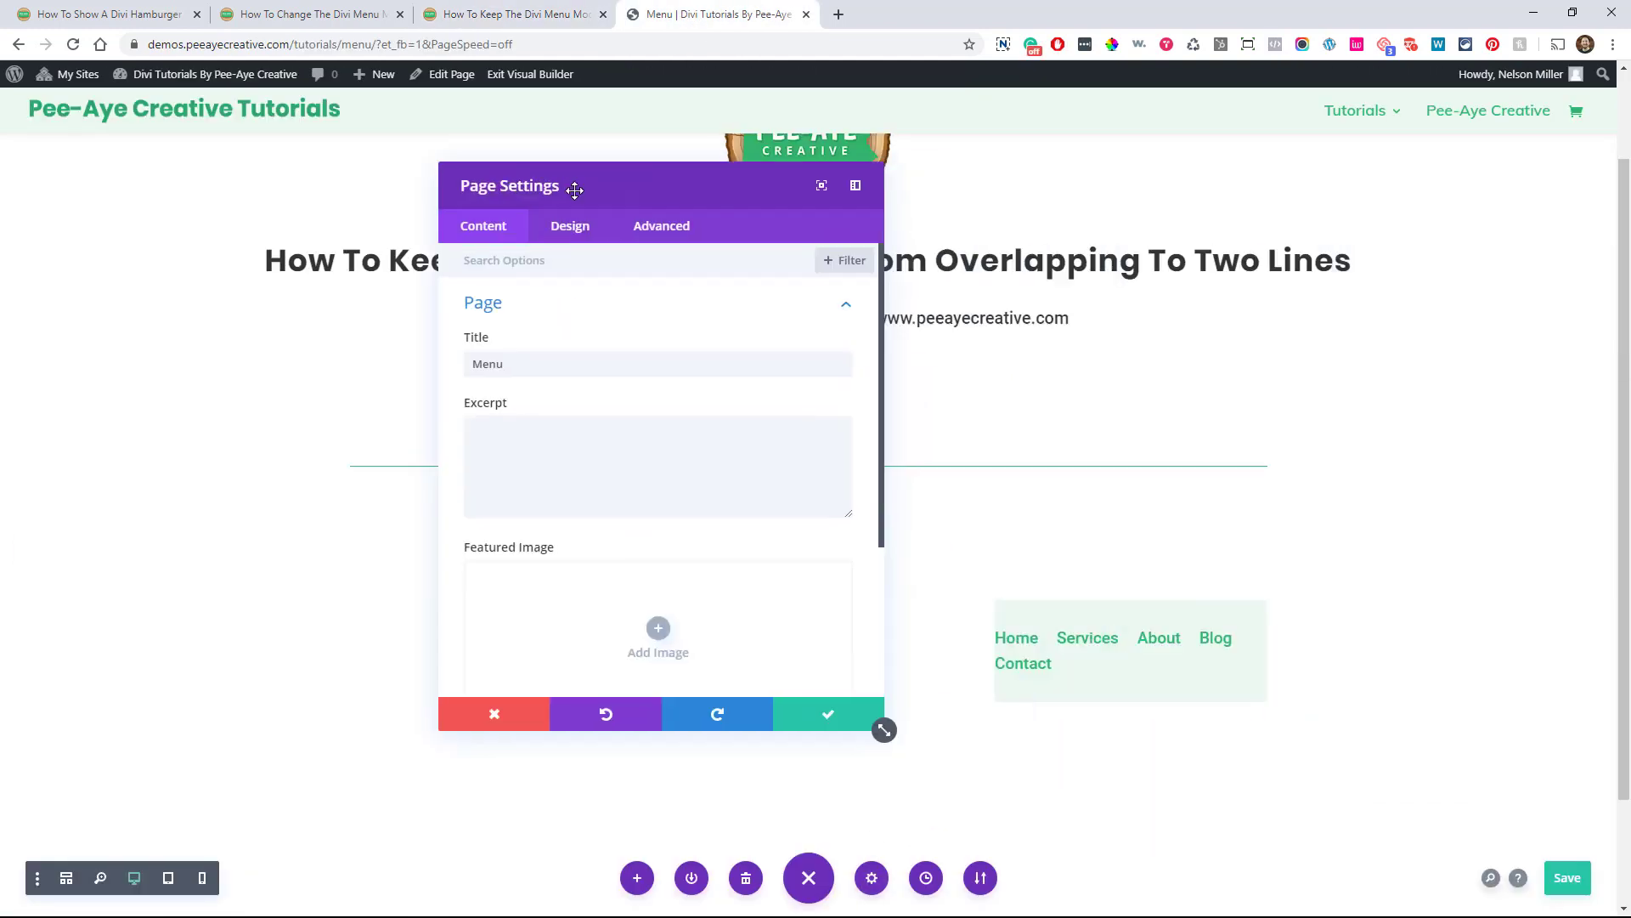
click(661, 226)
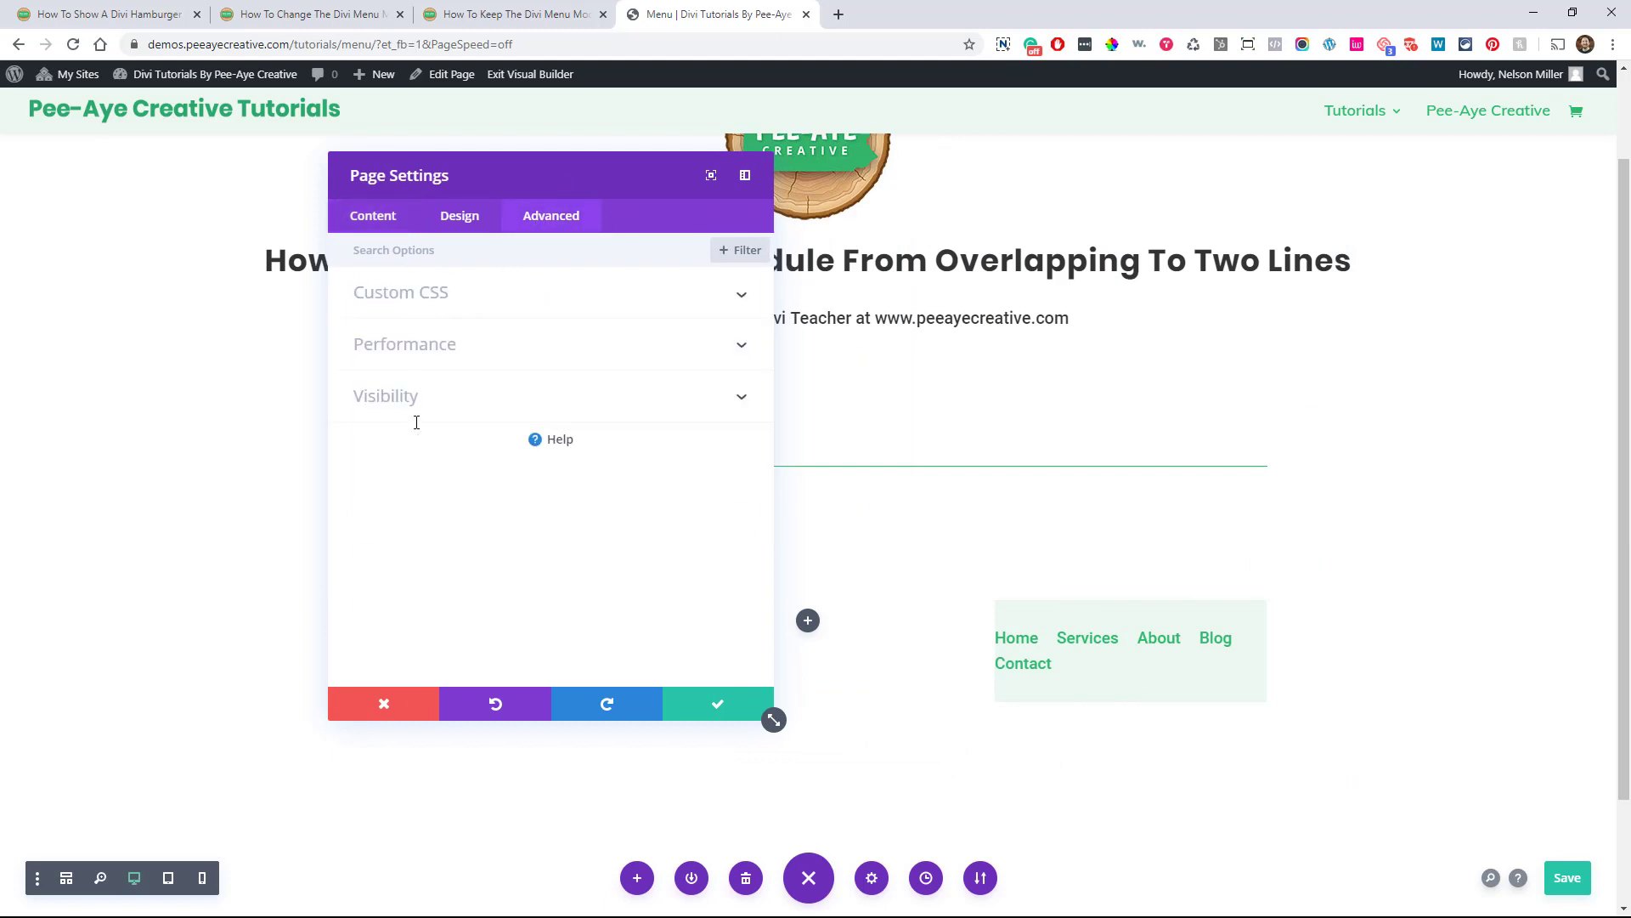
click(401, 293)
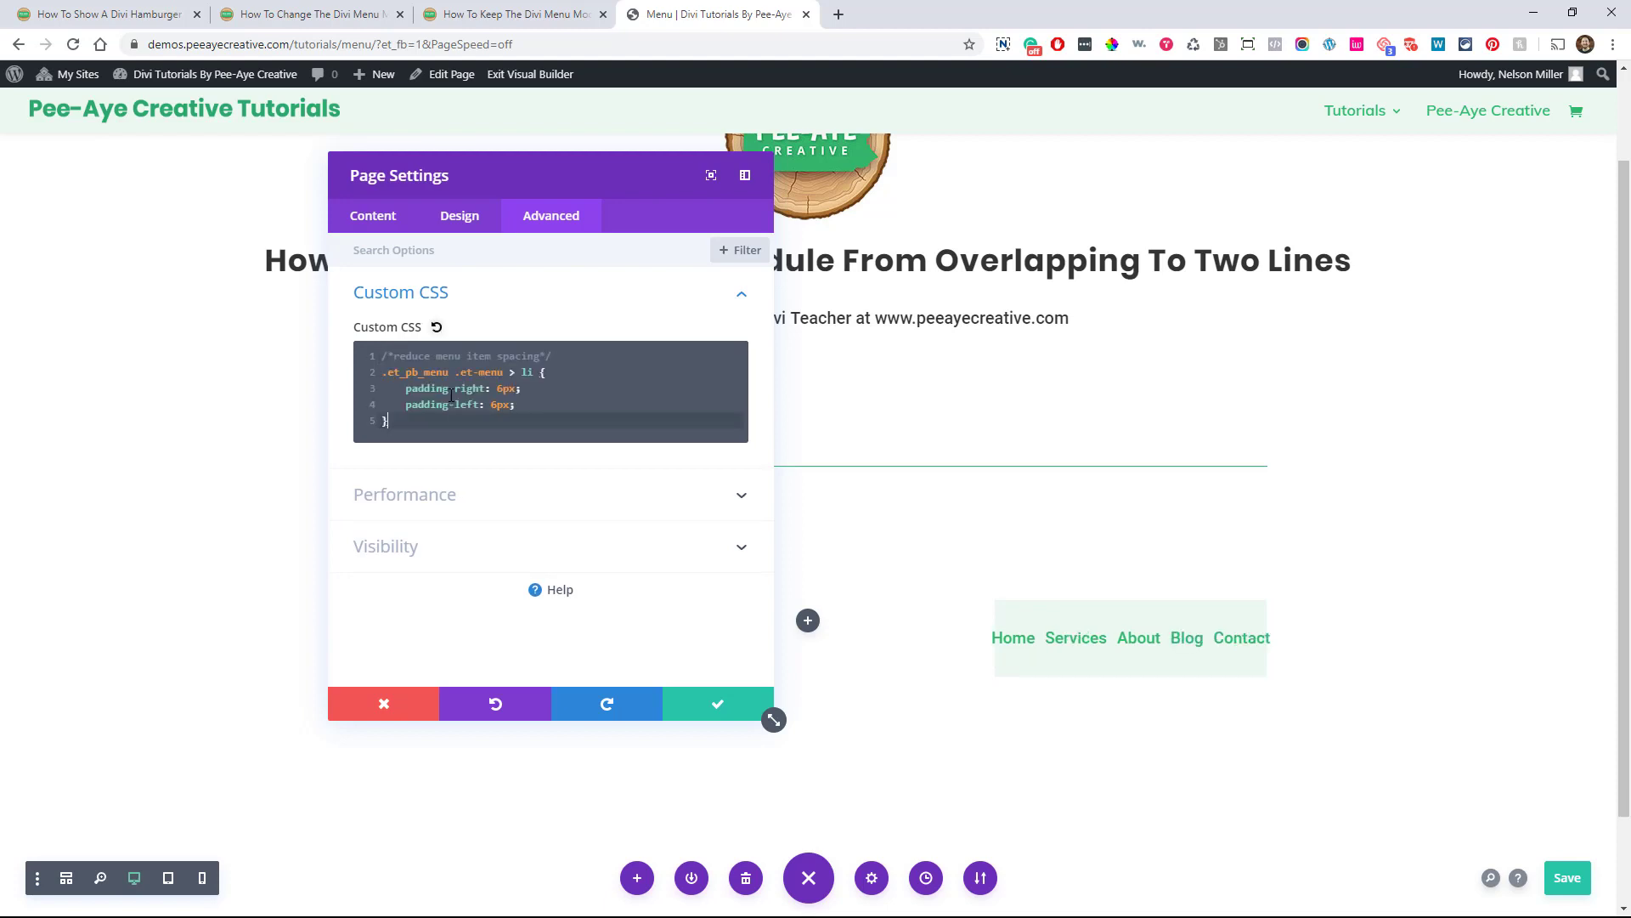
mouse_move(911, 650)
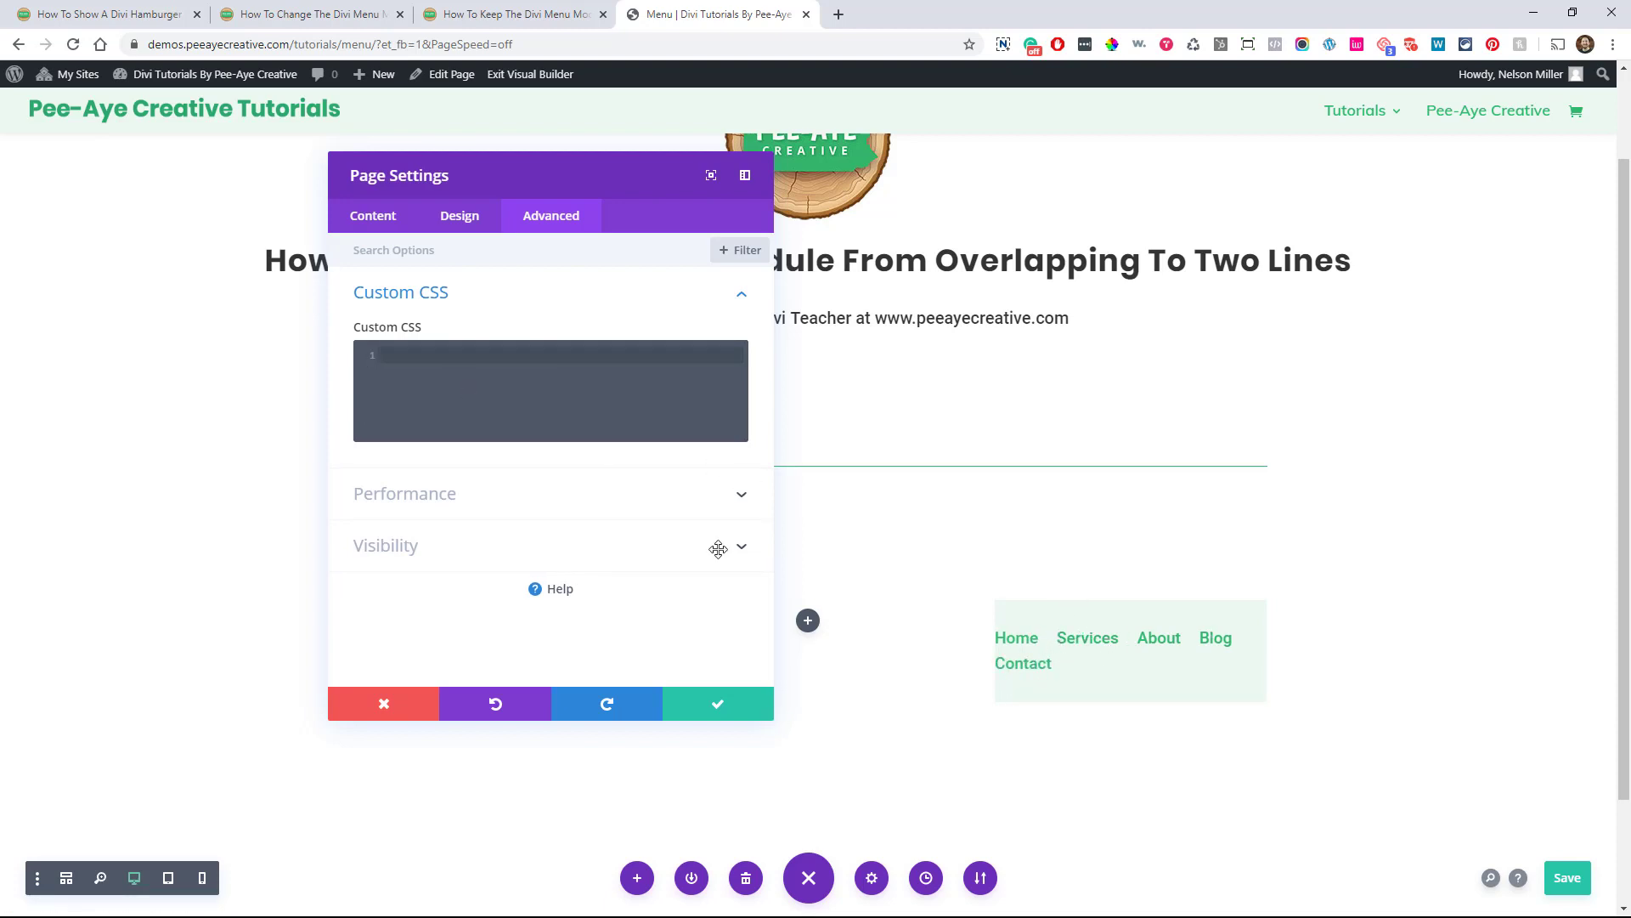
Paste the menu item spacing CSS so Home through Contact fit on one line.
click(435, 359)
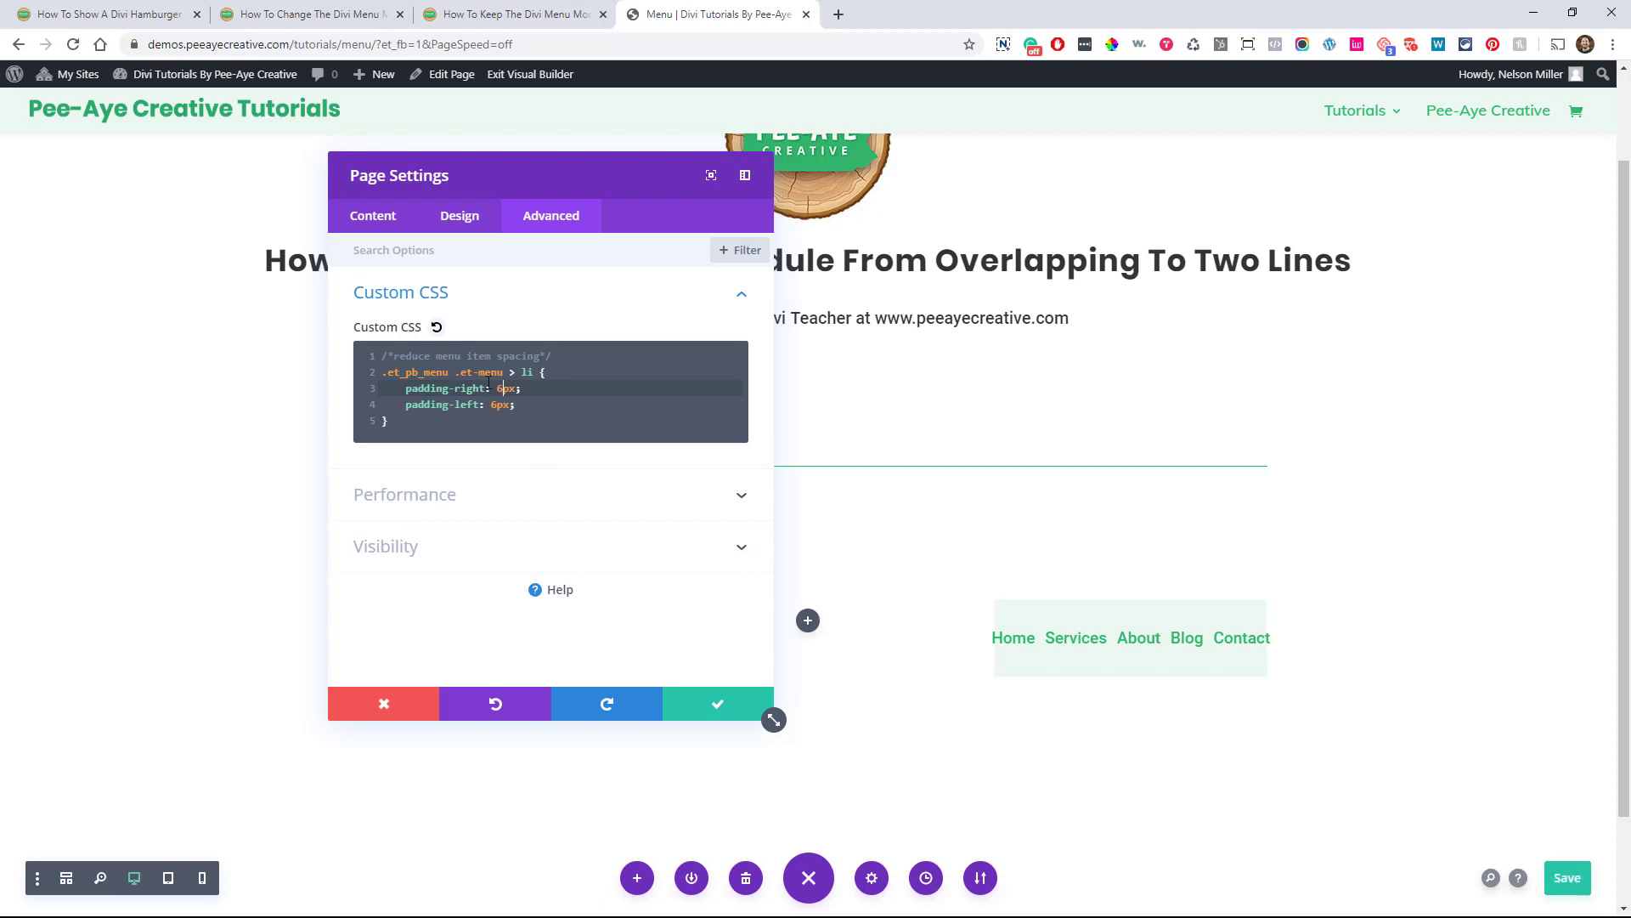
Copy the article's breakpoint-specific menu spacing CSS snippet for laptops.
click(310, 14)
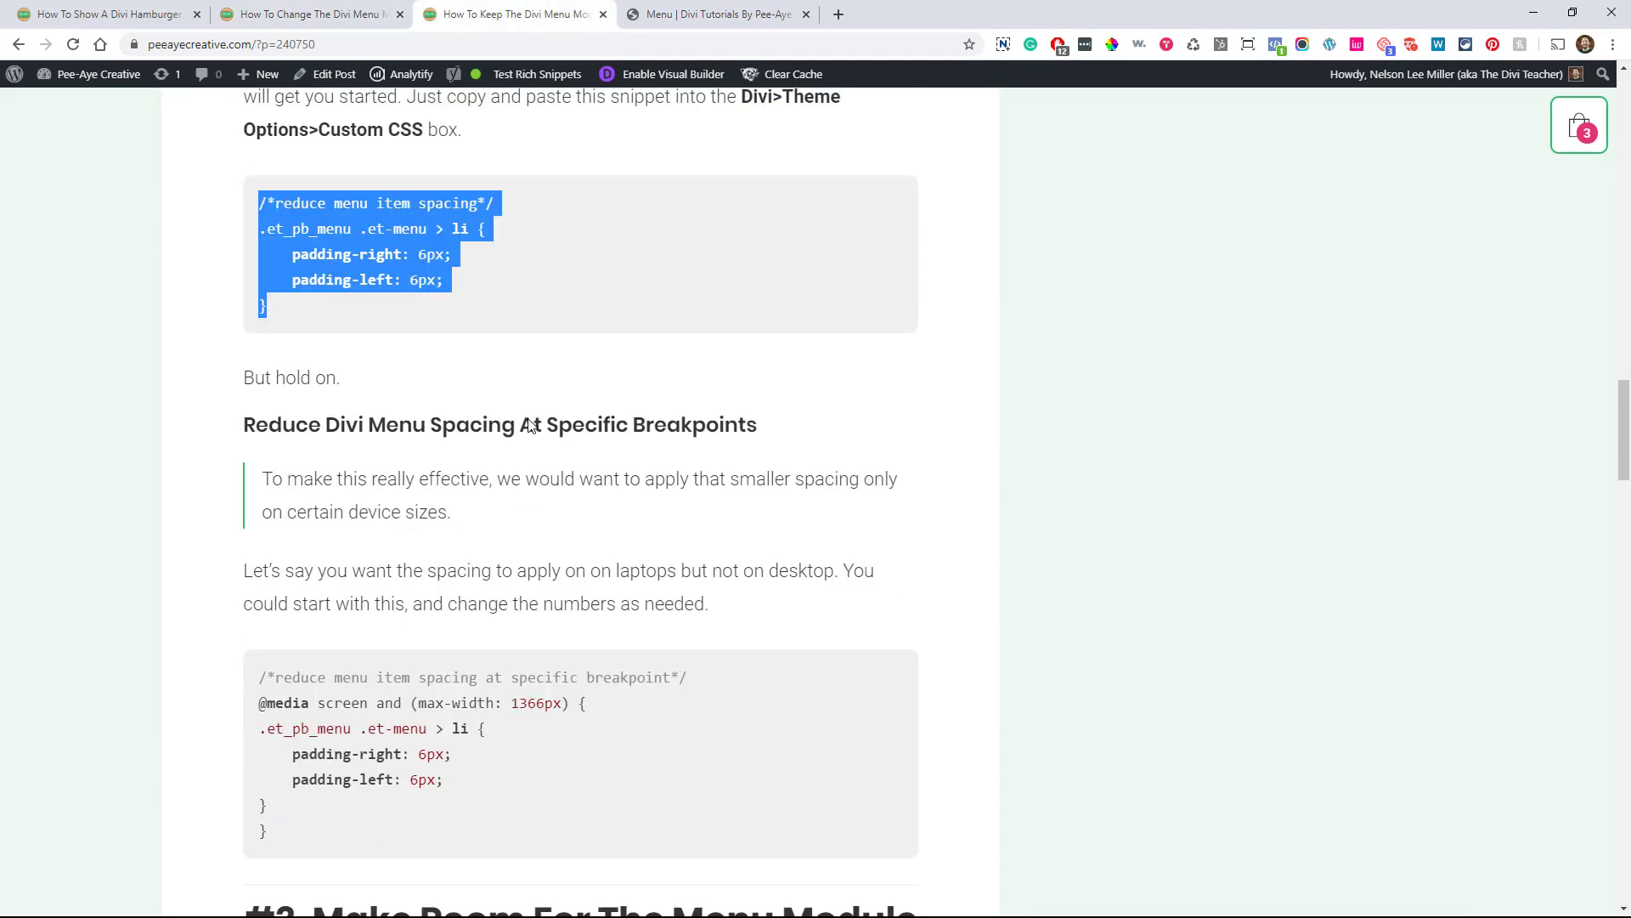
scroll(down, 3)
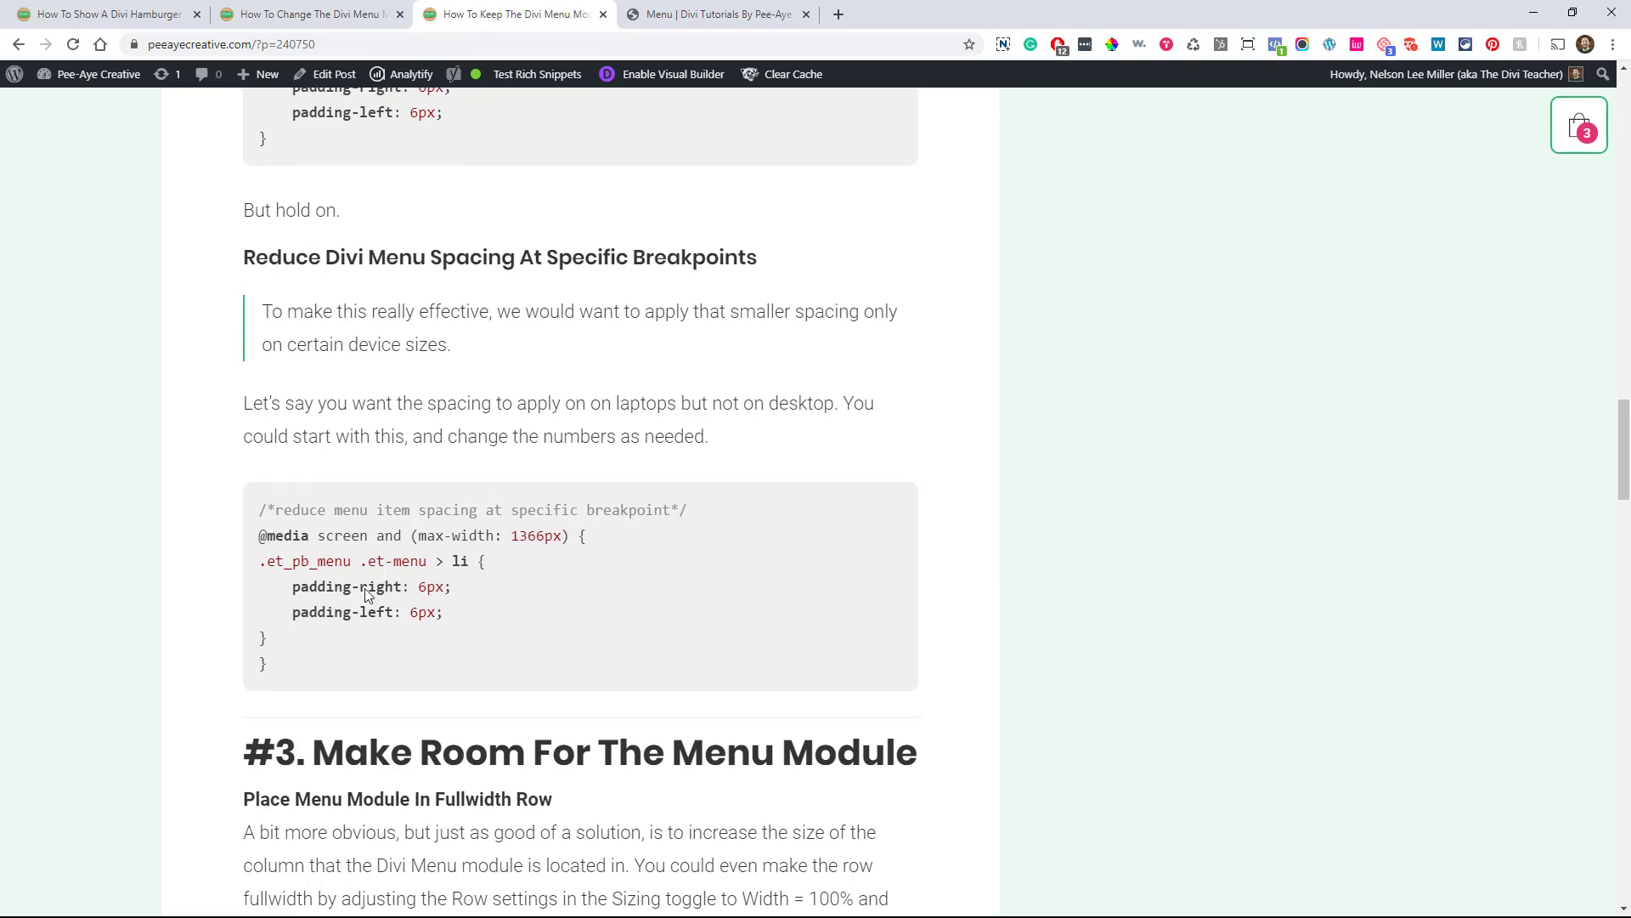
drag(260, 509, 265, 672)
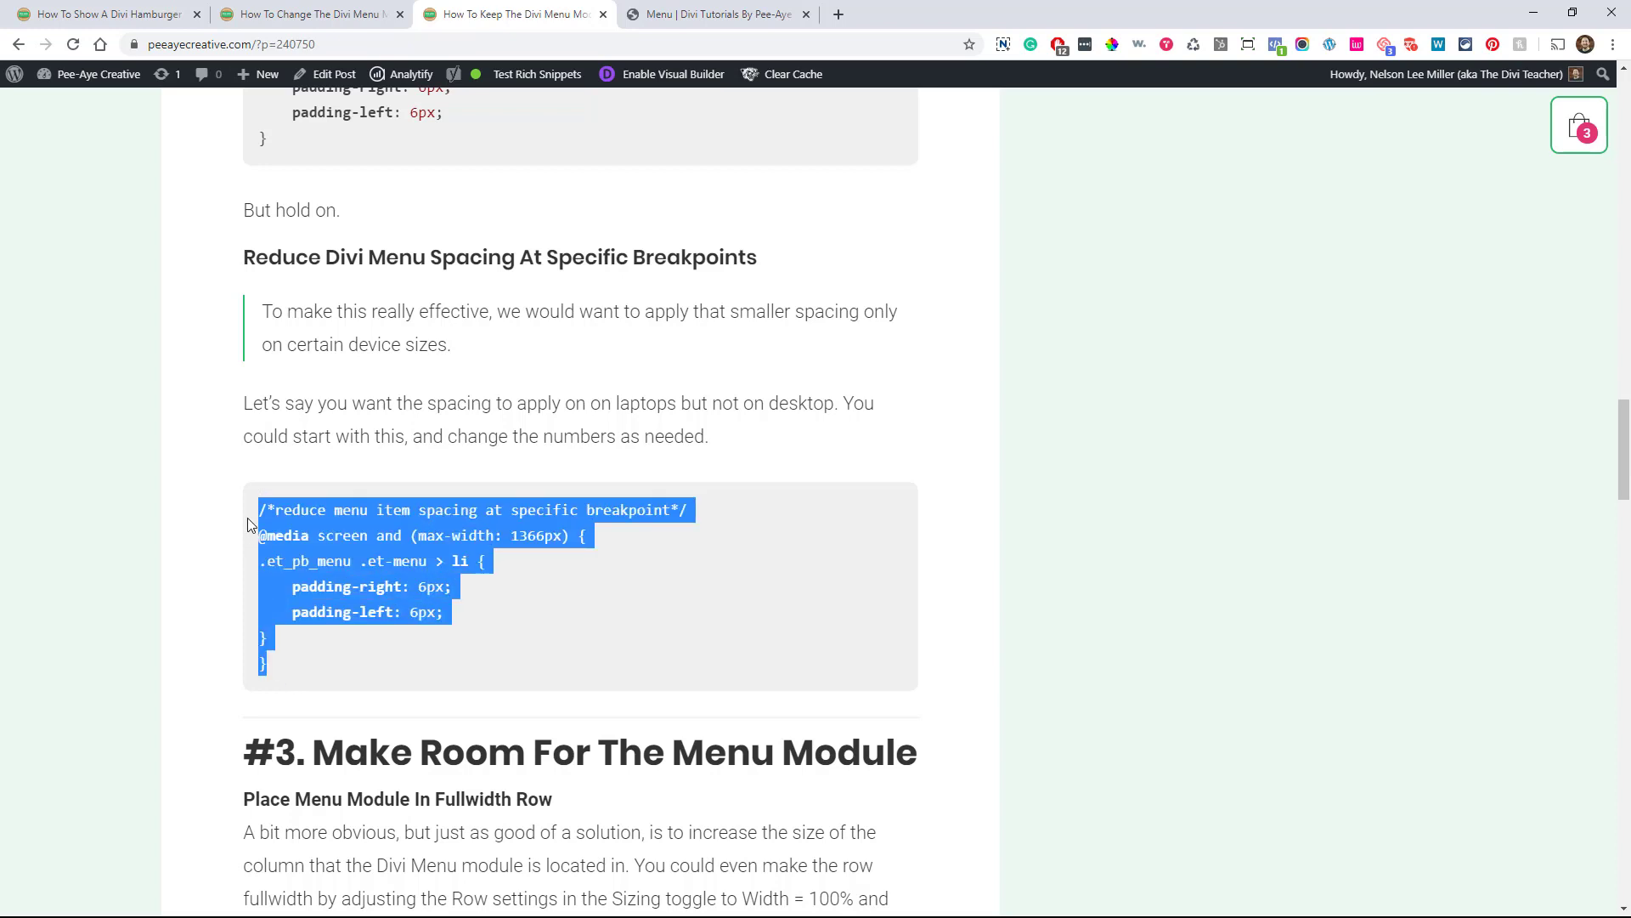
mouse_move(318, 131)
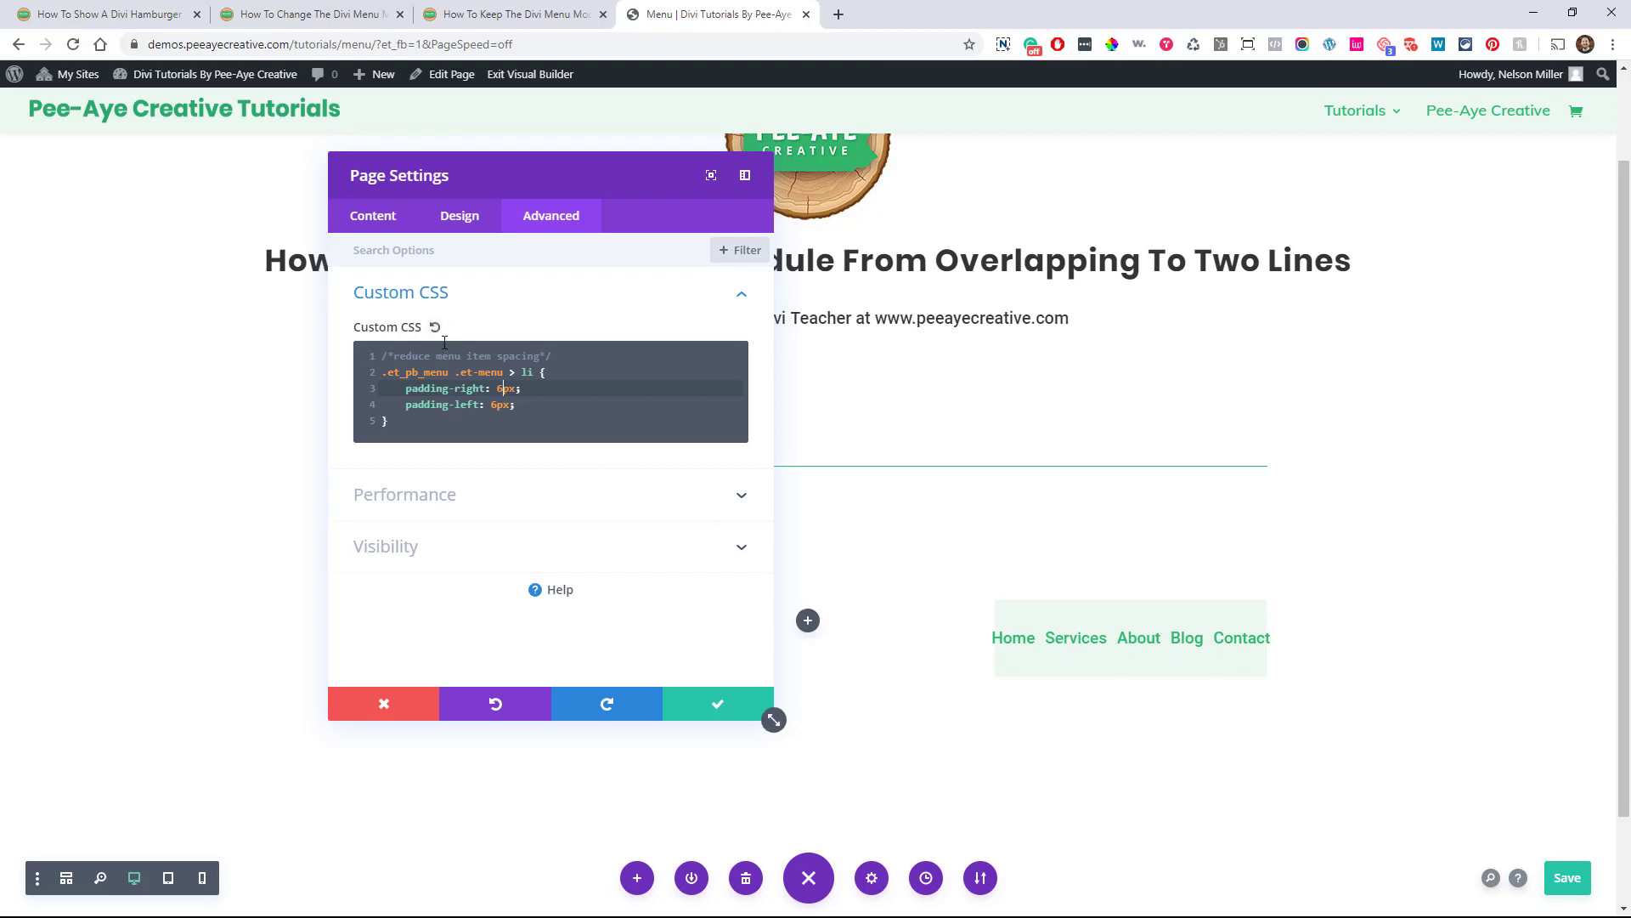
click(435, 326)
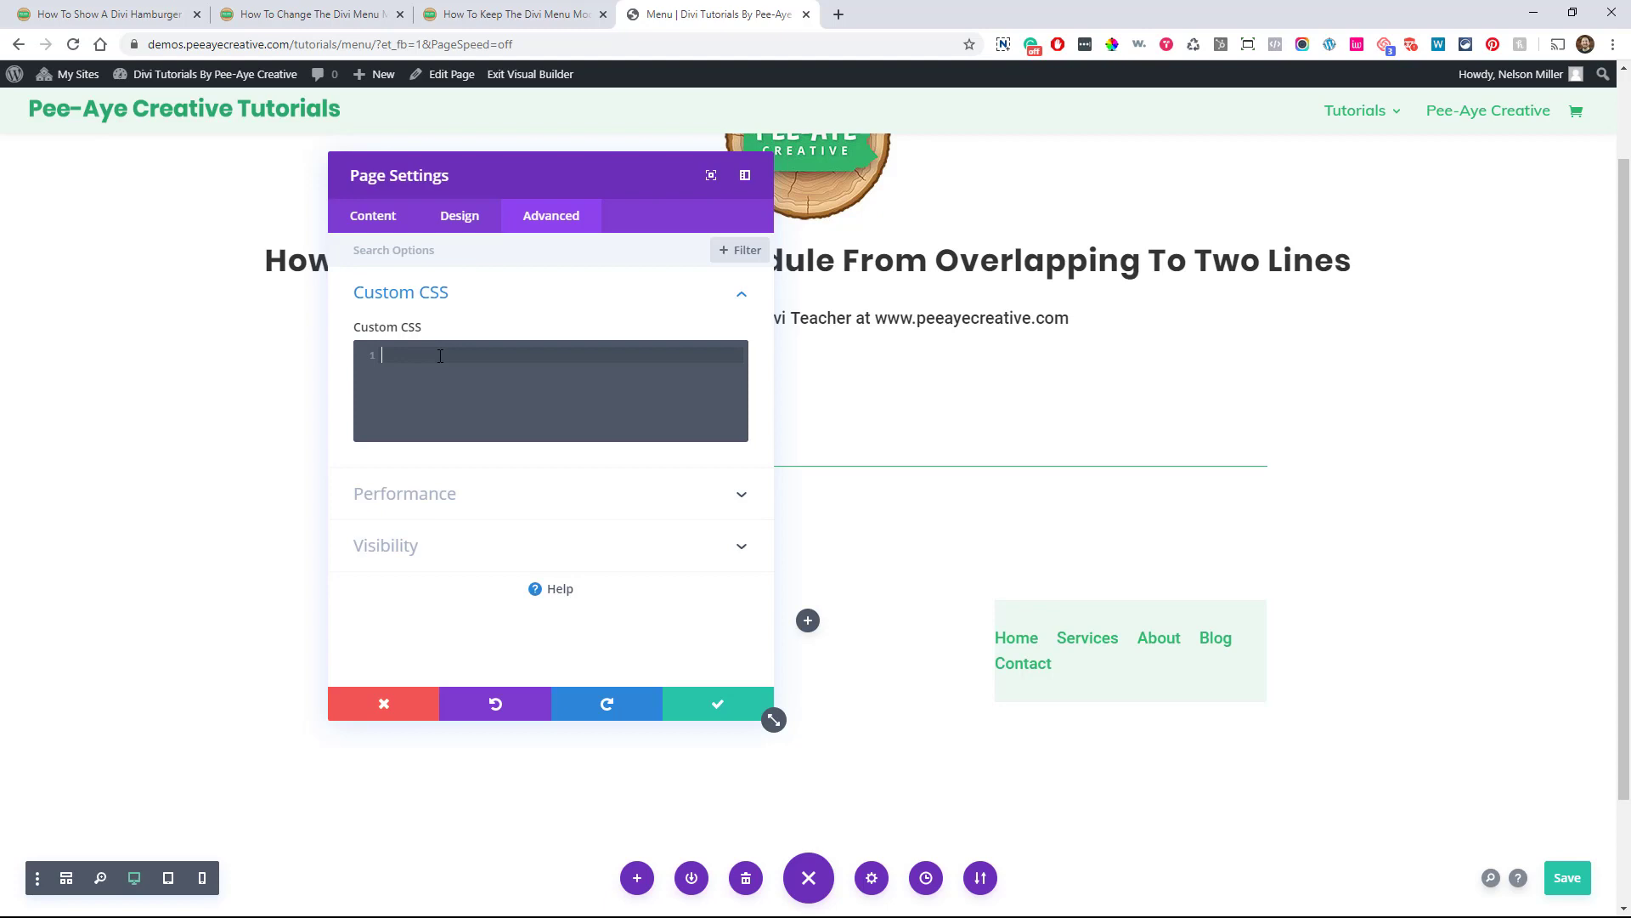
text(/*reduce menu item spacing at specific breakpoint*/)
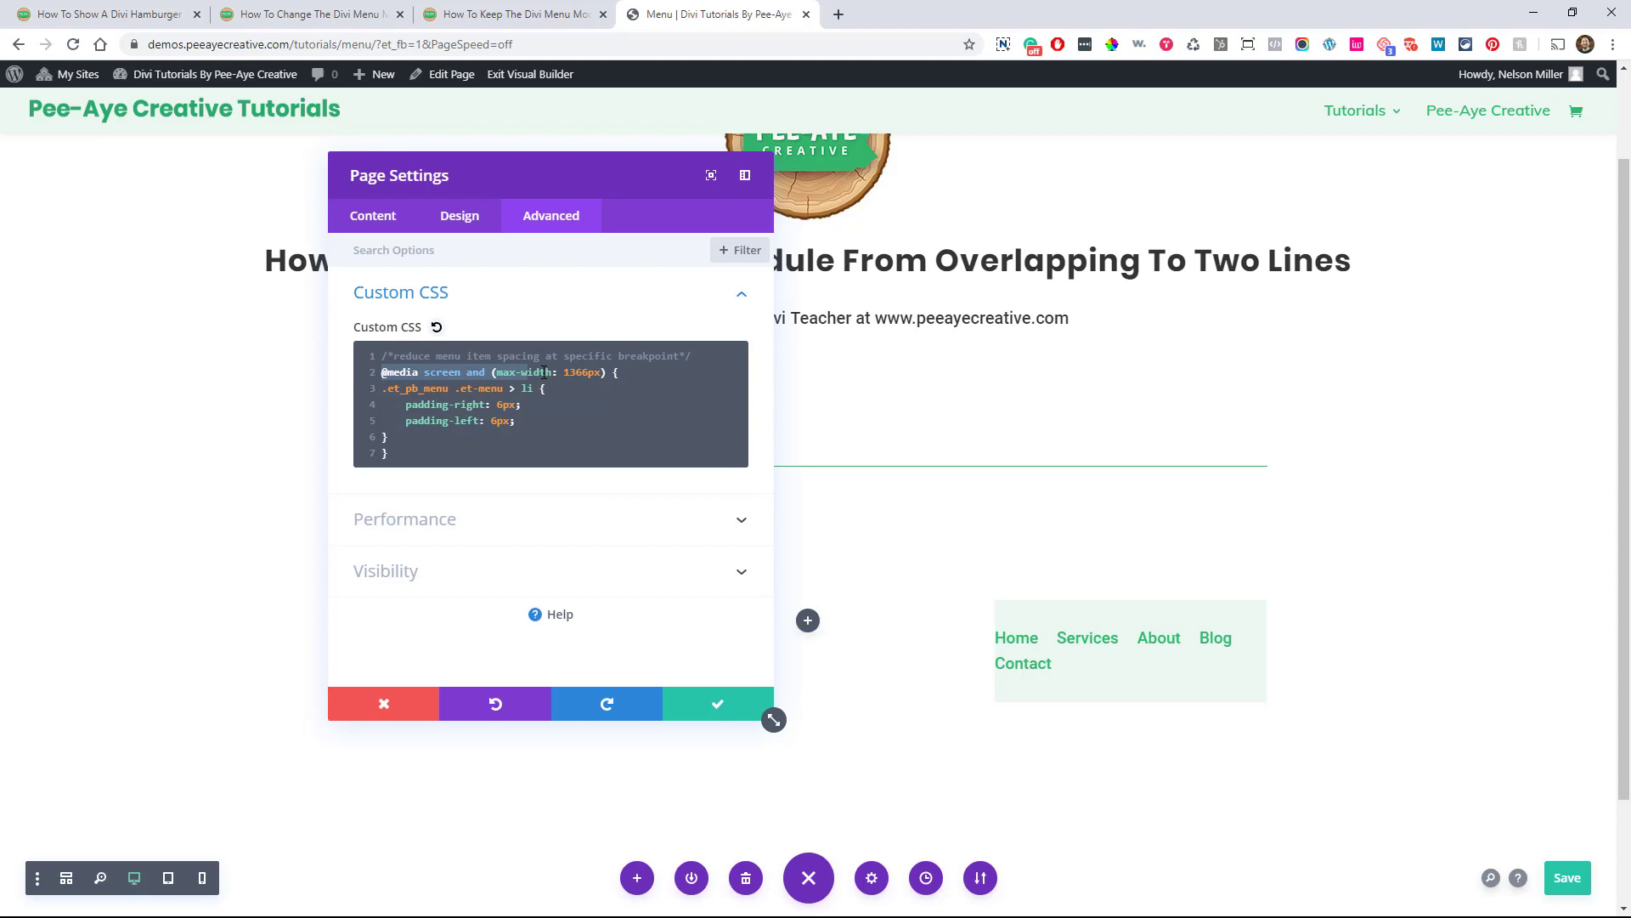
click(581, 372)
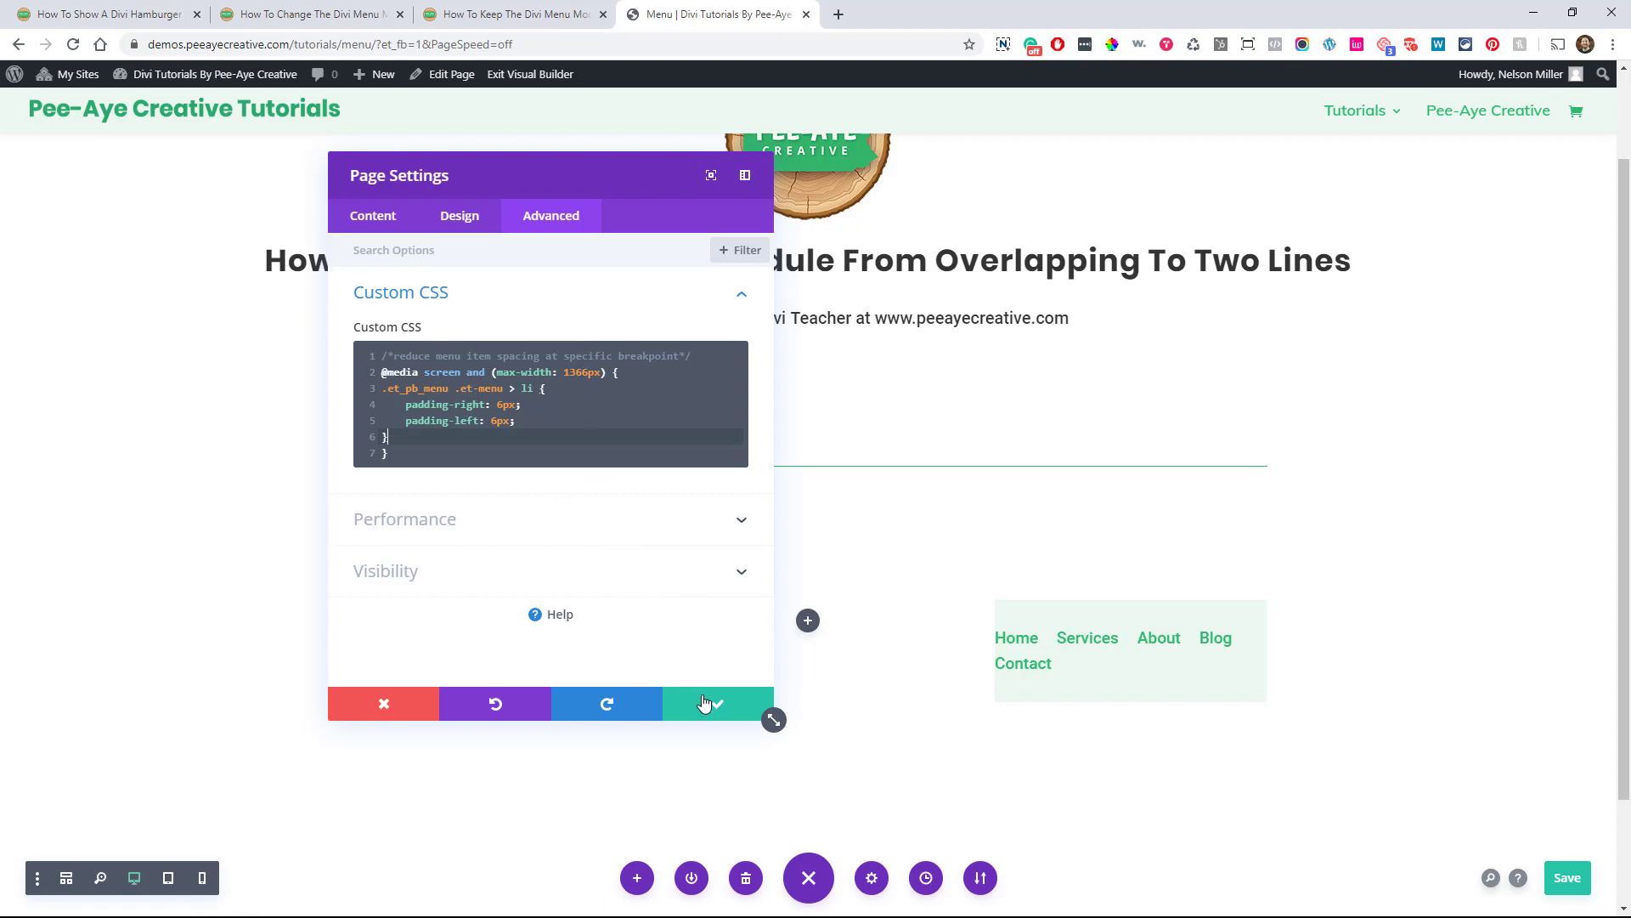
click(715, 703)
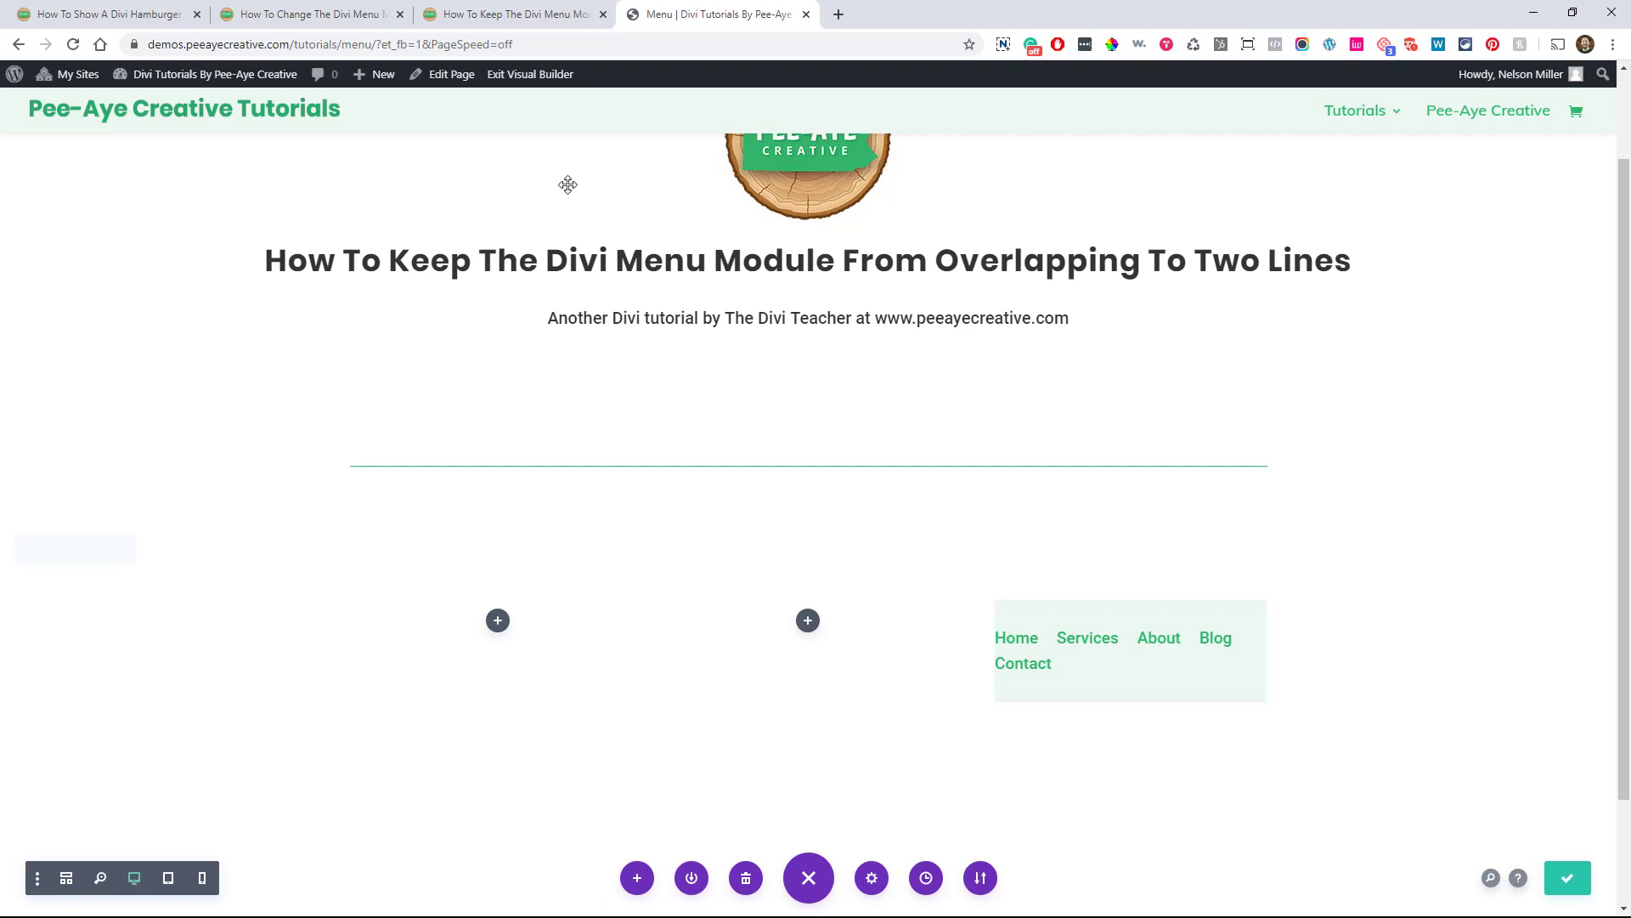
Exit the Visual Builder to the live menu page and bring up developer tools.
click(531, 74)
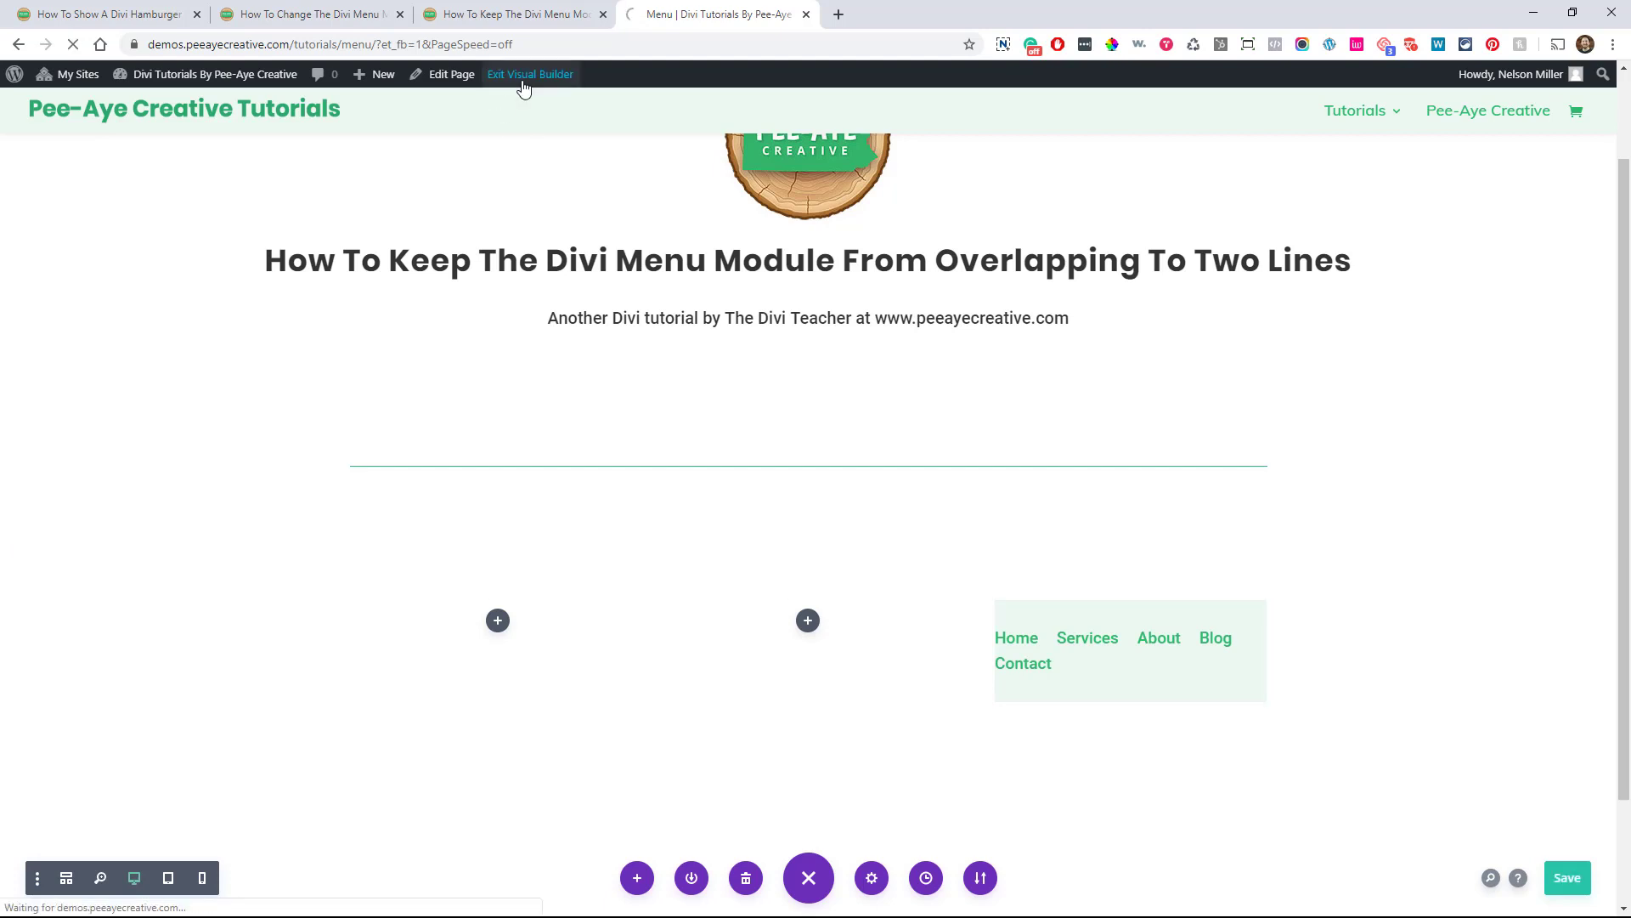
click(530, 73)
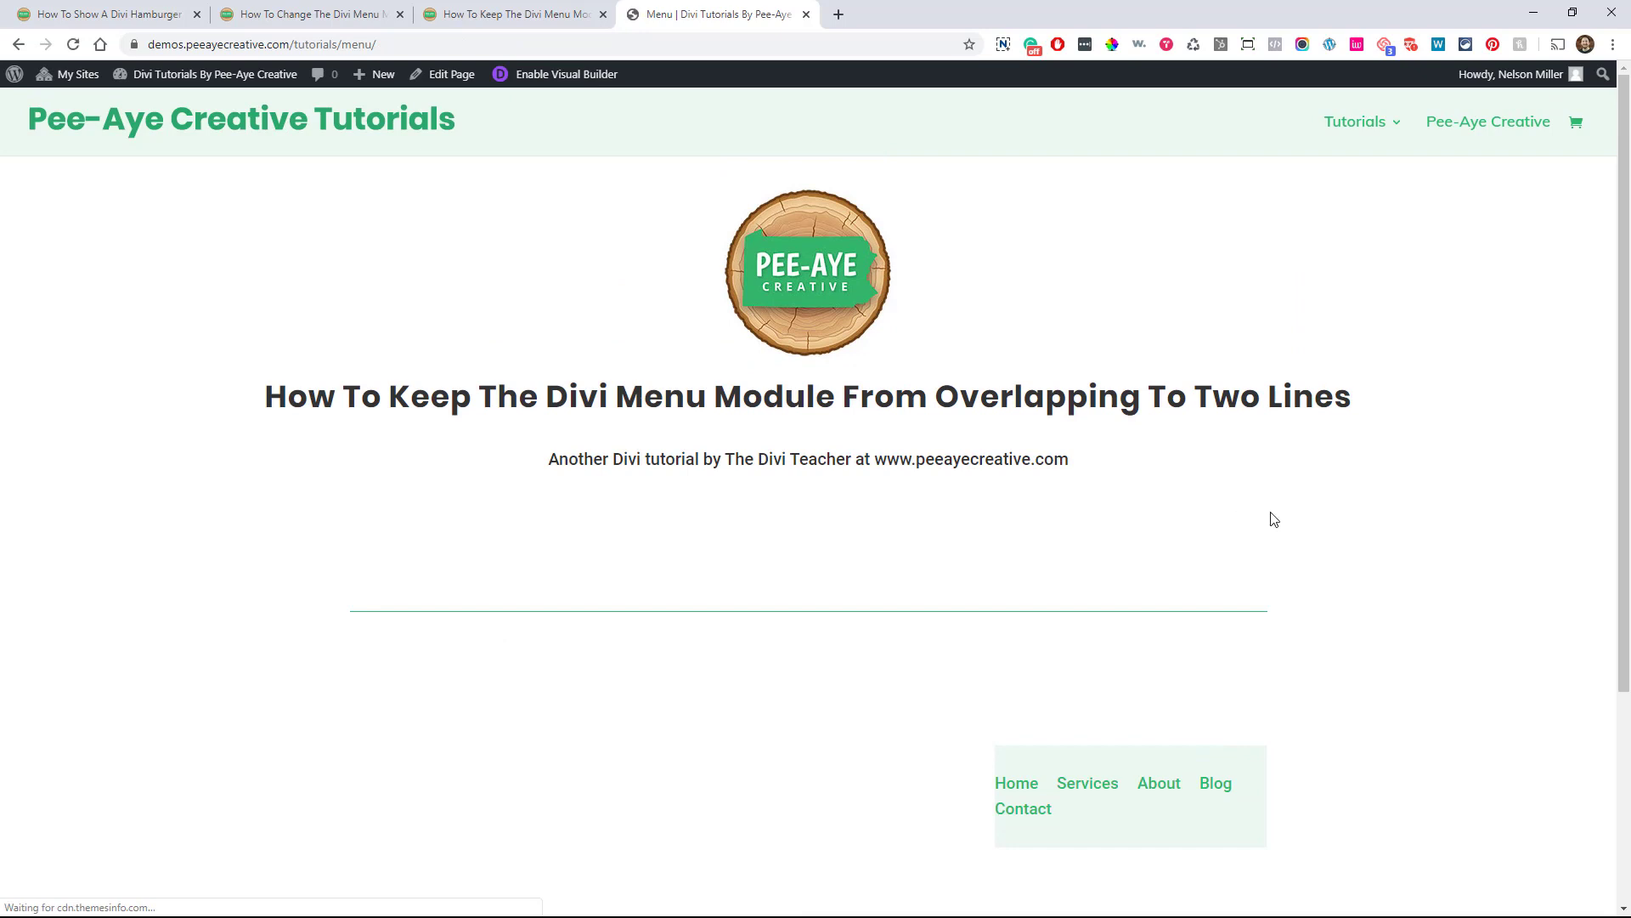
mouse_move(1249, 539)
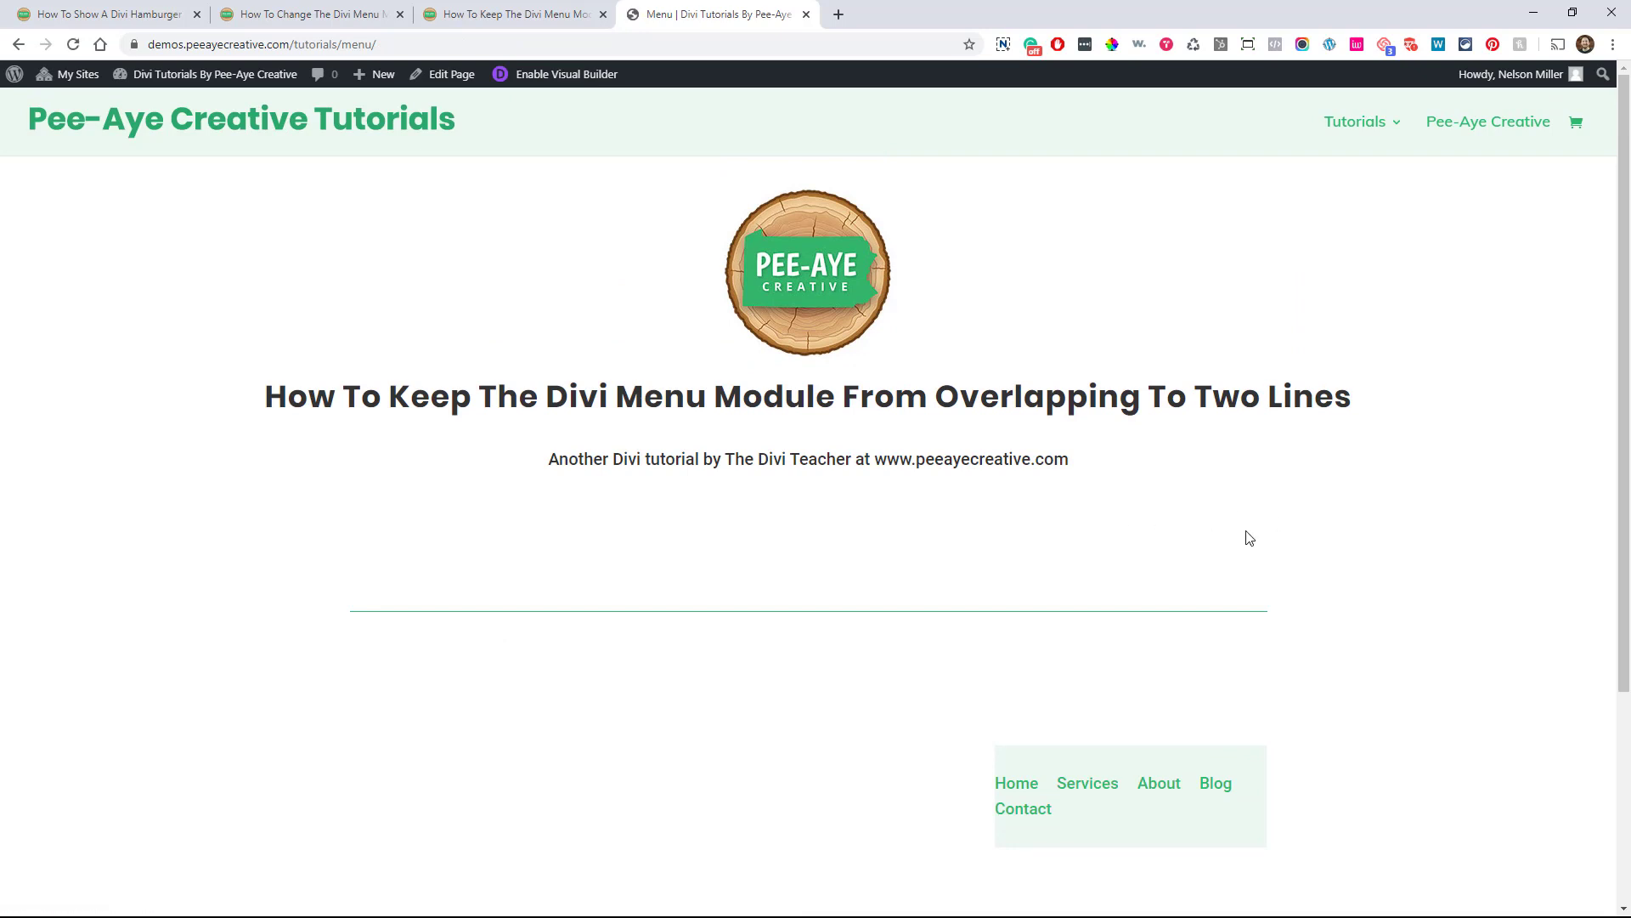
right_click(1249, 538)
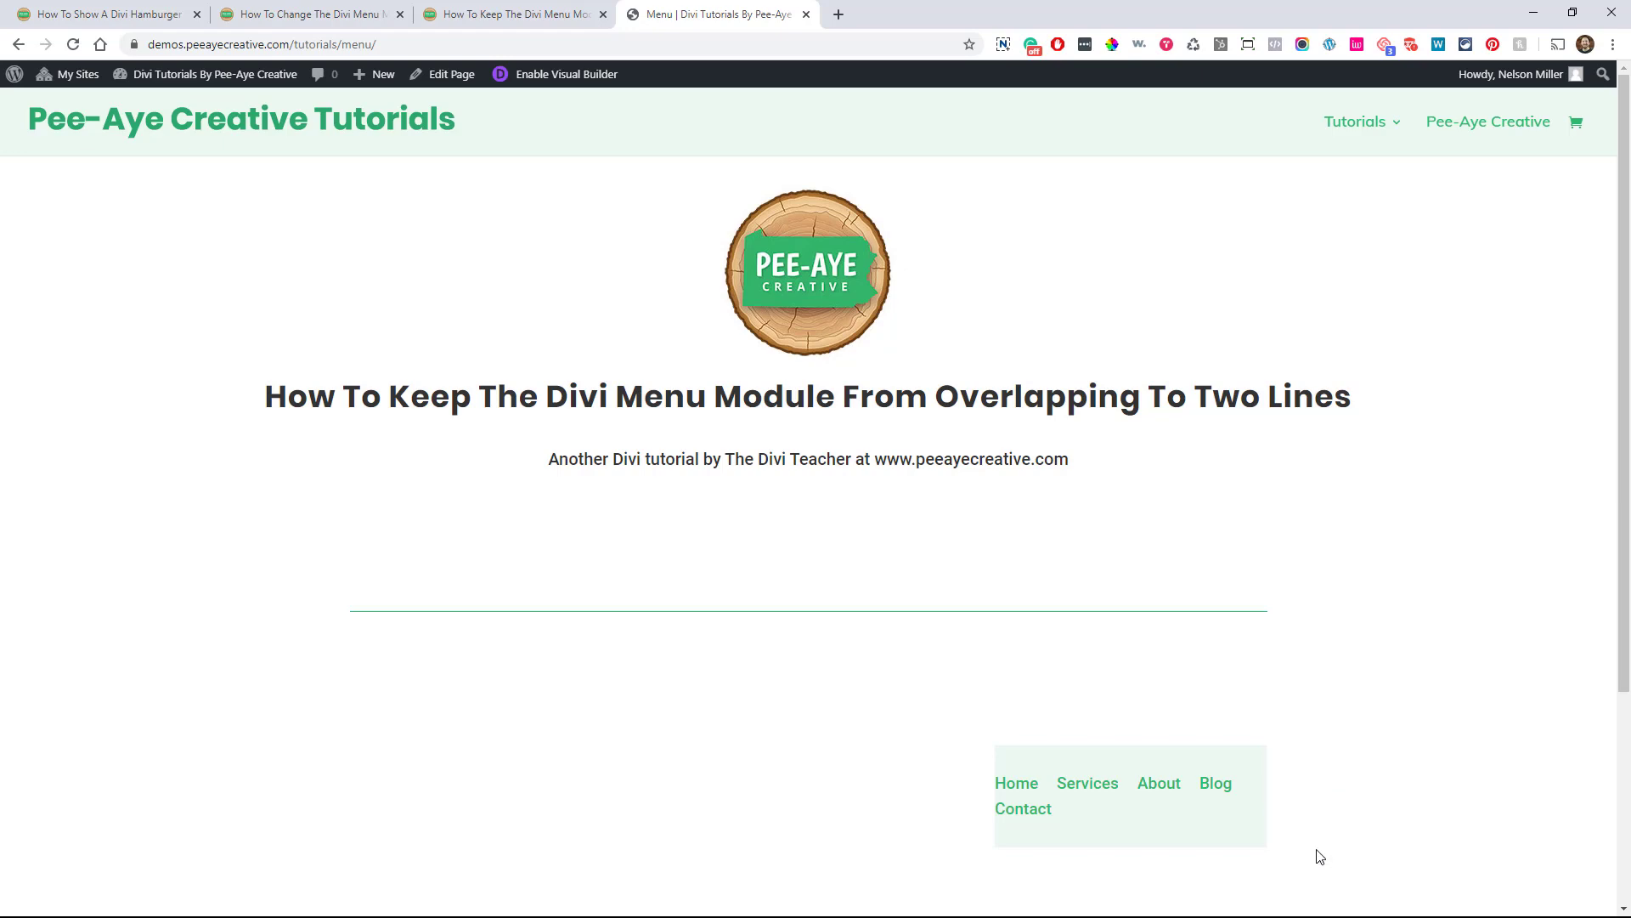
key(F12)
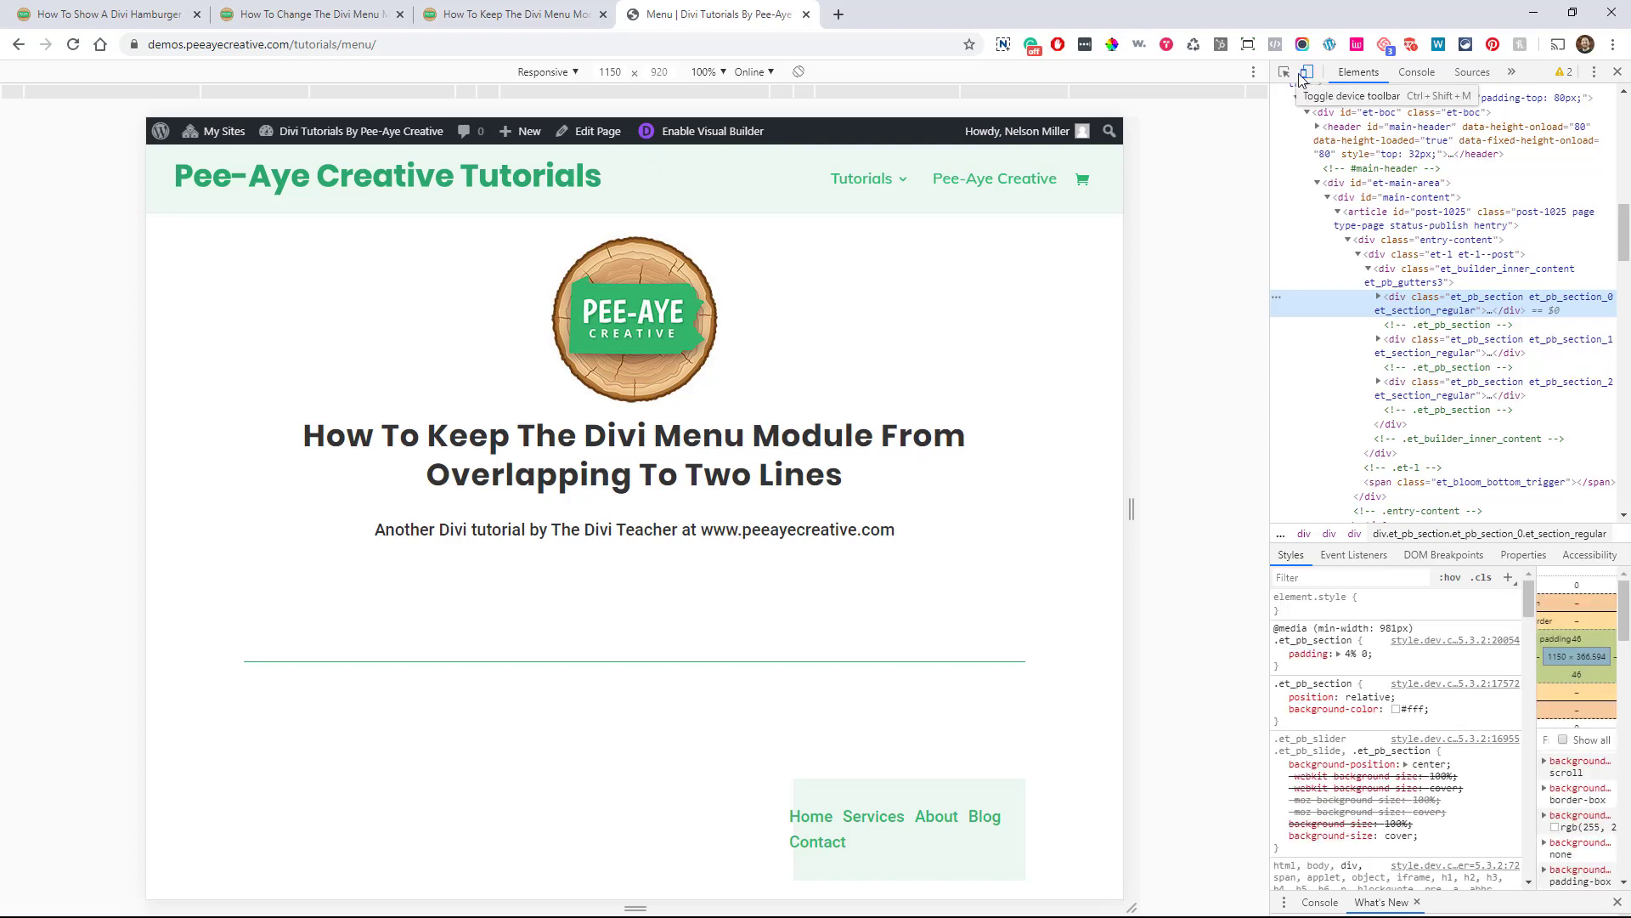
mouse_move(541, 85)
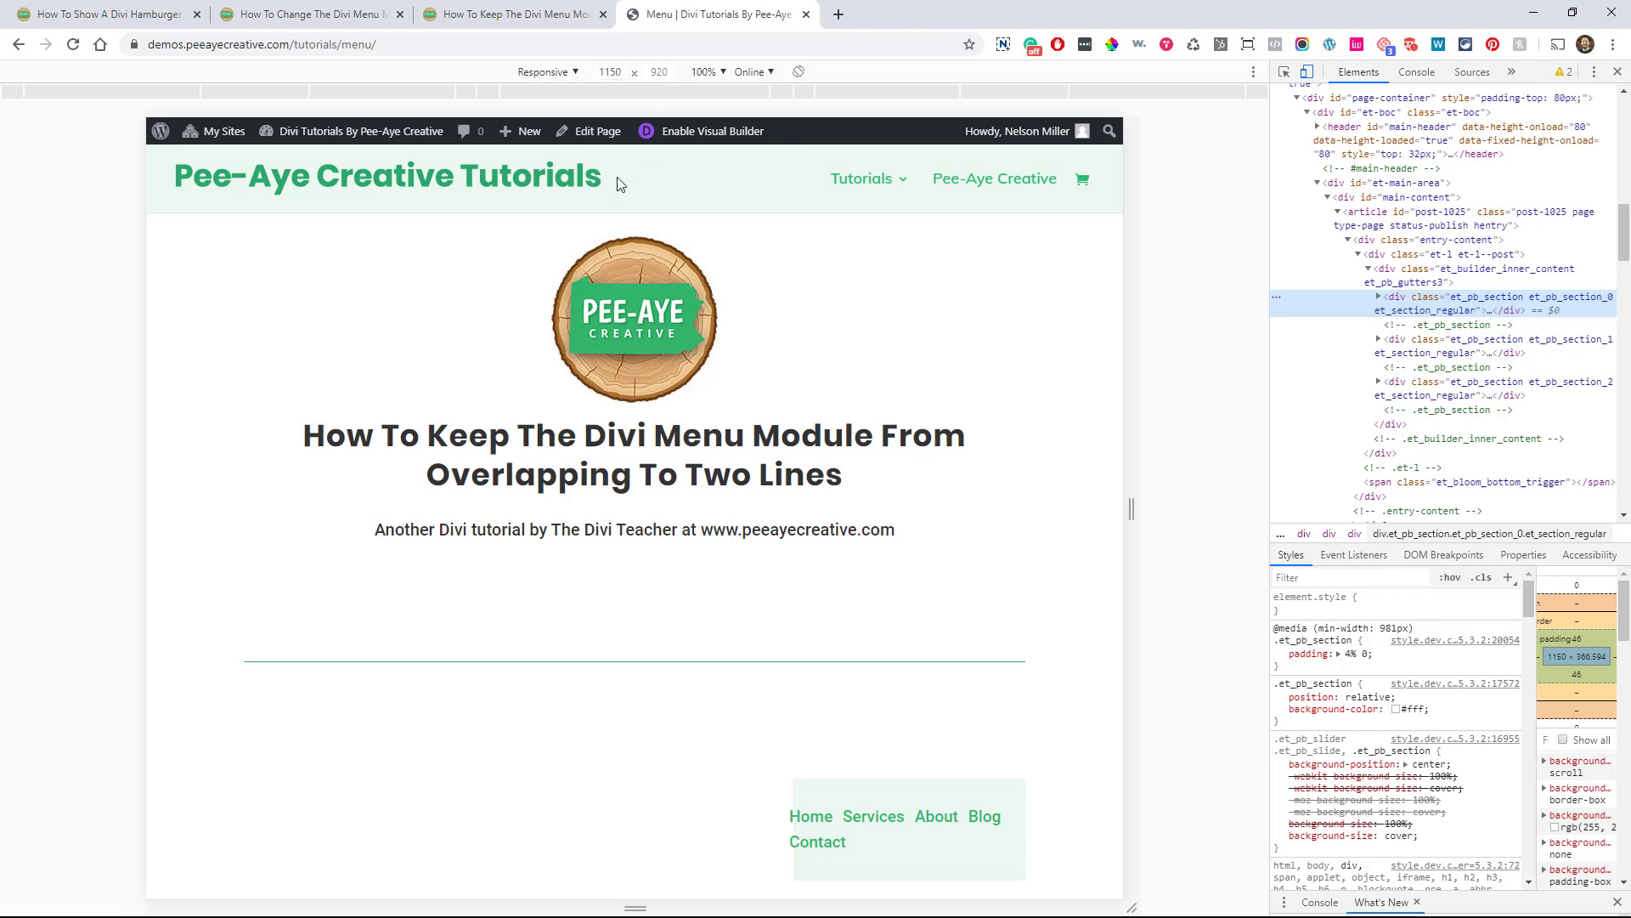
mouse_move(848, 814)
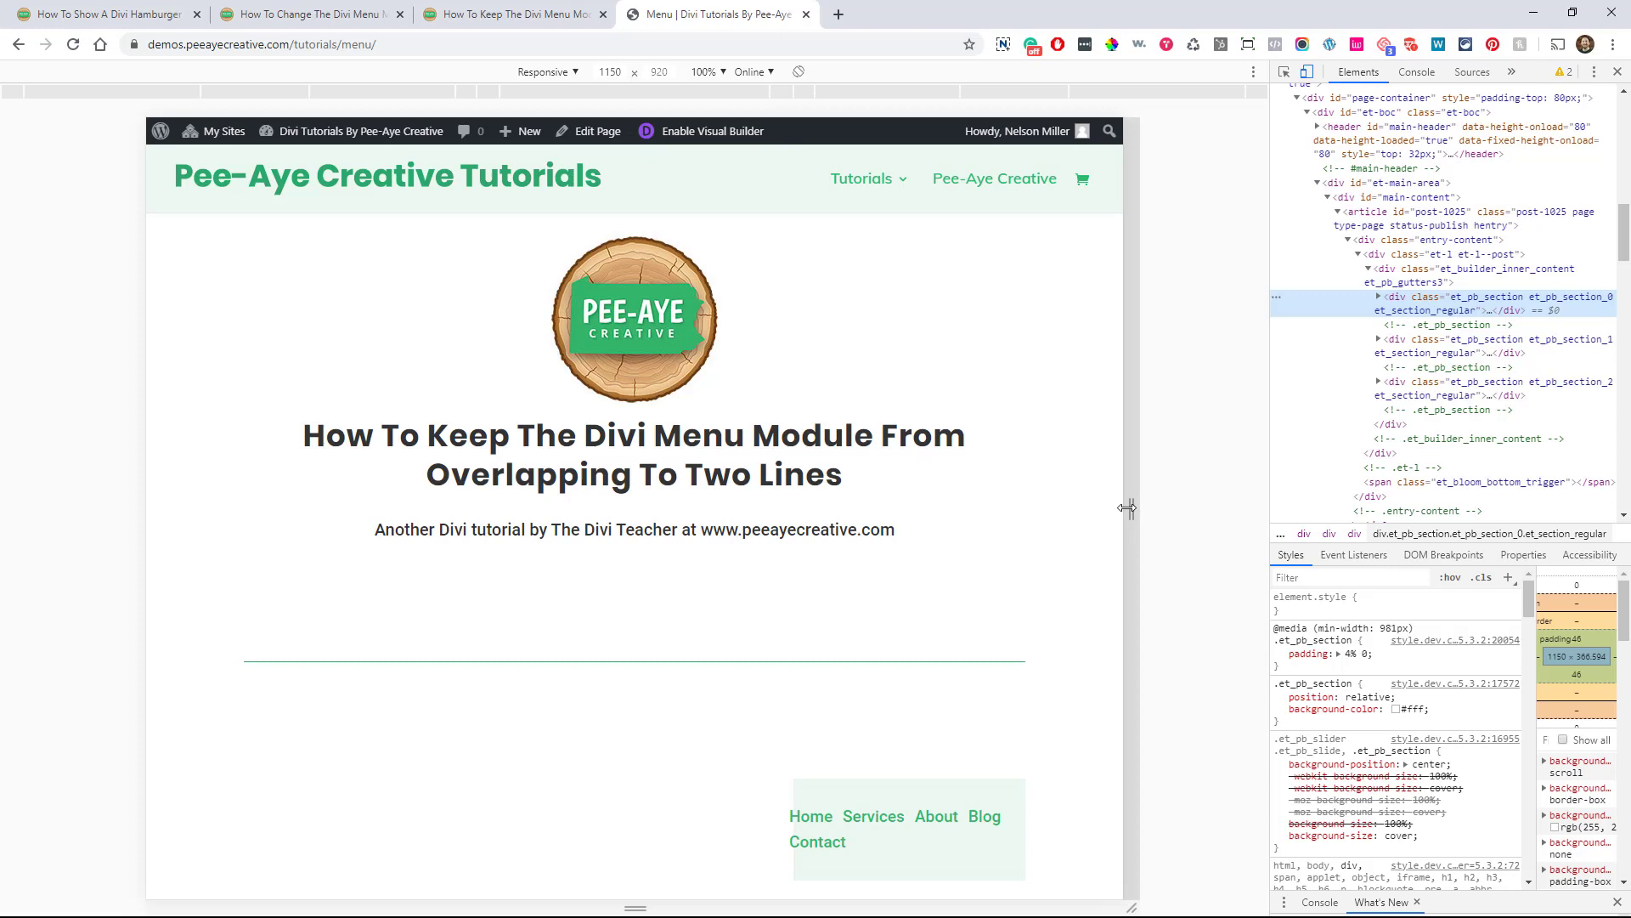
Resize the responsive preview up to about 1390 px then down to about 1314 px, watching the menu wrap.
drag(1127, 508, 1161, 502)
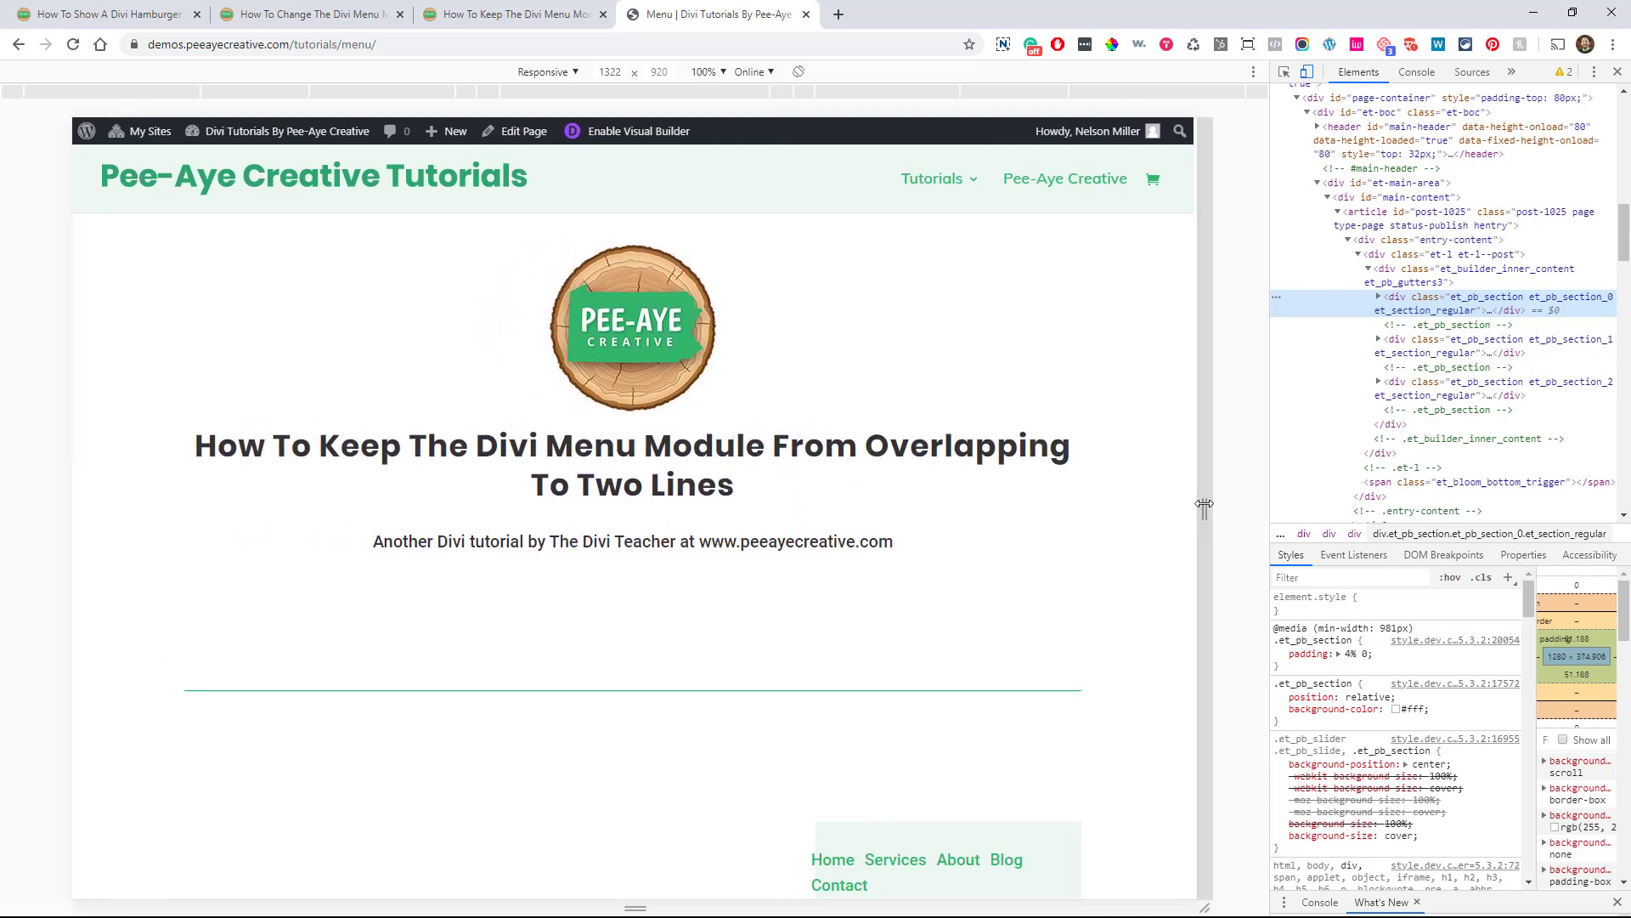
drag(1204, 504, 1227, 506)
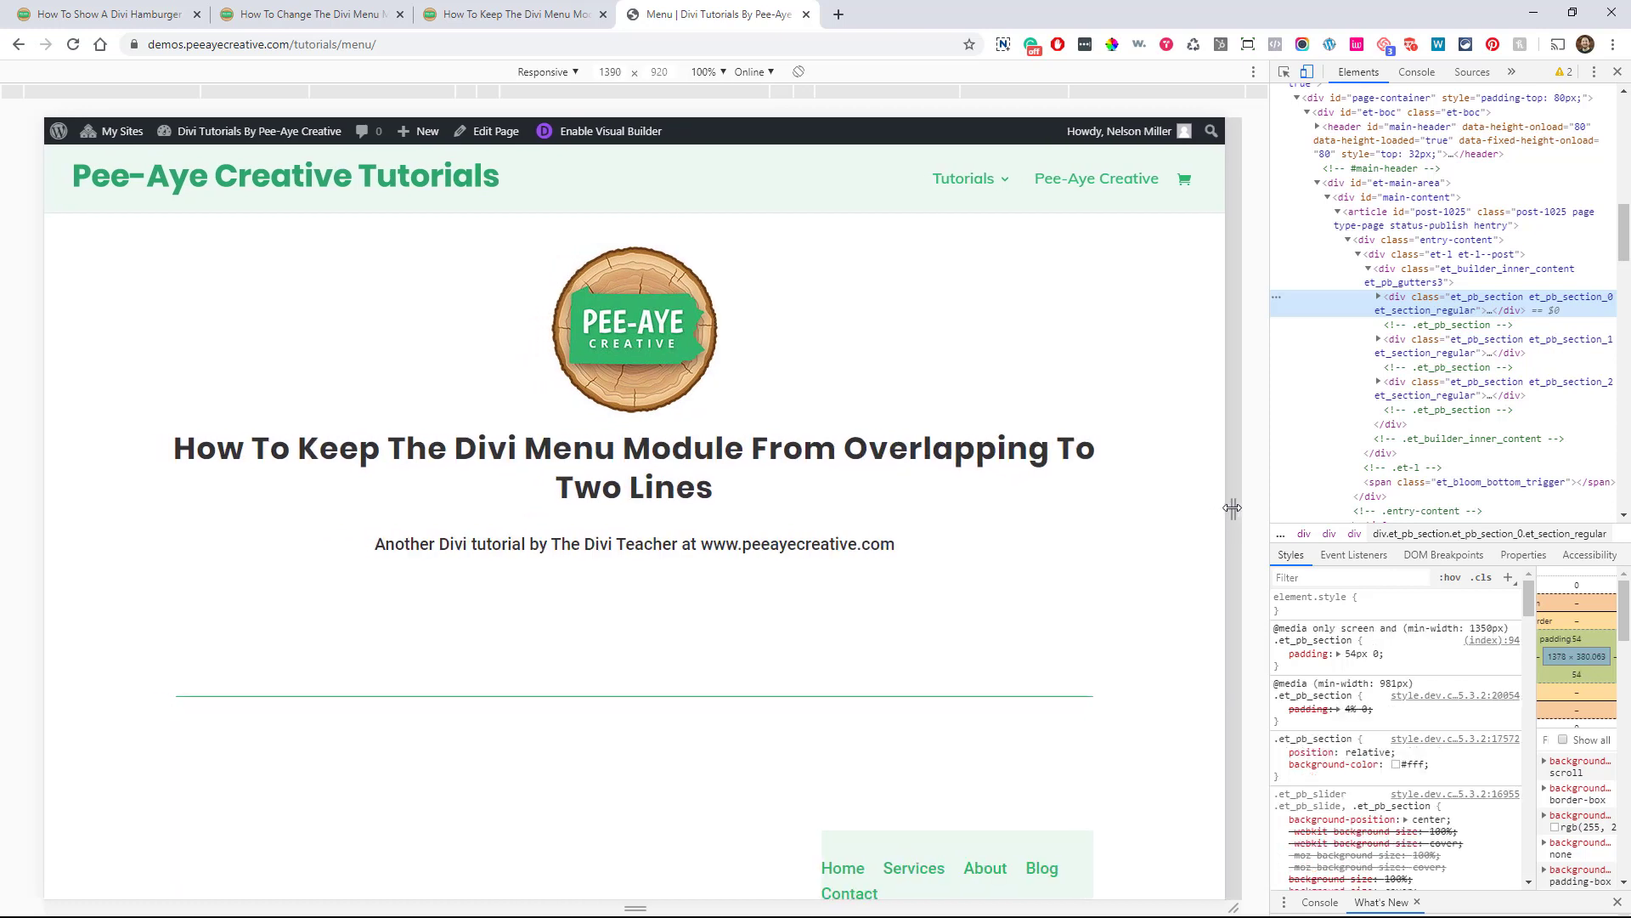
scroll(down, 3)
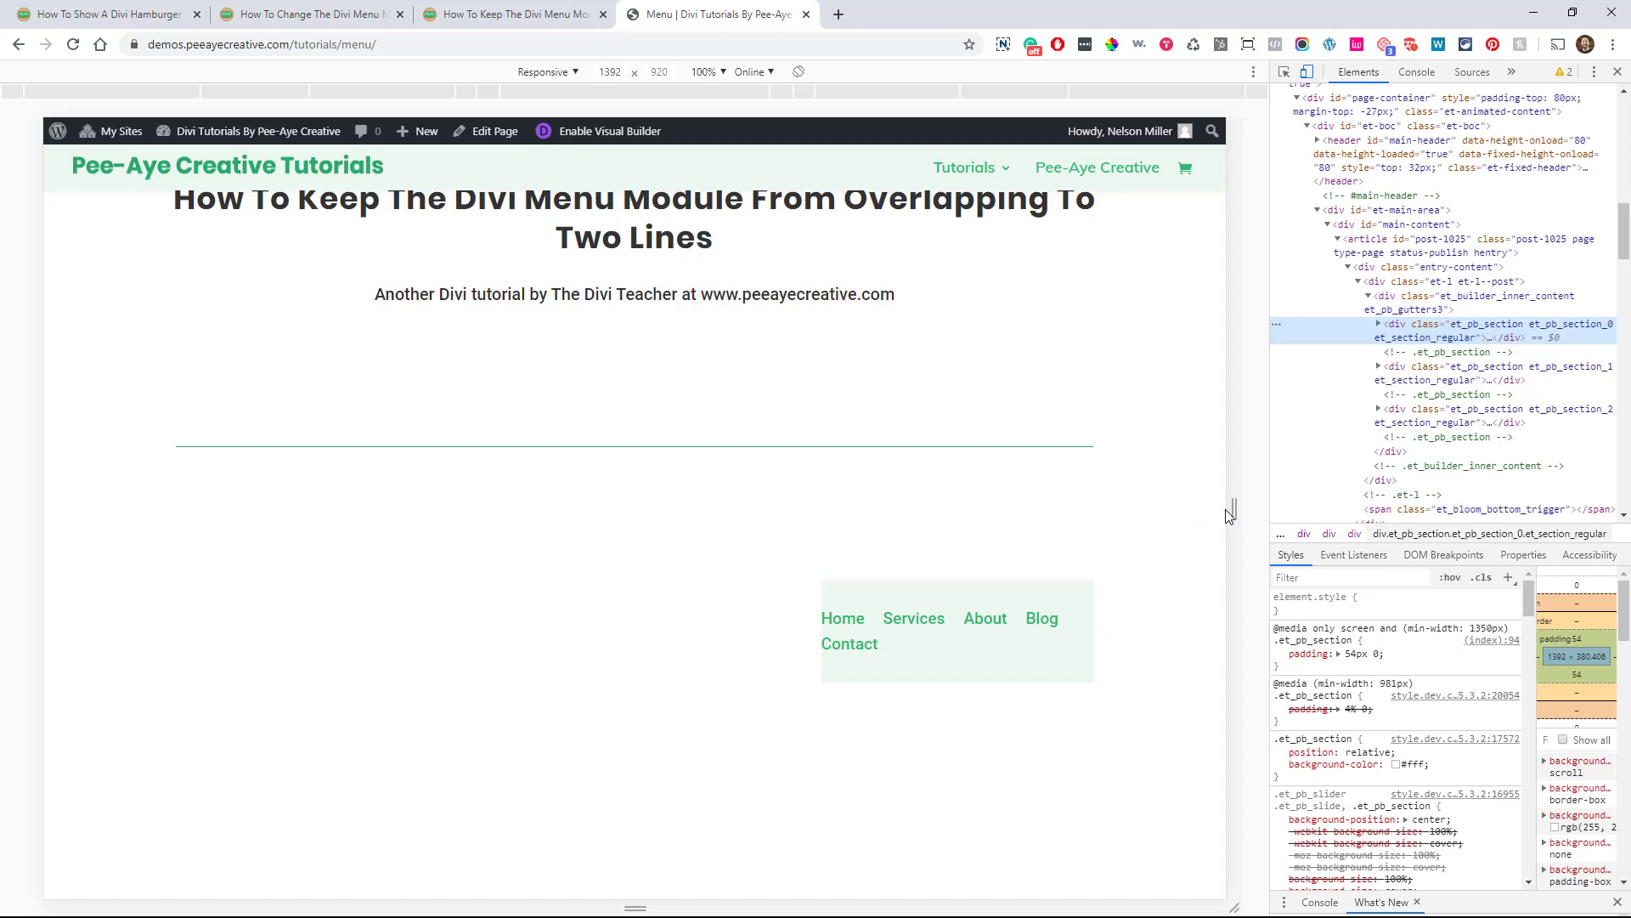
mouse_move(1234, 508)
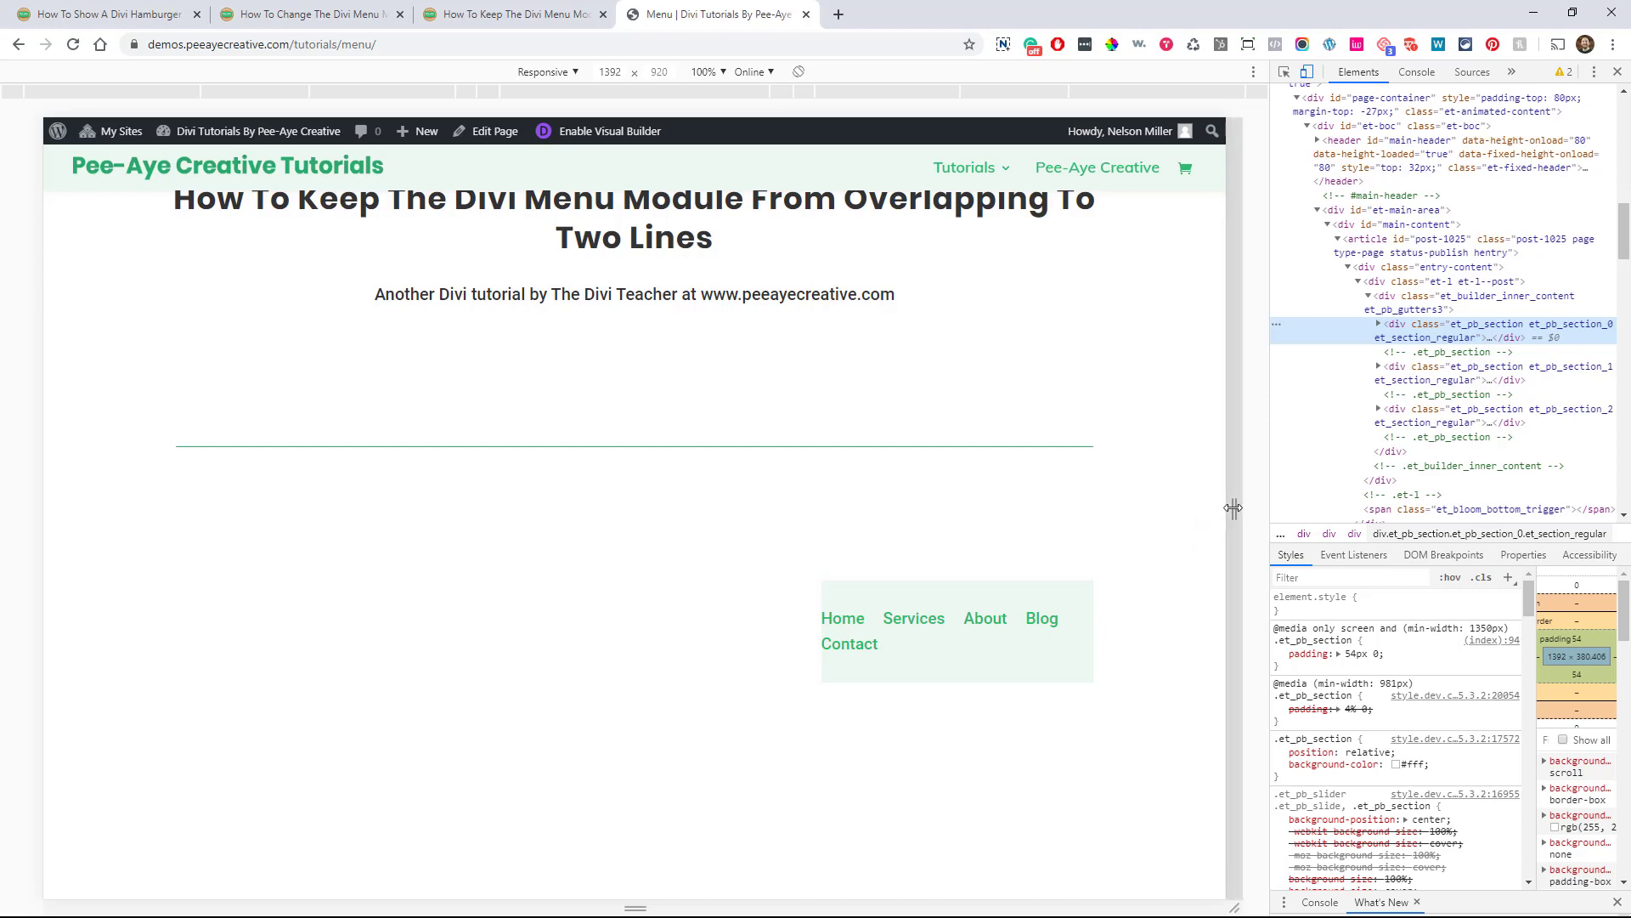
drag(1234, 507, 1207, 506)
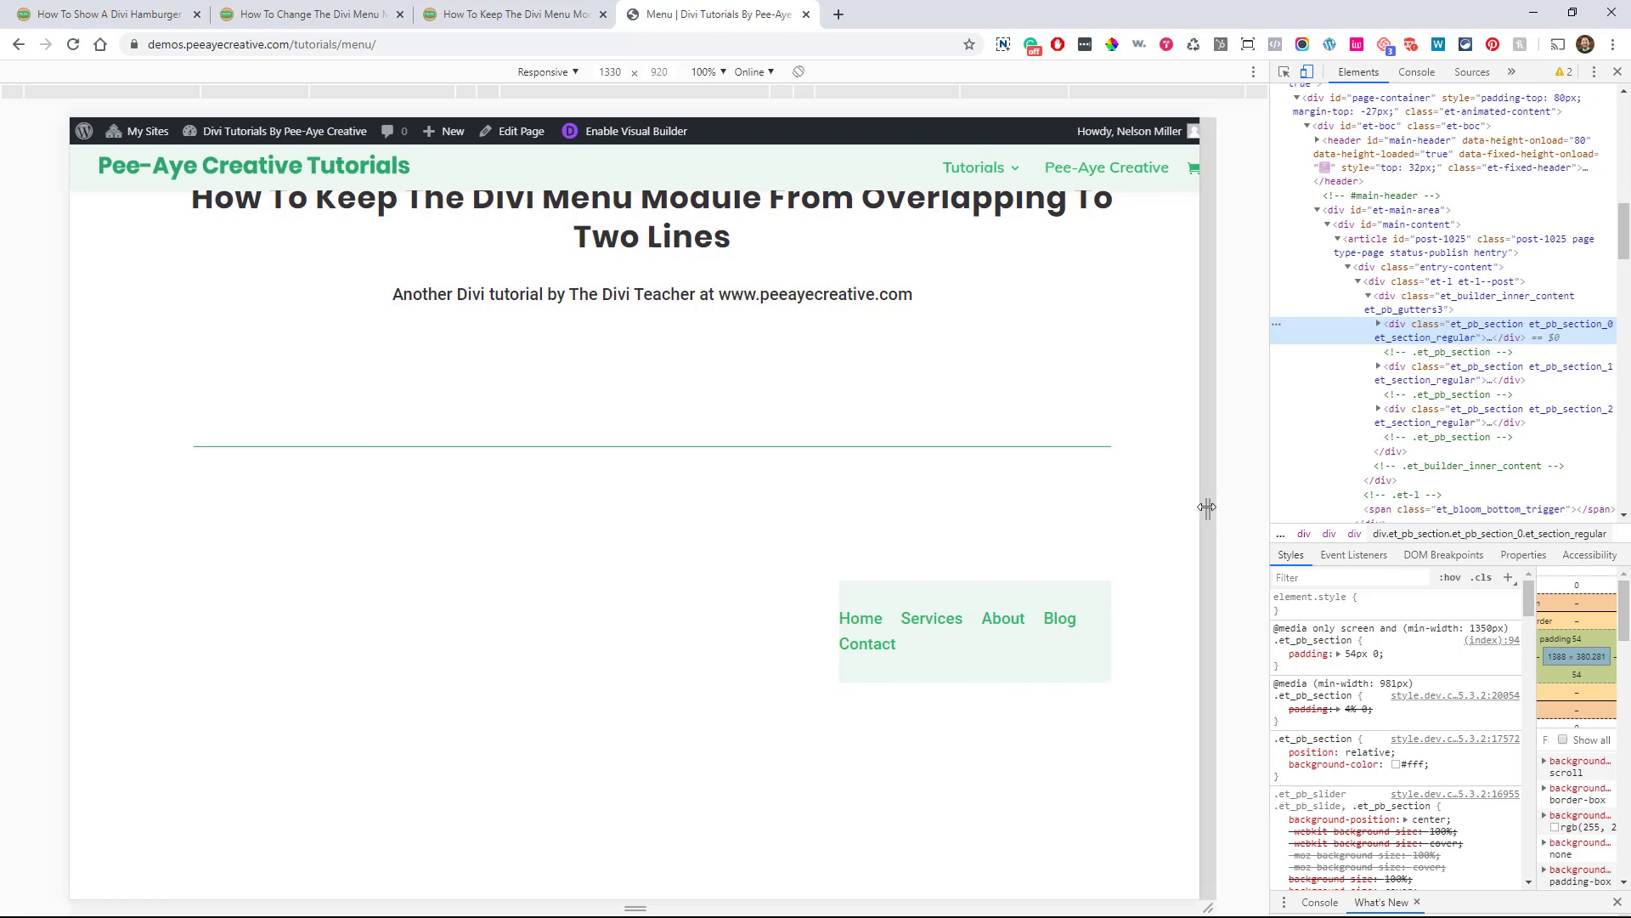
drag(1209, 506, 1203, 506)
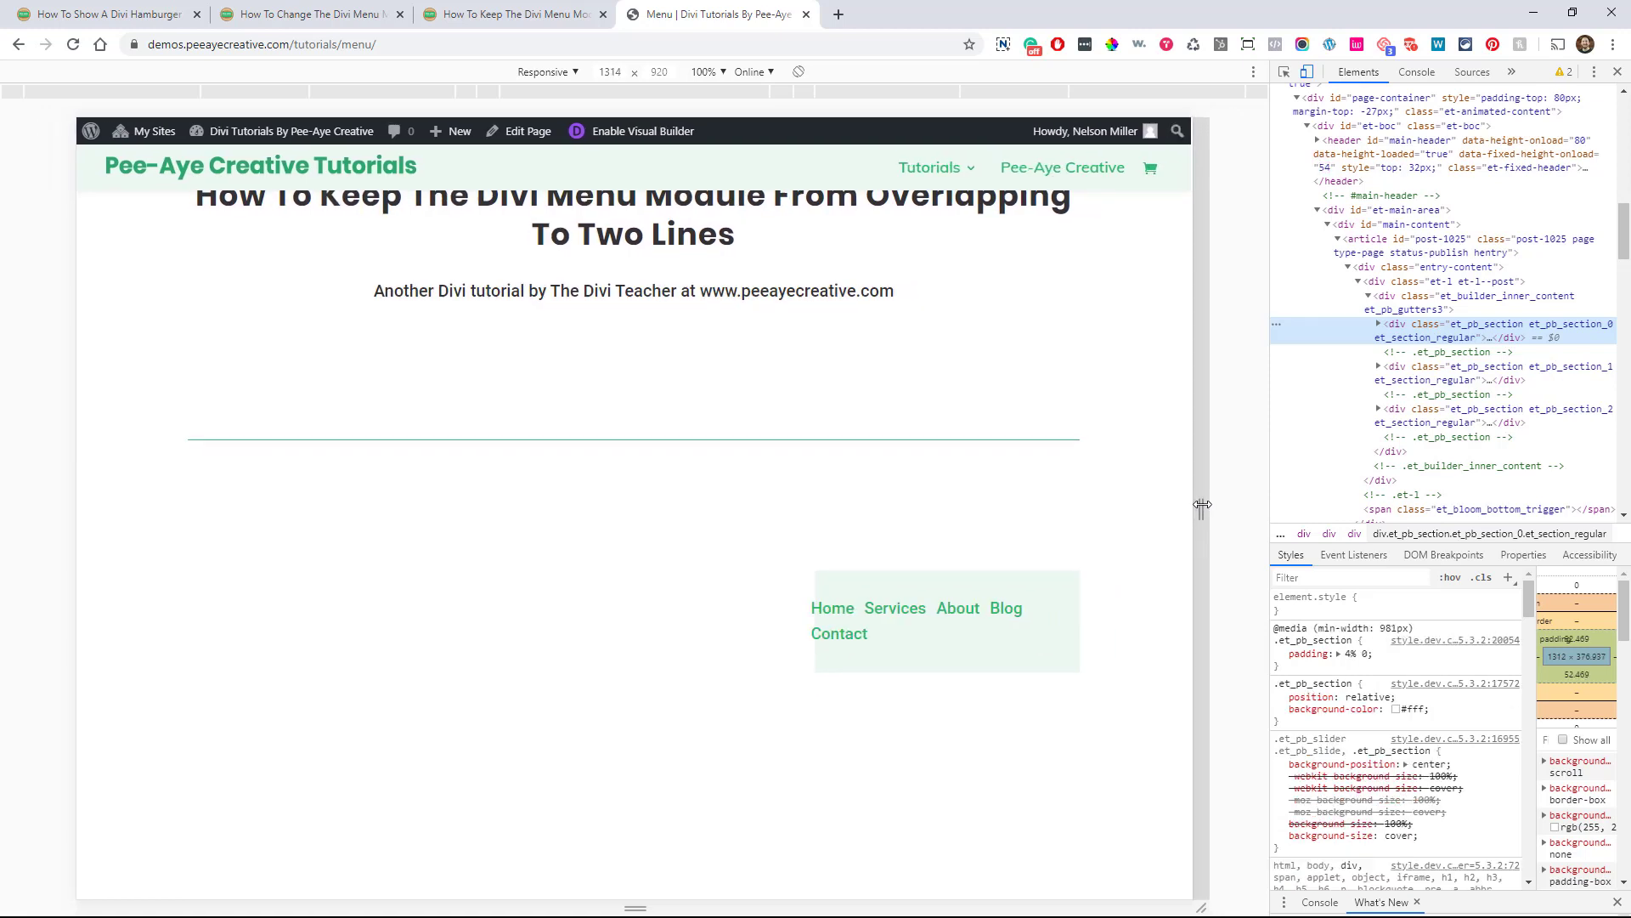
drag(1205, 507, 1207, 507)
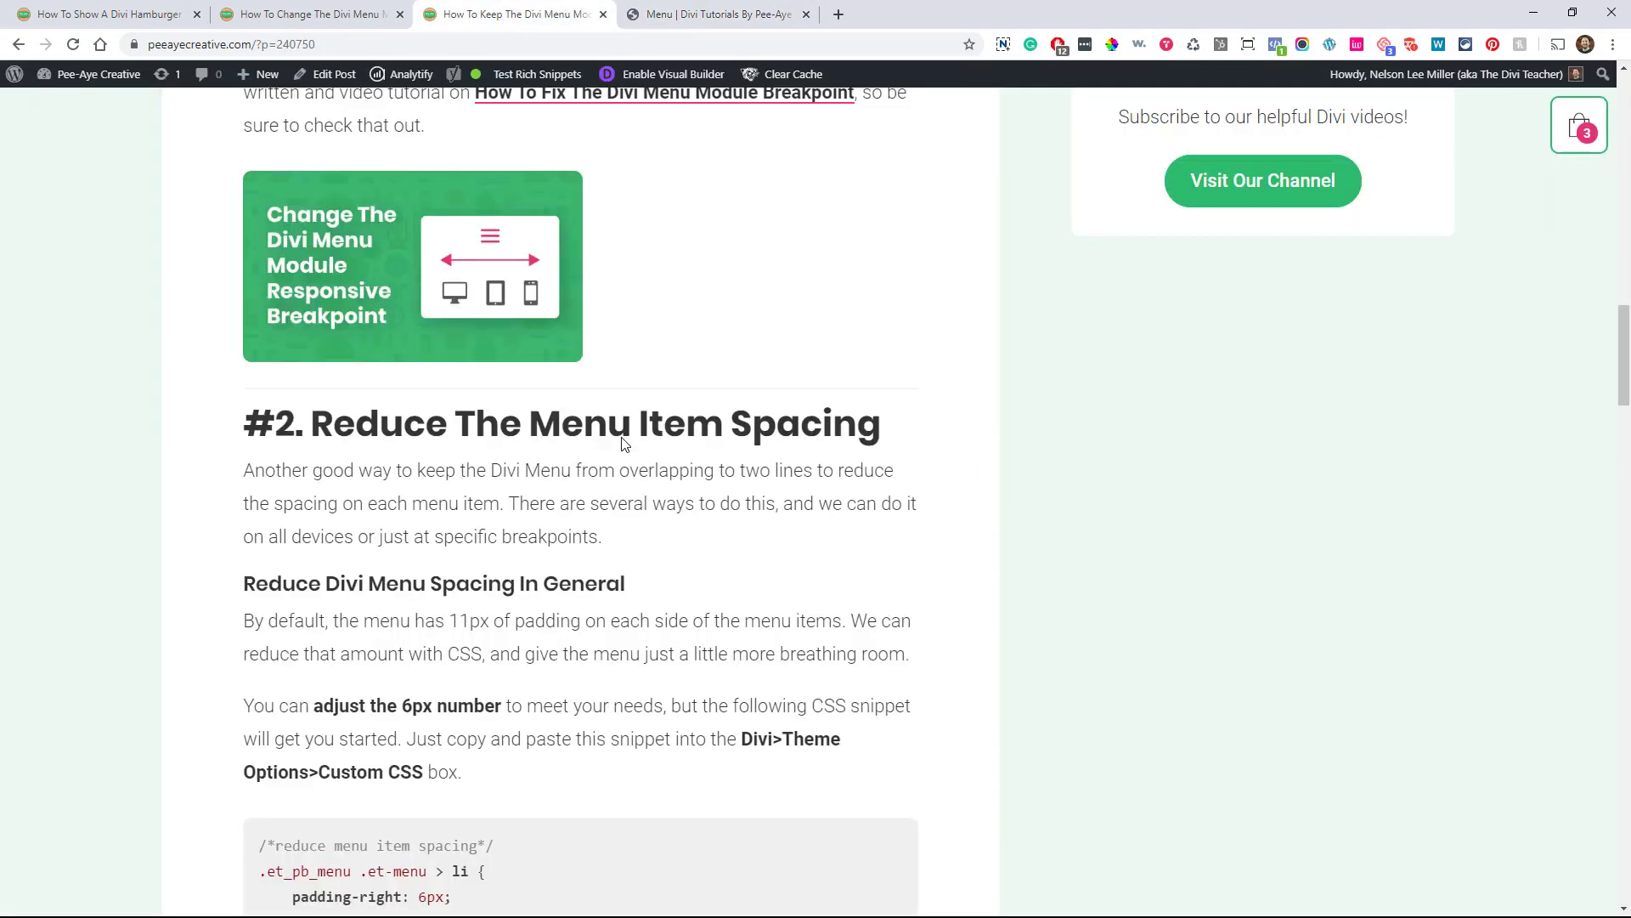
Scroll through the tutorial's fix #2 and #3 on gutters and columns, then return to the menu demo page.
scroll(up, 3)
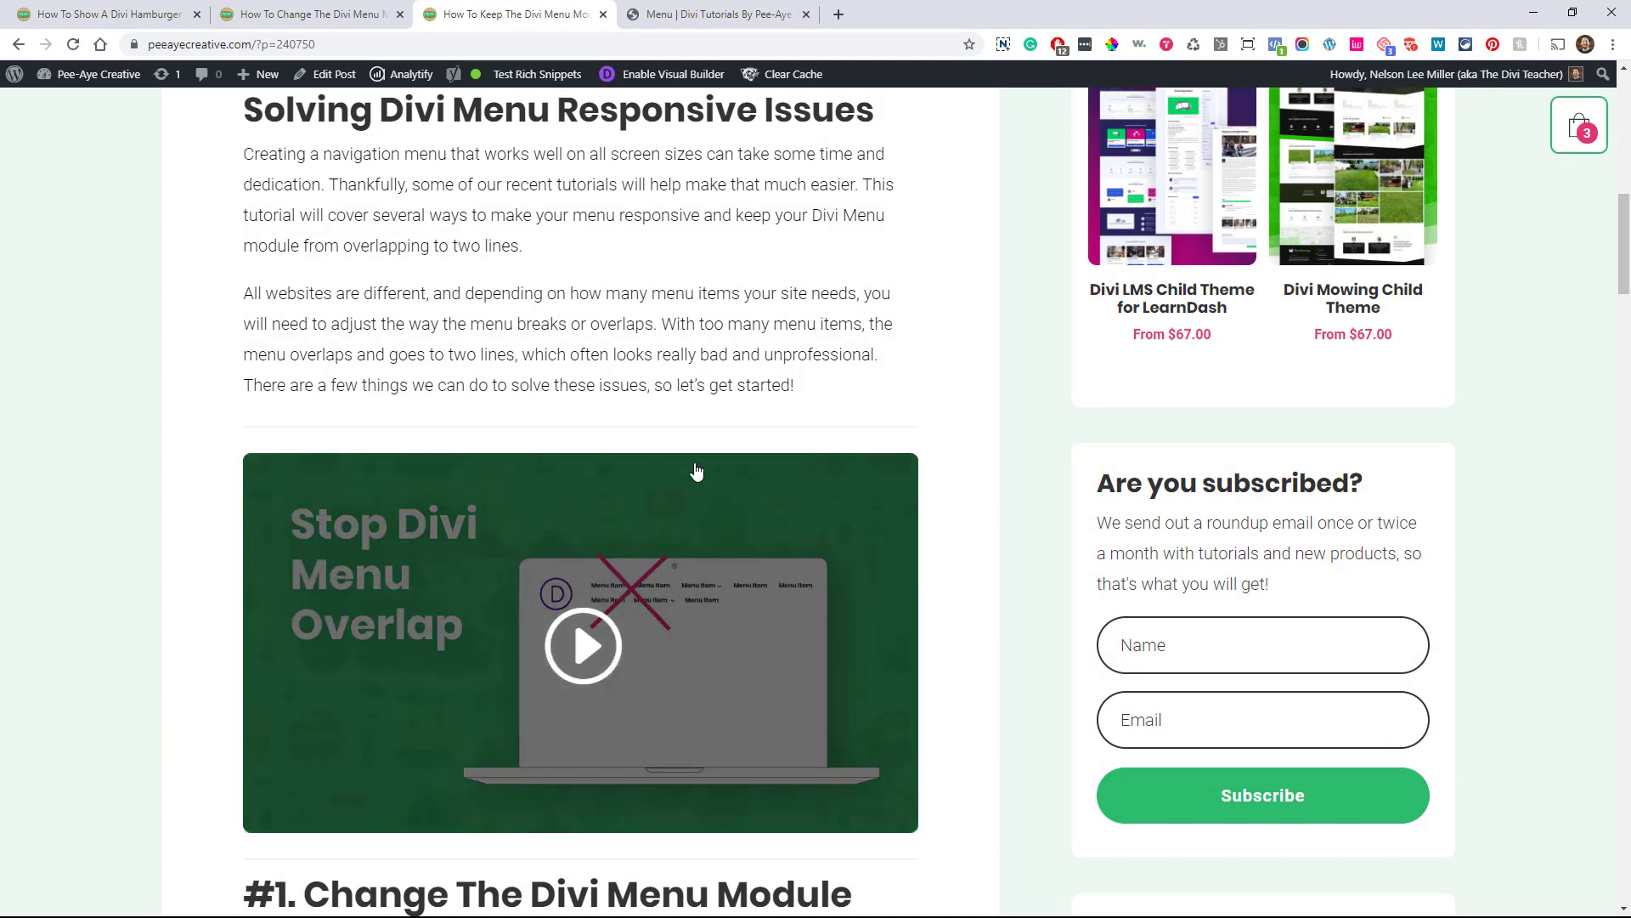
scroll(down, 3)
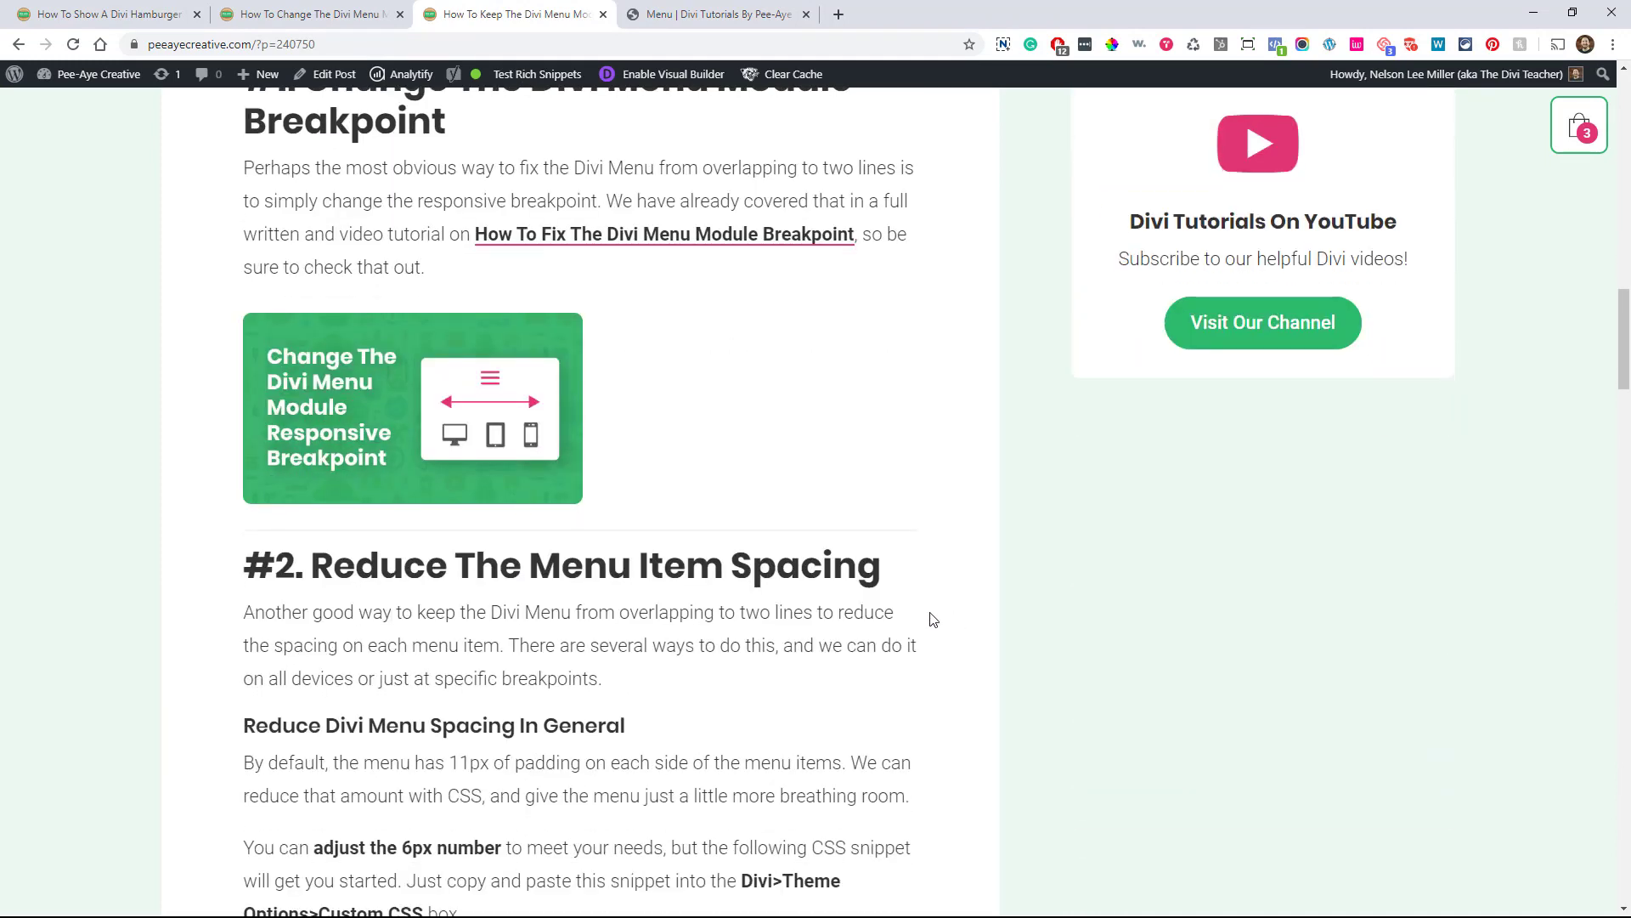
scroll(down, 3)
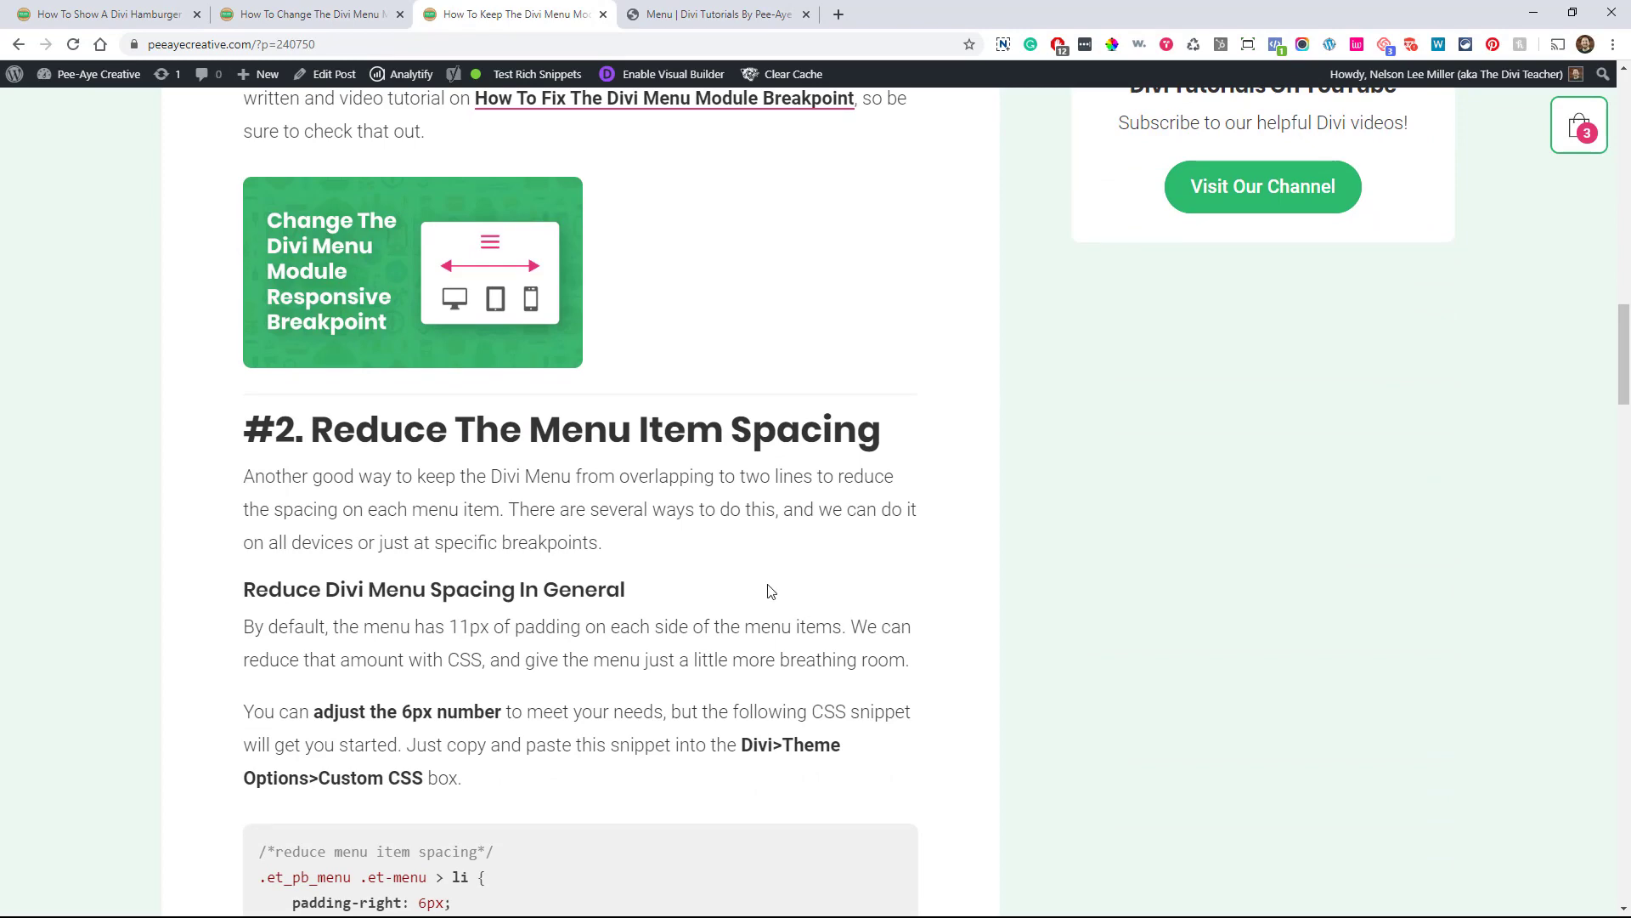
scroll(down, 3)
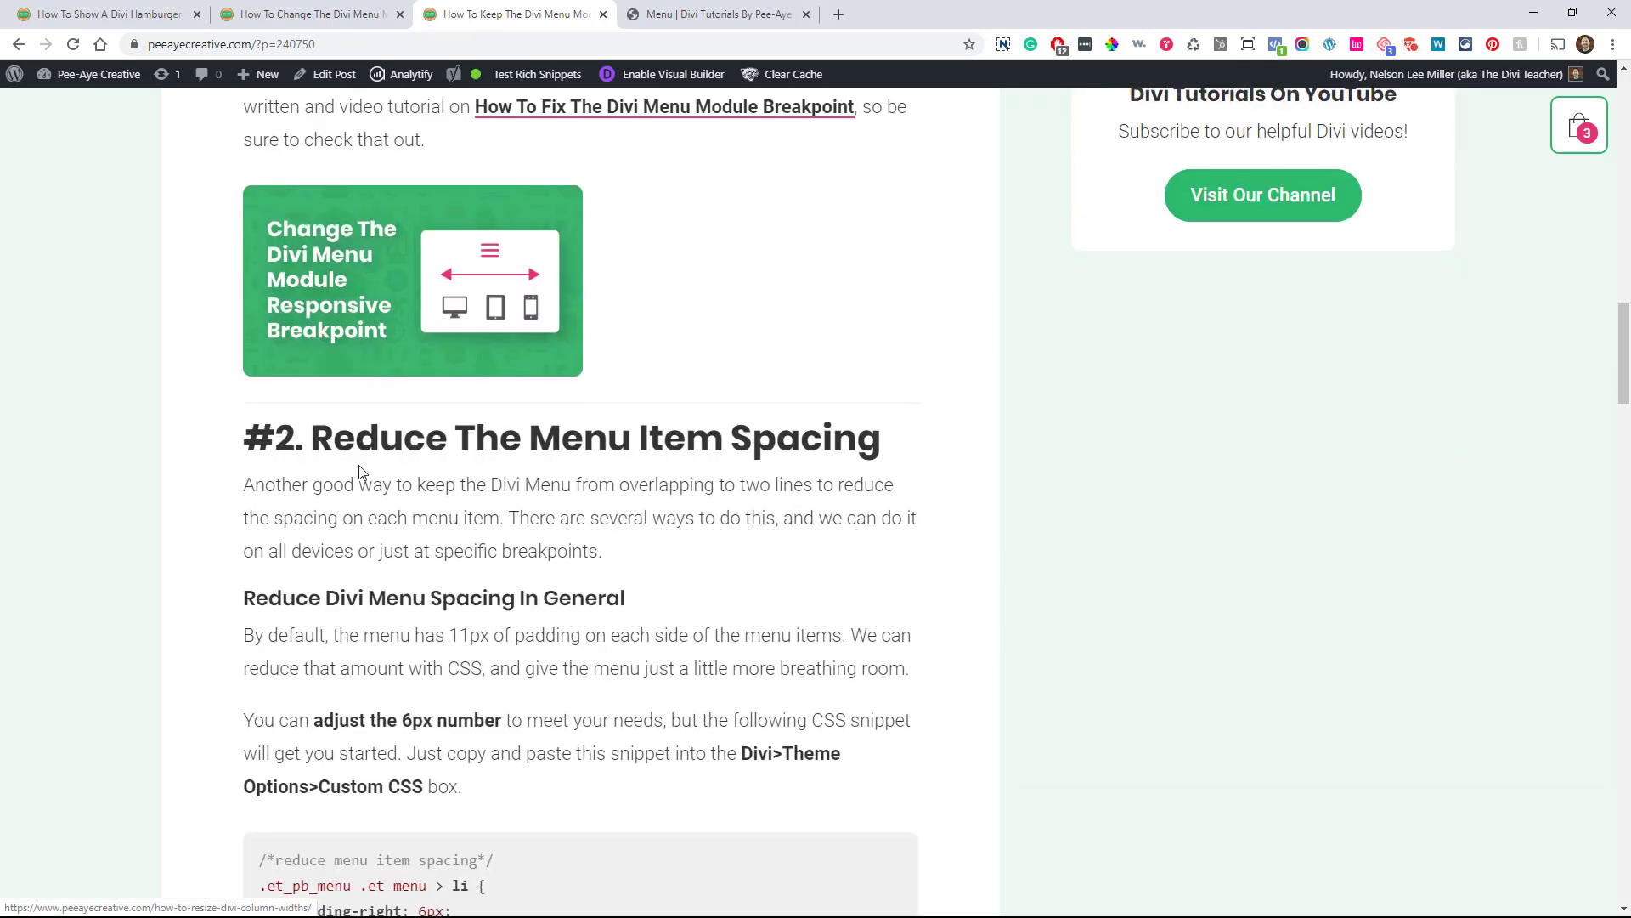
scroll(down, 3)
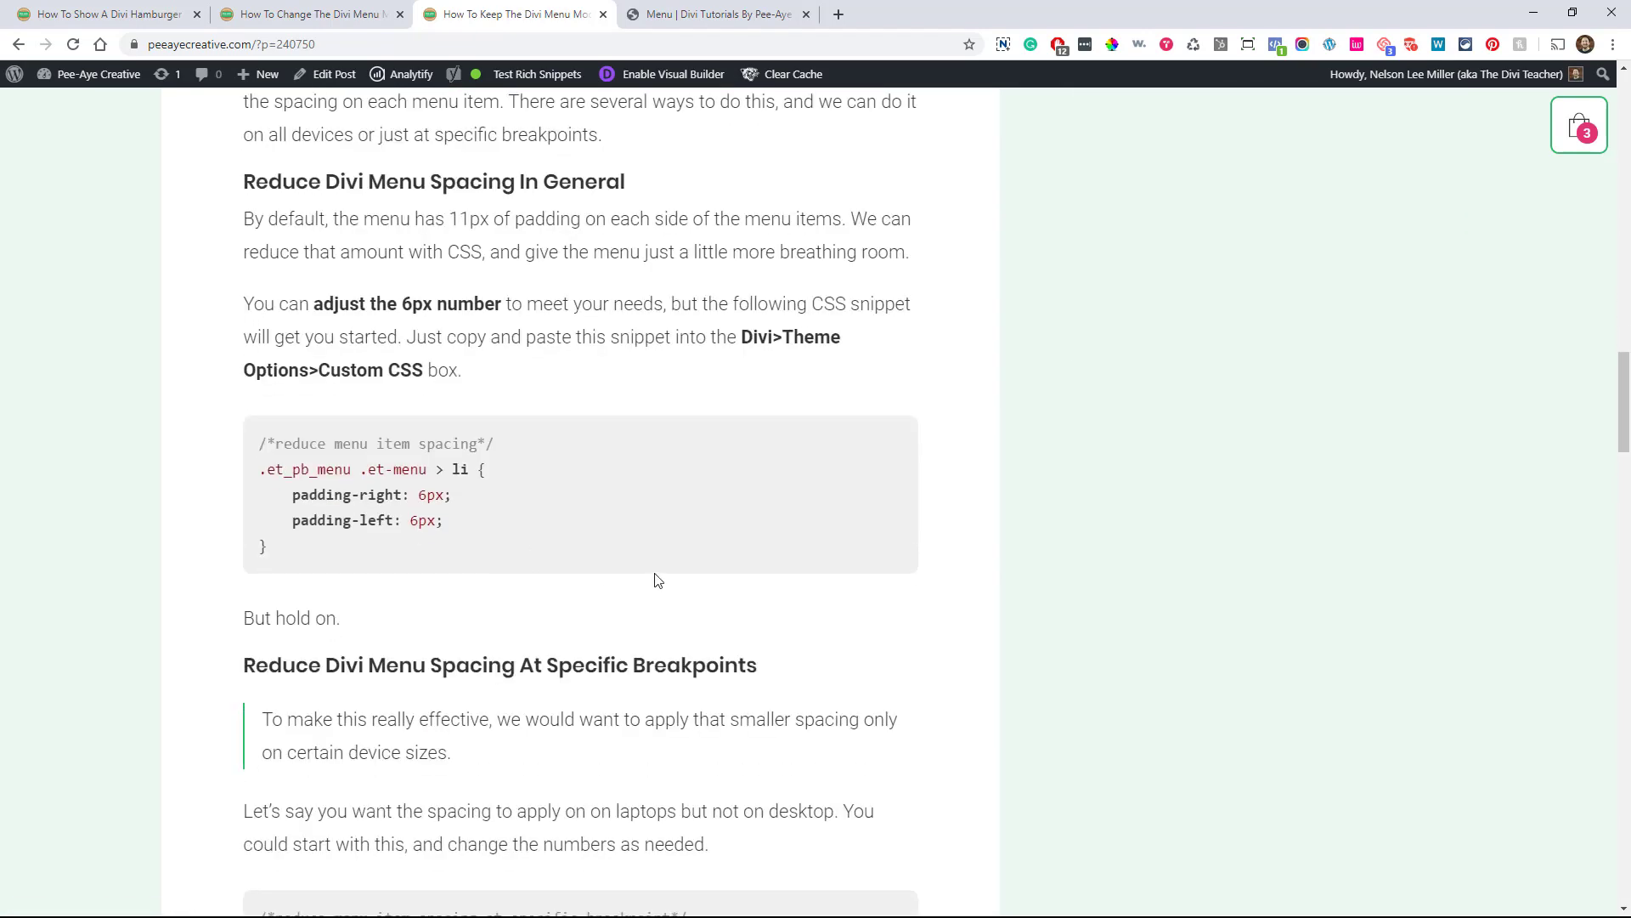
scroll(down, 3)
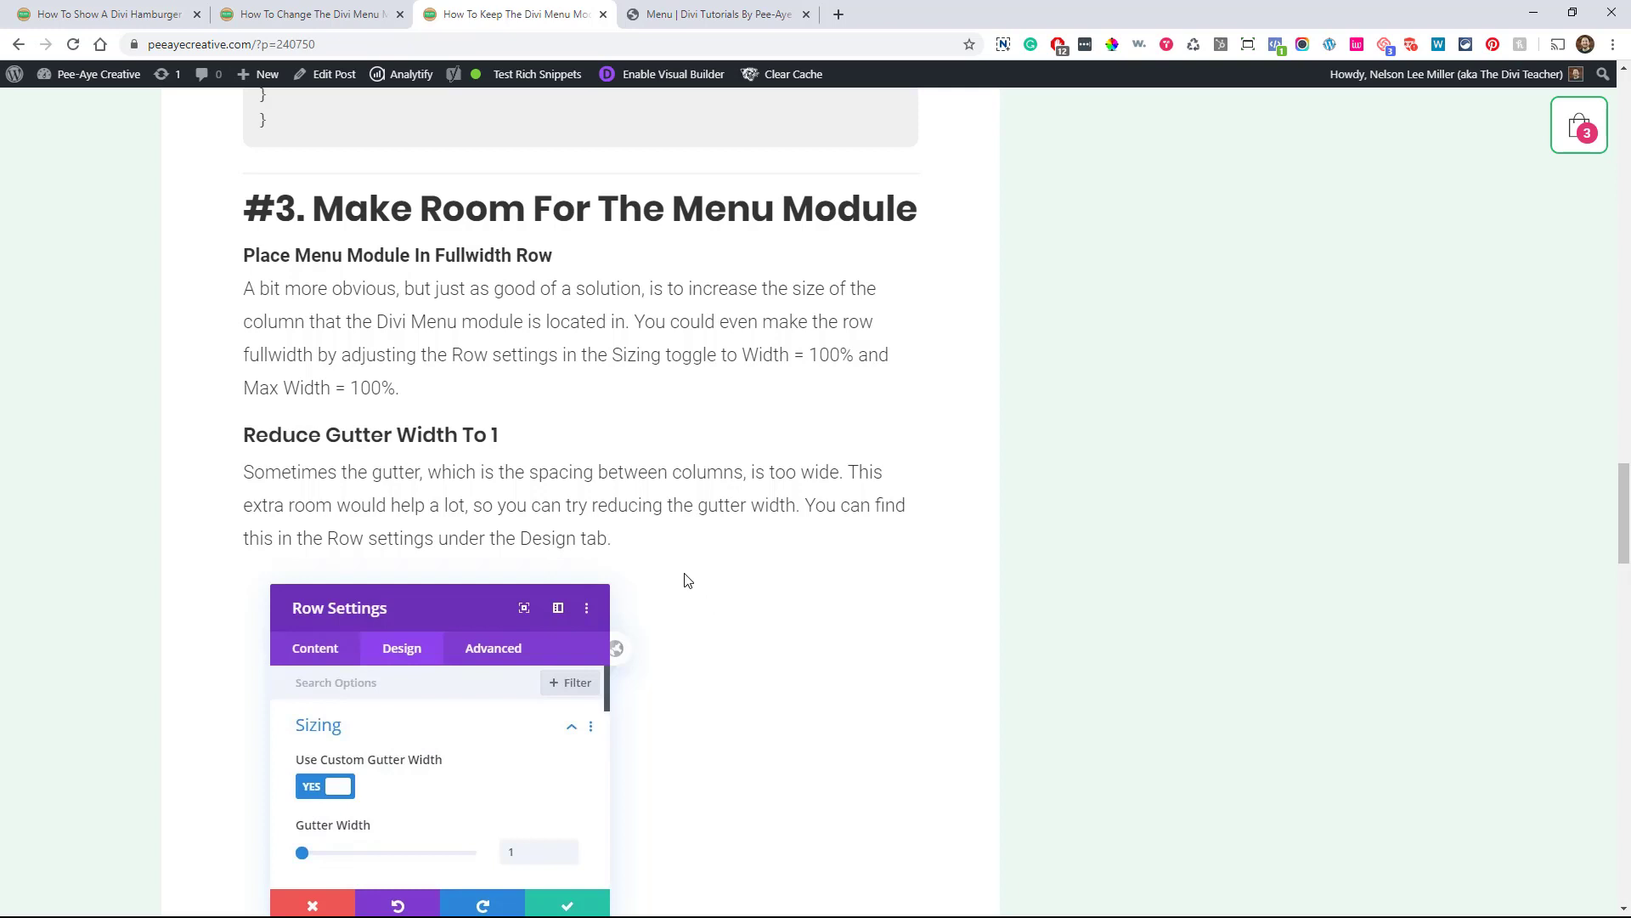
scroll(down, 3)
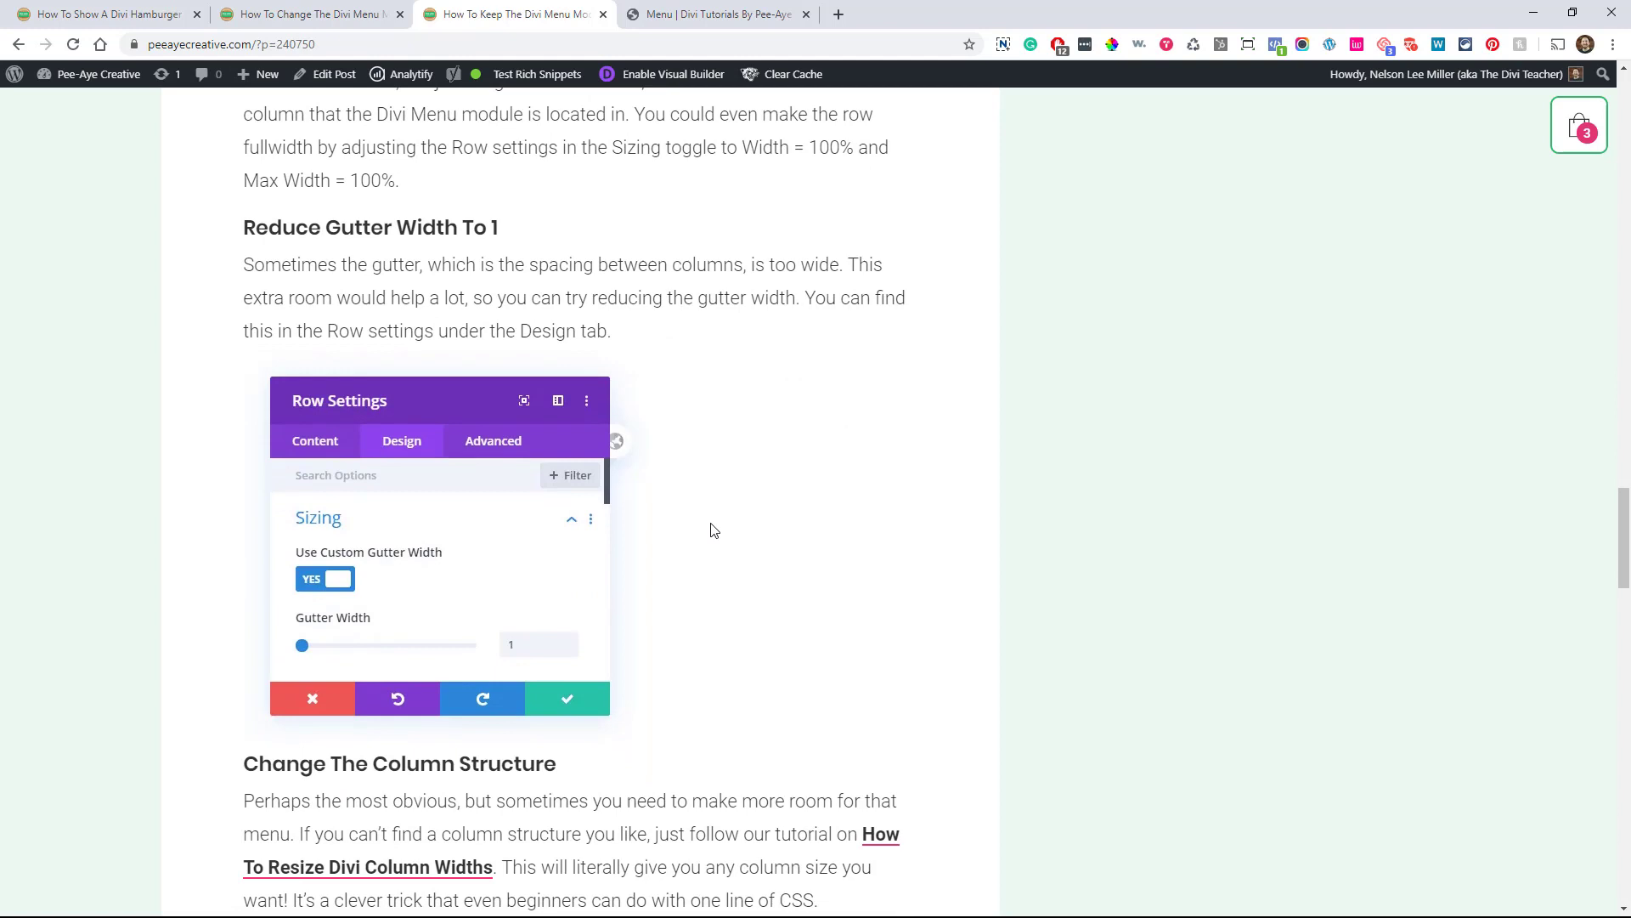
scroll(down, 3)
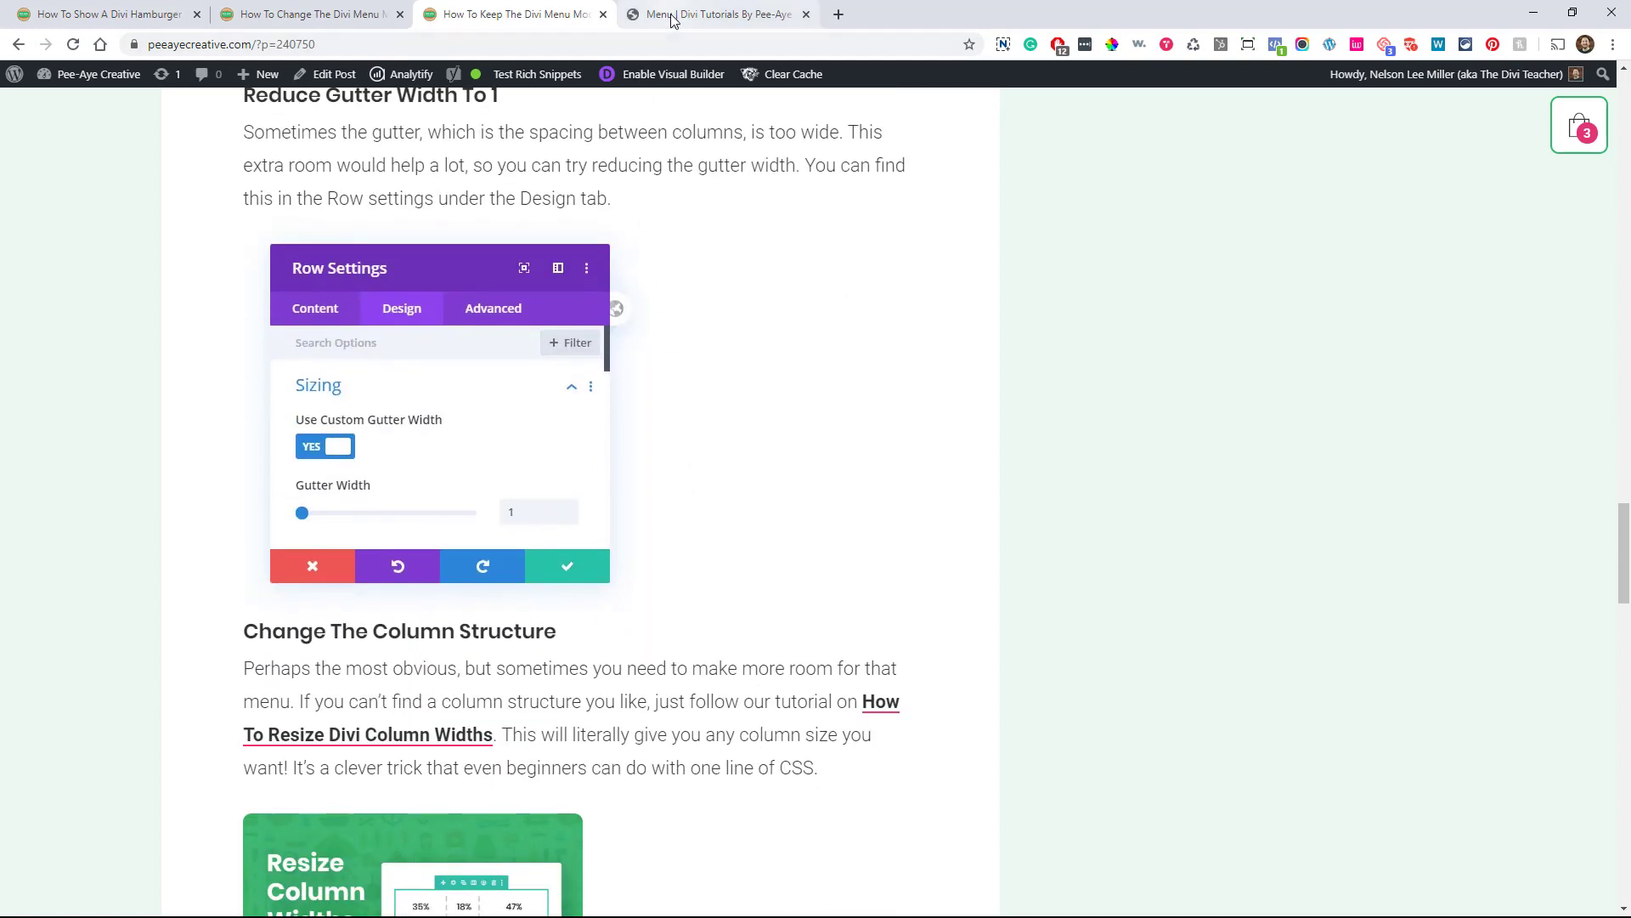
click(715, 14)
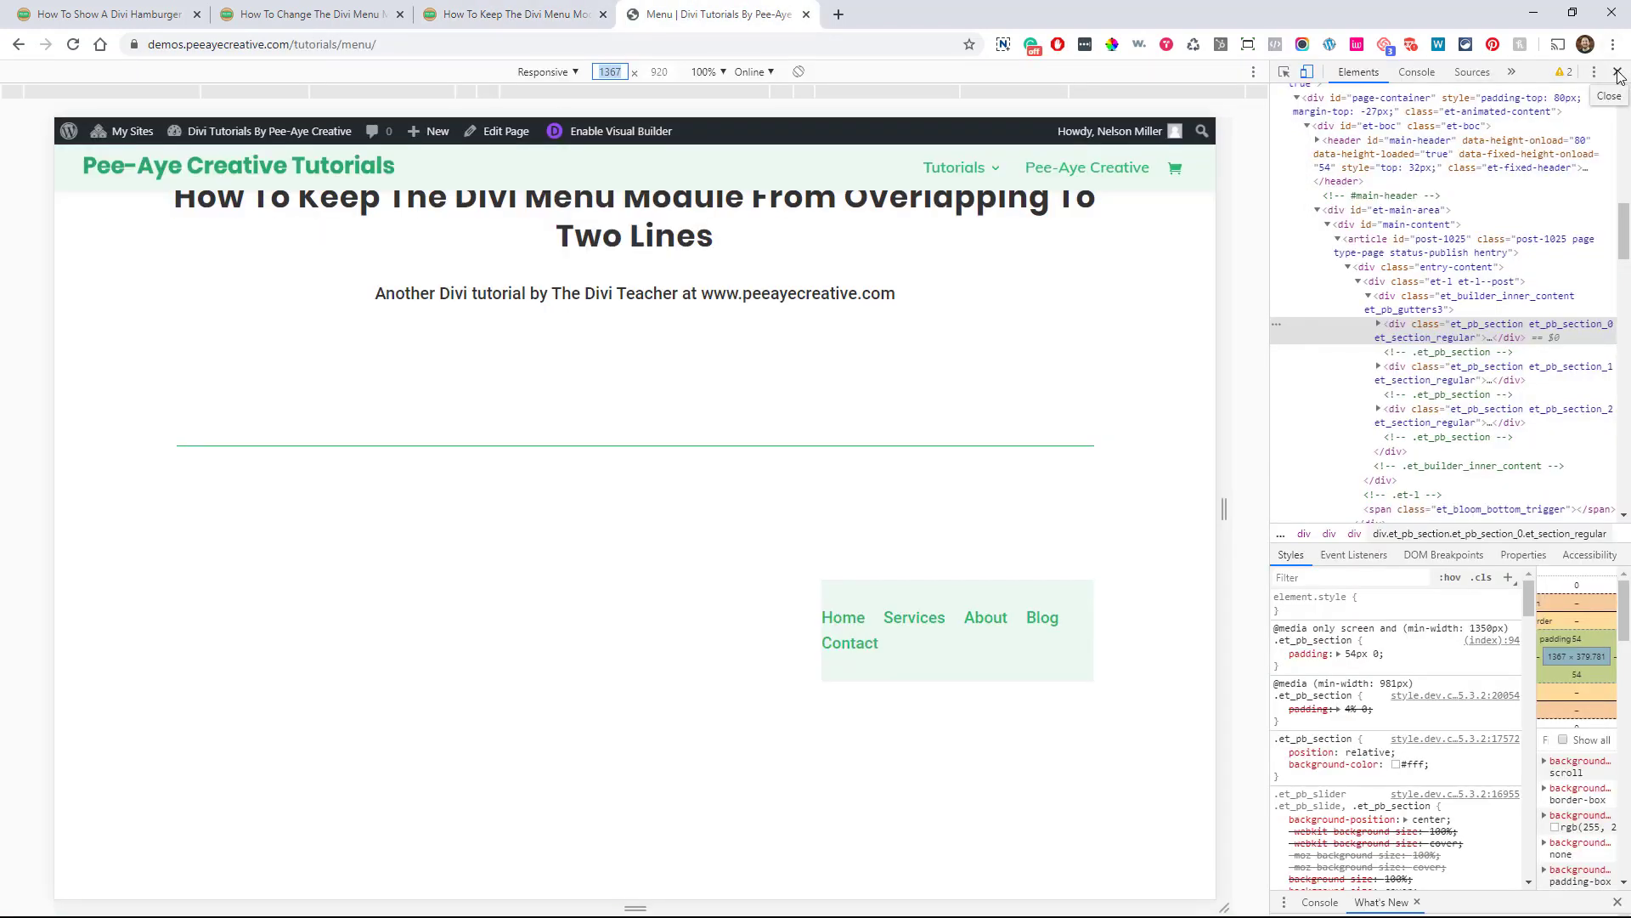
Close the developer tools panel and scroll down the menu demo page.
click(1617, 71)
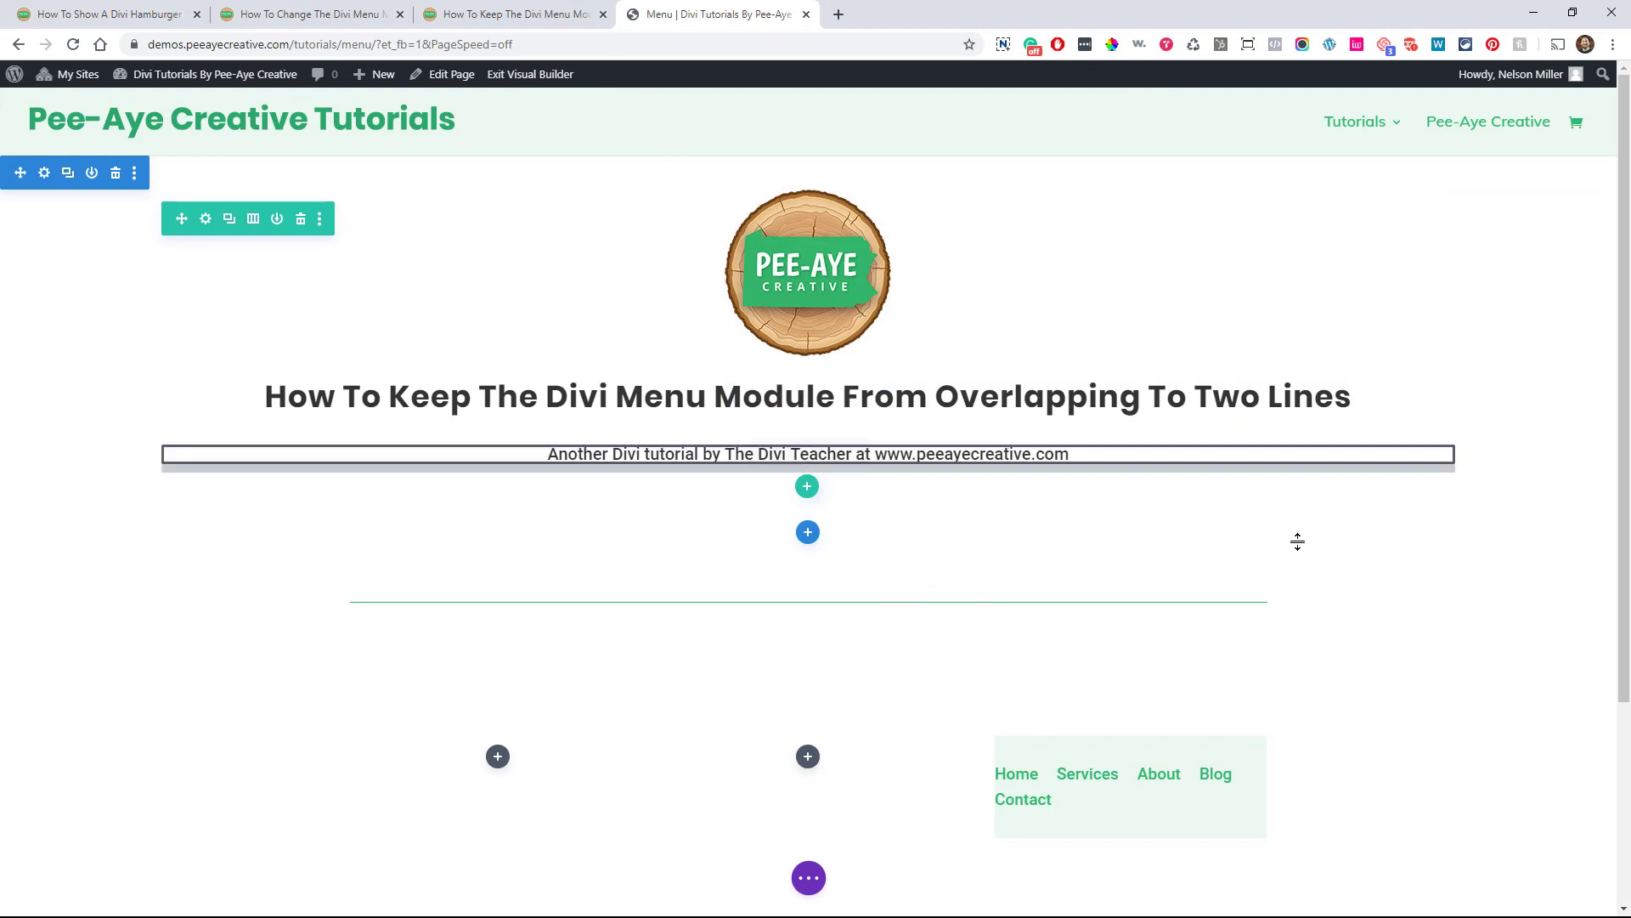
scroll(down, 3)
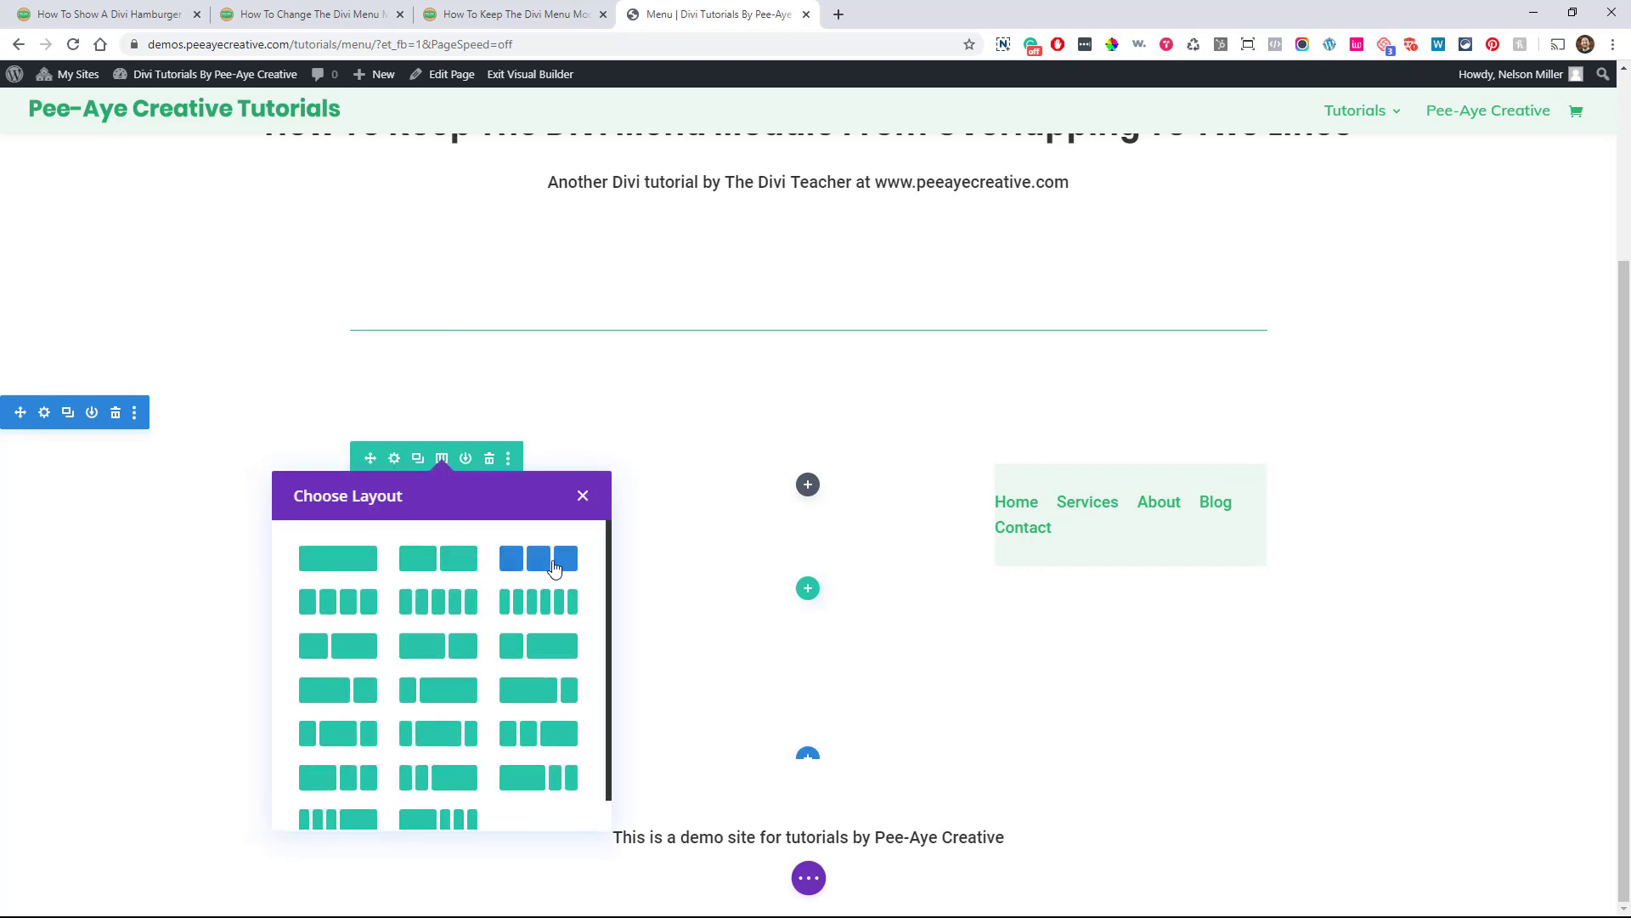
mouse_move(593, 582)
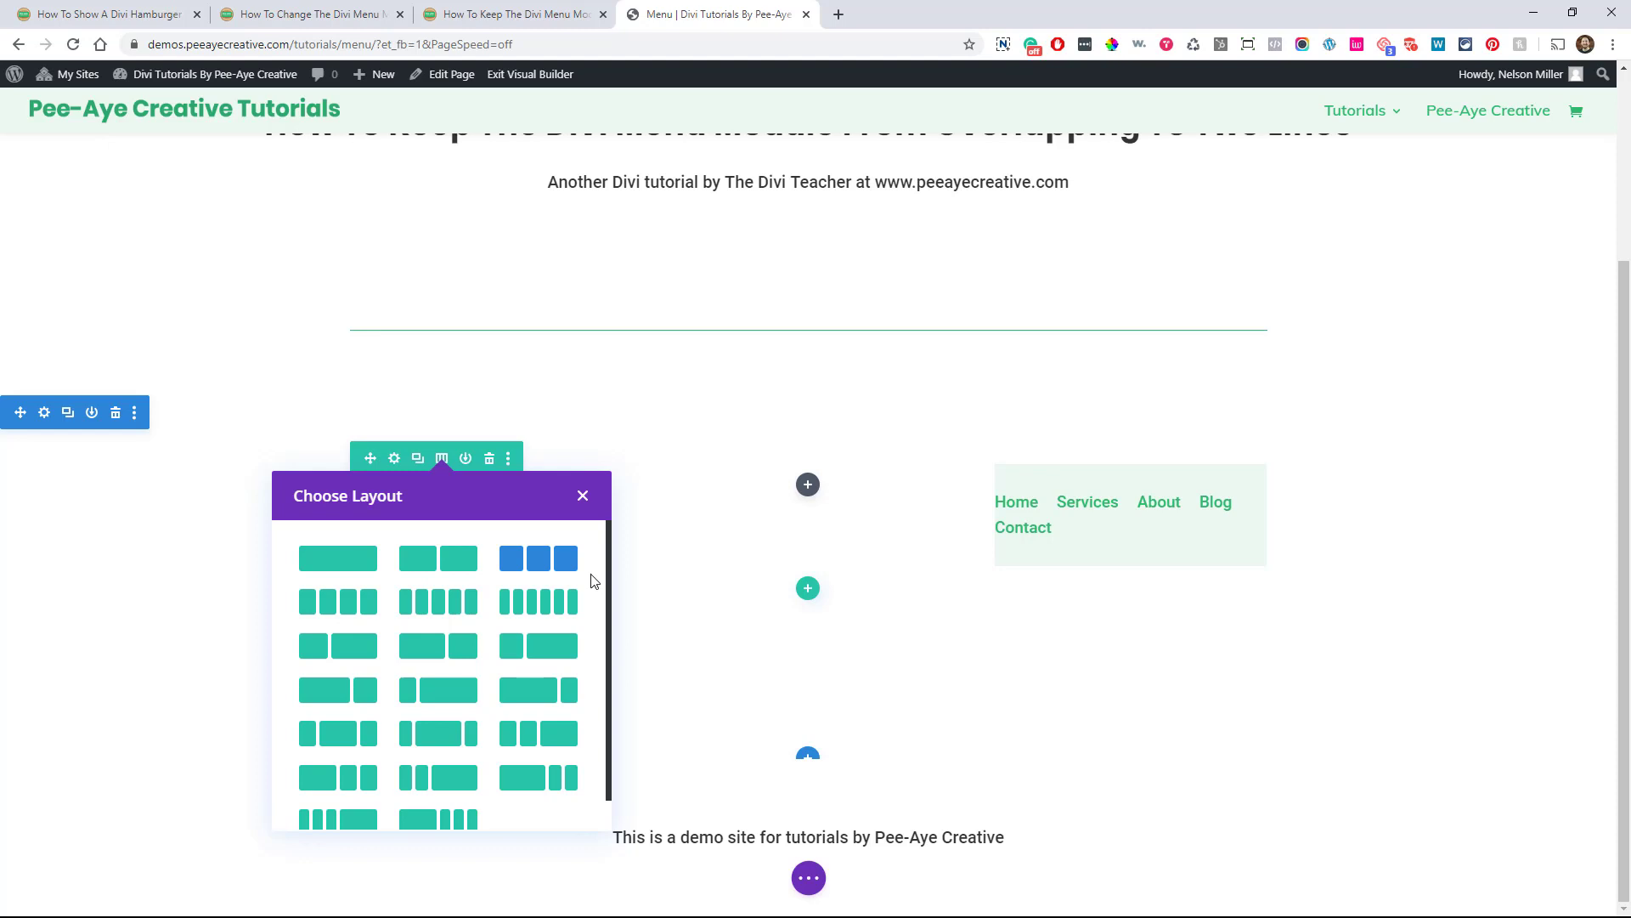
mouse_move(945, 520)
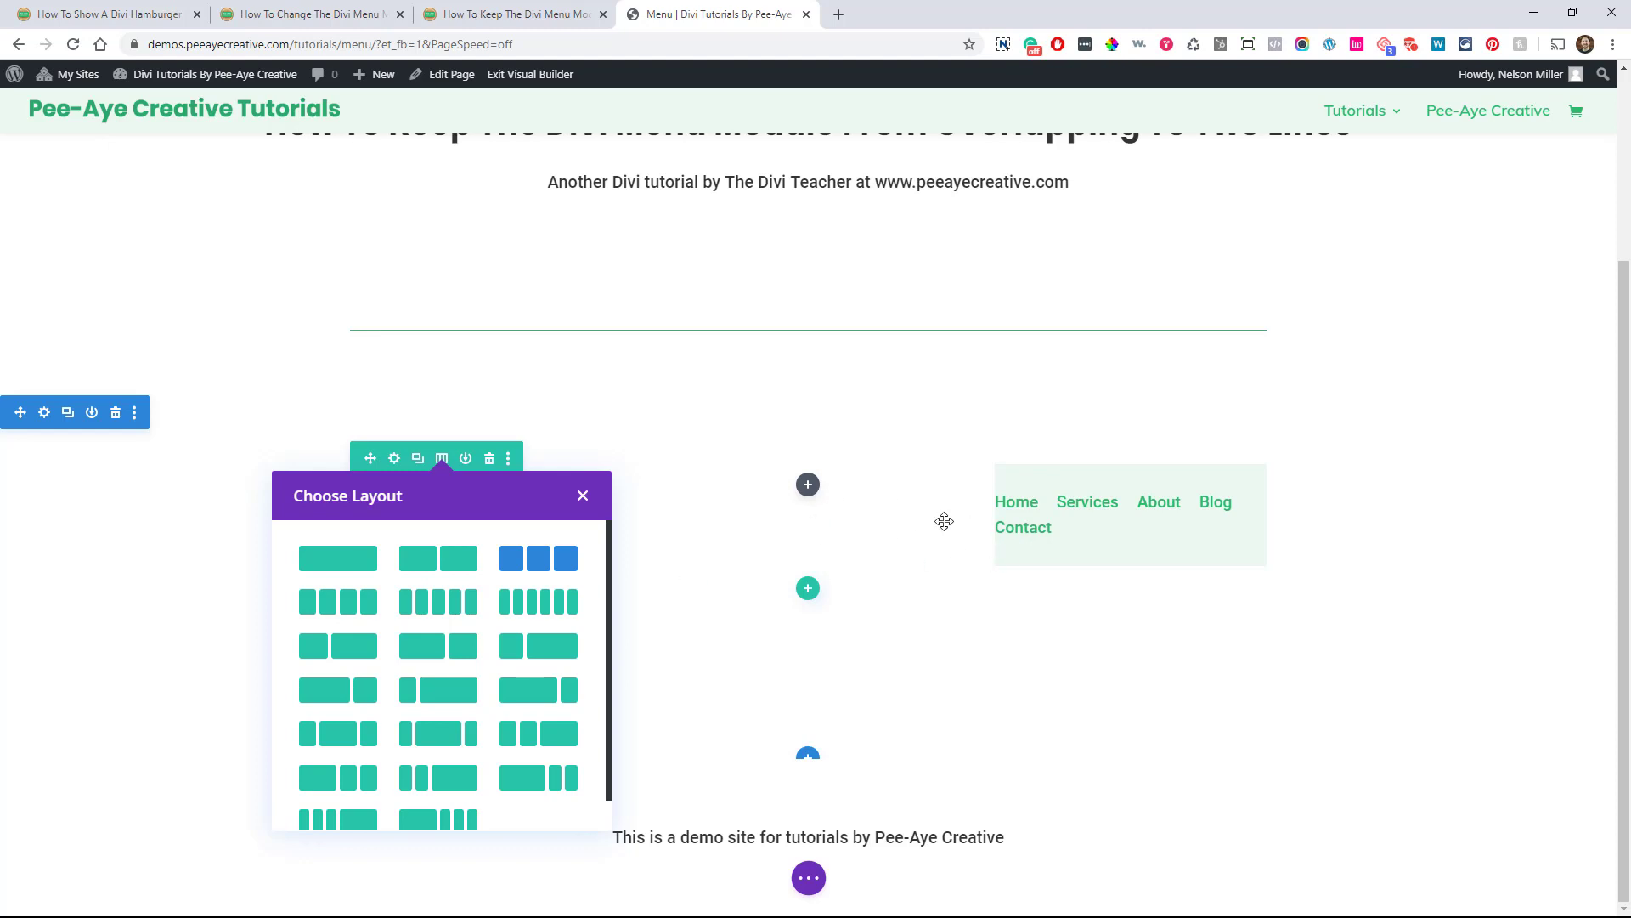
mouse_move(549, 608)
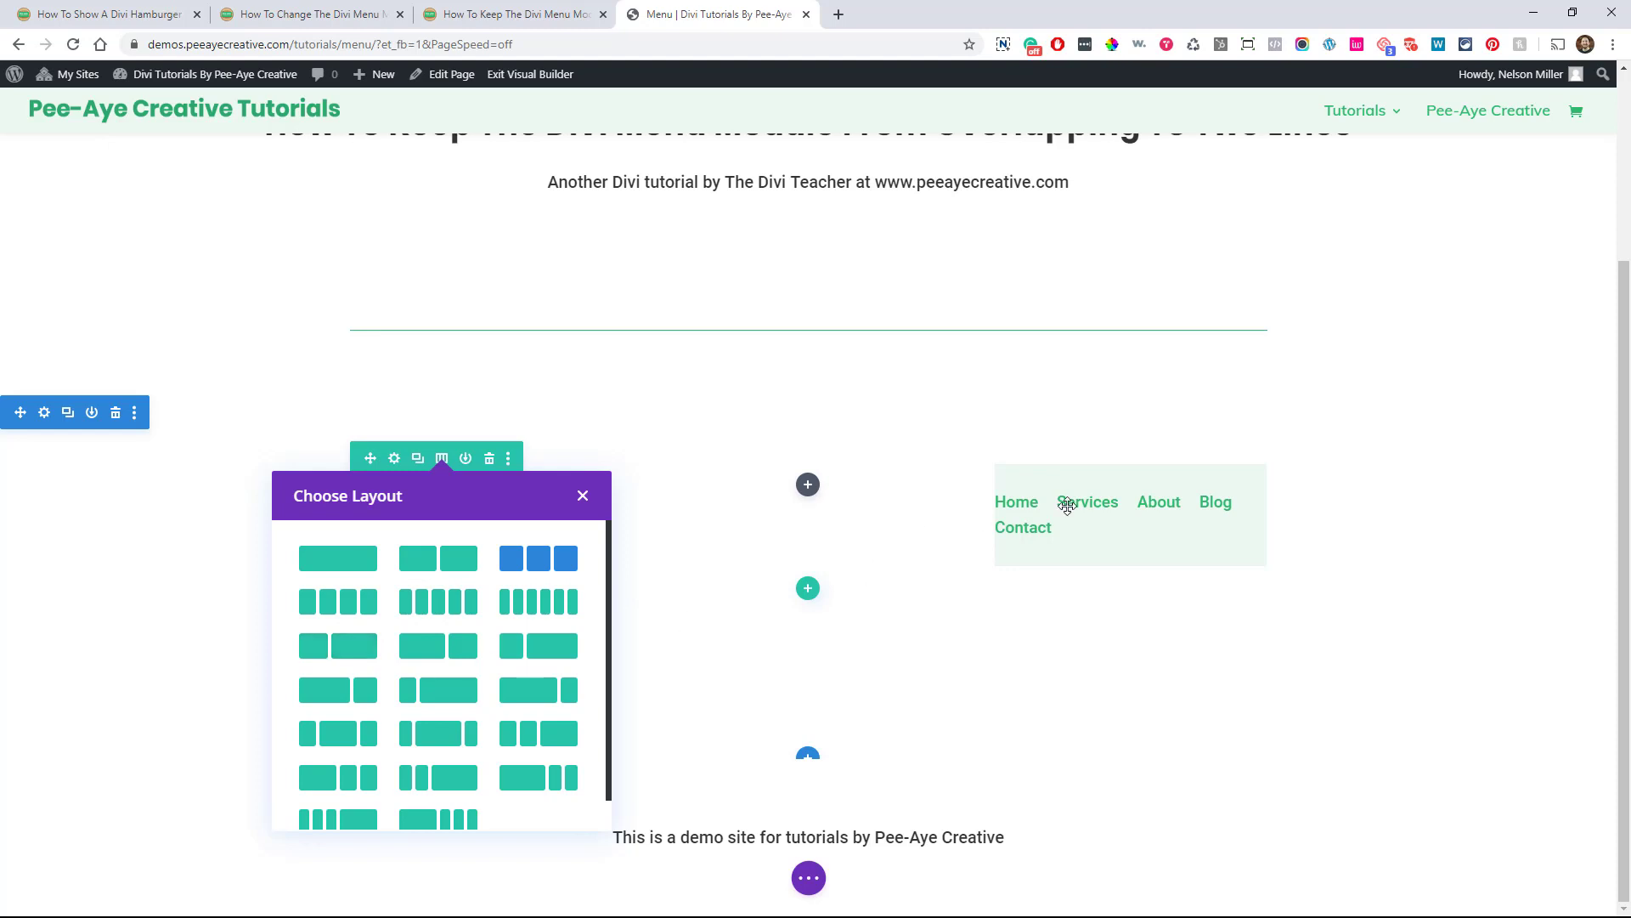
mouse_move(906, 522)
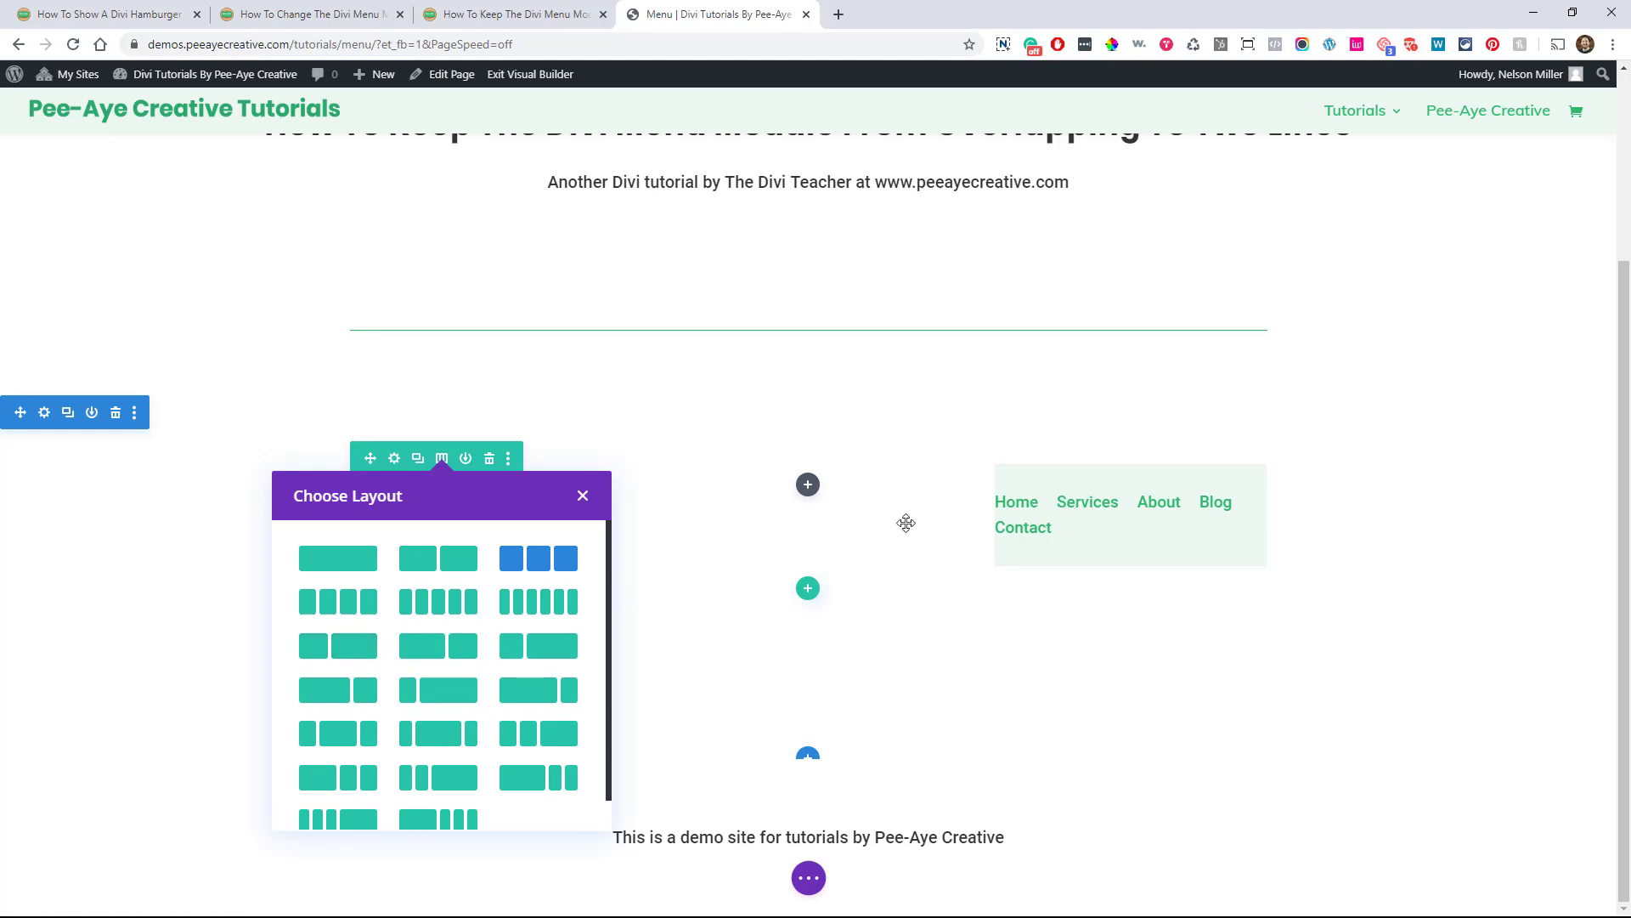
mouse_move(782, 594)
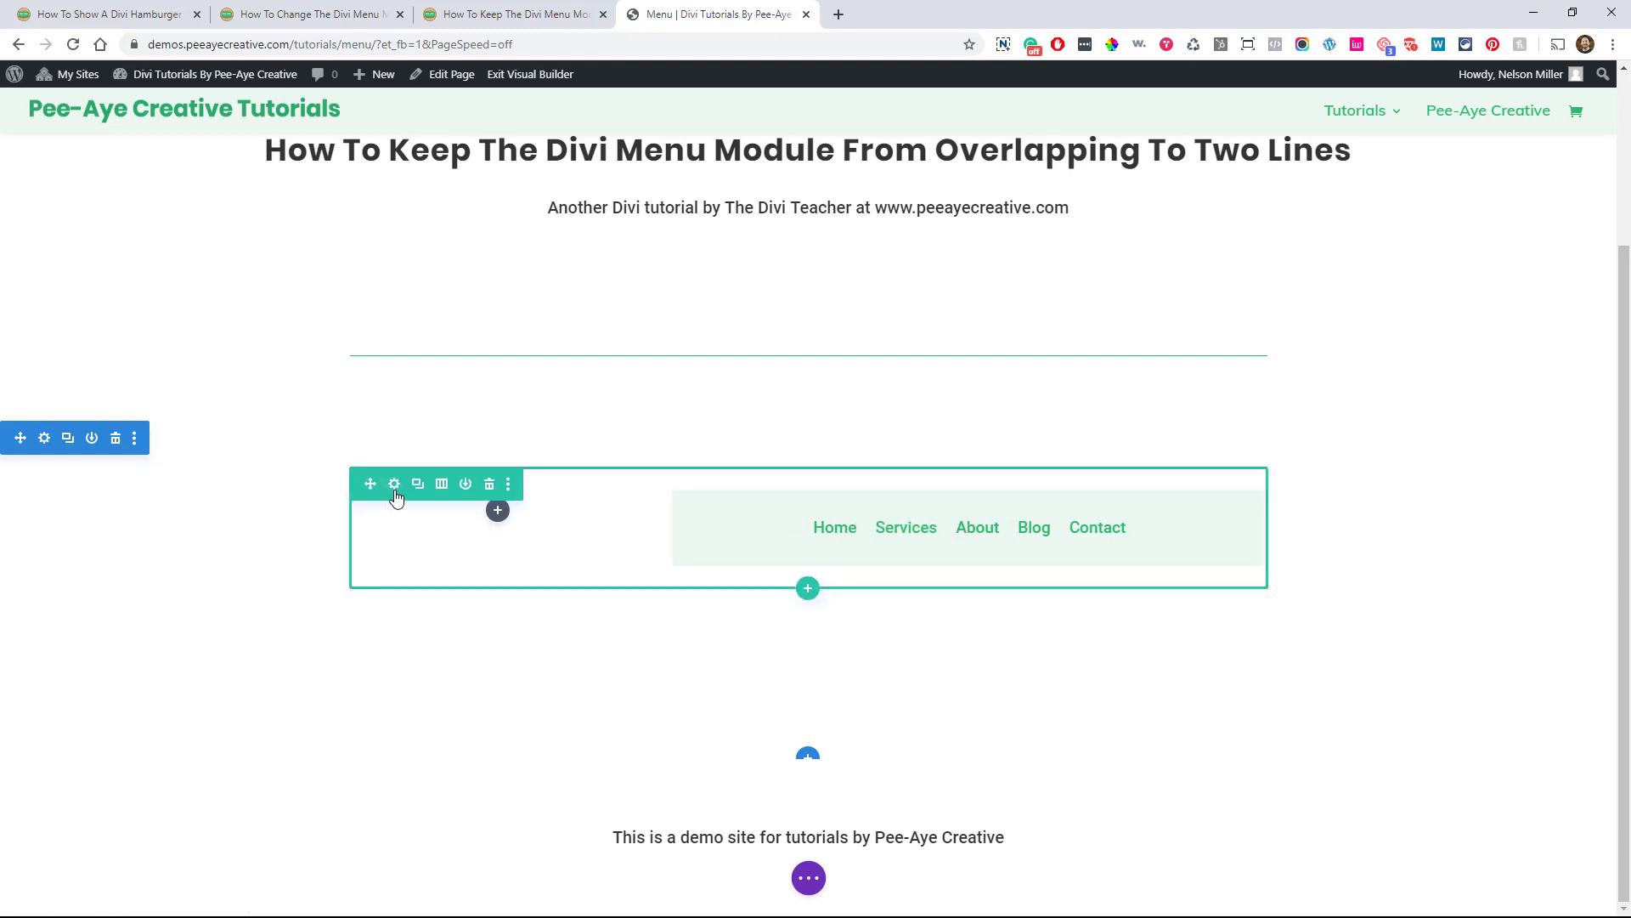
Enable custom gutter width in the menu row's Design > Sizing settings.
click(393, 483)
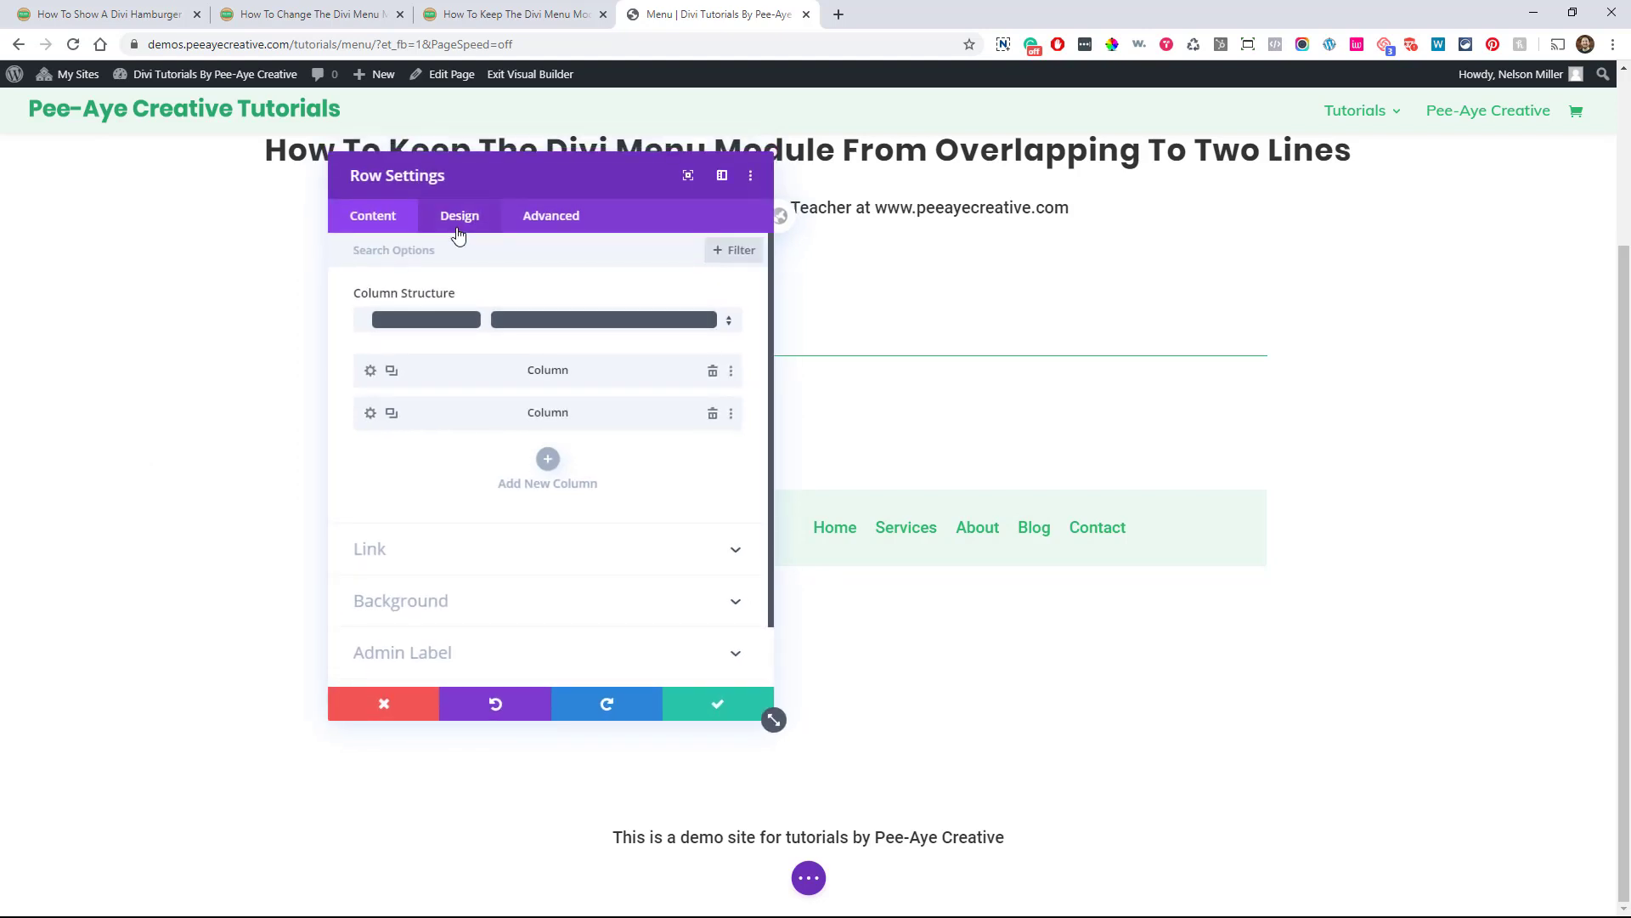
click(459, 216)
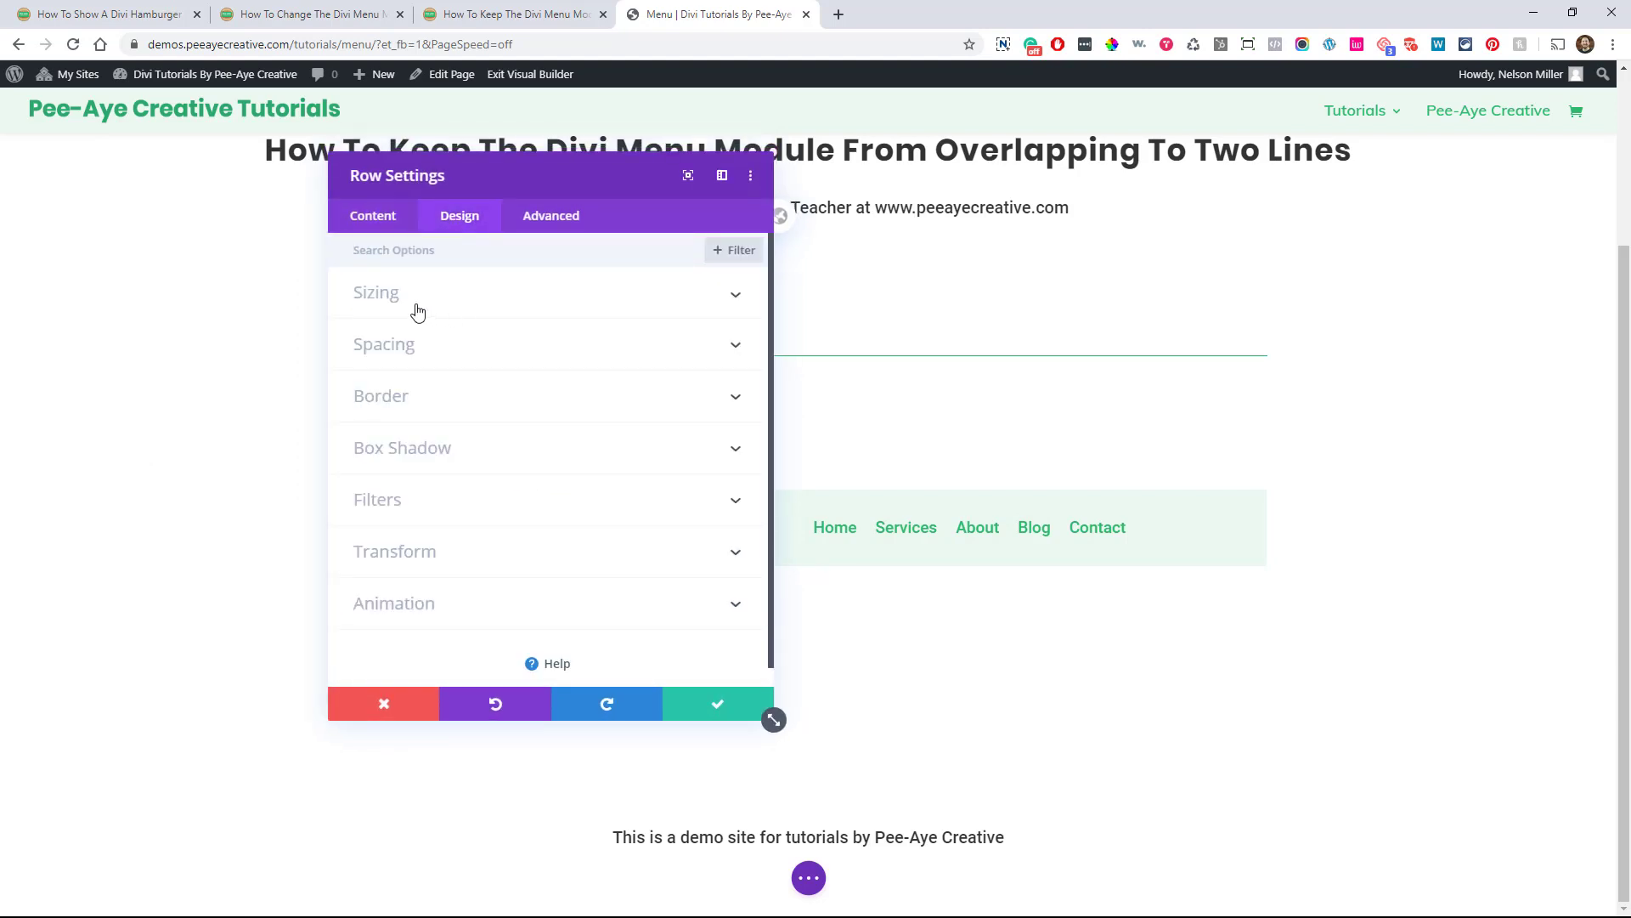
click(375, 293)
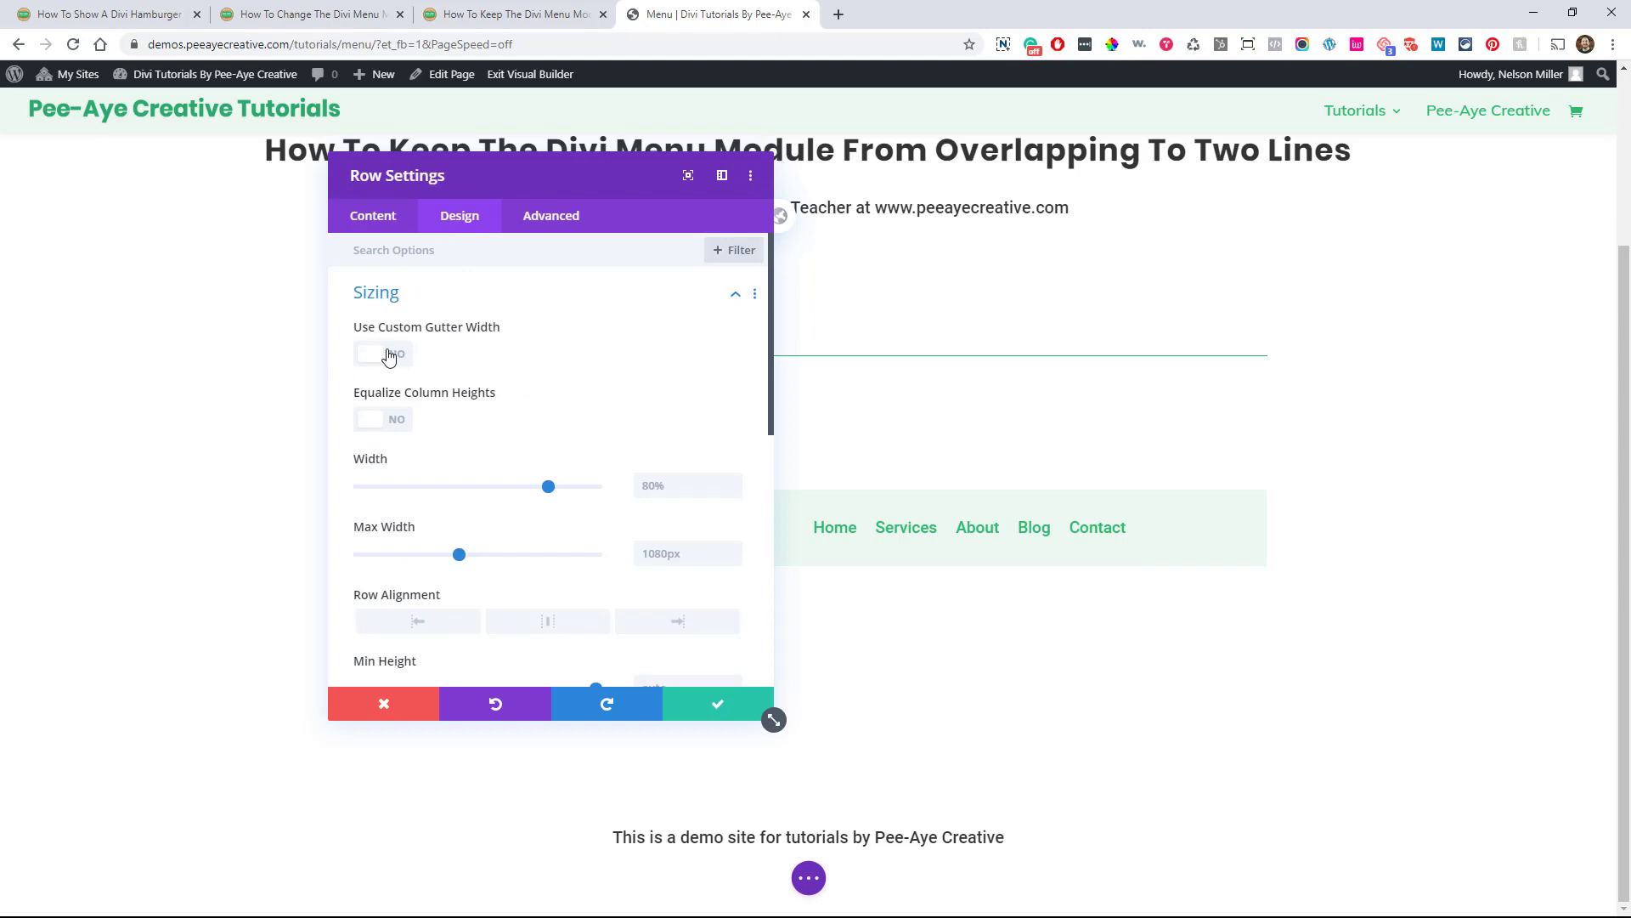
click(383, 353)
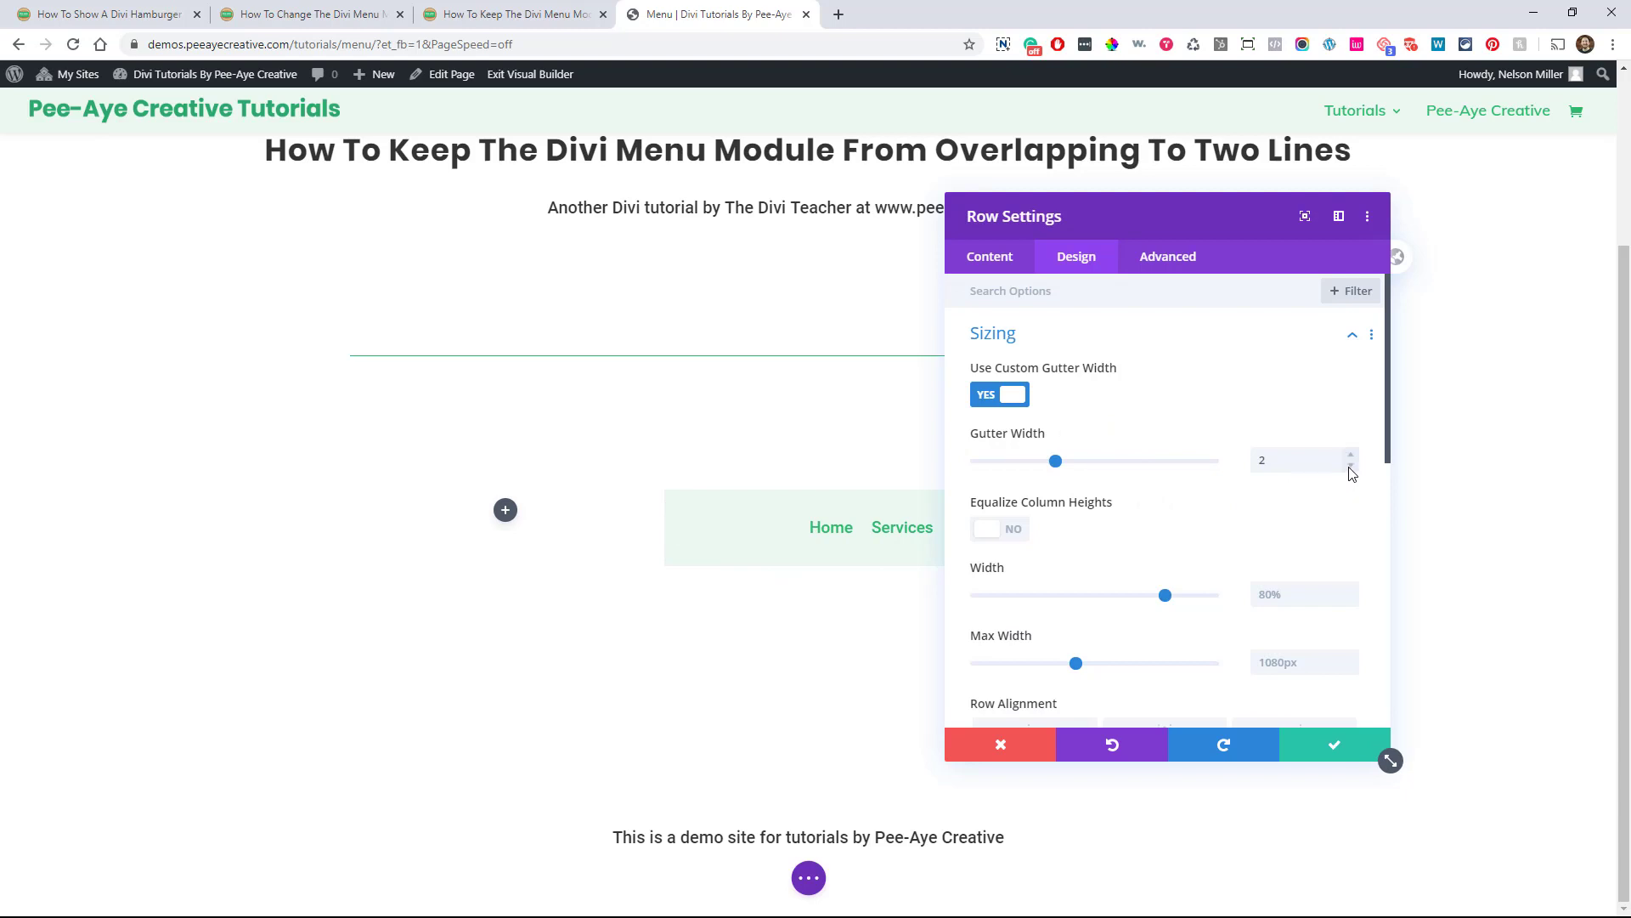
Set the row gutter width to 1 with the slider and save the row settings.
drag(1053, 461, 975, 460)
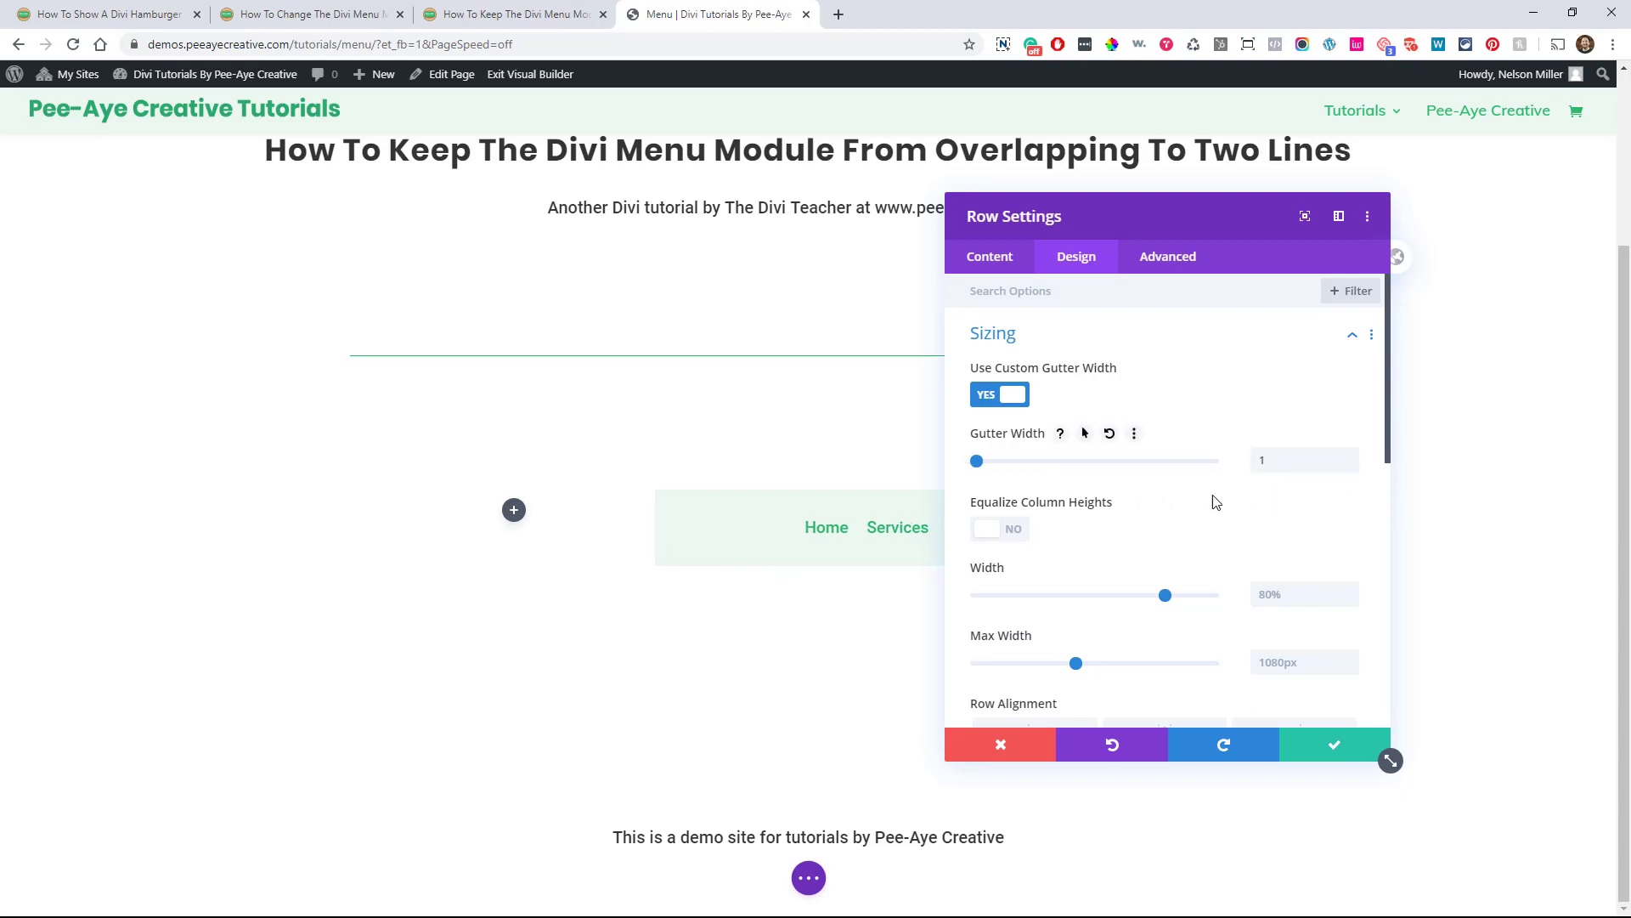
mouse_move(1355, 461)
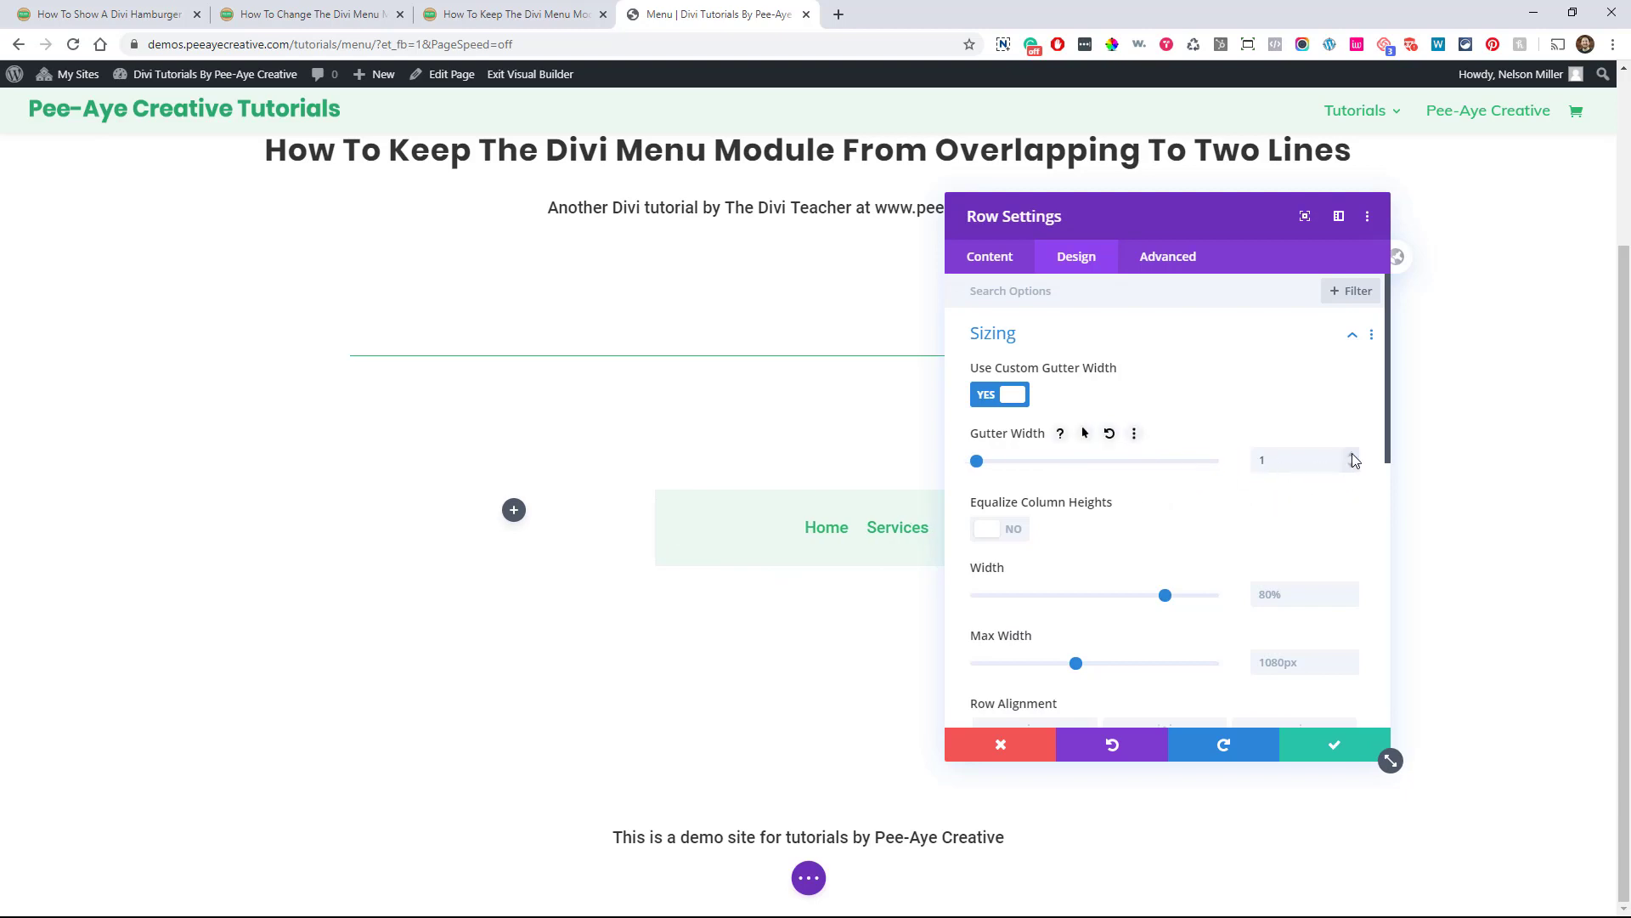
click(1348, 456)
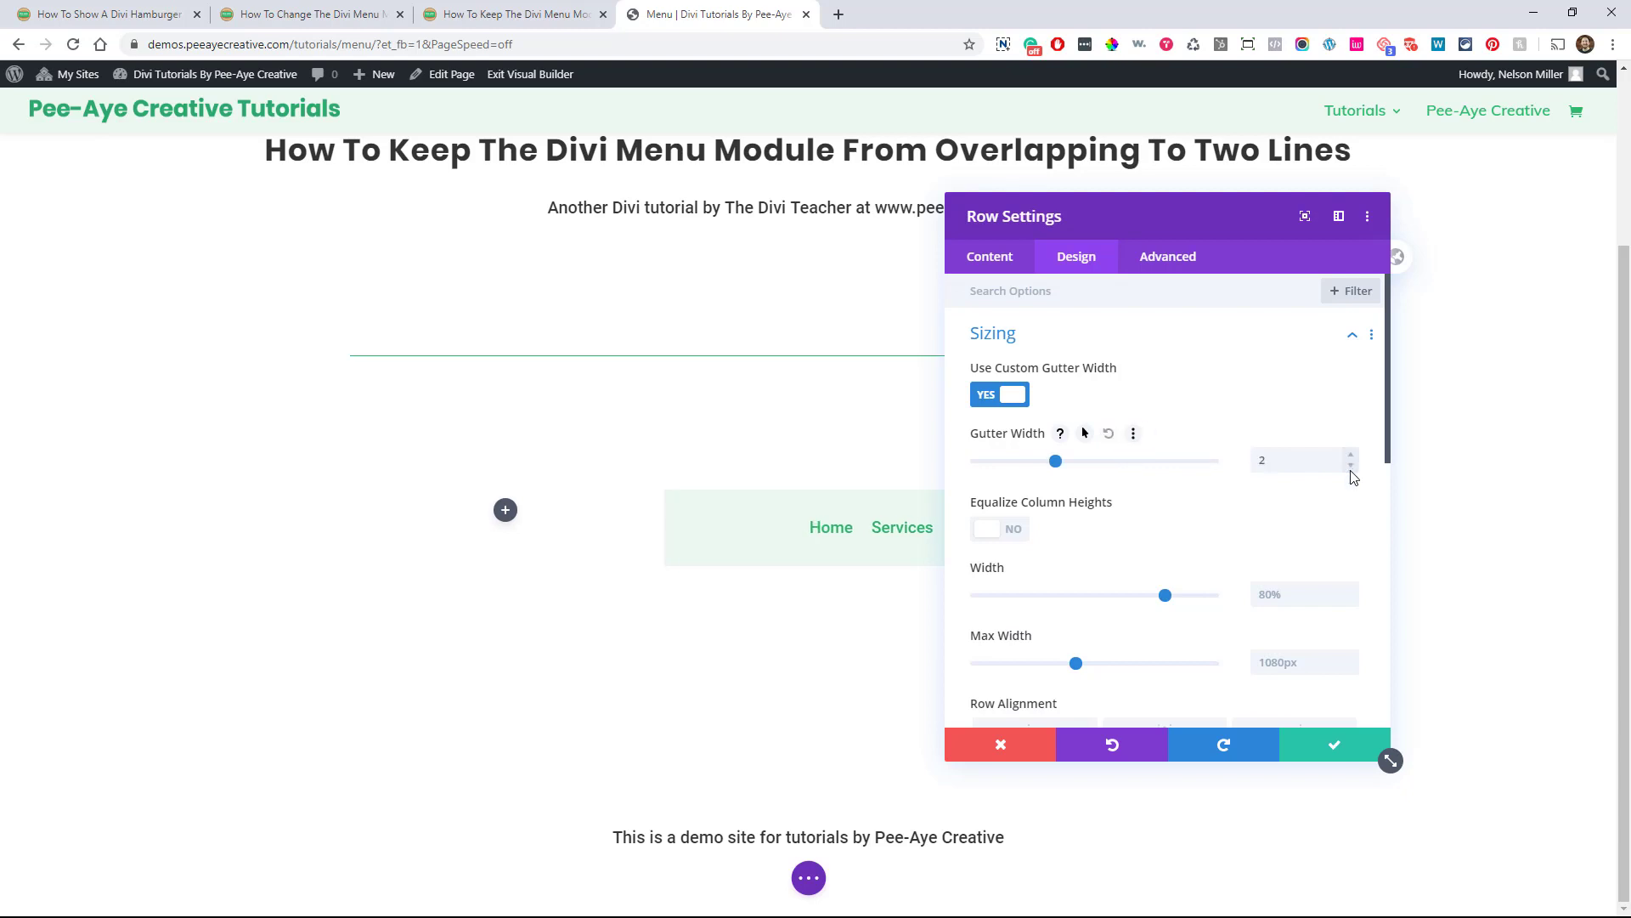
drag(1054, 461, 976, 460)
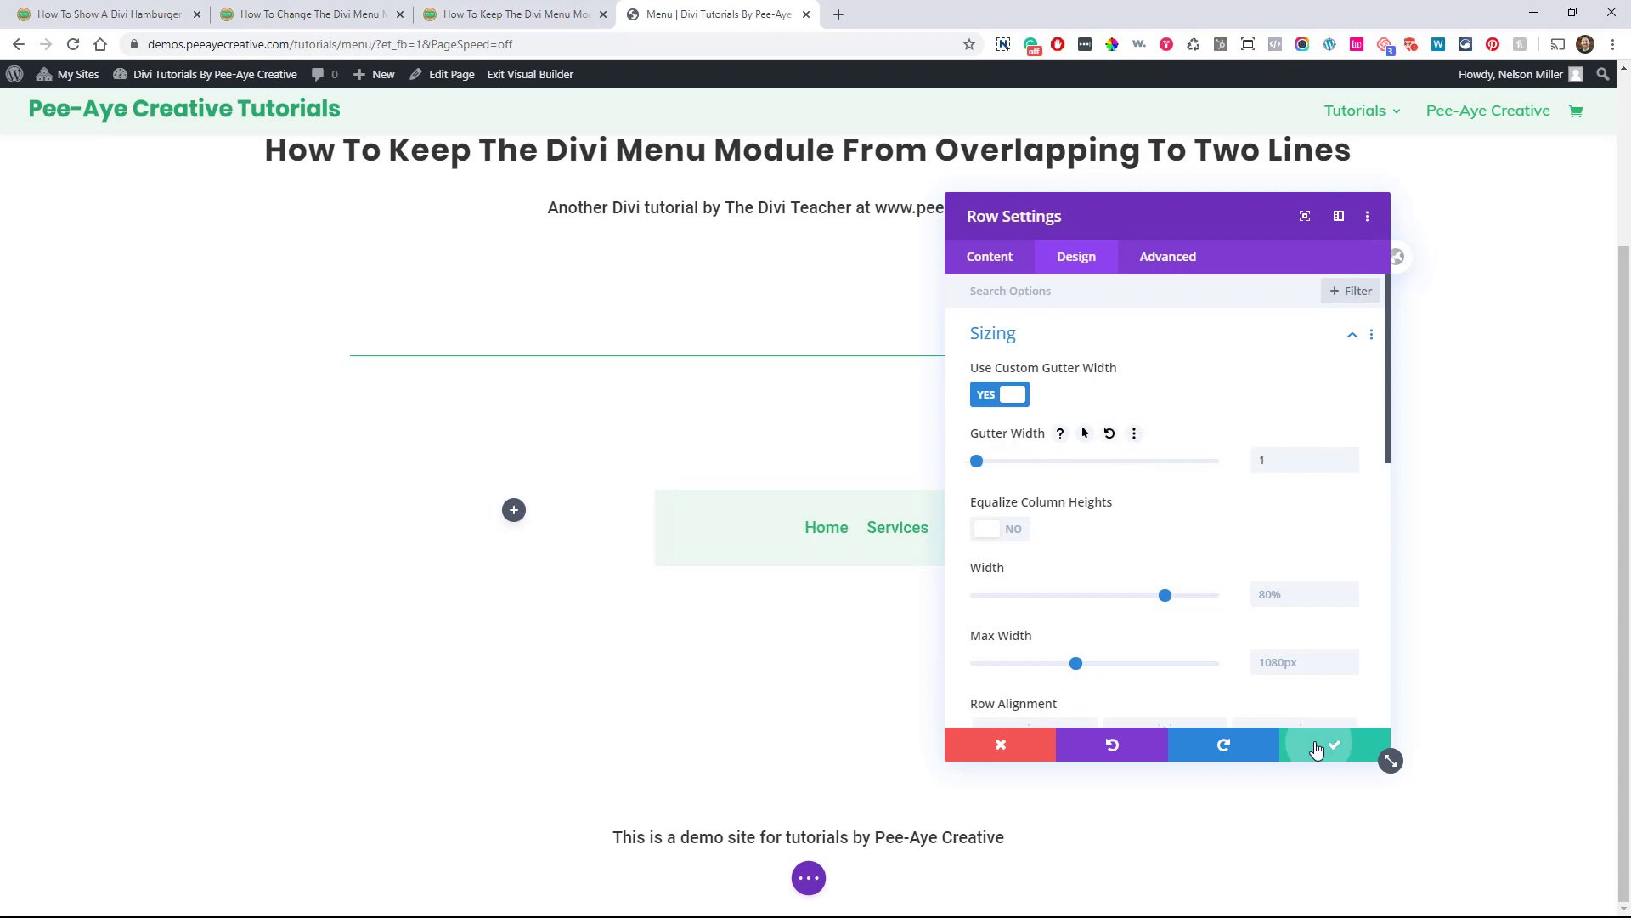
click(1318, 744)
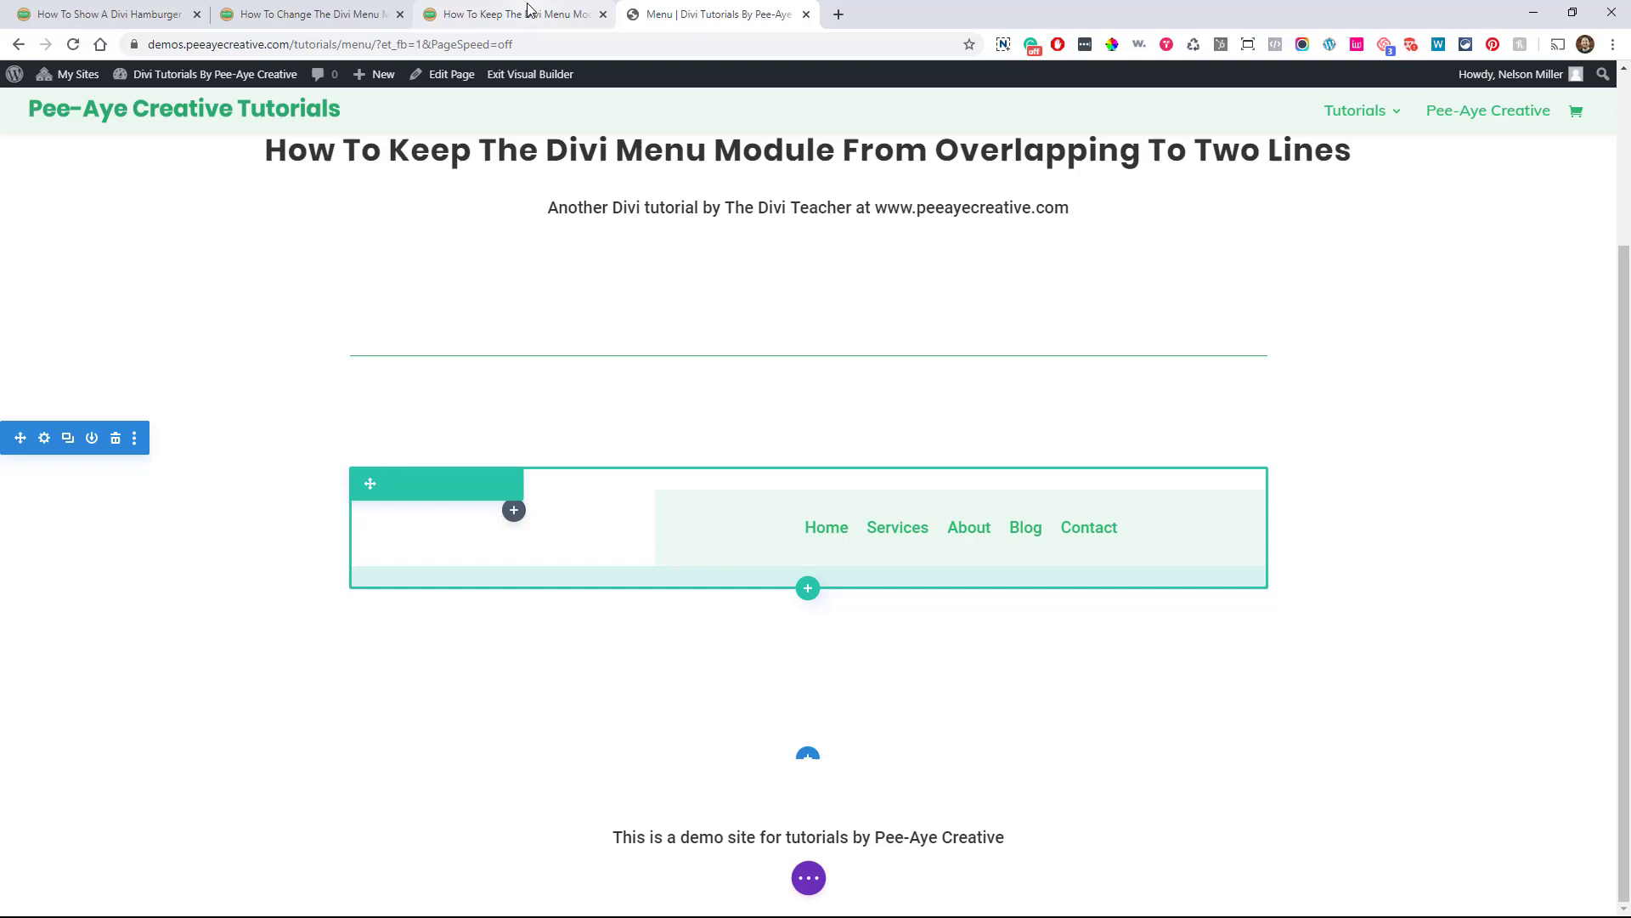
Switch to the menu-overlap tutorial and scroll to its Change The Column Structure section.
click(510, 14)
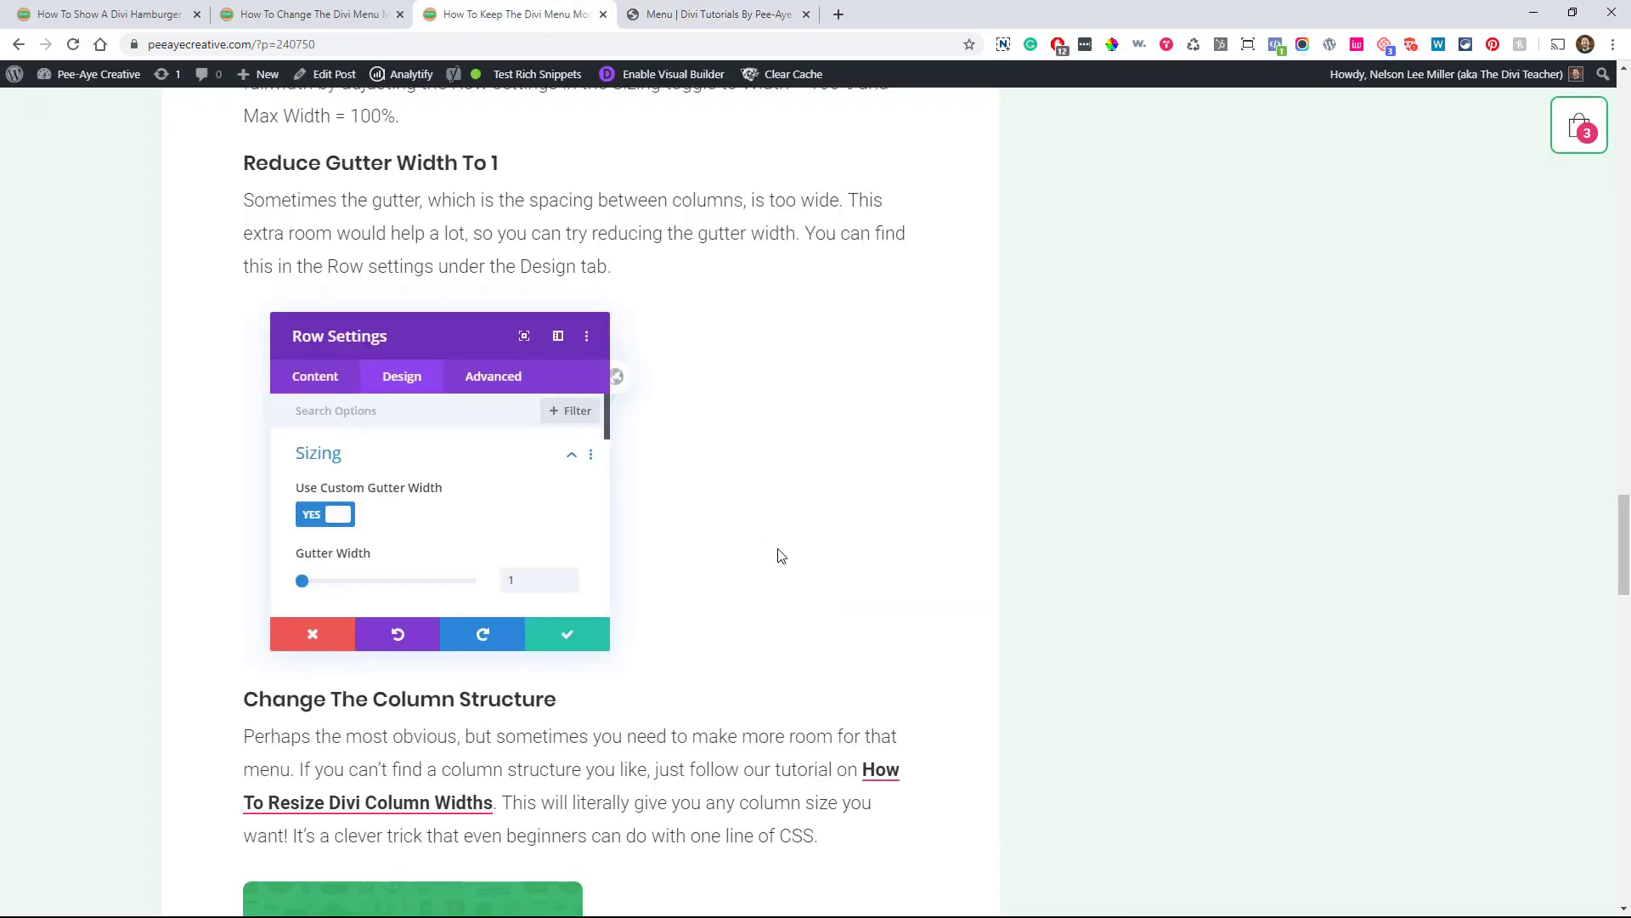
scroll(down, 3)
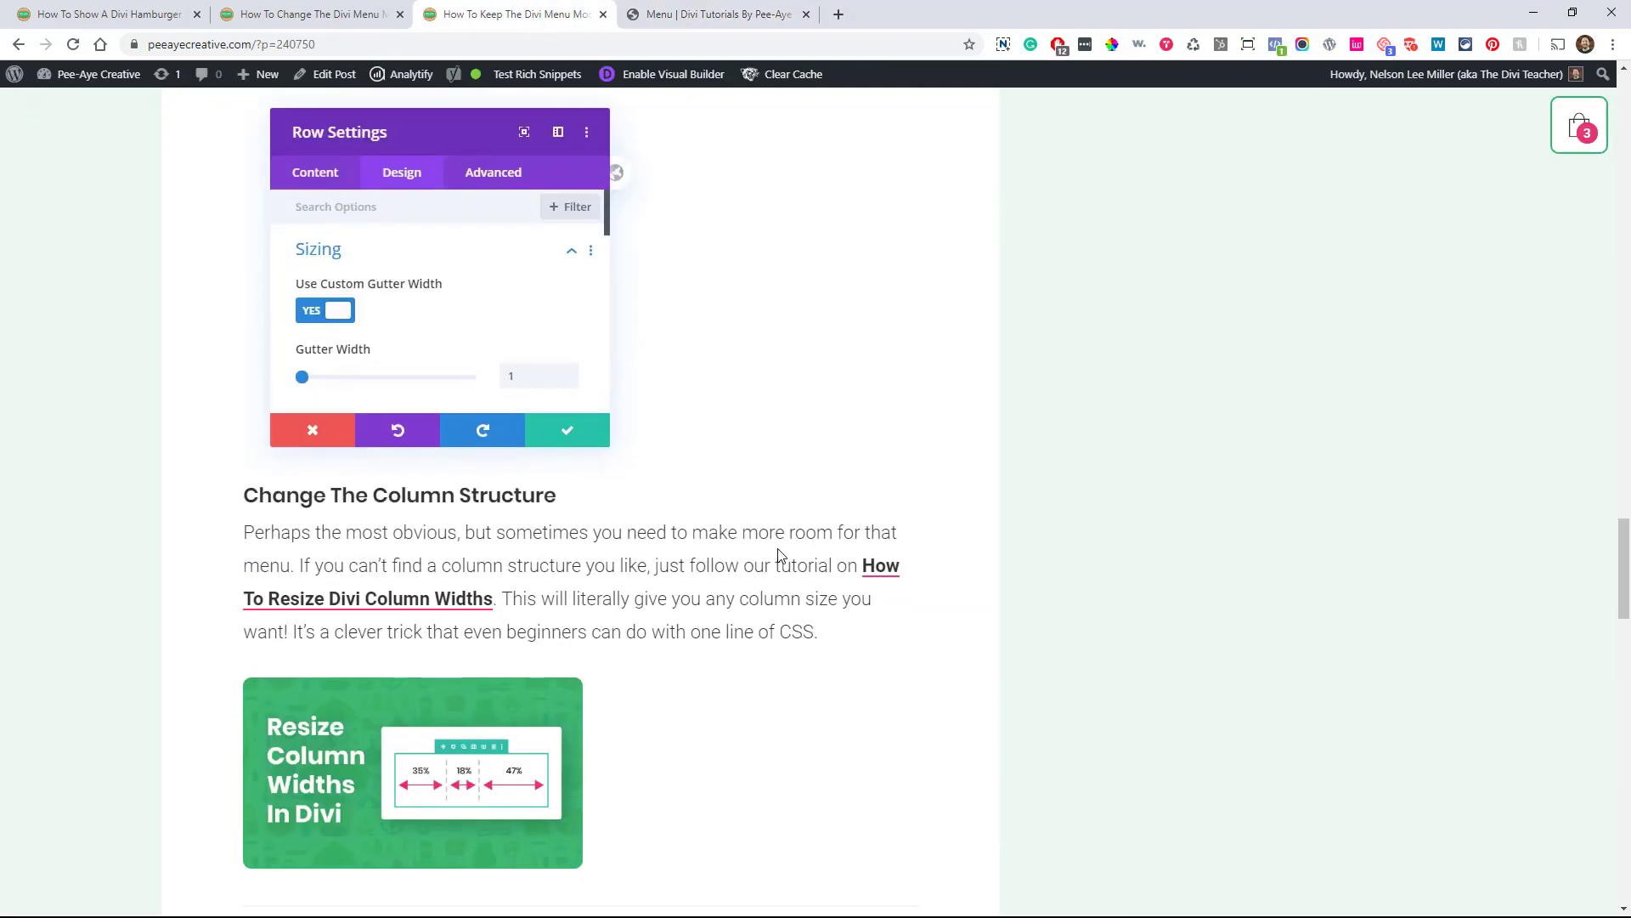
scroll(down, 3)
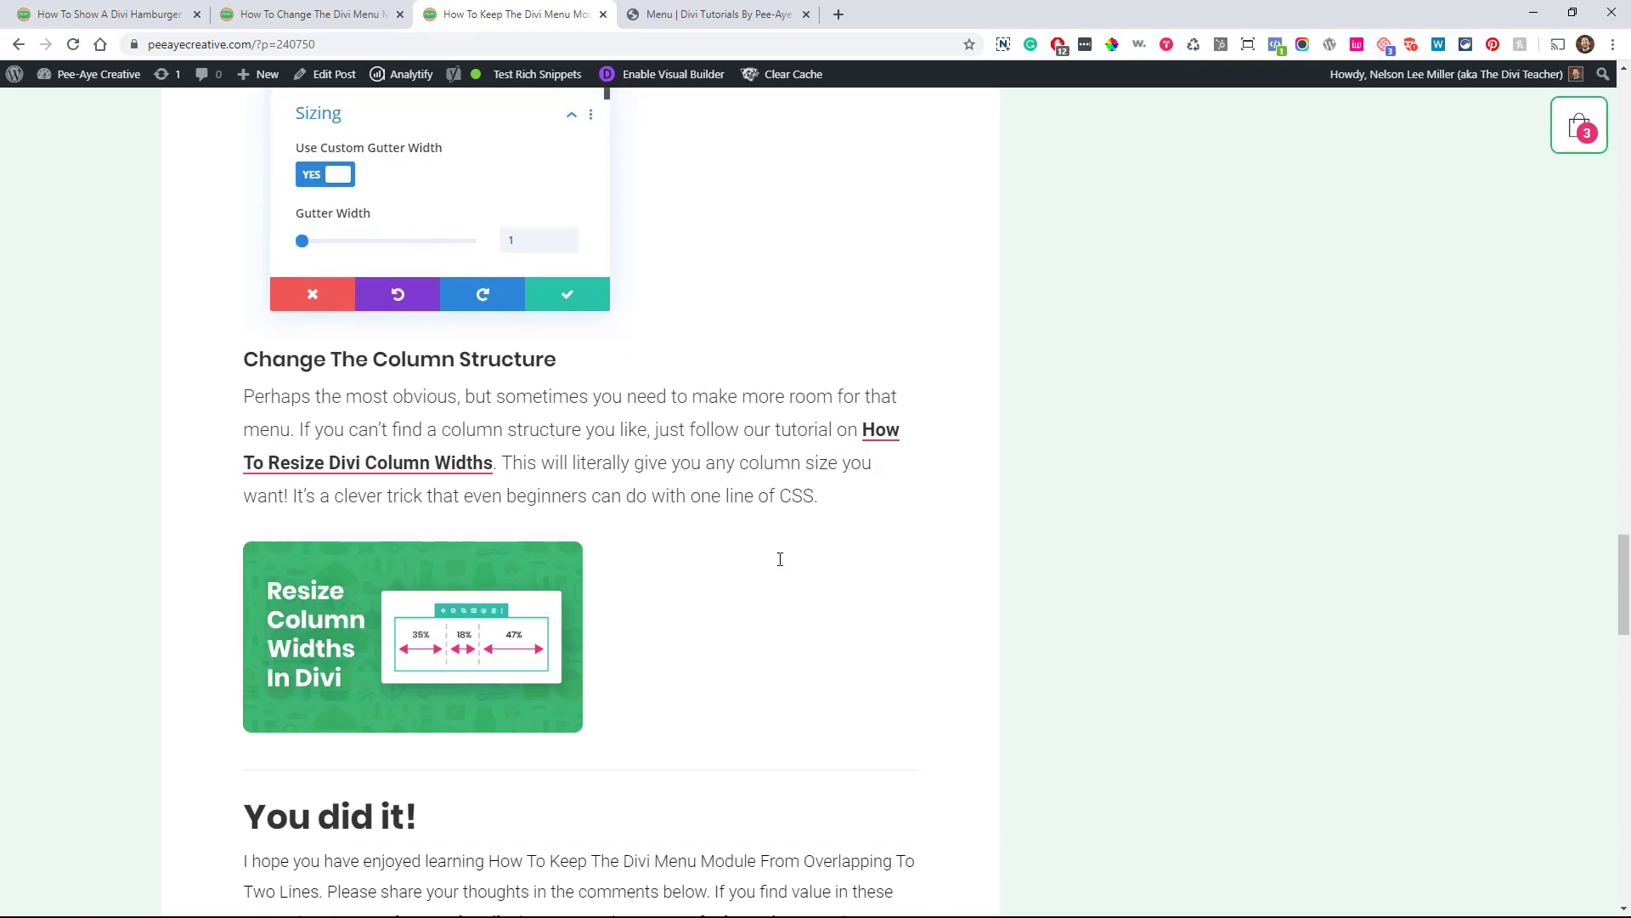
scroll(down, 3)
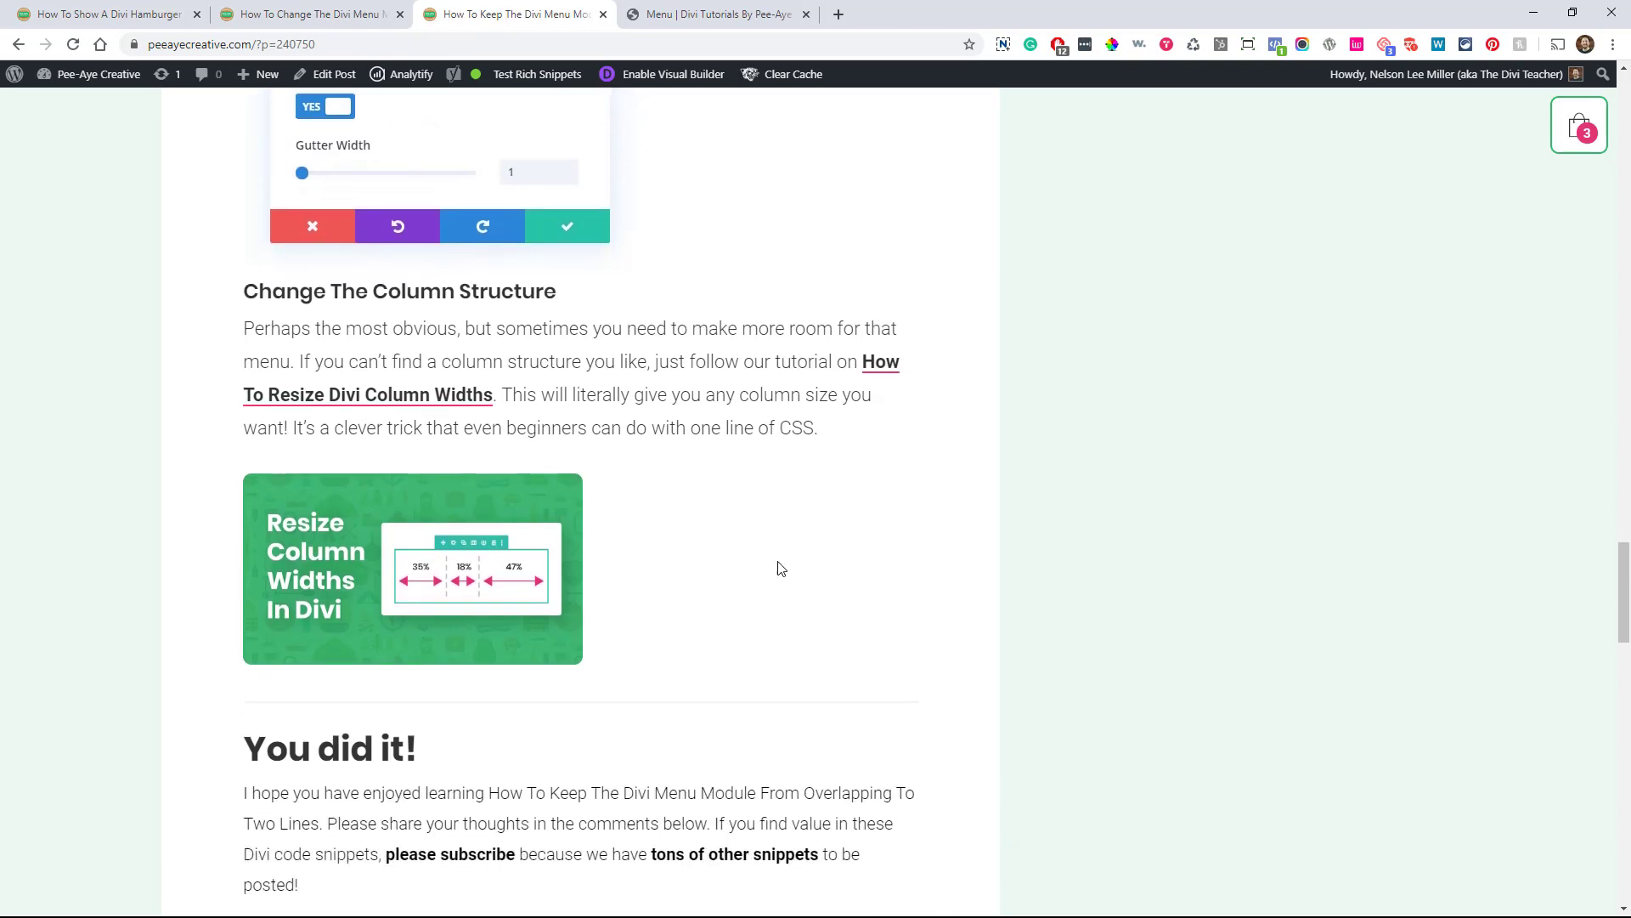
mouse_move(389, 602)
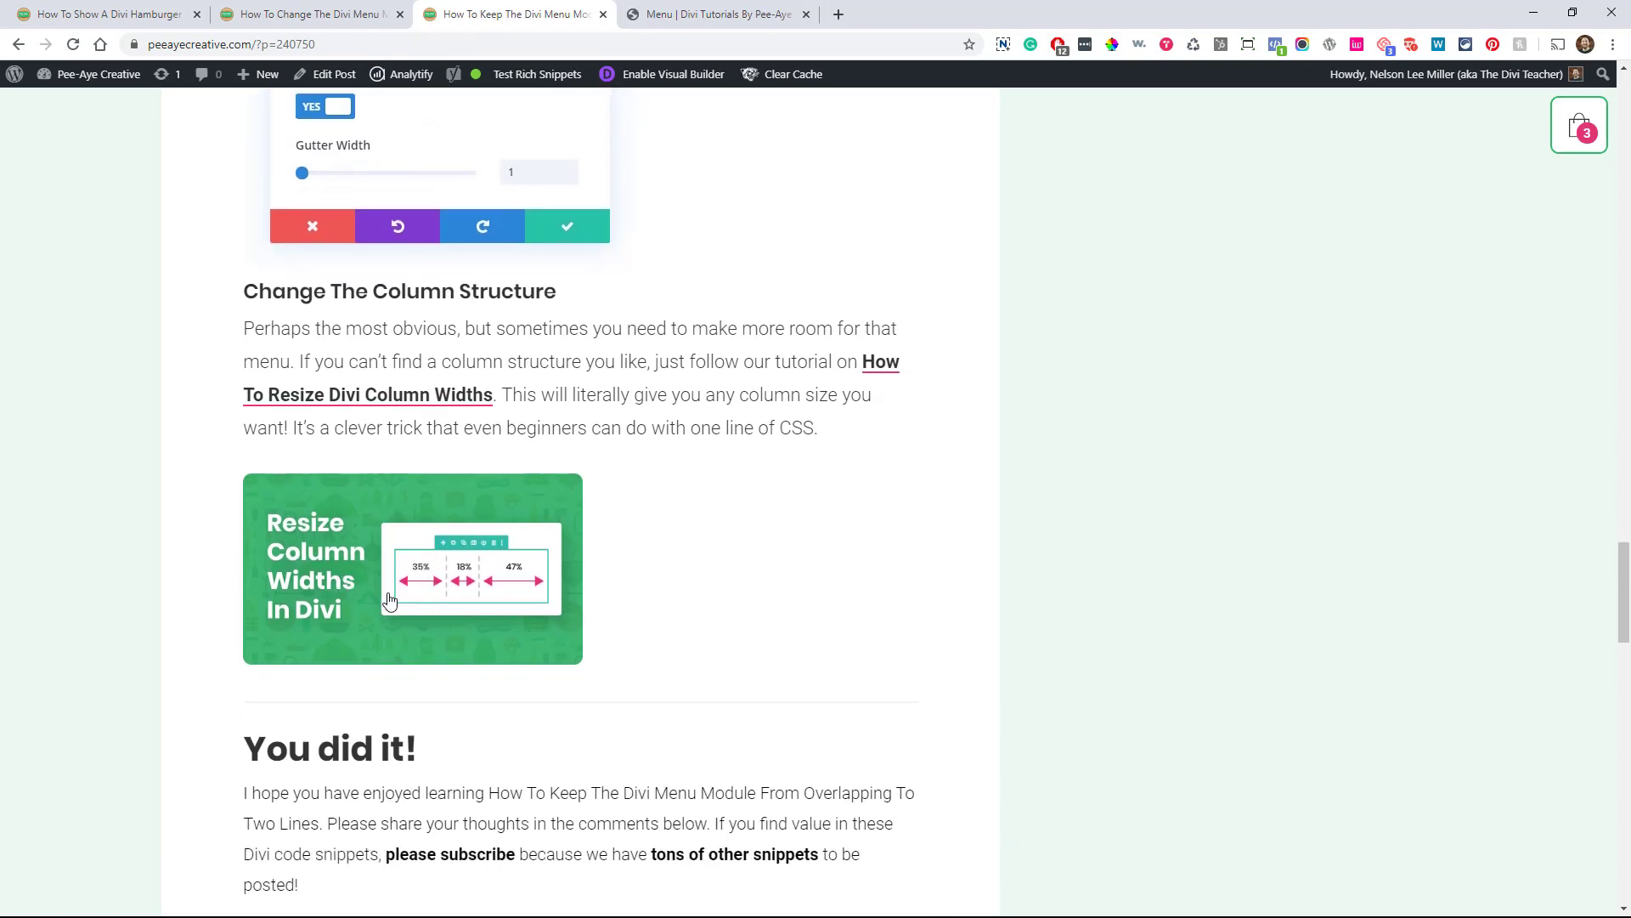
mouse_move(444, 576)
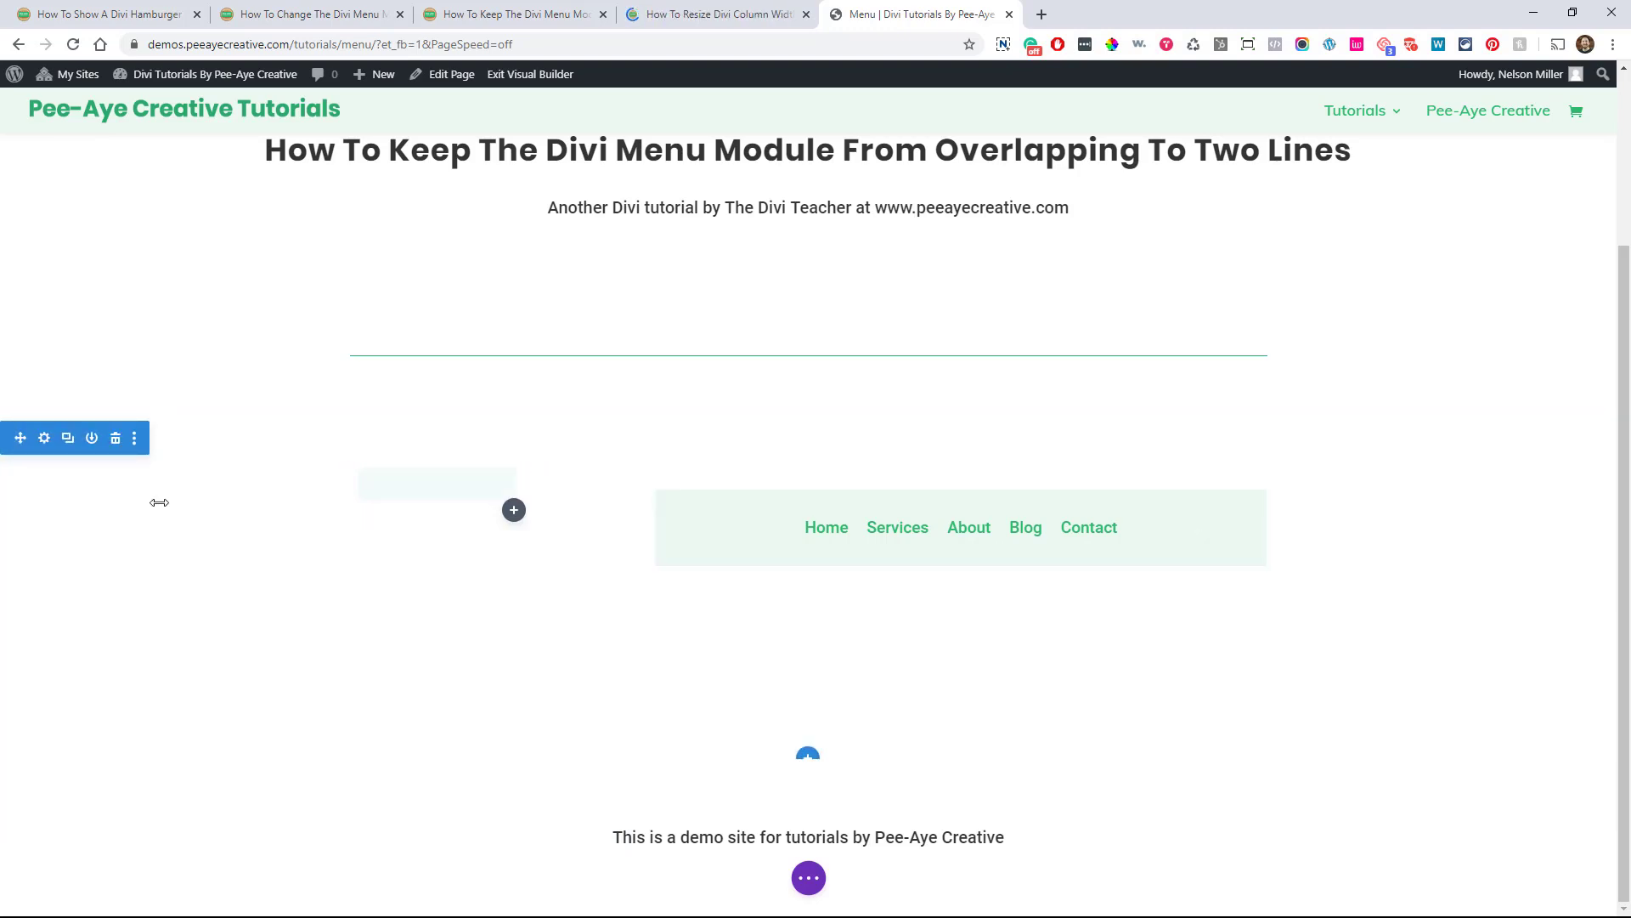
mouse_move(716, 14)
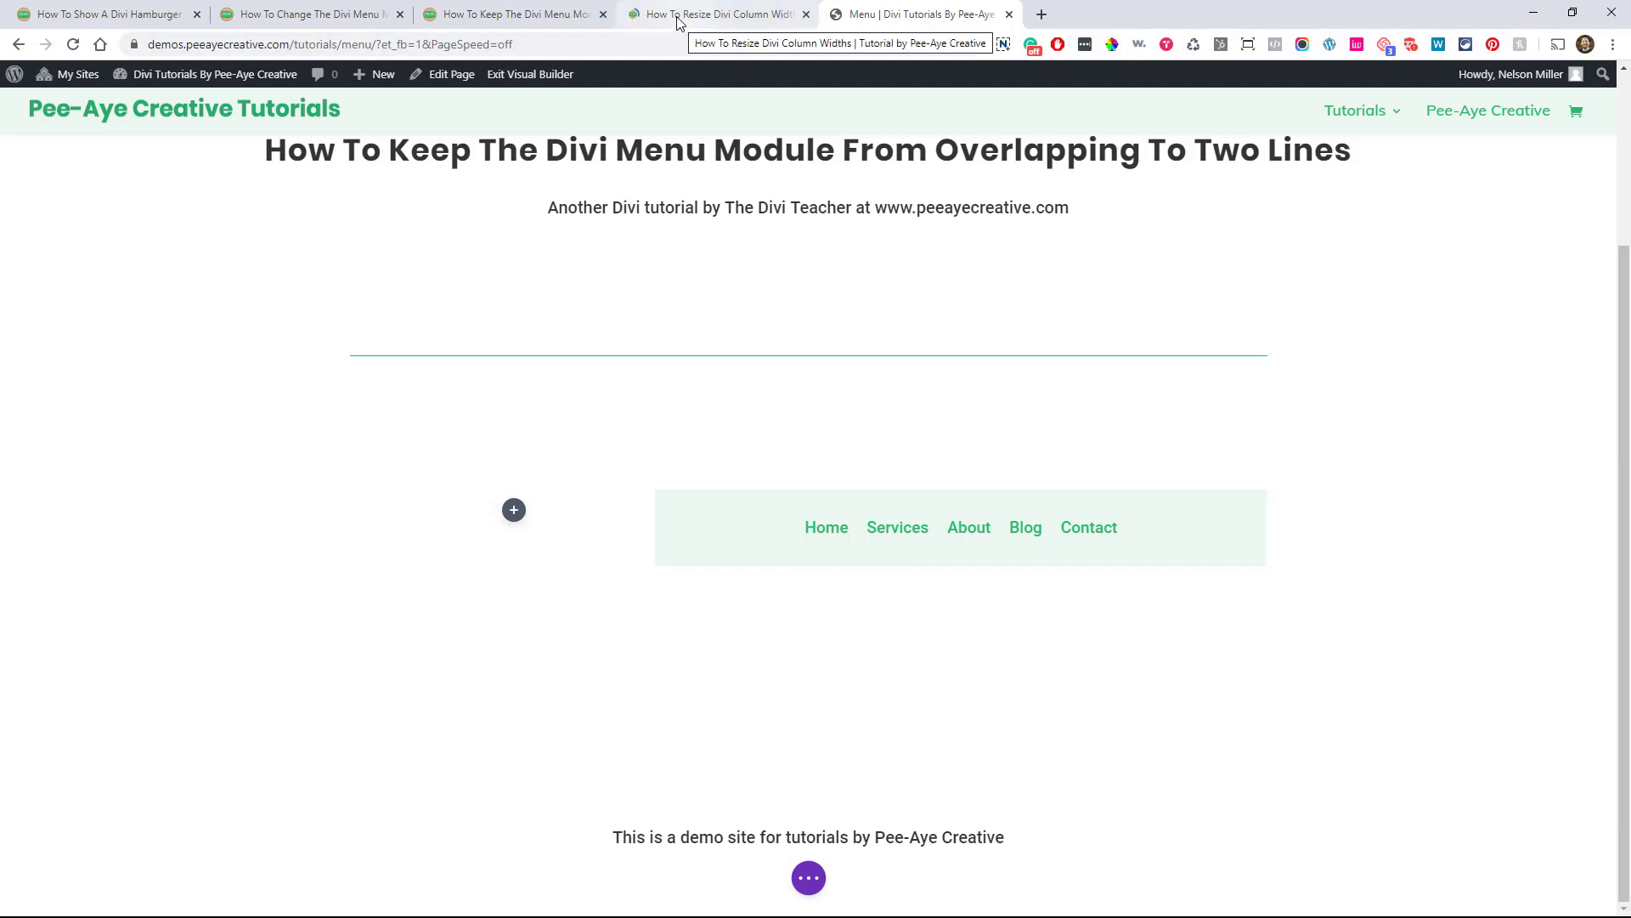
Read the How To Resize Divi Column Widths tutorial down to its four-column header example.
click(717, 14)
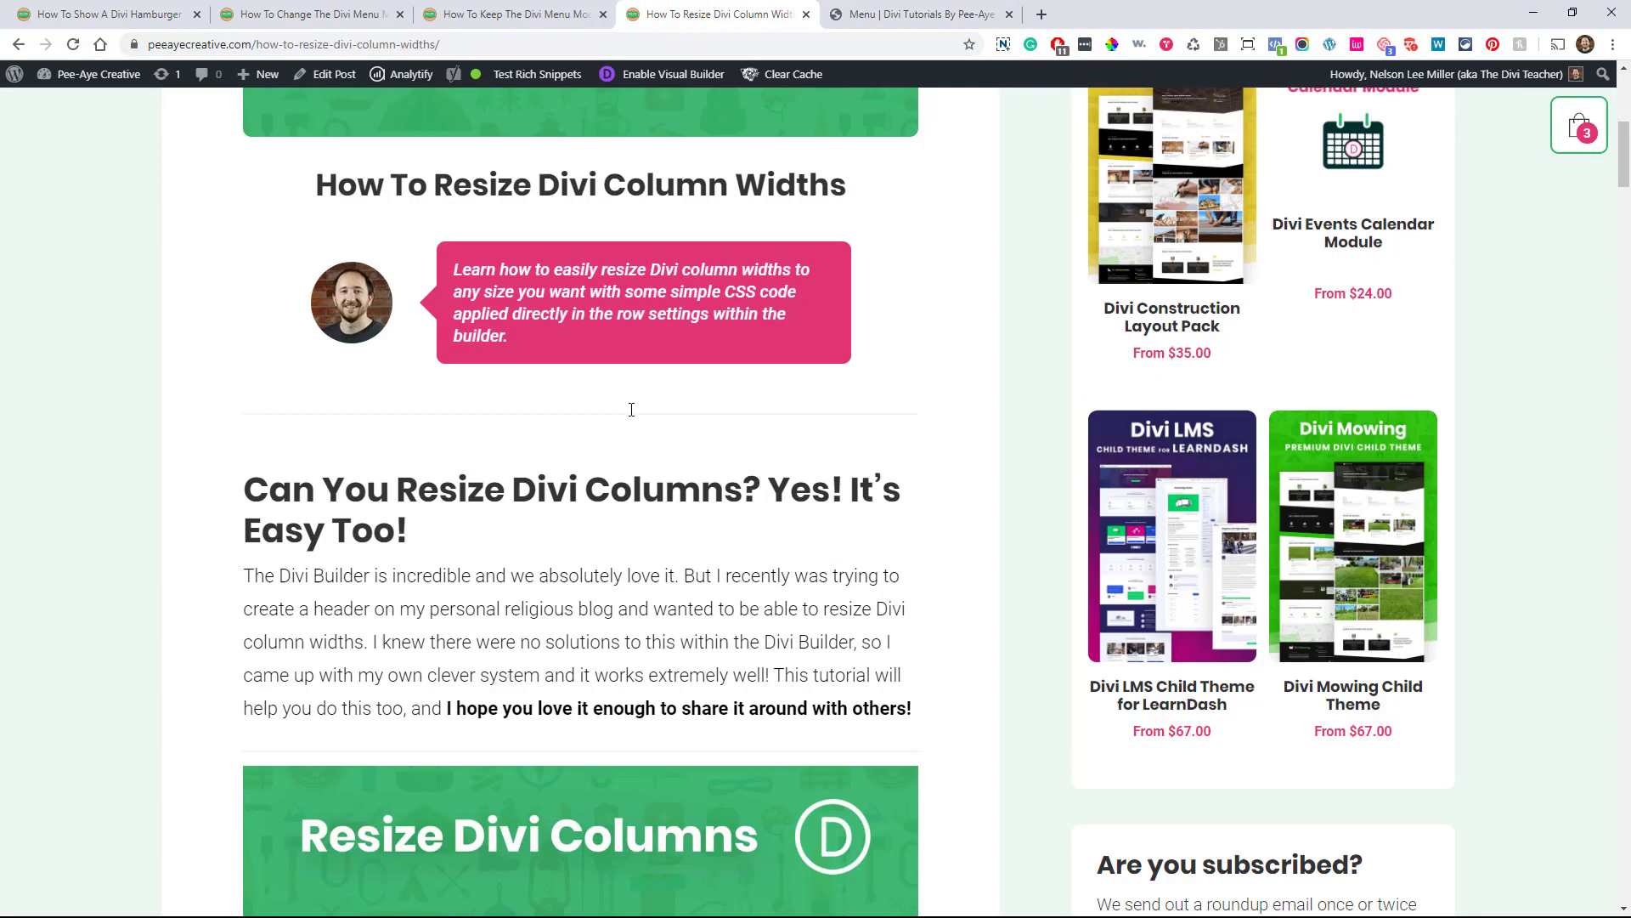
scroll(down, 3)
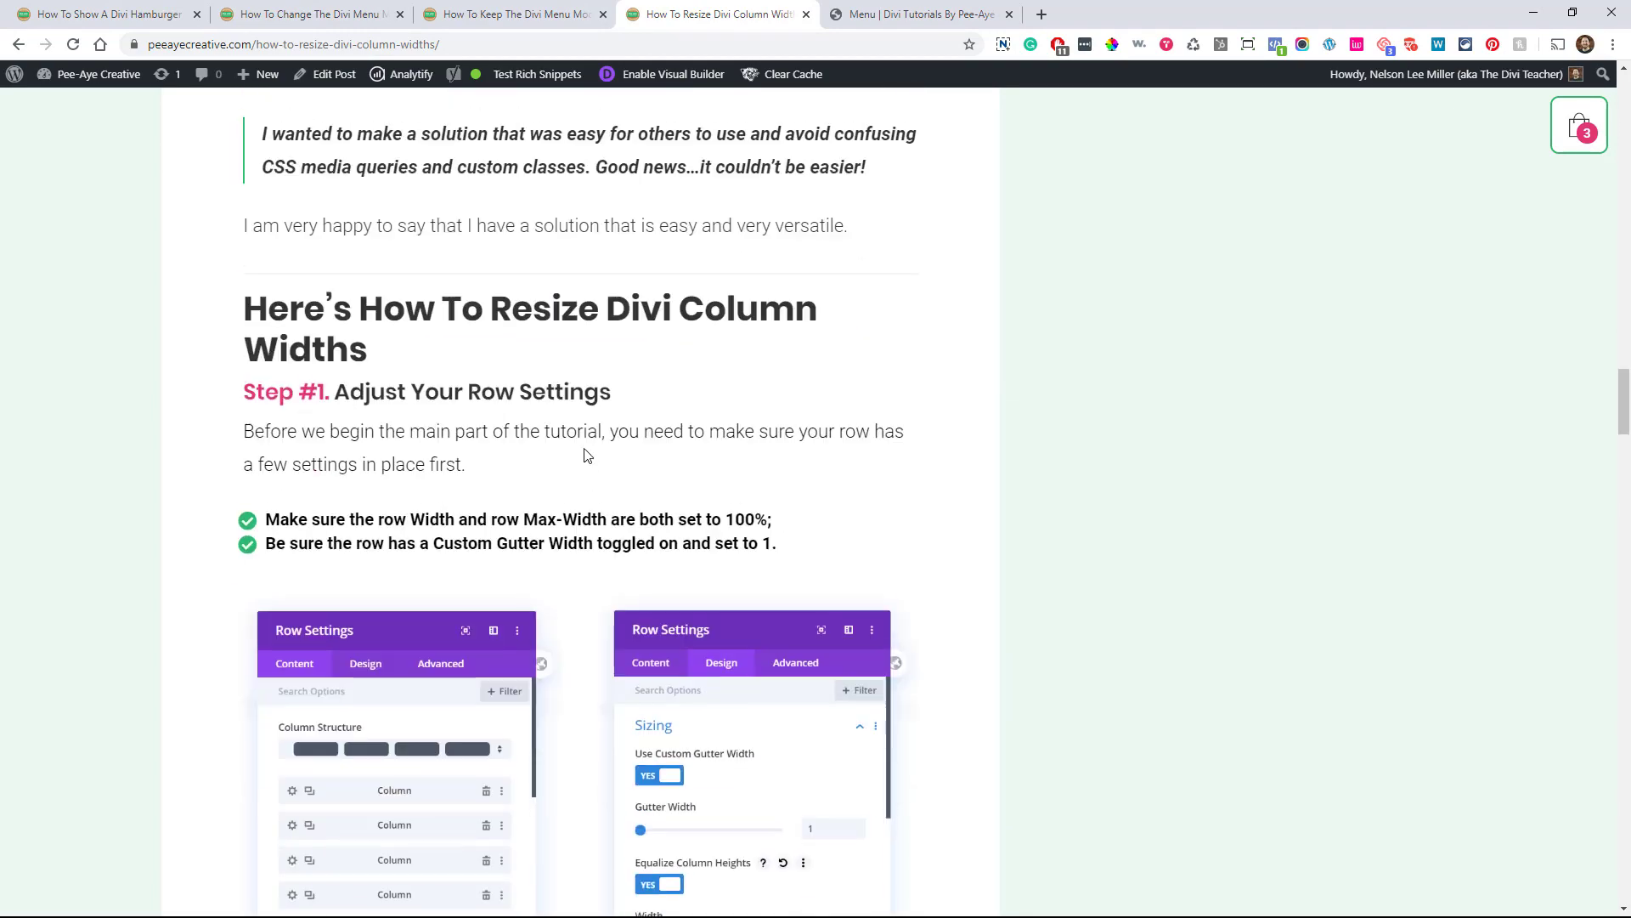
scroll(down, 3)
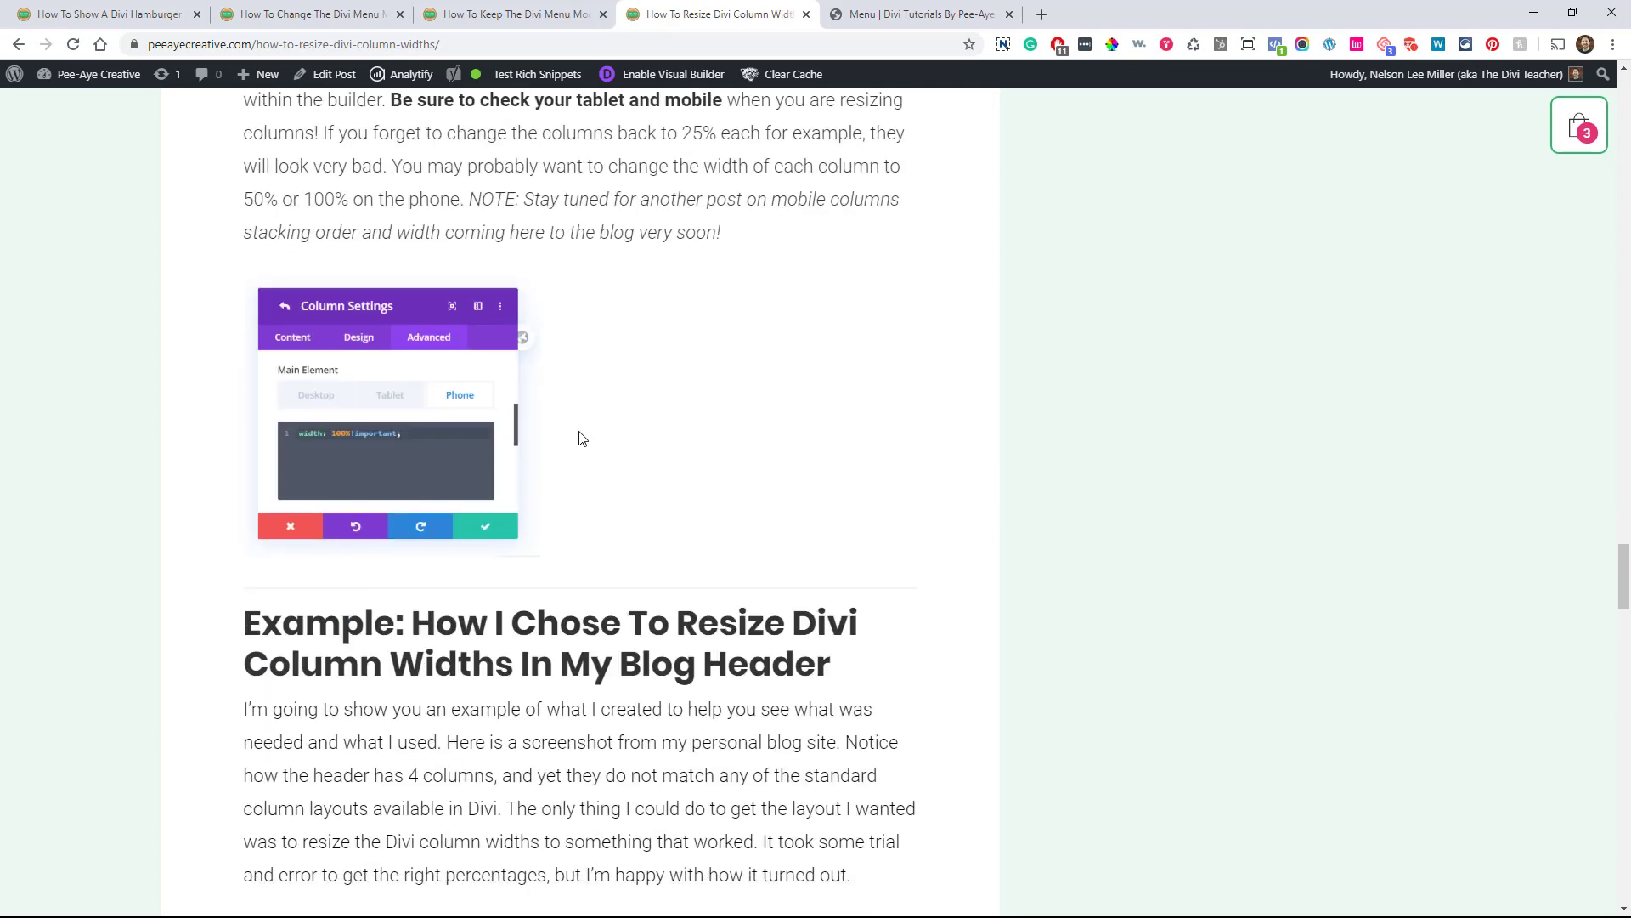
scroll(down, 3)
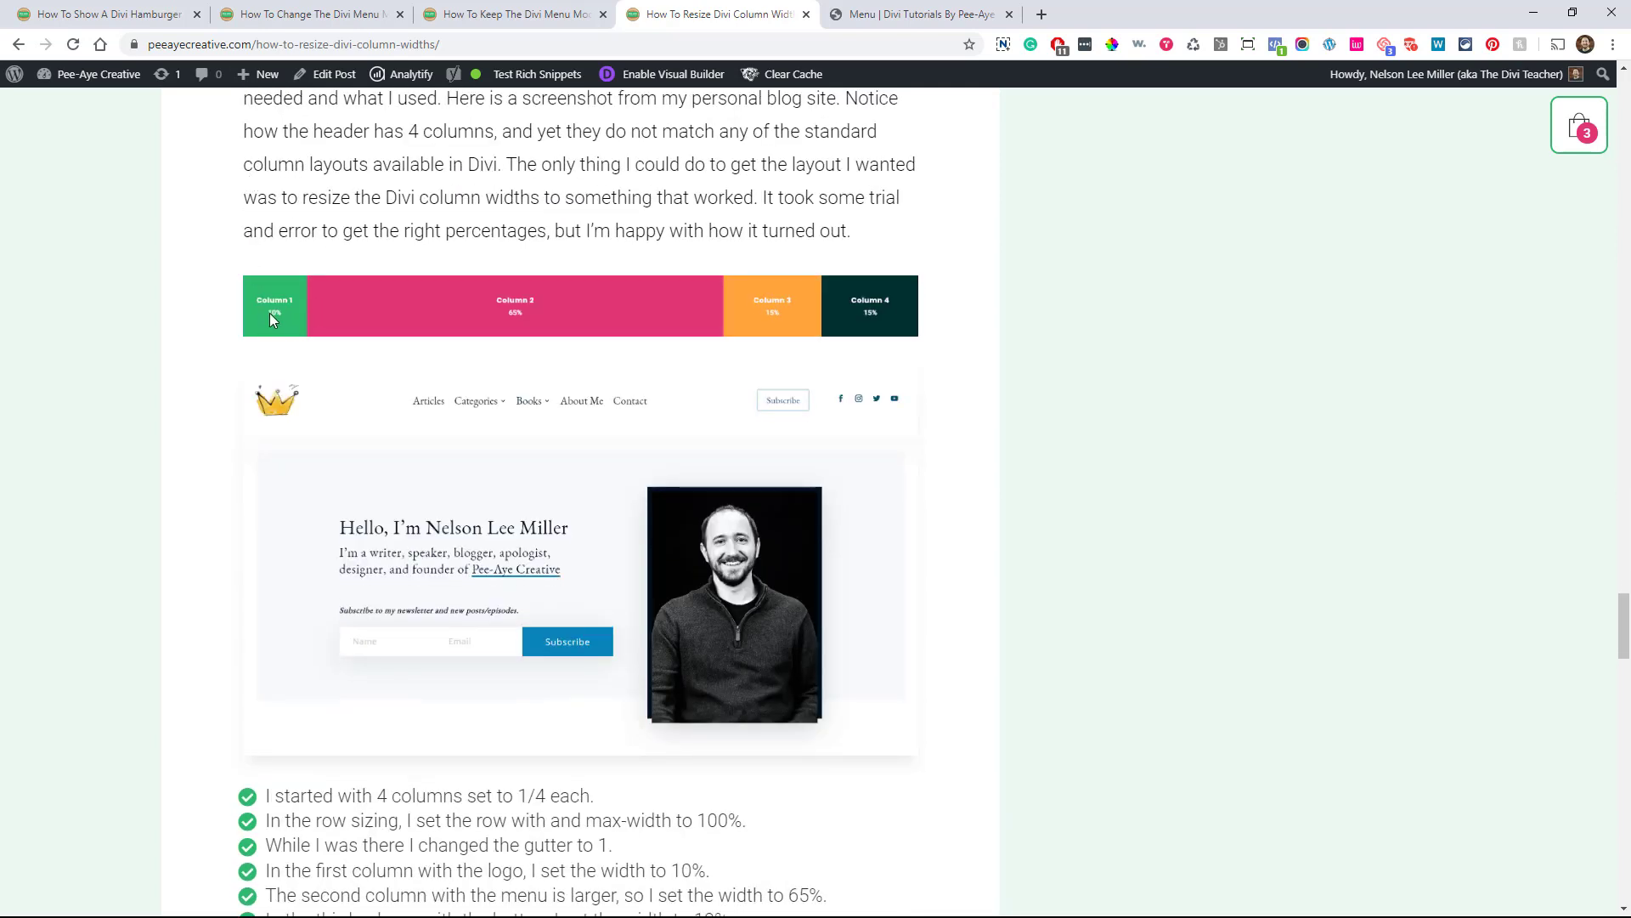
mouse_move(499, 323)
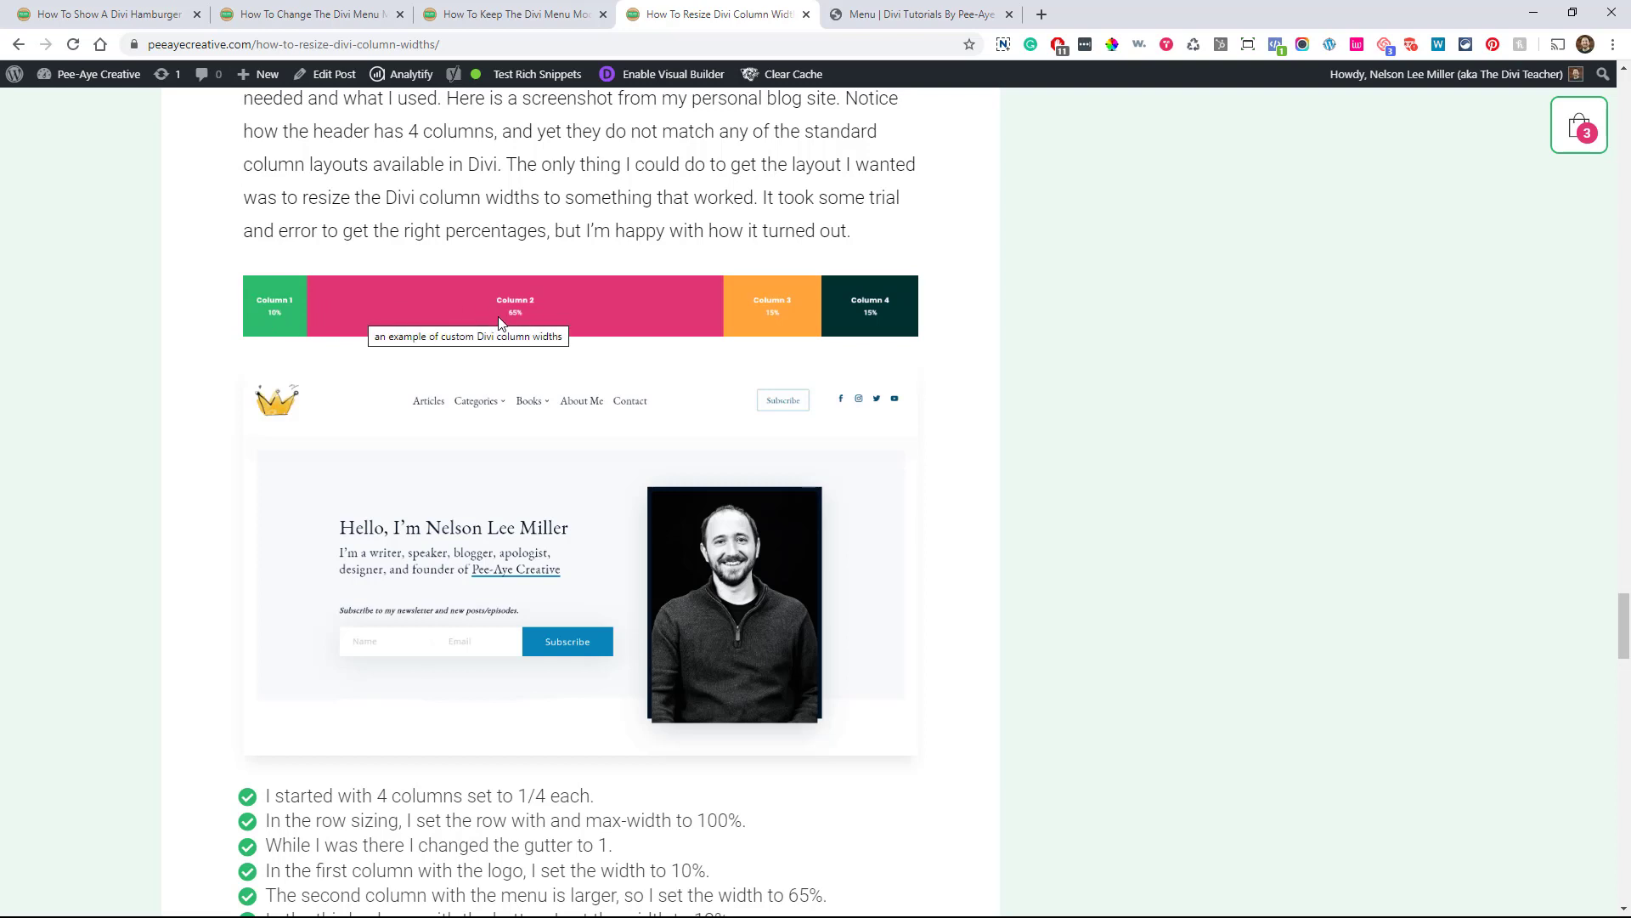
mouse_move(635, 410)
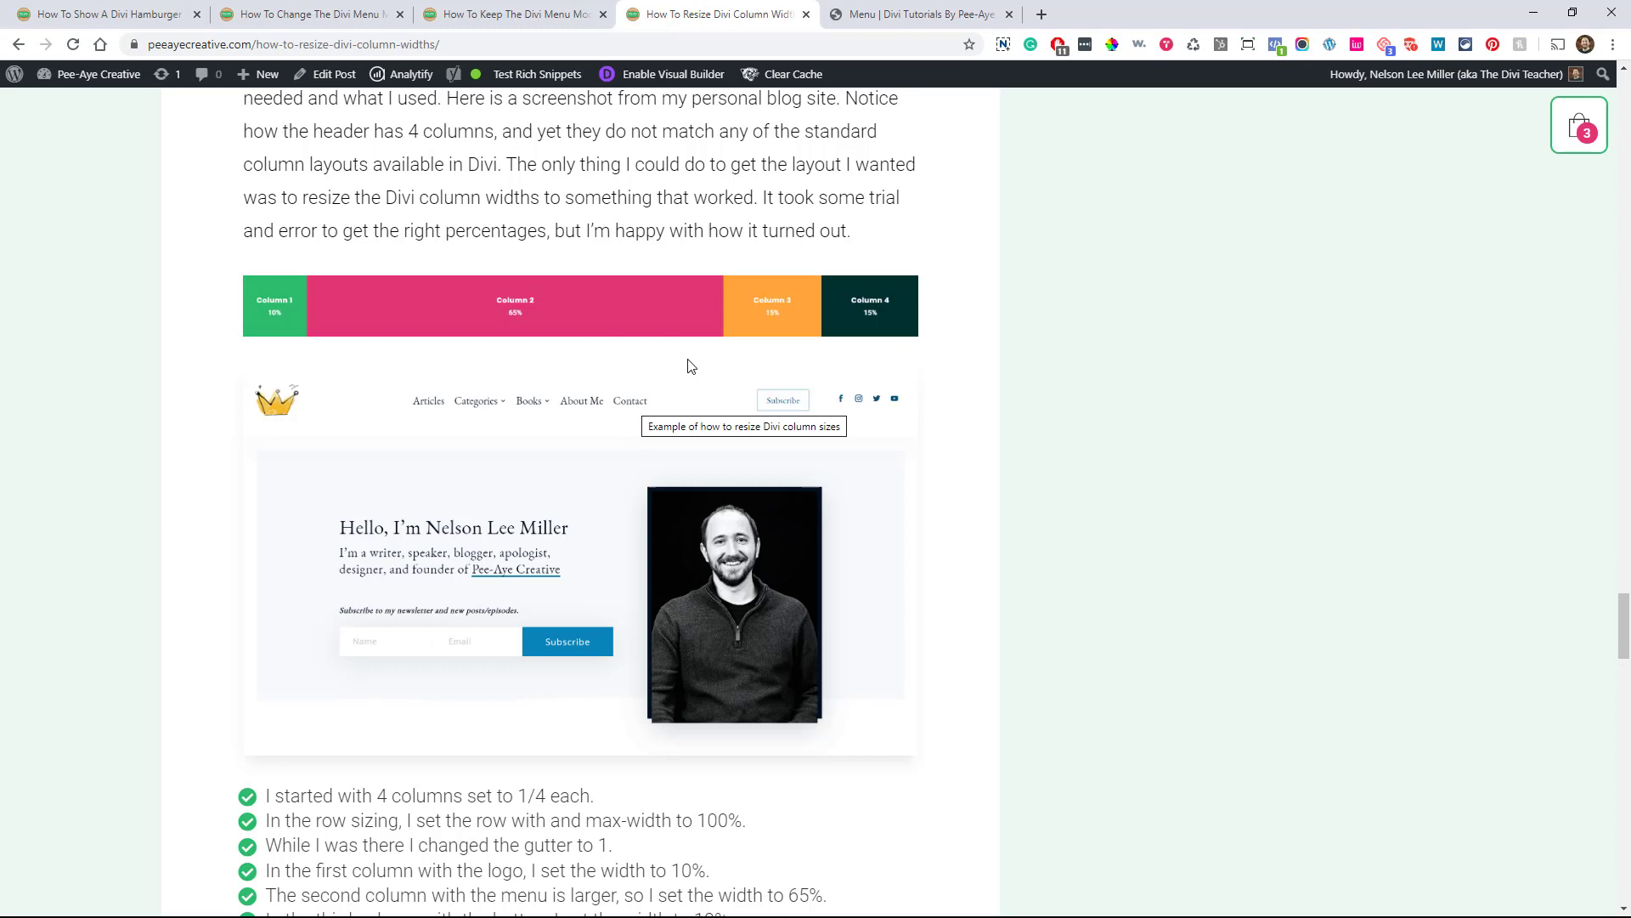
mouse_move(877, 322)
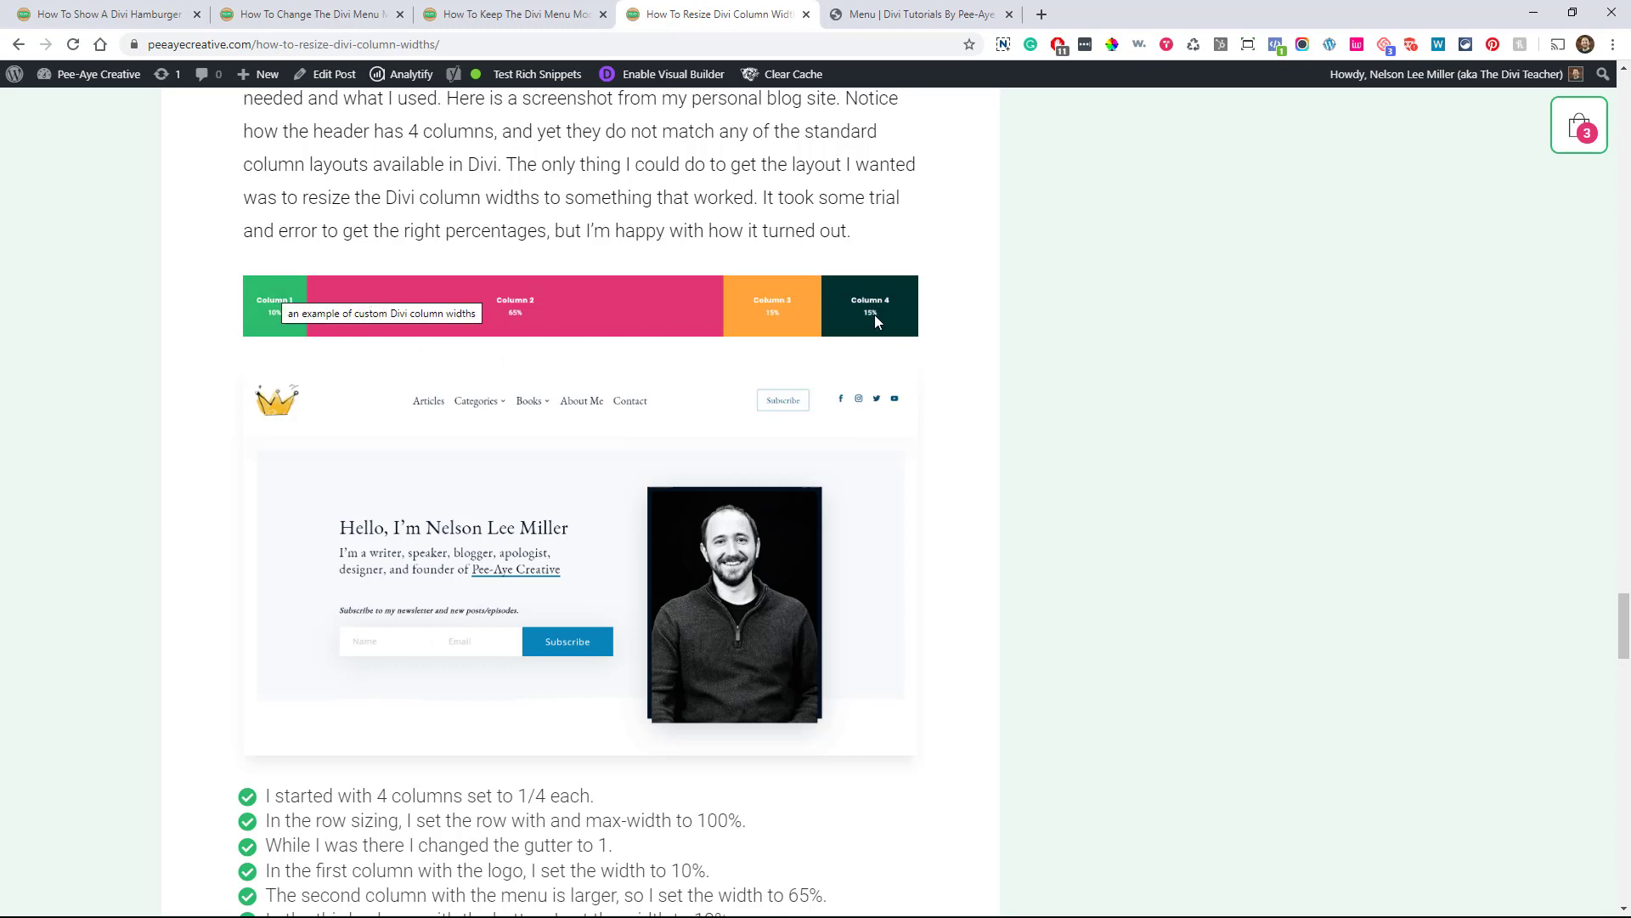
scroll(down, 3)
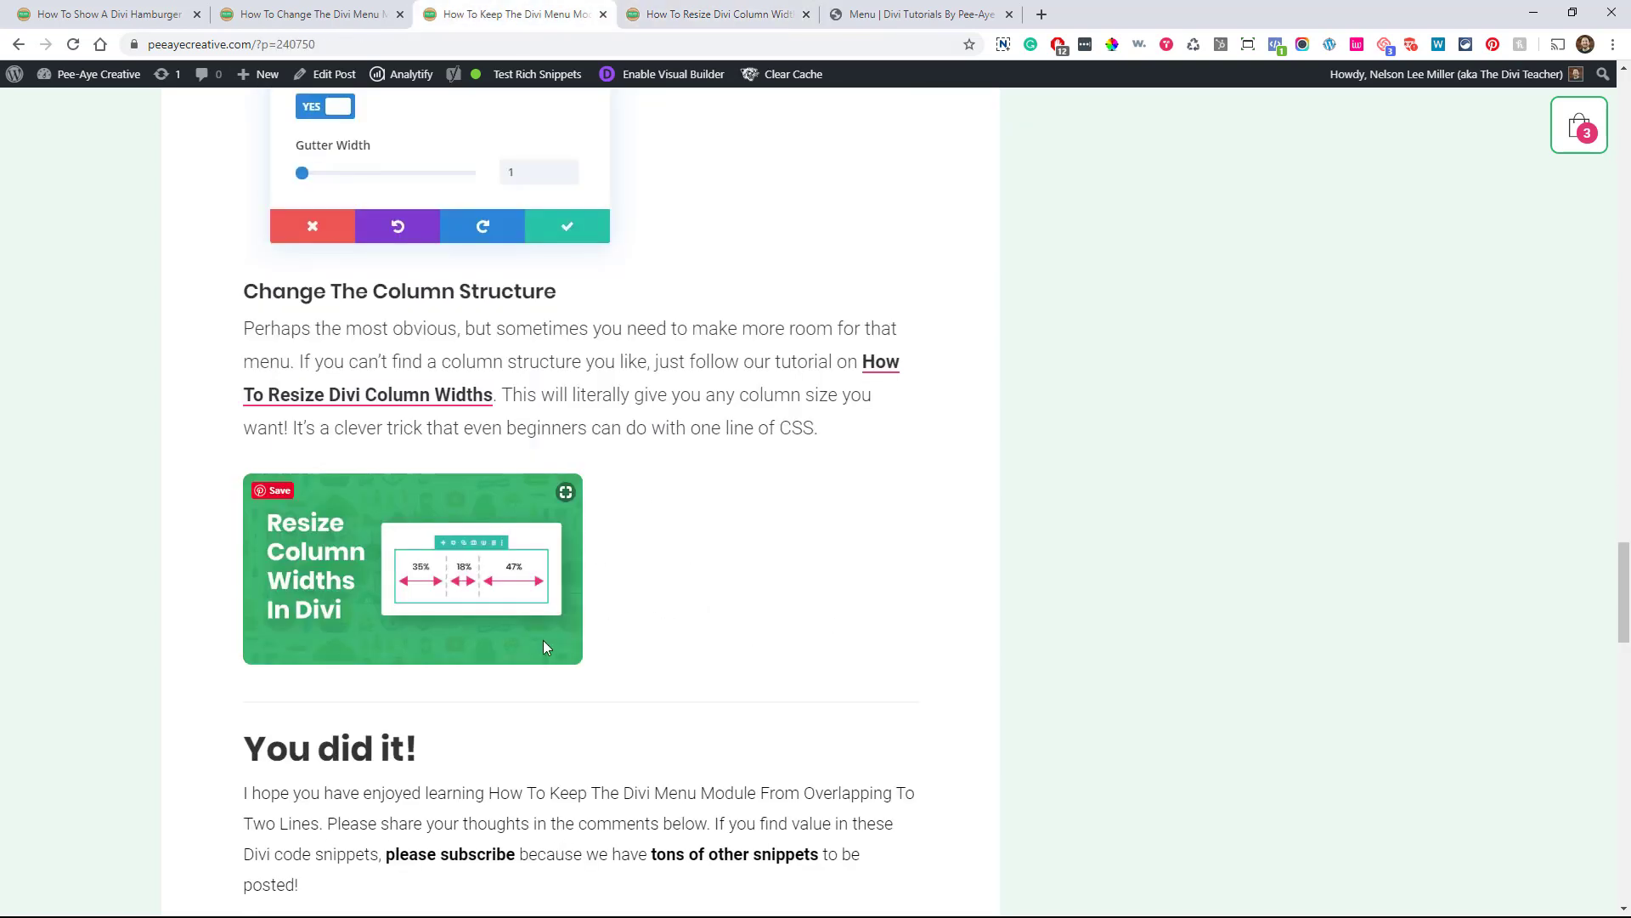
Scroll the overlap tutorial to fix #3's fullwidth-row and gutter-width tips.
scroll(down, 3)
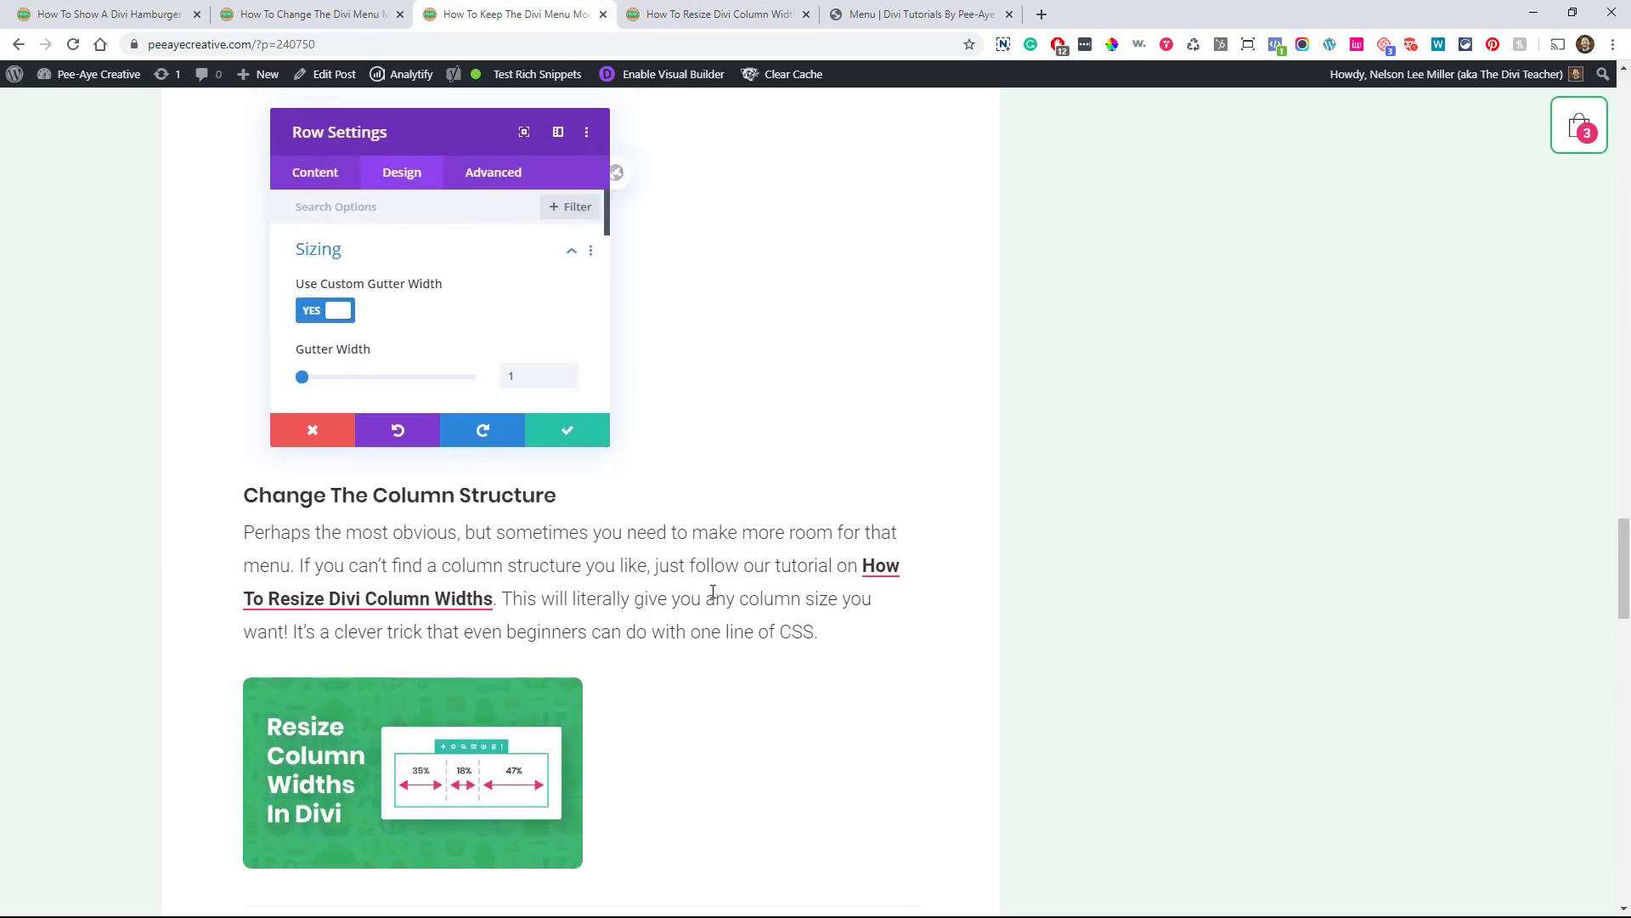
scroll(down, 3)
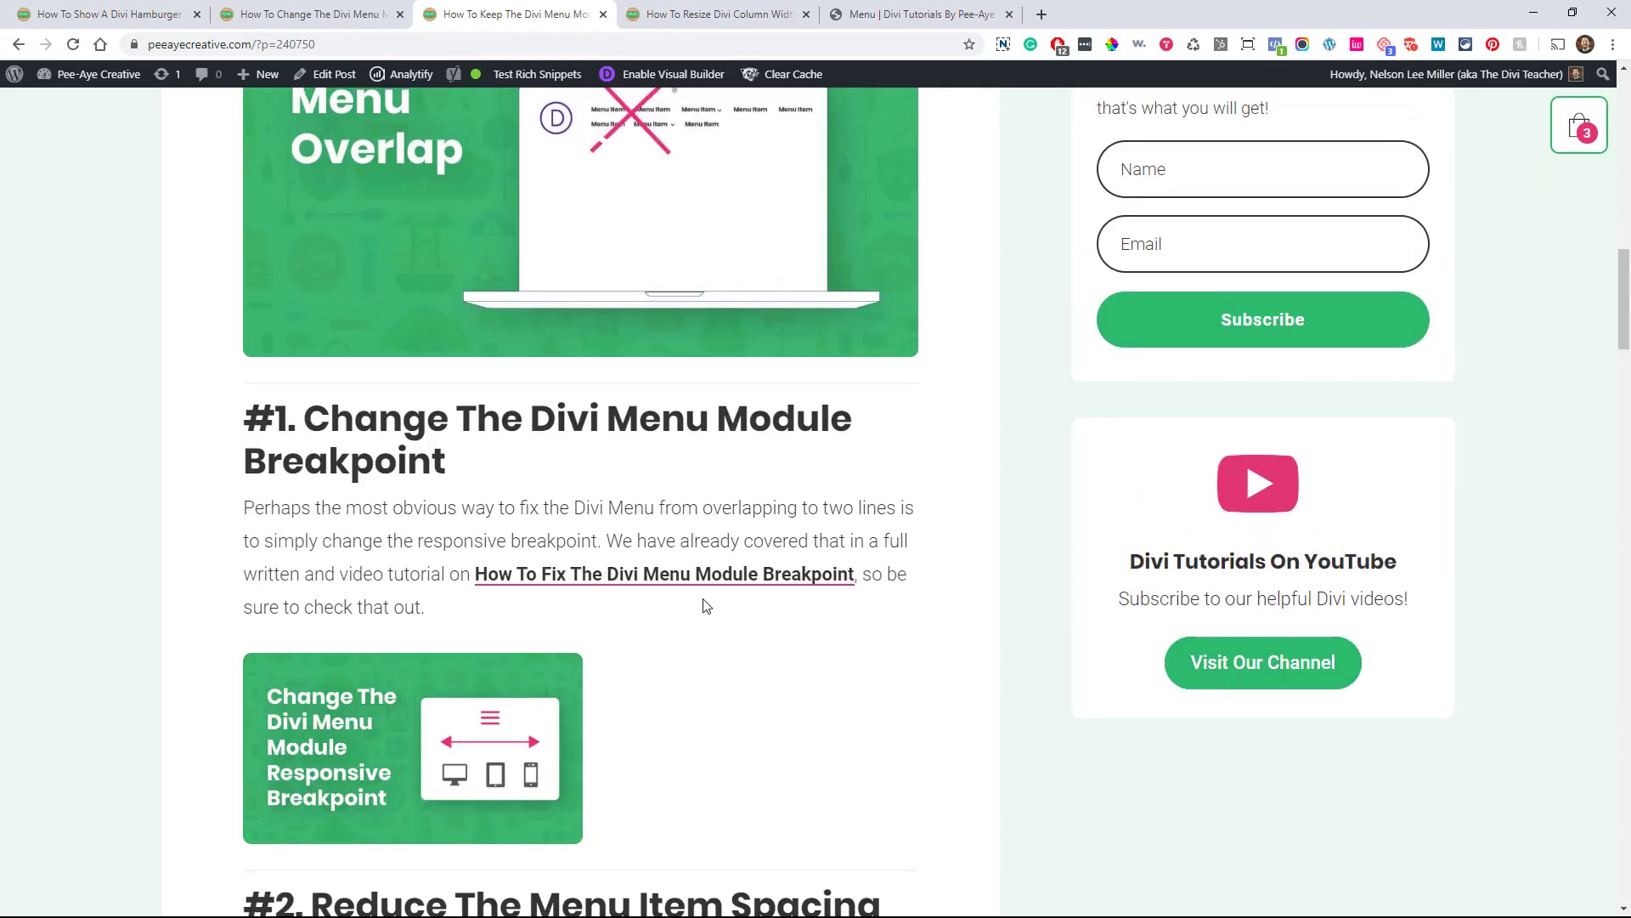
scroll(up, 3)
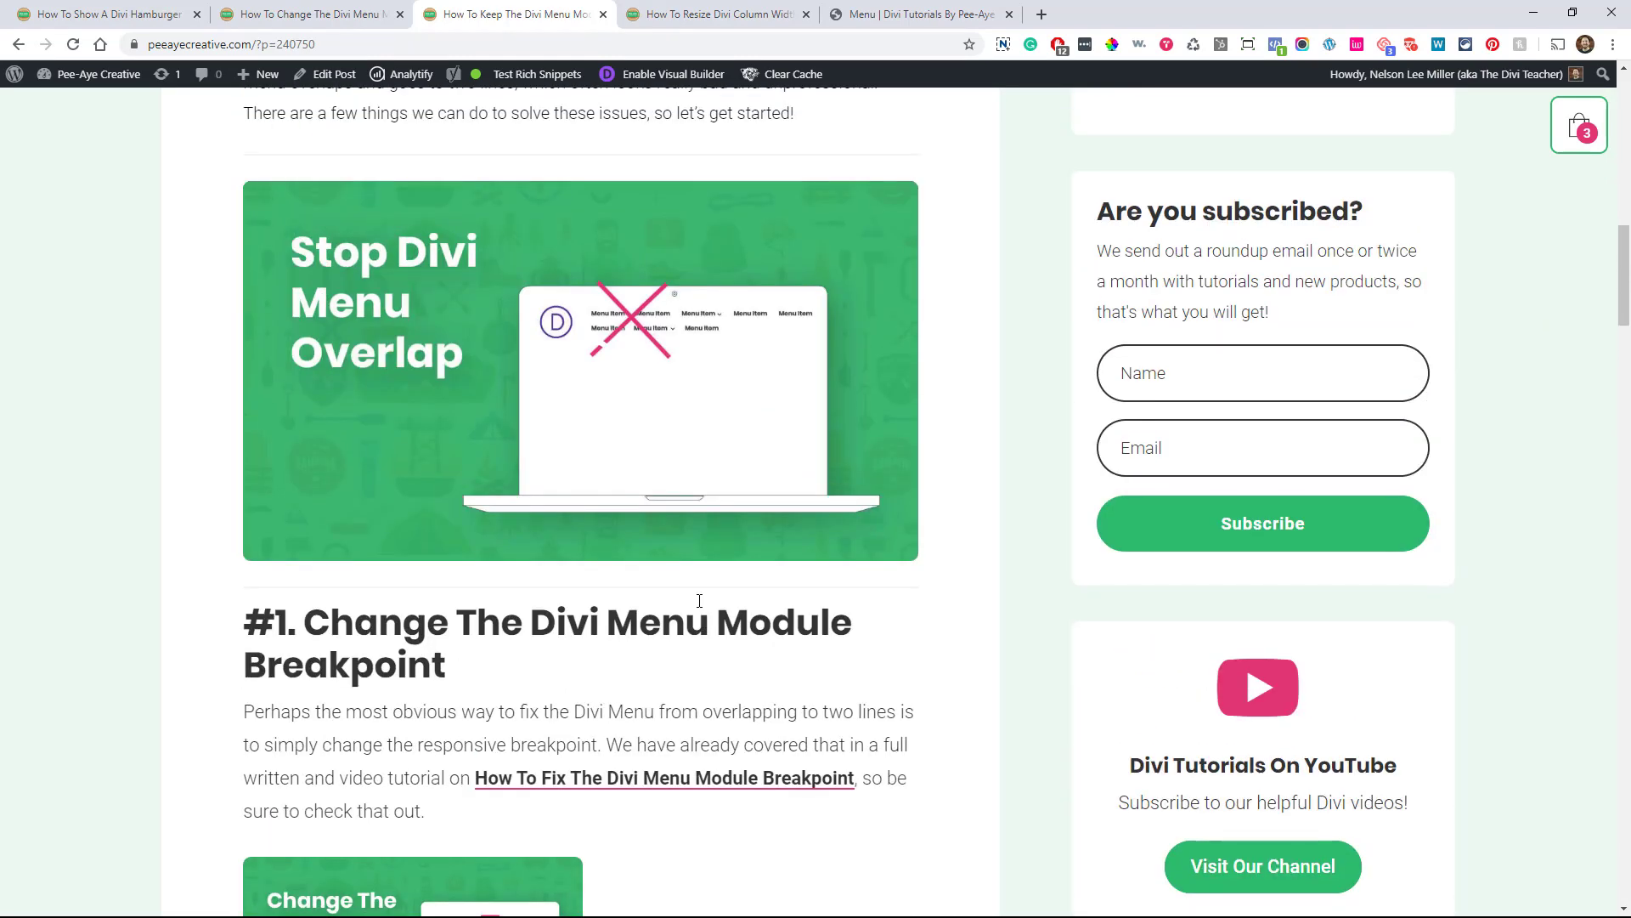
scroll(down, 3)
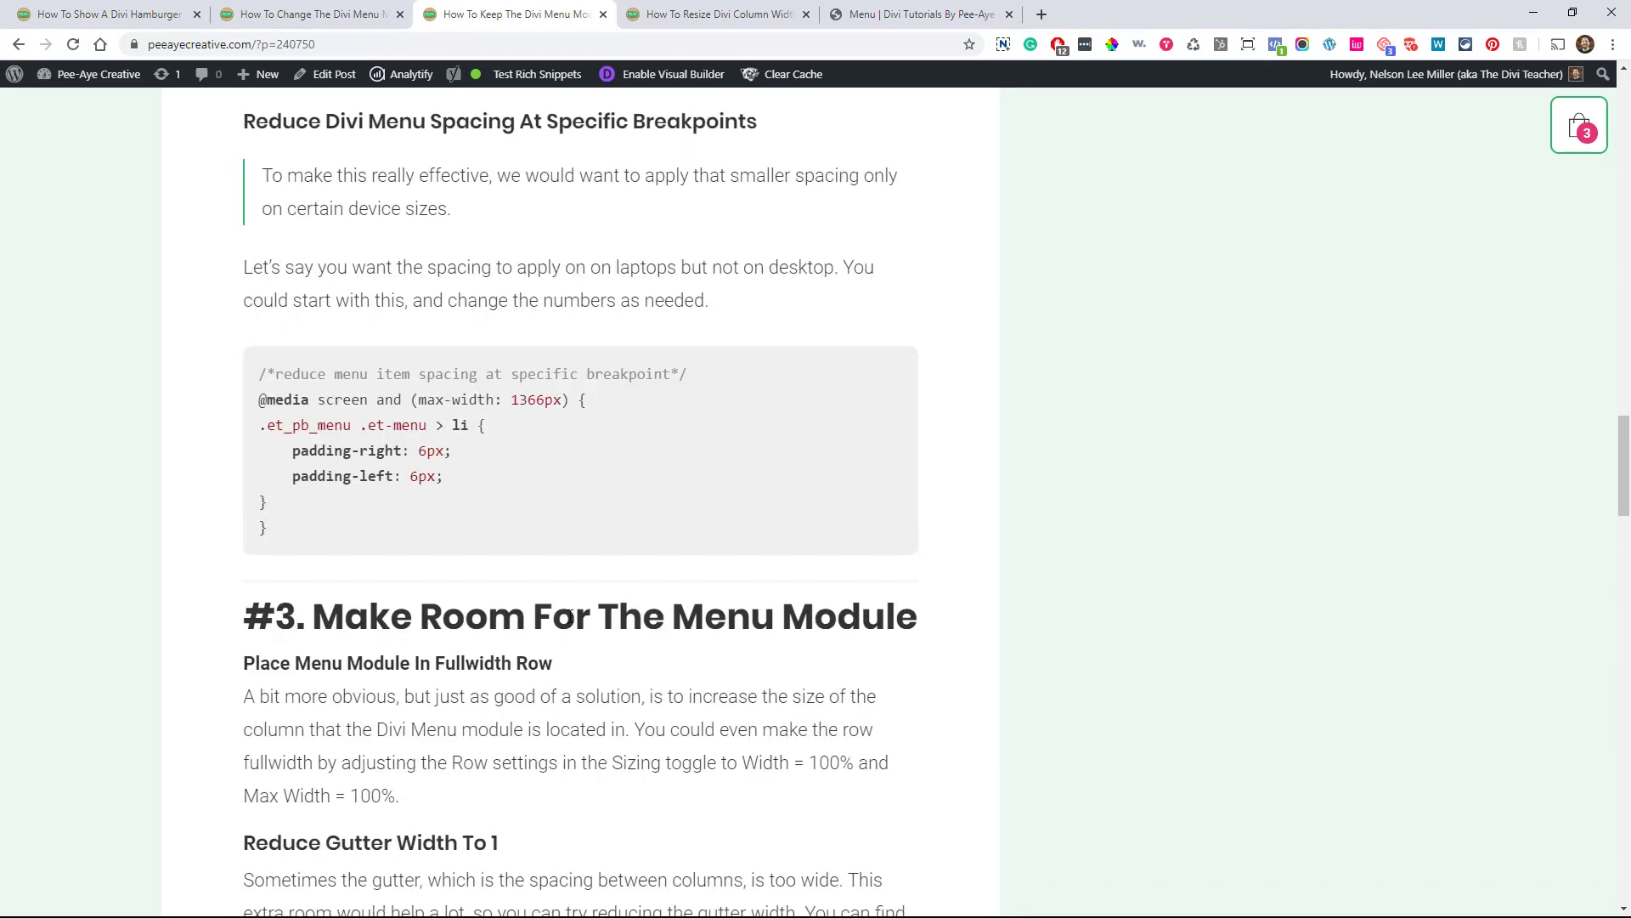
scroll(down, 3)
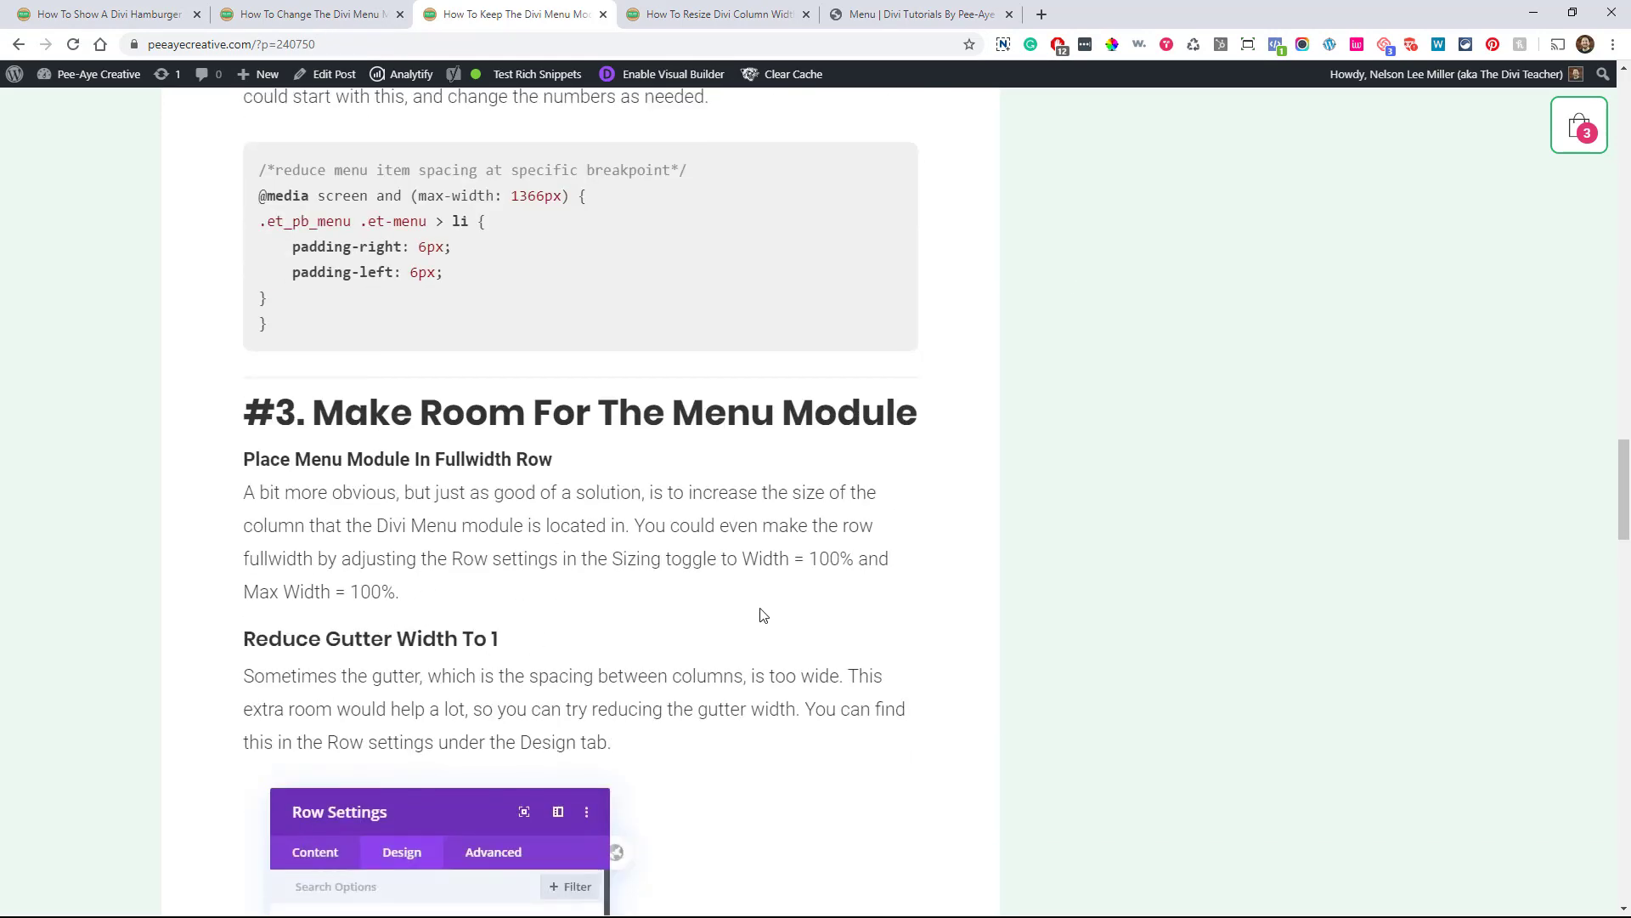